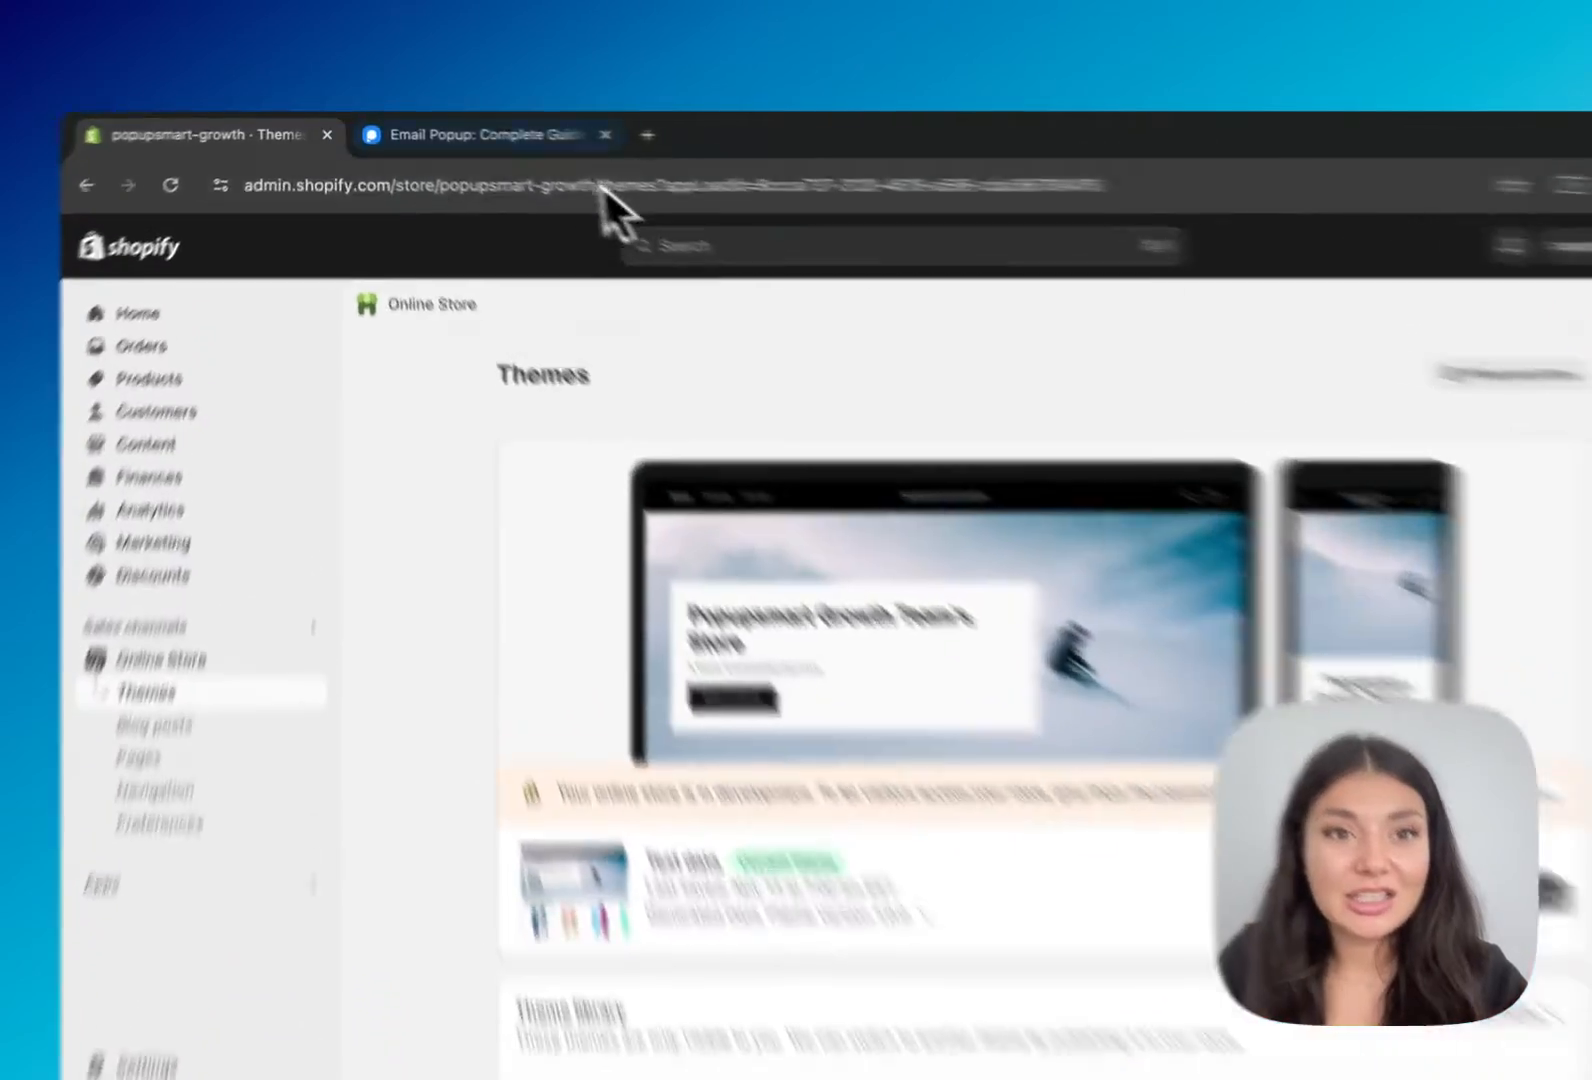
Step: Switch to the 'Email Popup: Complete Guide' article and scroll to the Gingiber bear-hug example
click(455, 129)
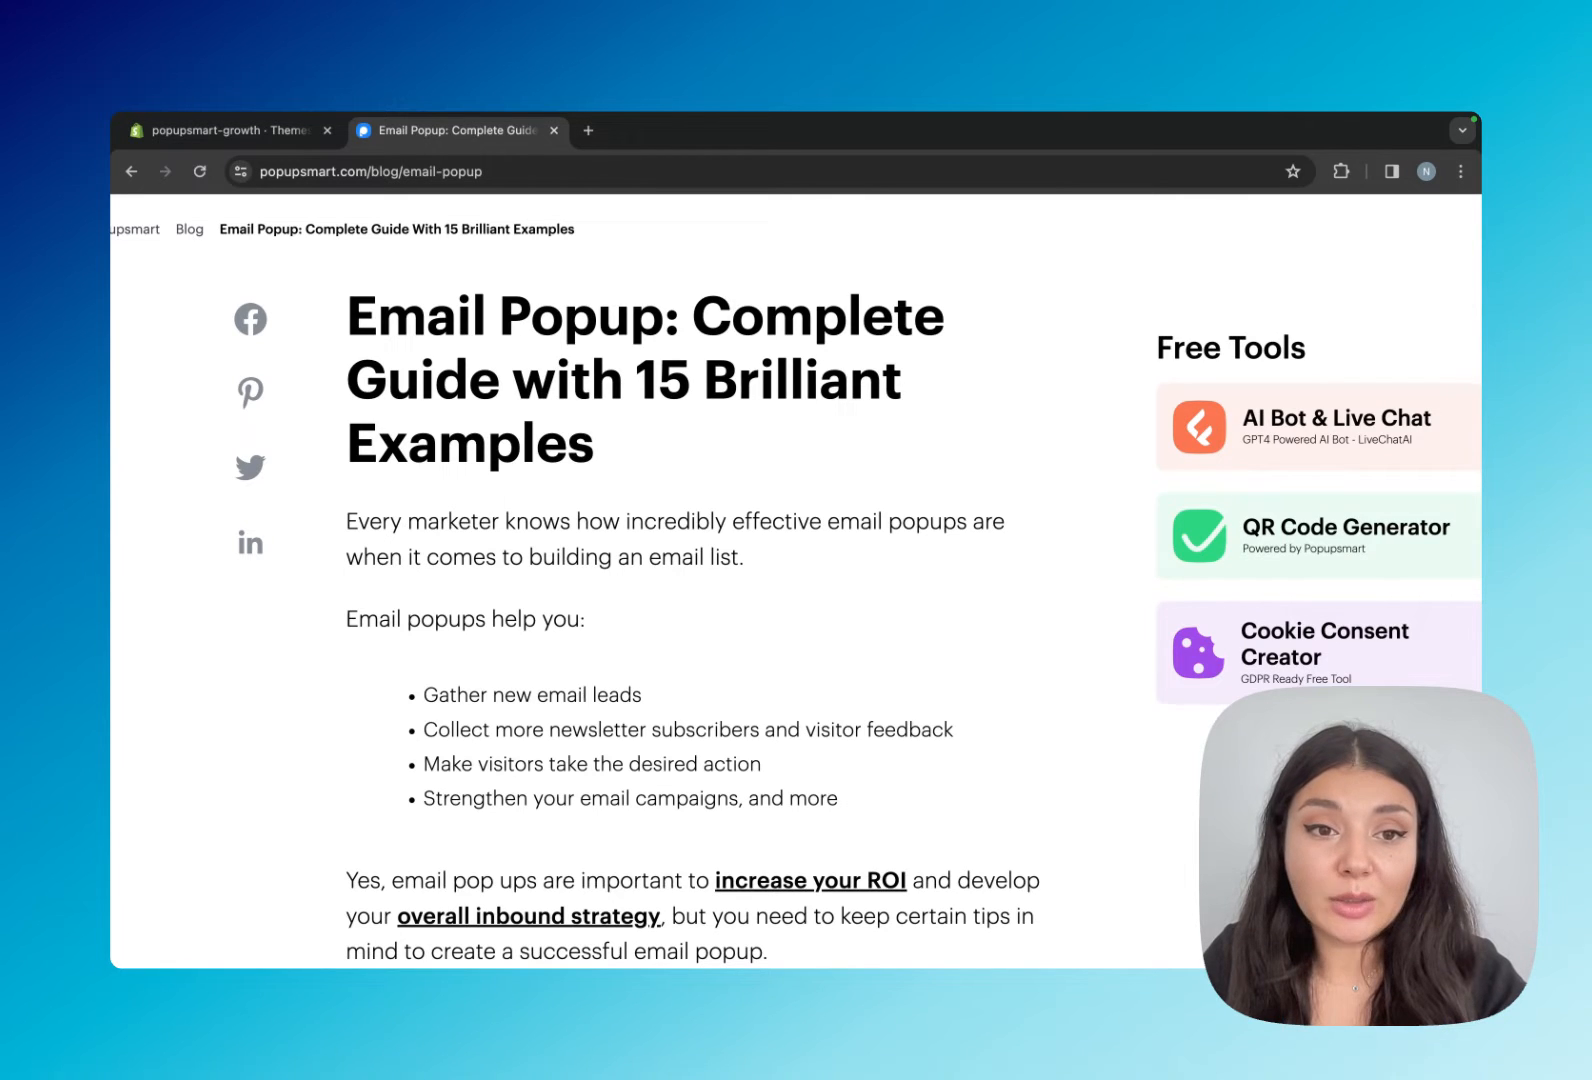
scroll(down, 3)
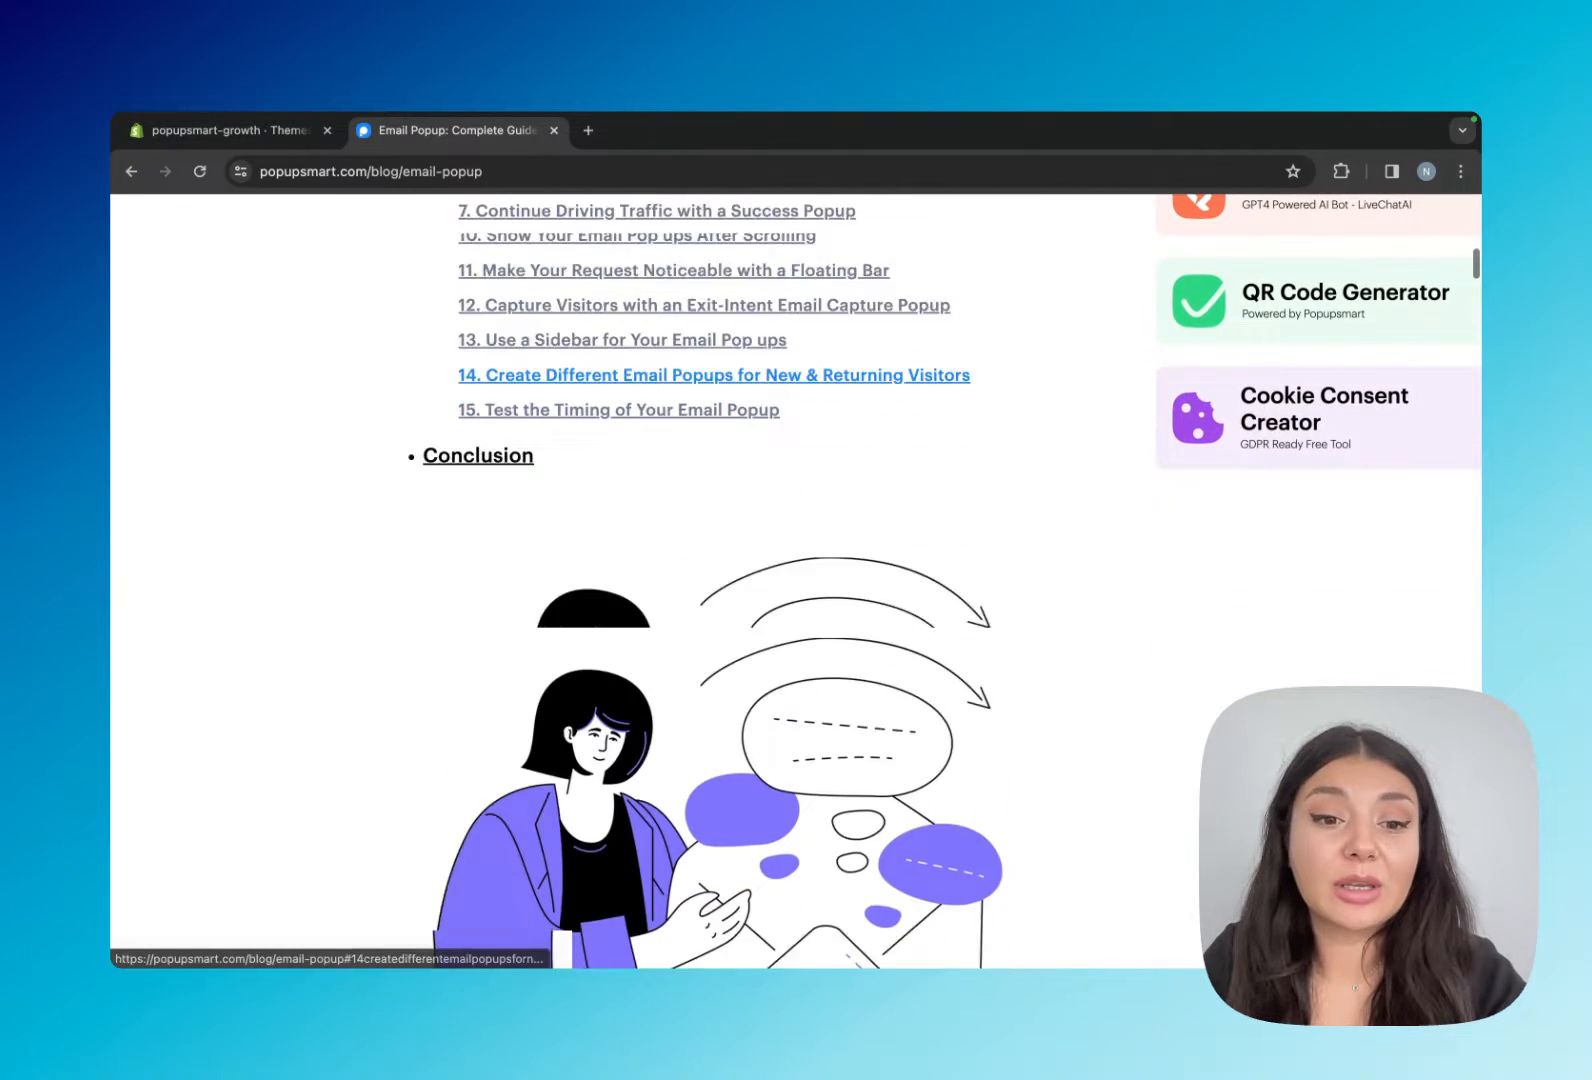
scroll(down, 3)
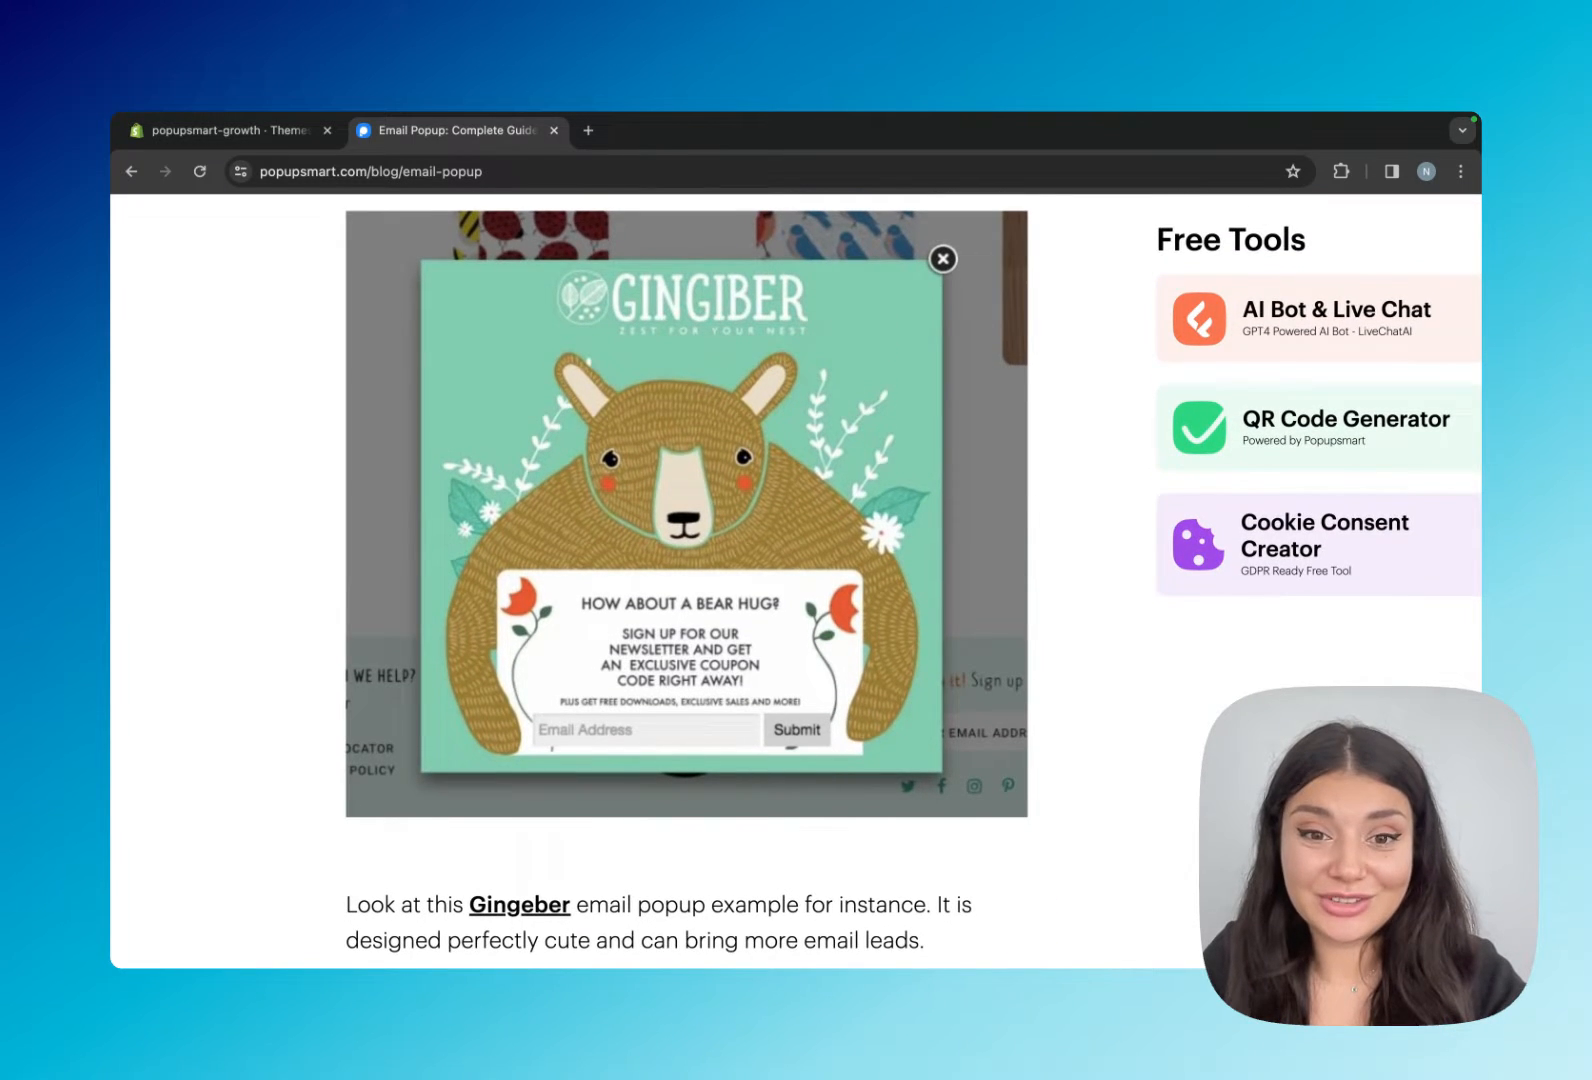
Step: Search Shopify apps for 'popup' and install Popupsmart: Popup, Sales, Email
click(231, 130)
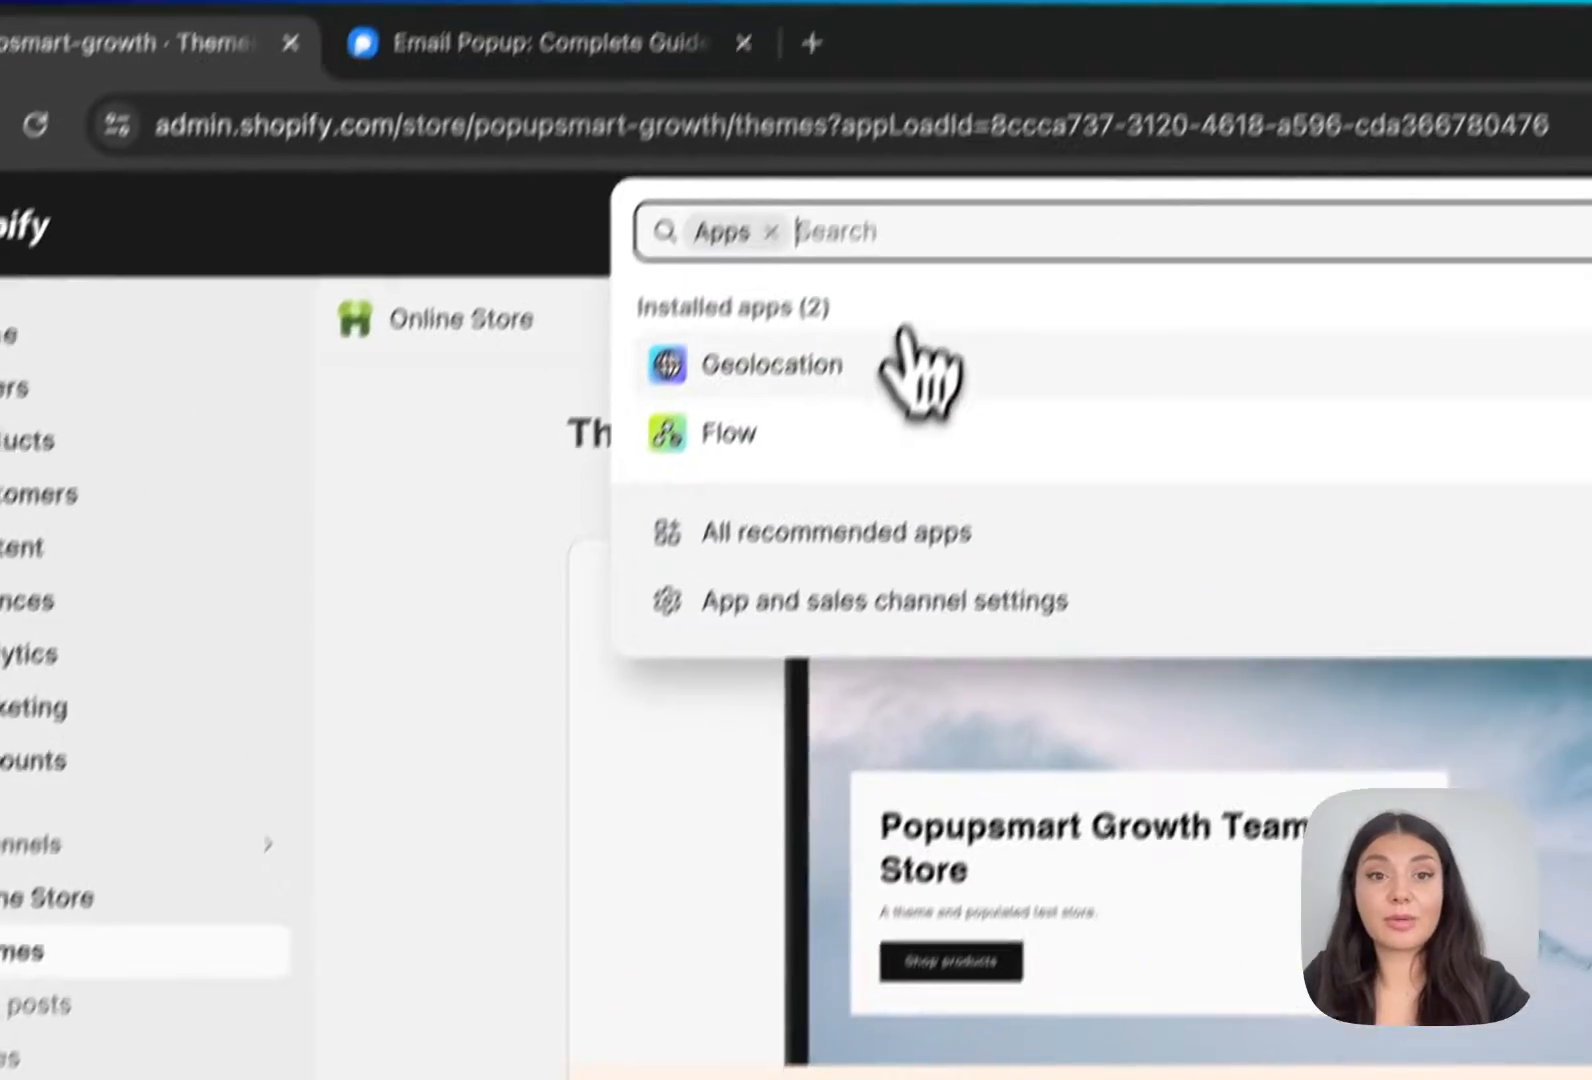
text(popup)
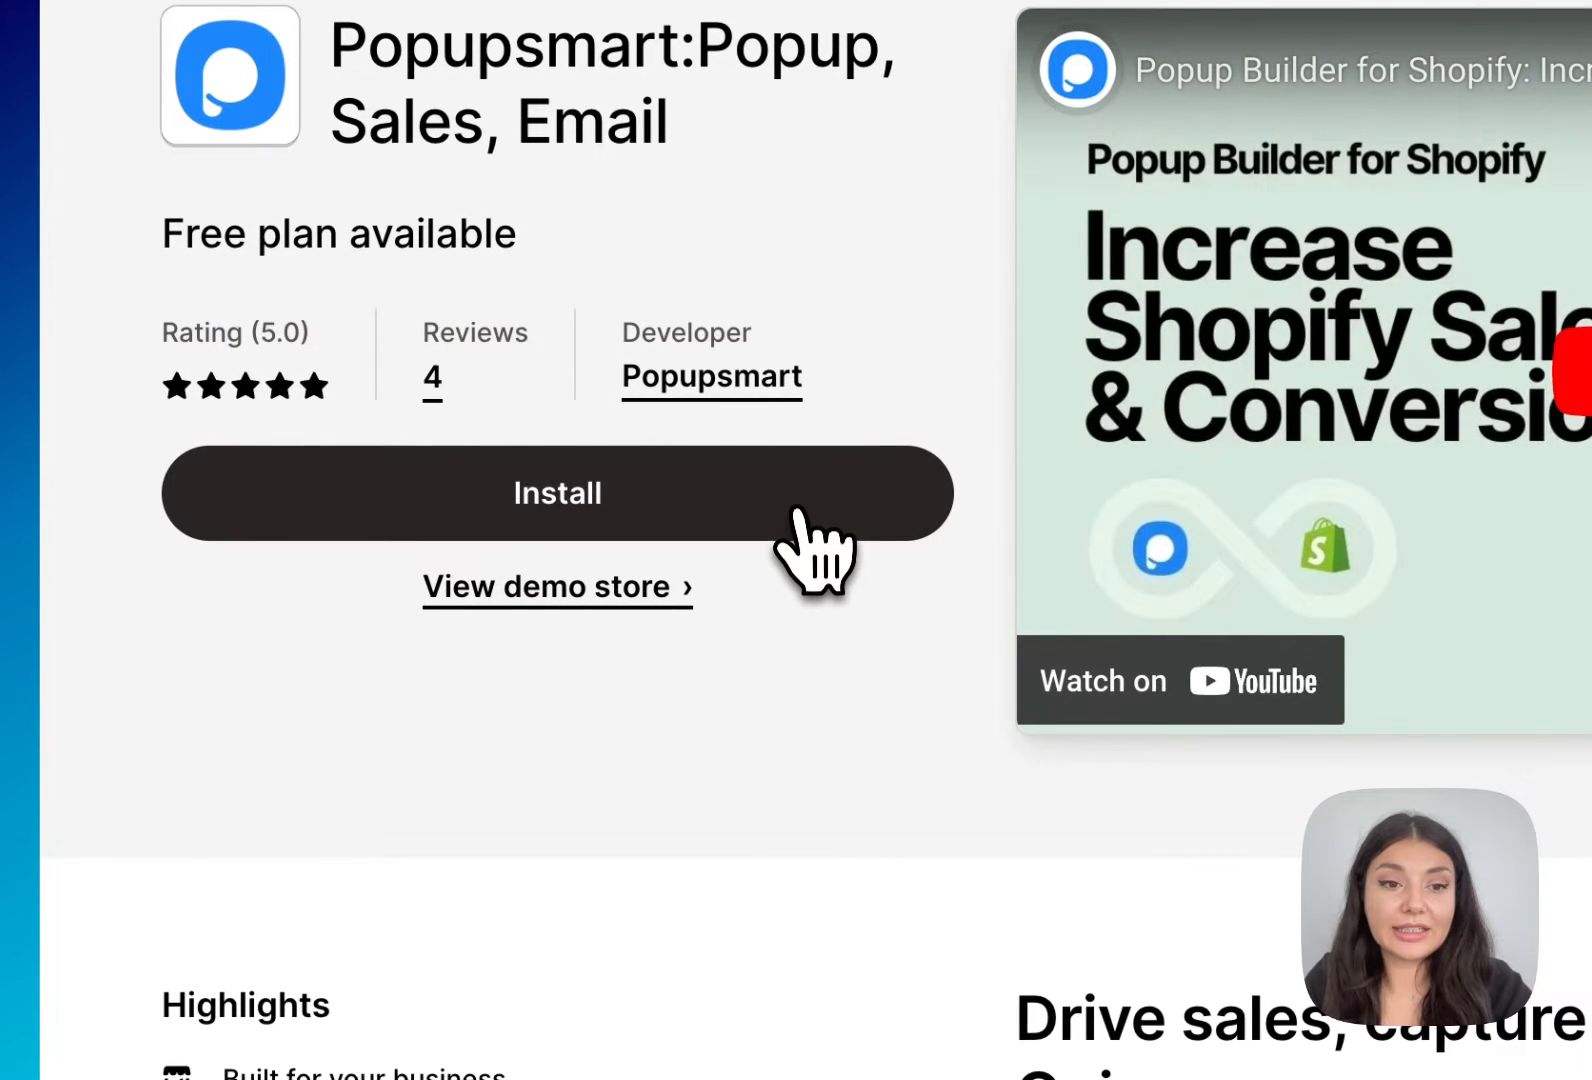
click(556, 493)
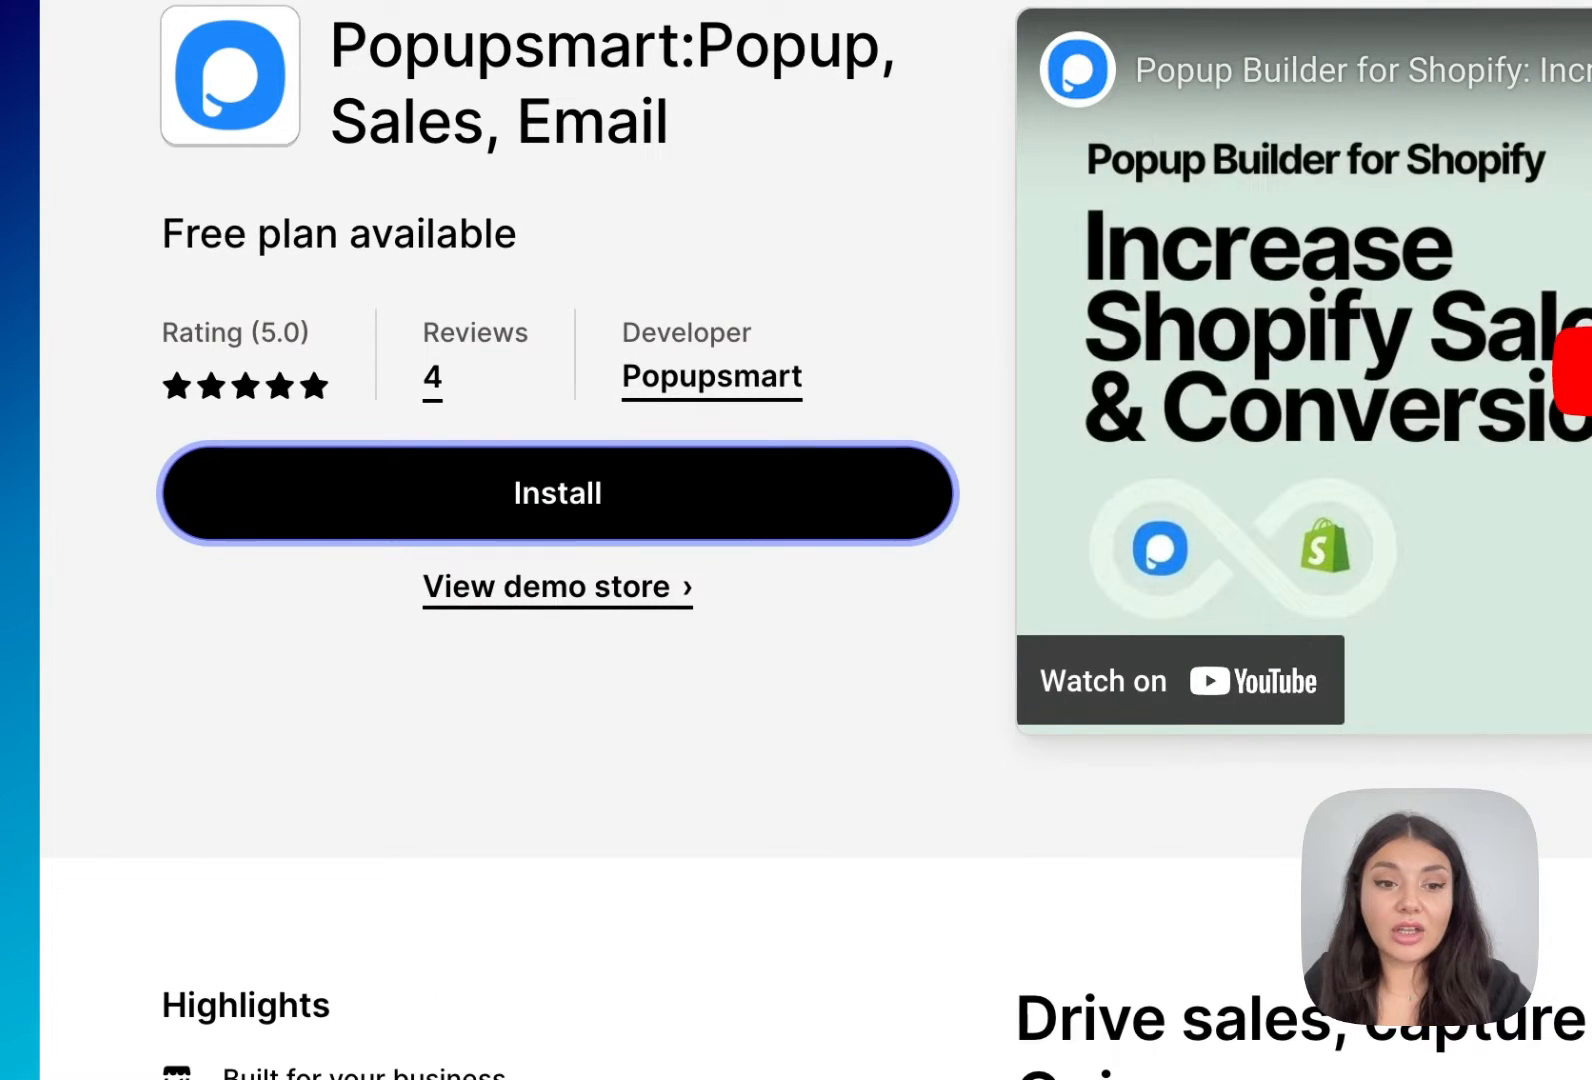
click(556, 493)
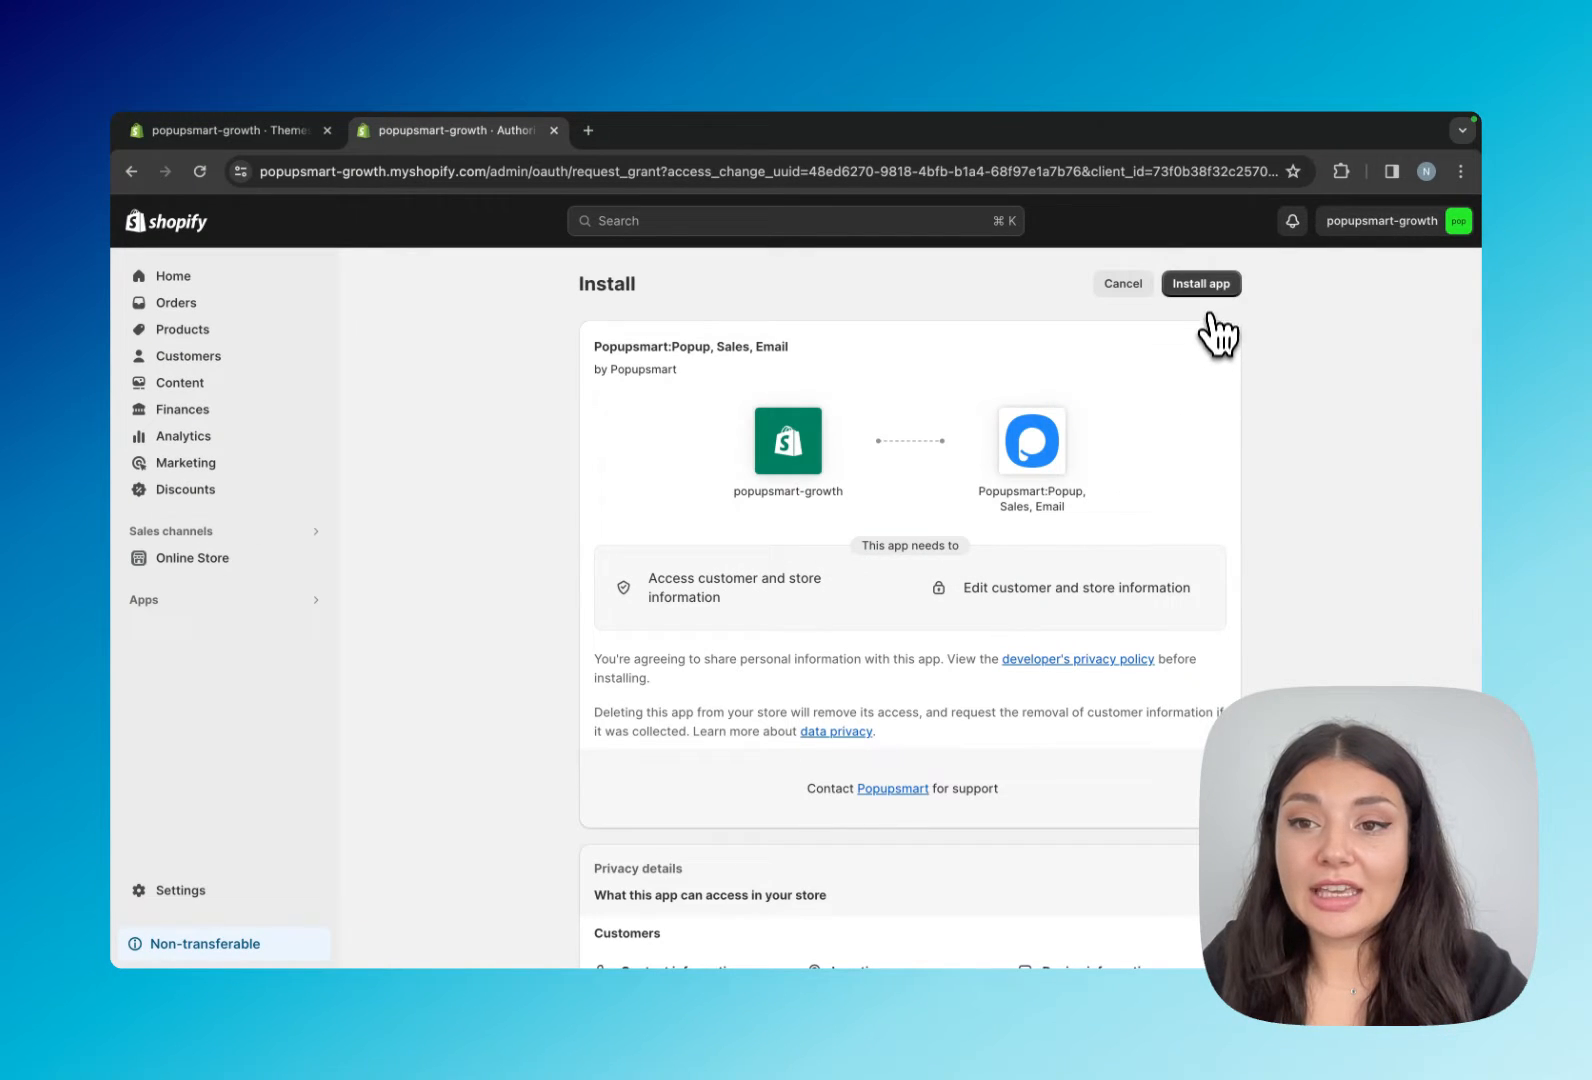
click(1200, 283)
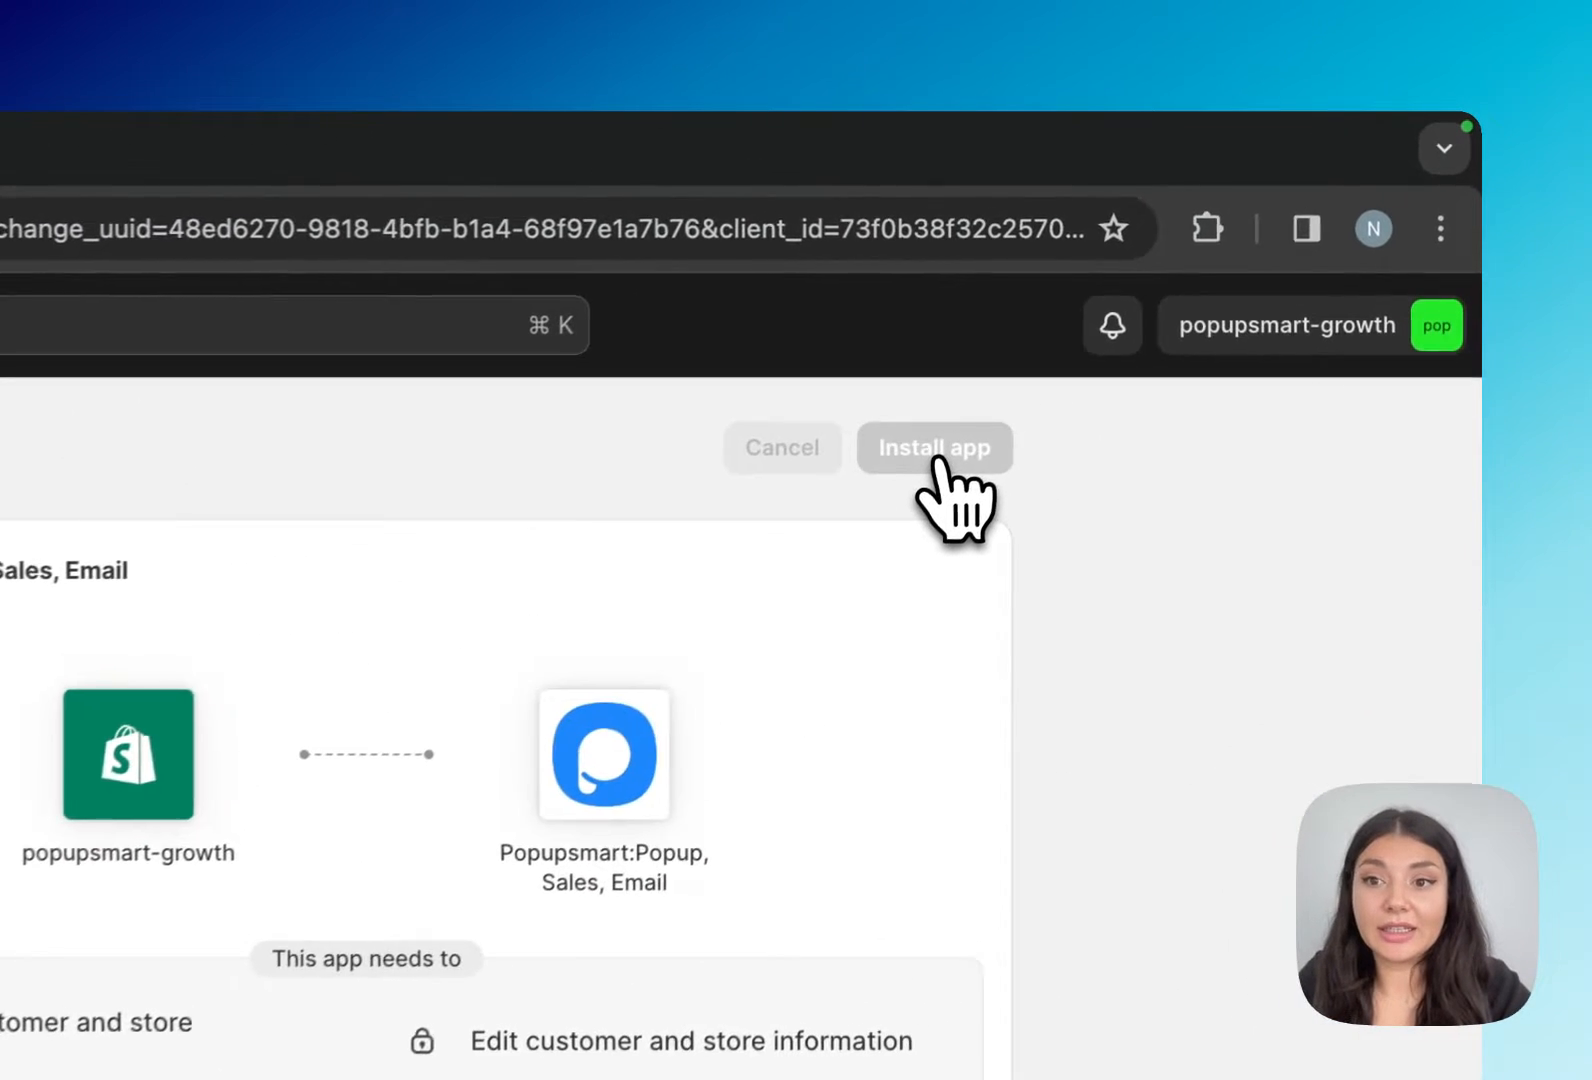
Step: Confirm the Popupsmart installation to reach the store-to-account connection page
click(932, 448)
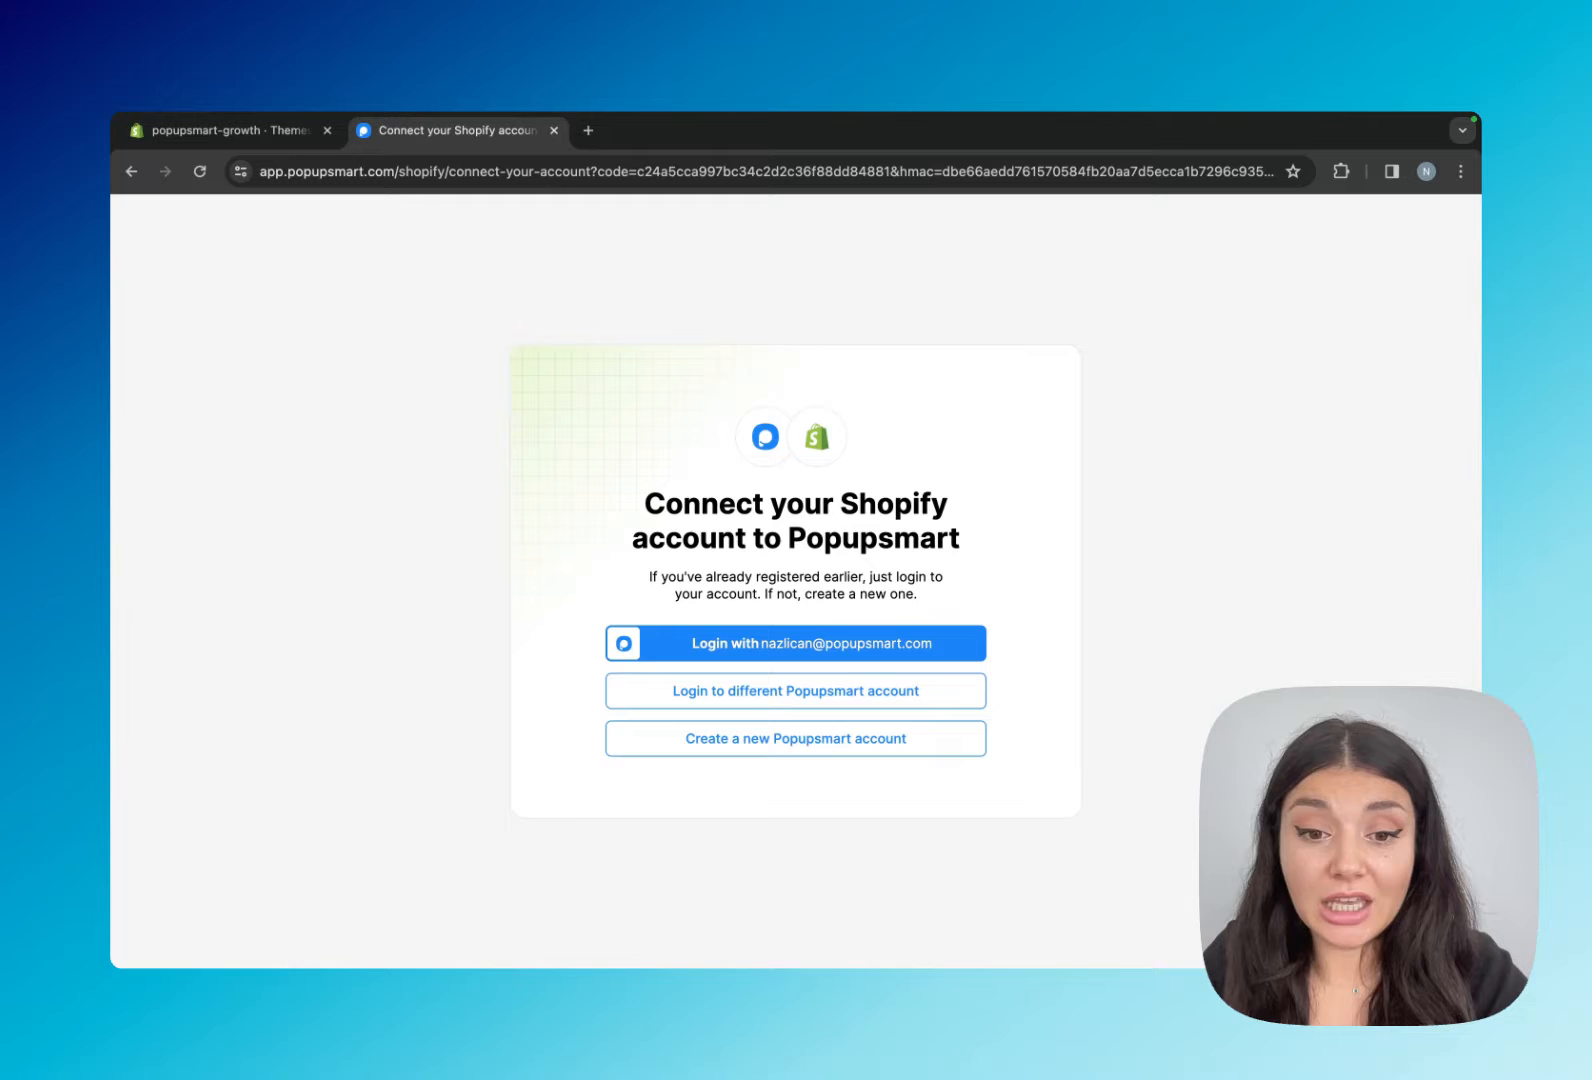
mouse_move(759, 751)
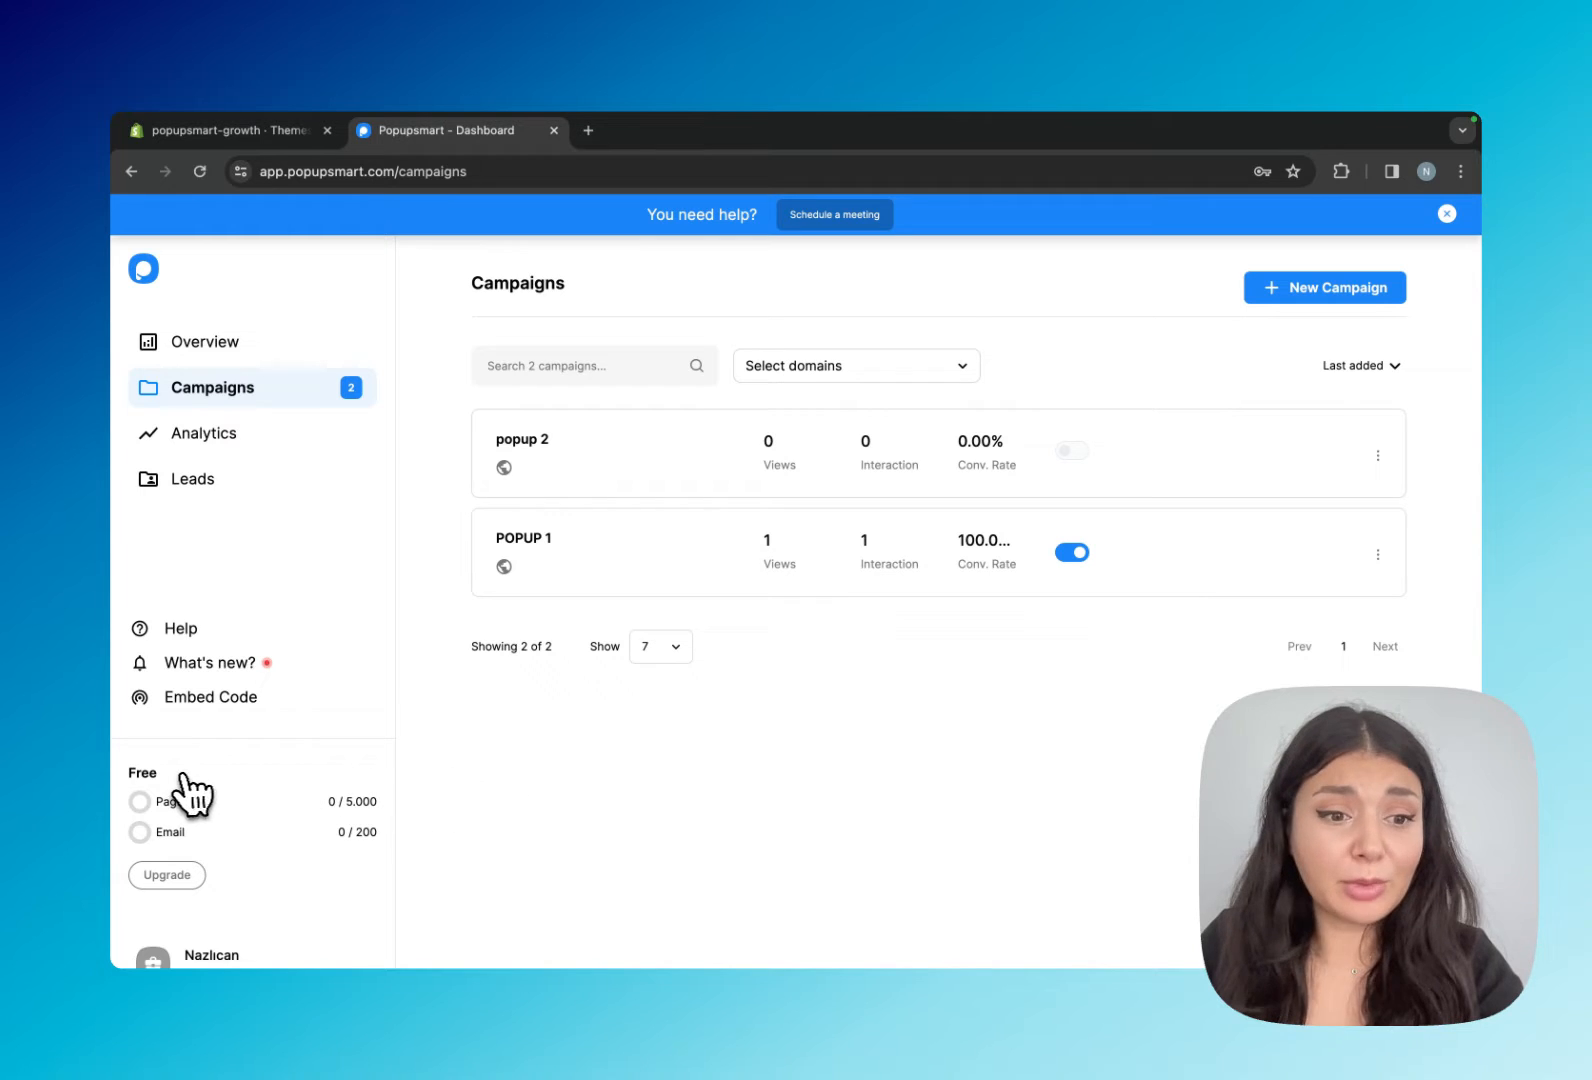
Step: Create a campaign named 'Email Popup' for the popupsmart-growth.myshopify.com domain
click(1071, 551)
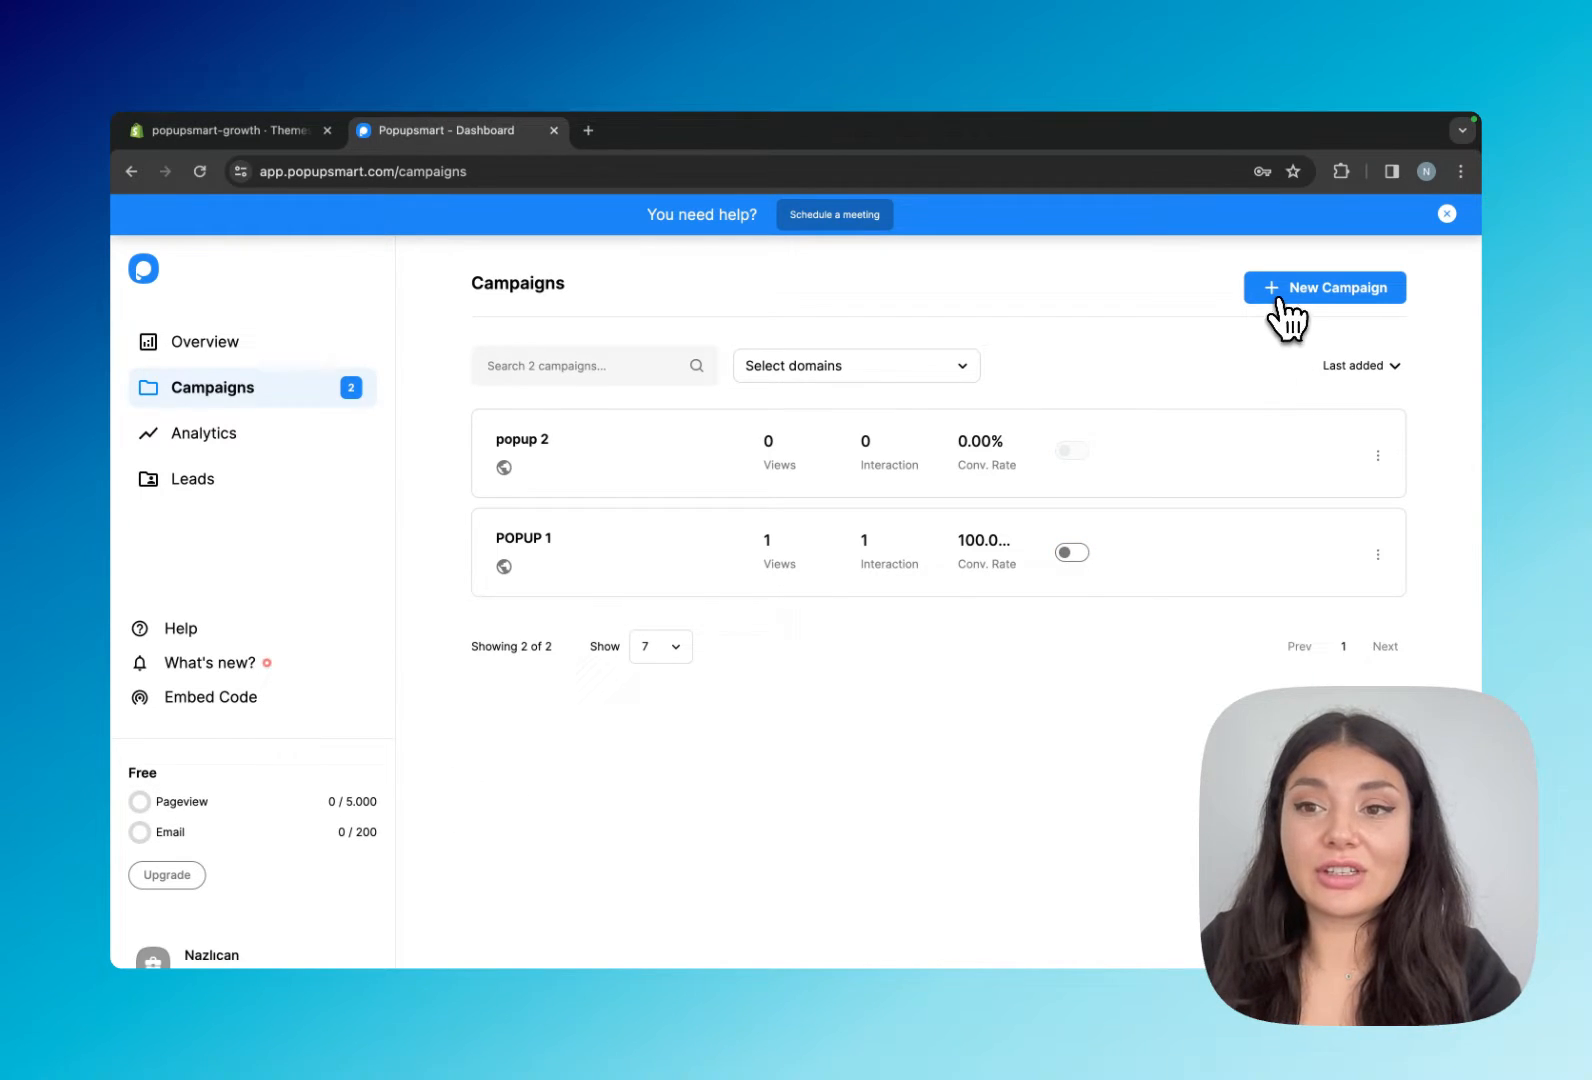
click(1323, 287)
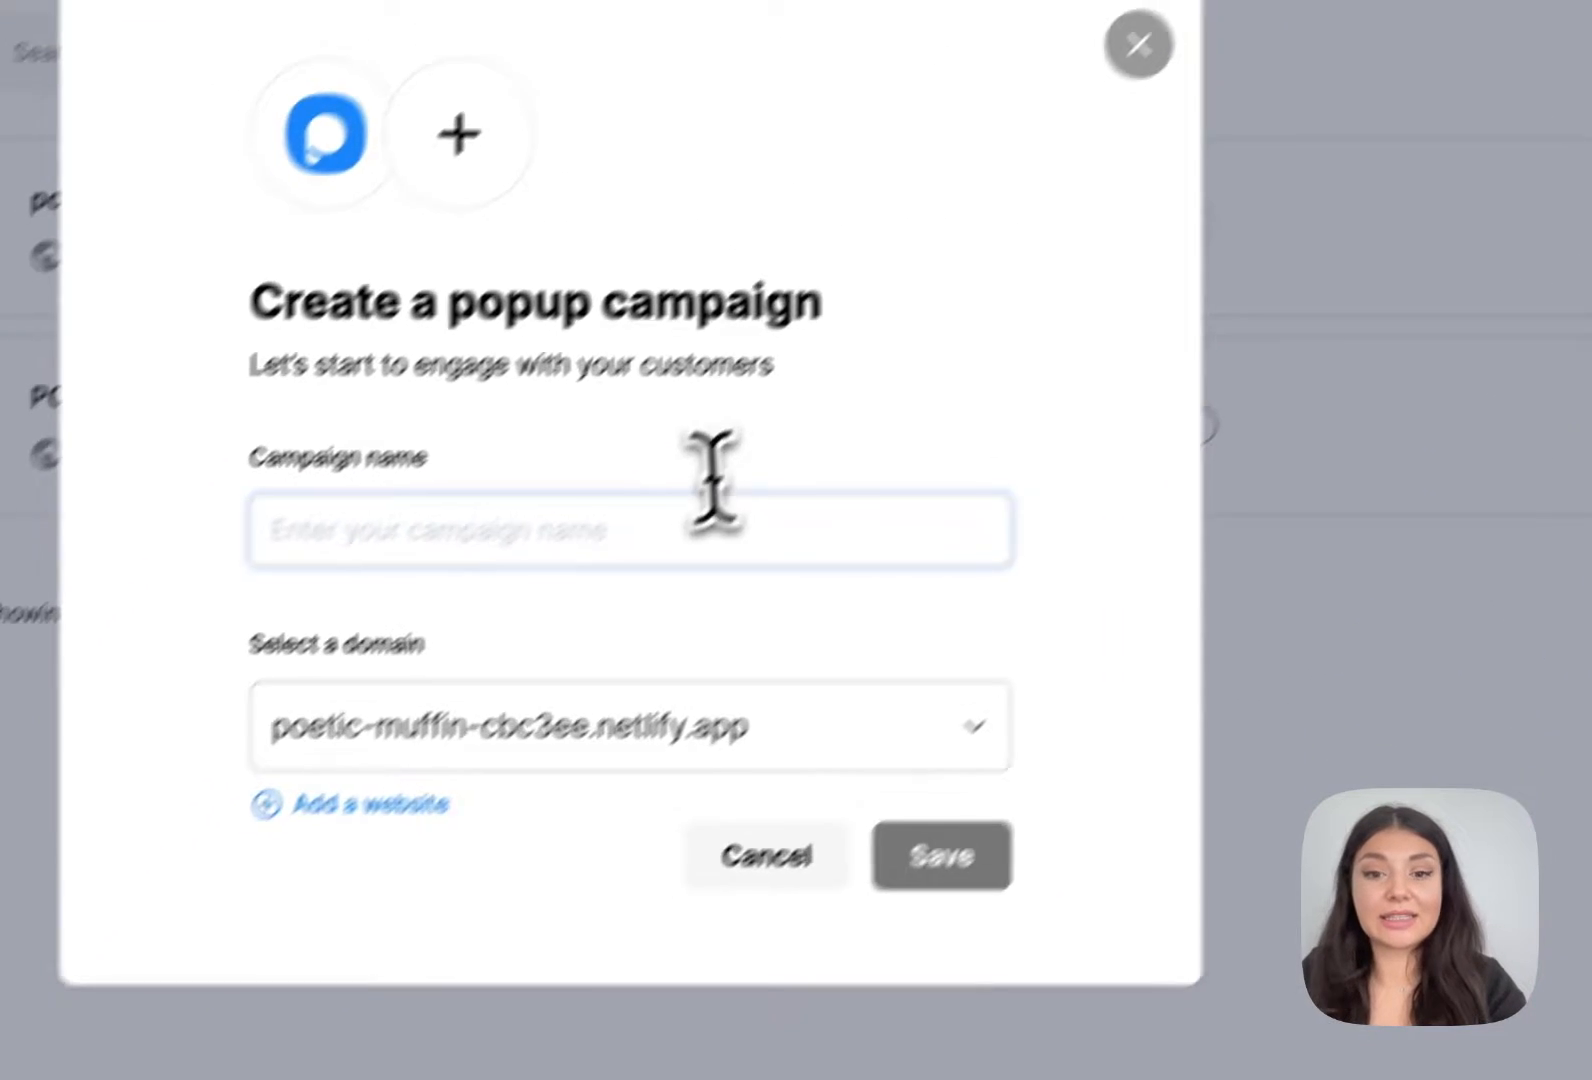
text(Email Popup)
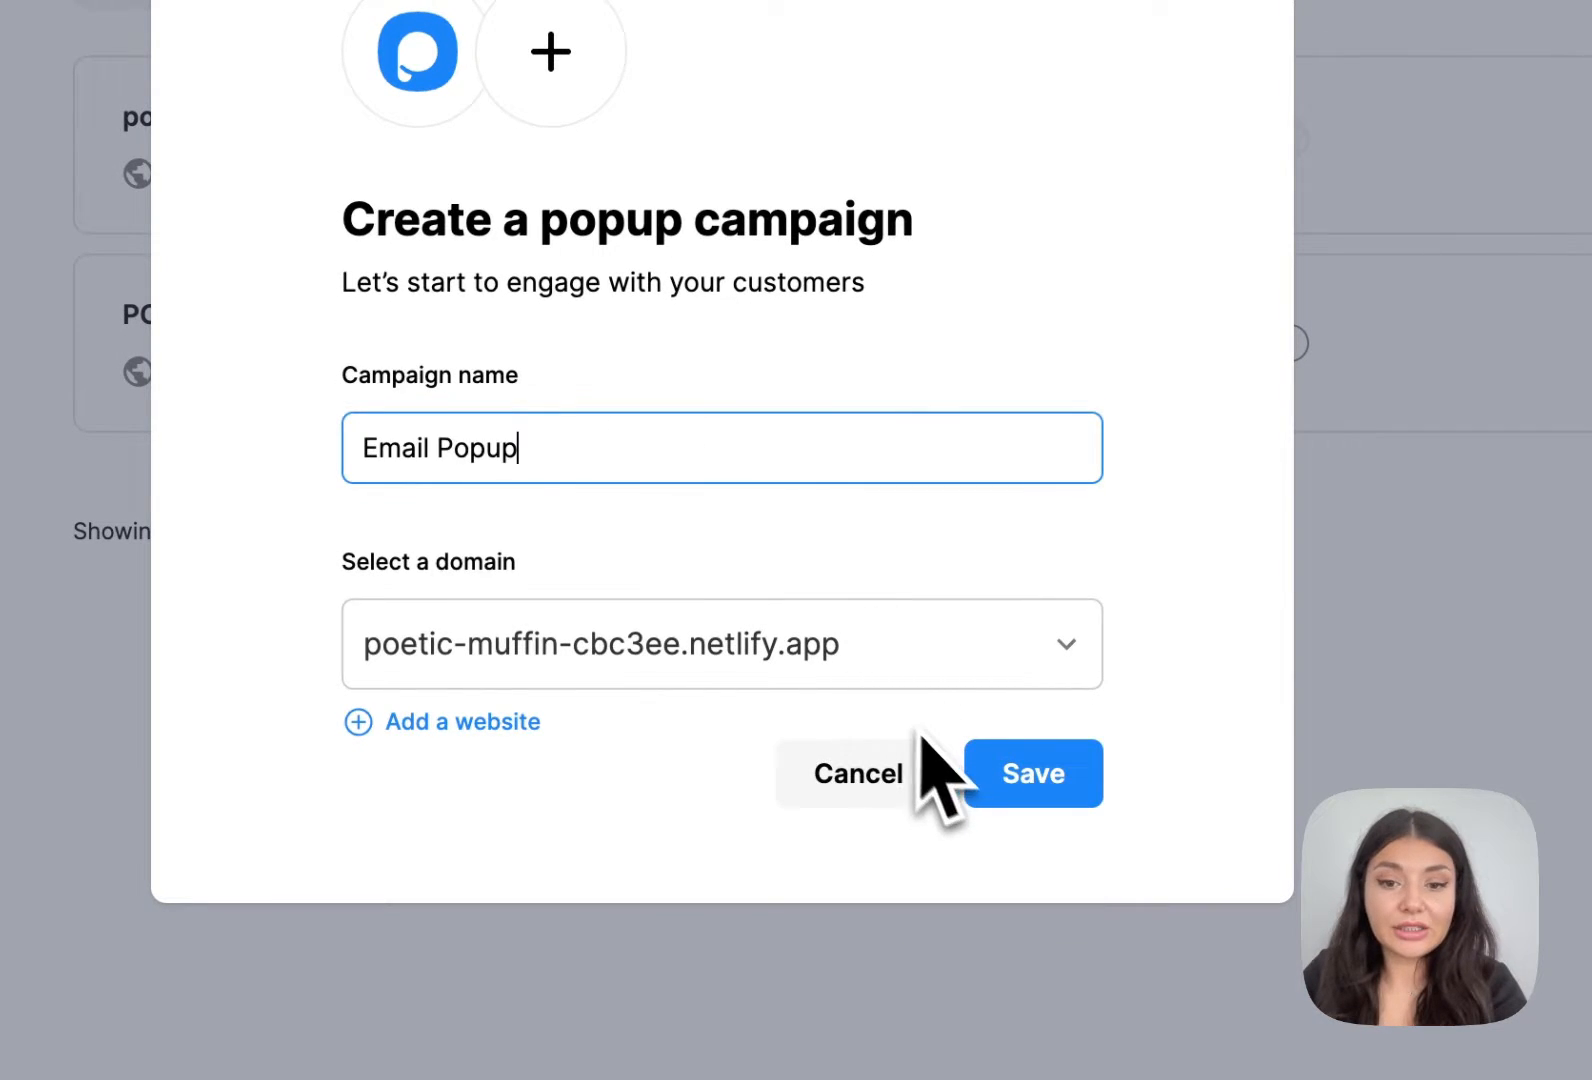
click(720, 643)
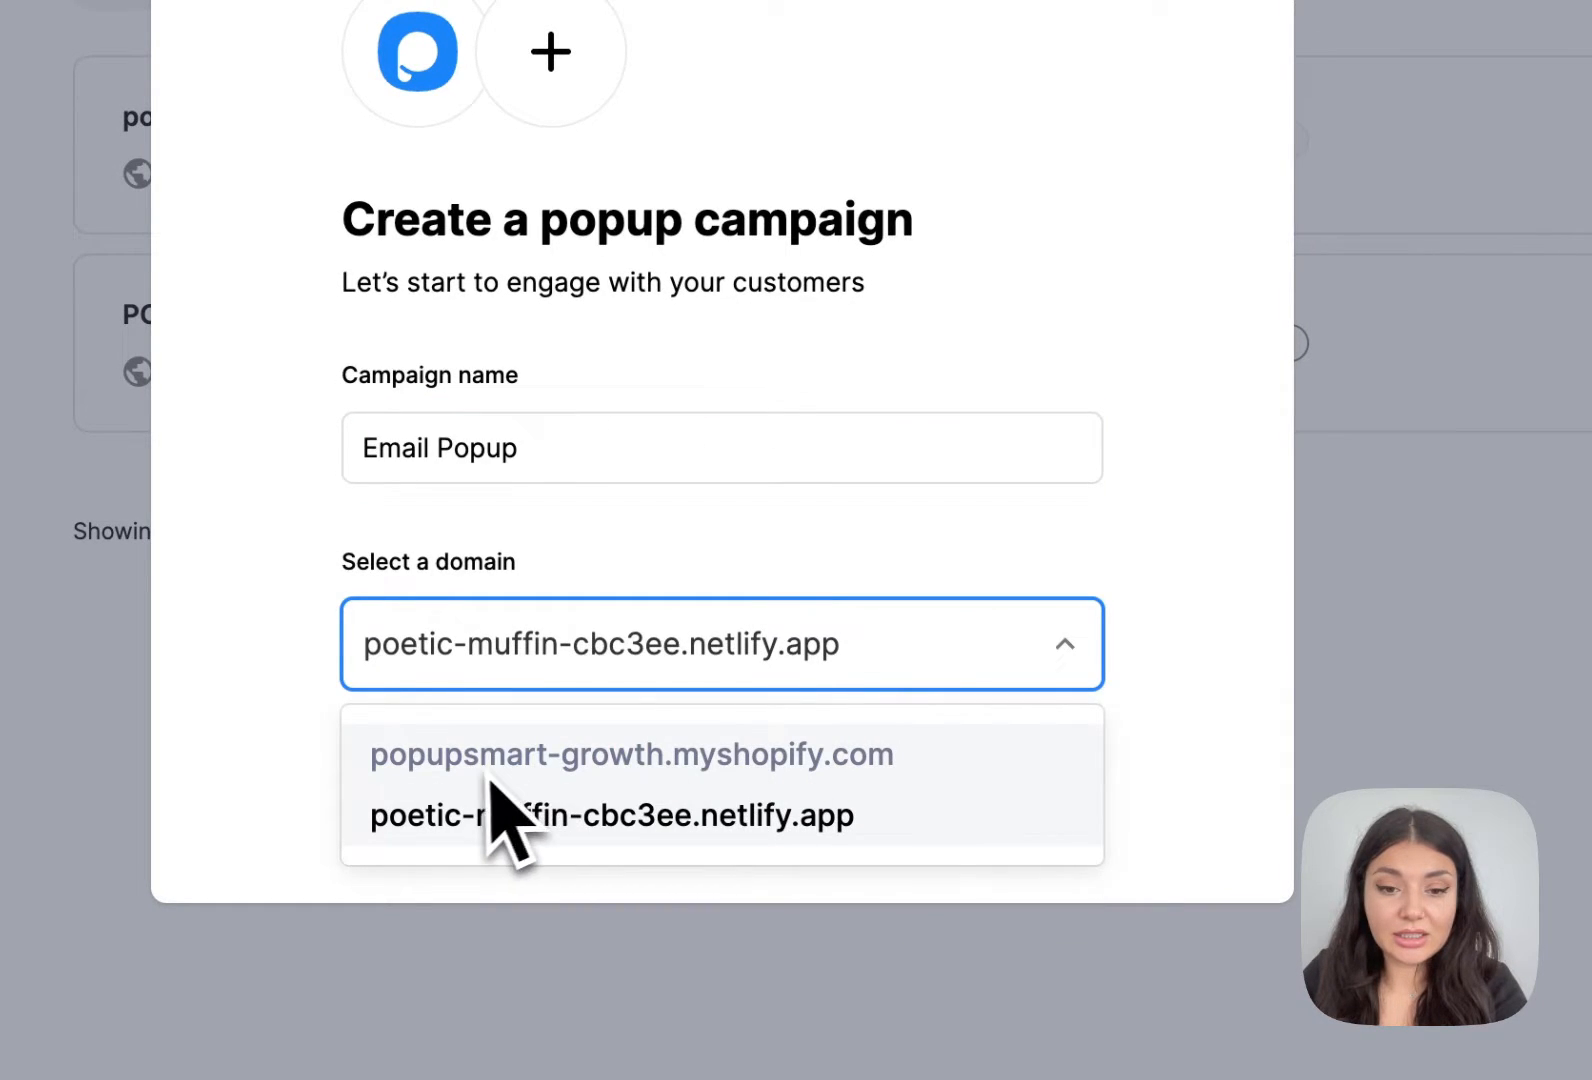
click(632, 754)
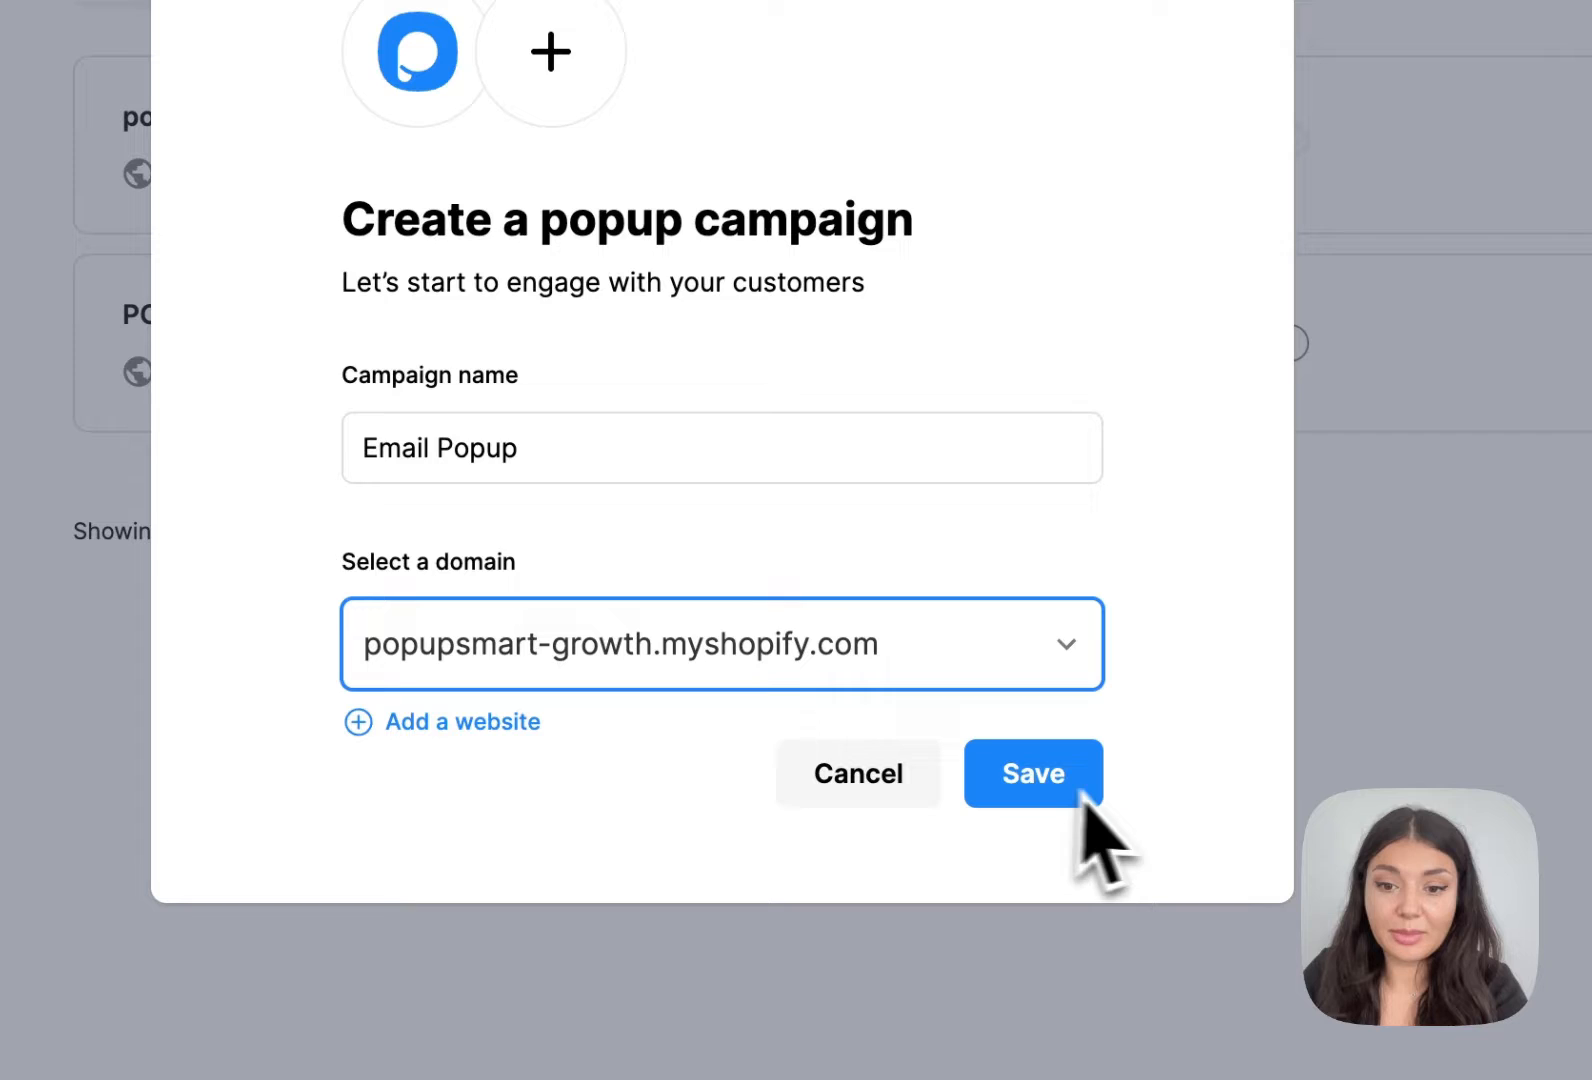
click(1033, 772)
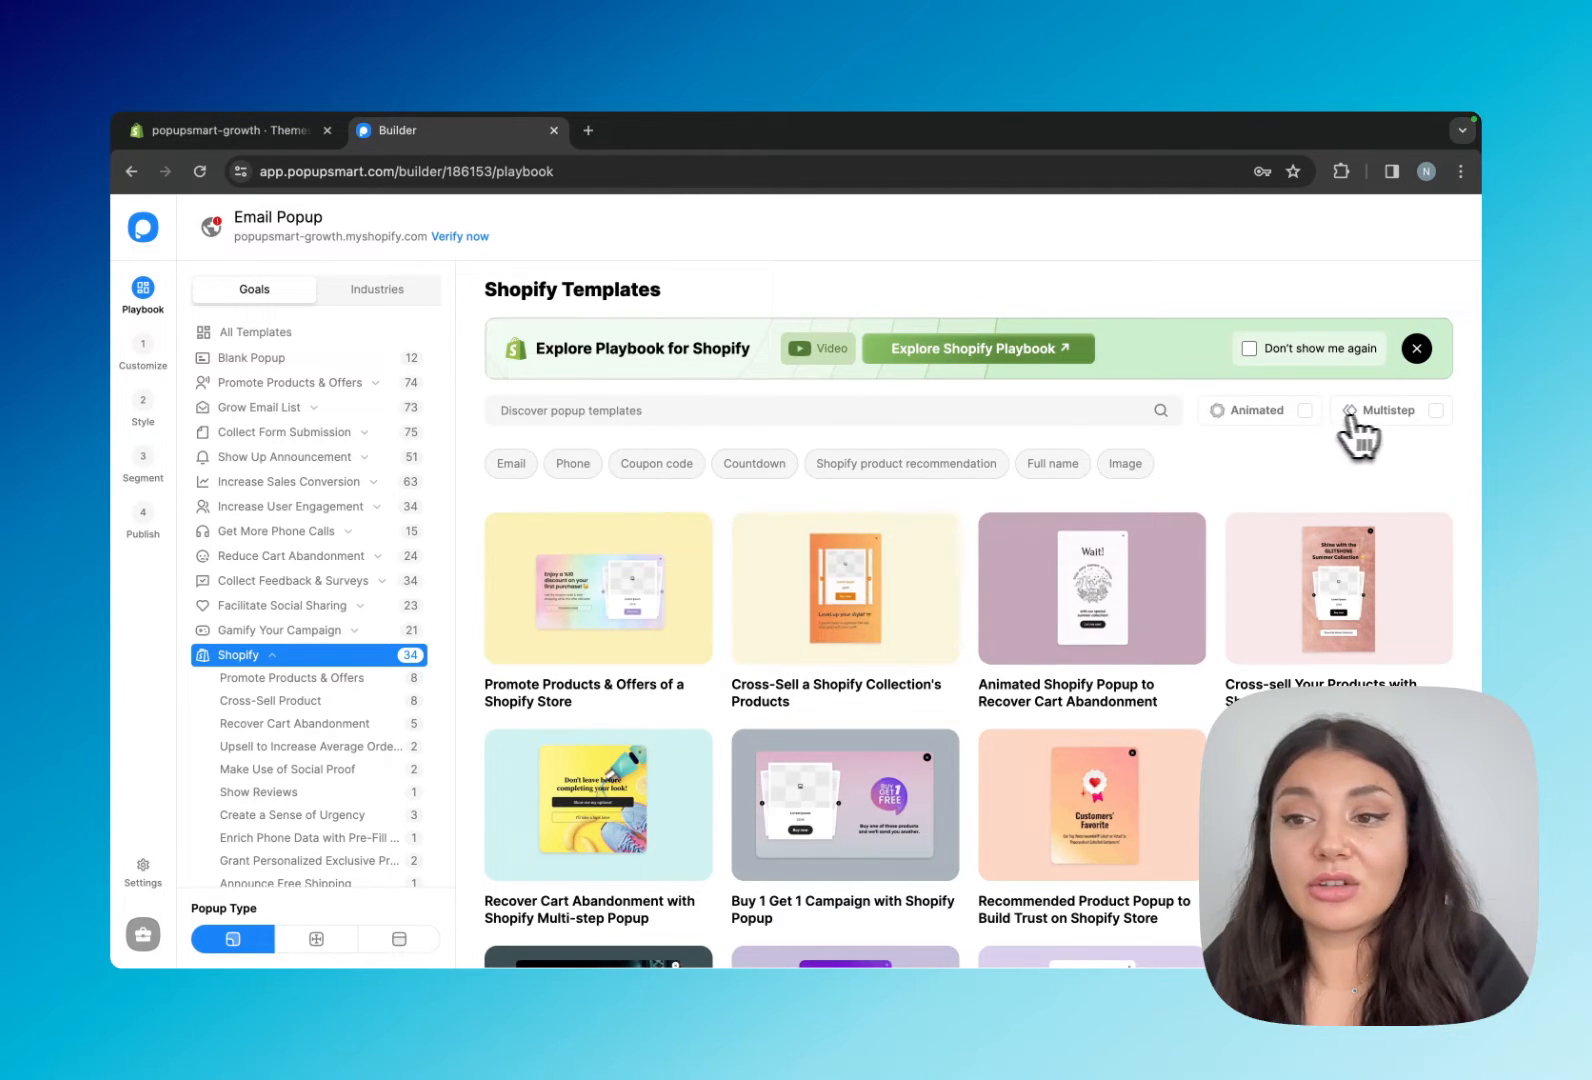
mouse_move(305, 457)
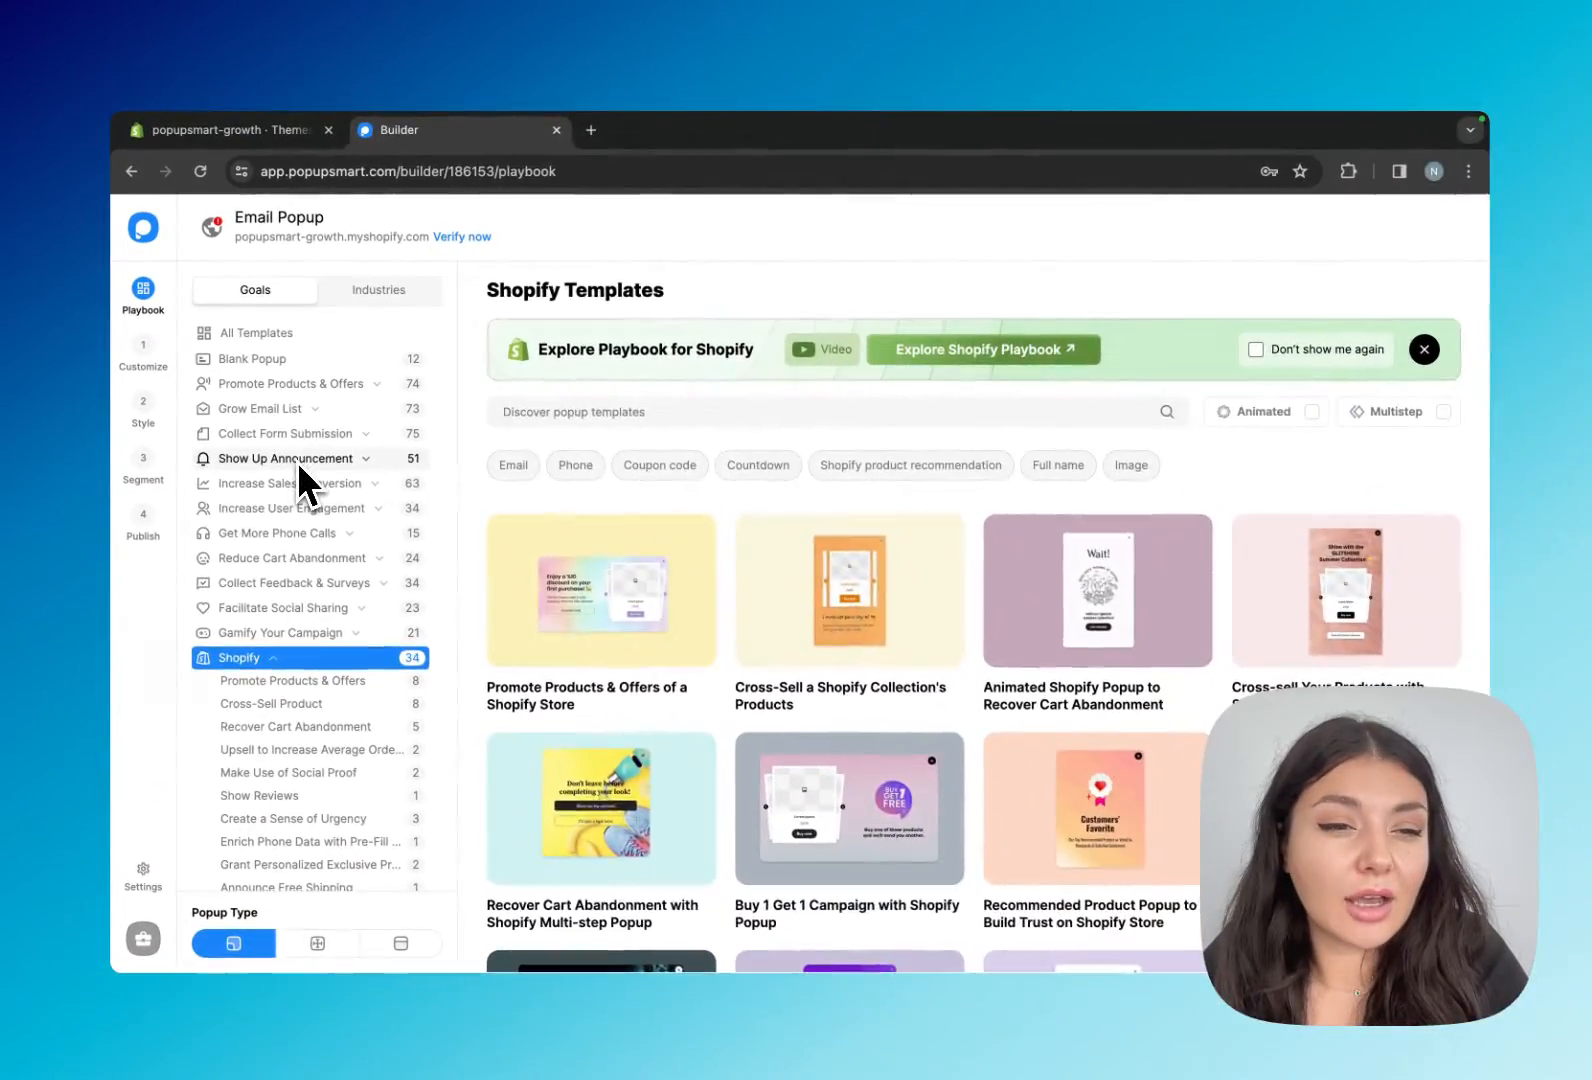
Step: Filter the Playbook to Grow Email List templates and scroll through them
click(264, 408)
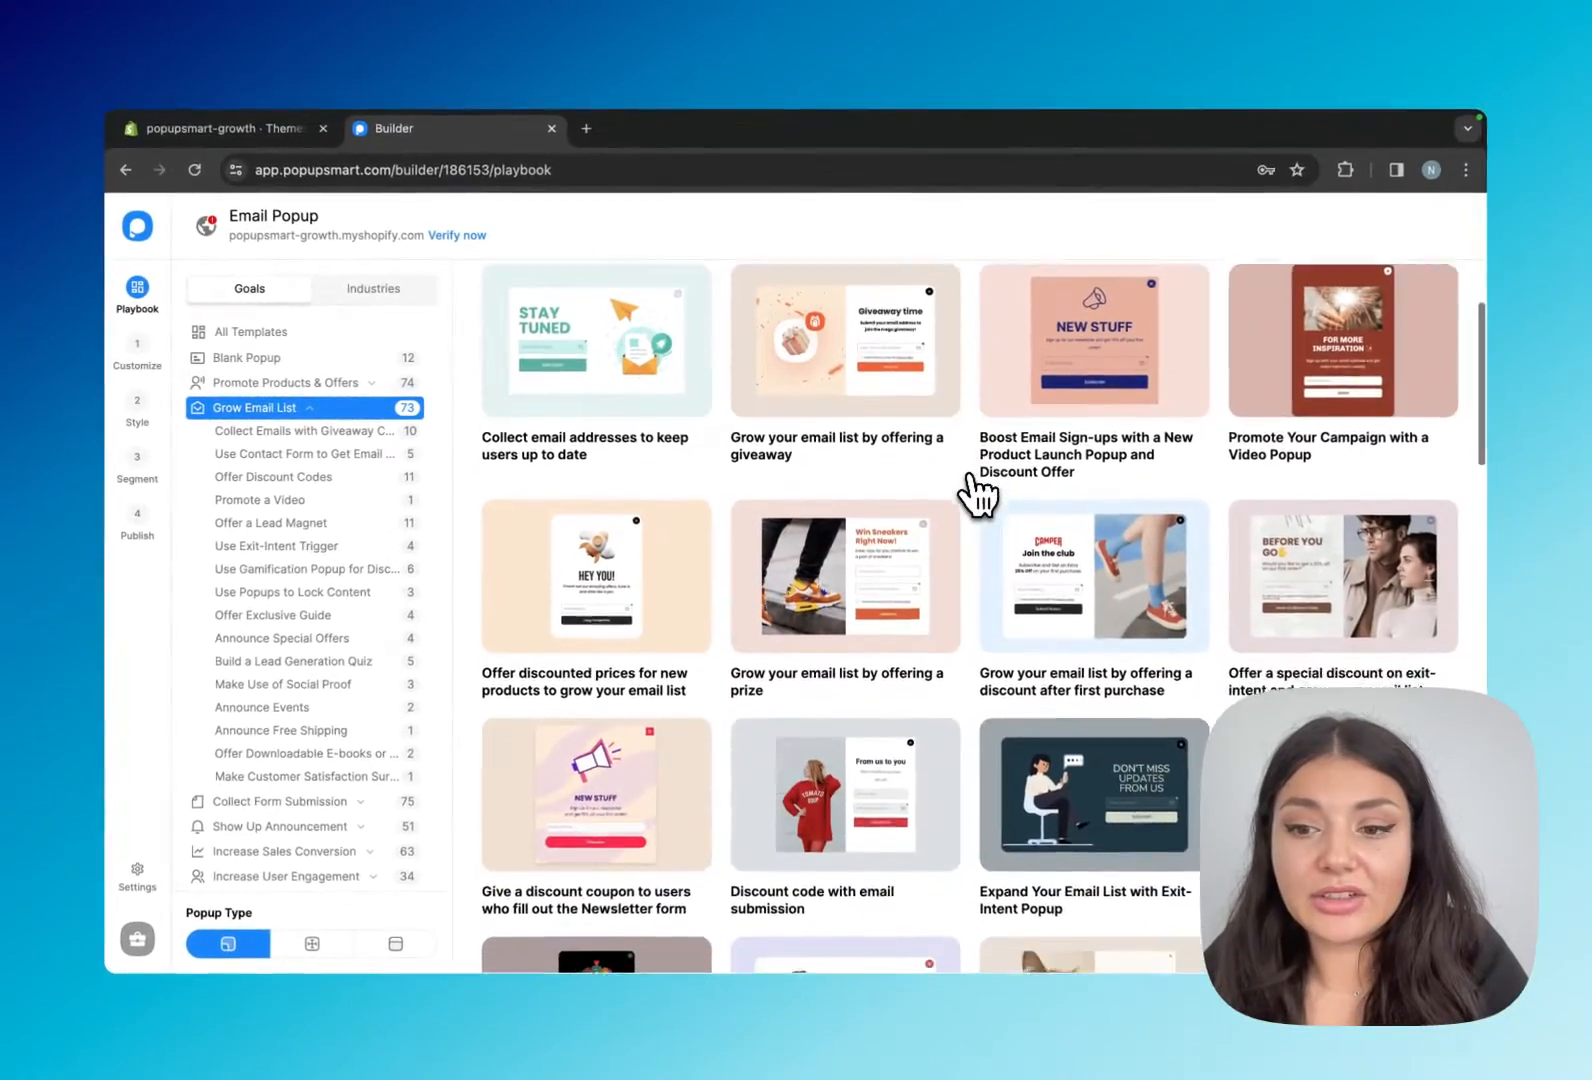
scroll(down, 3)
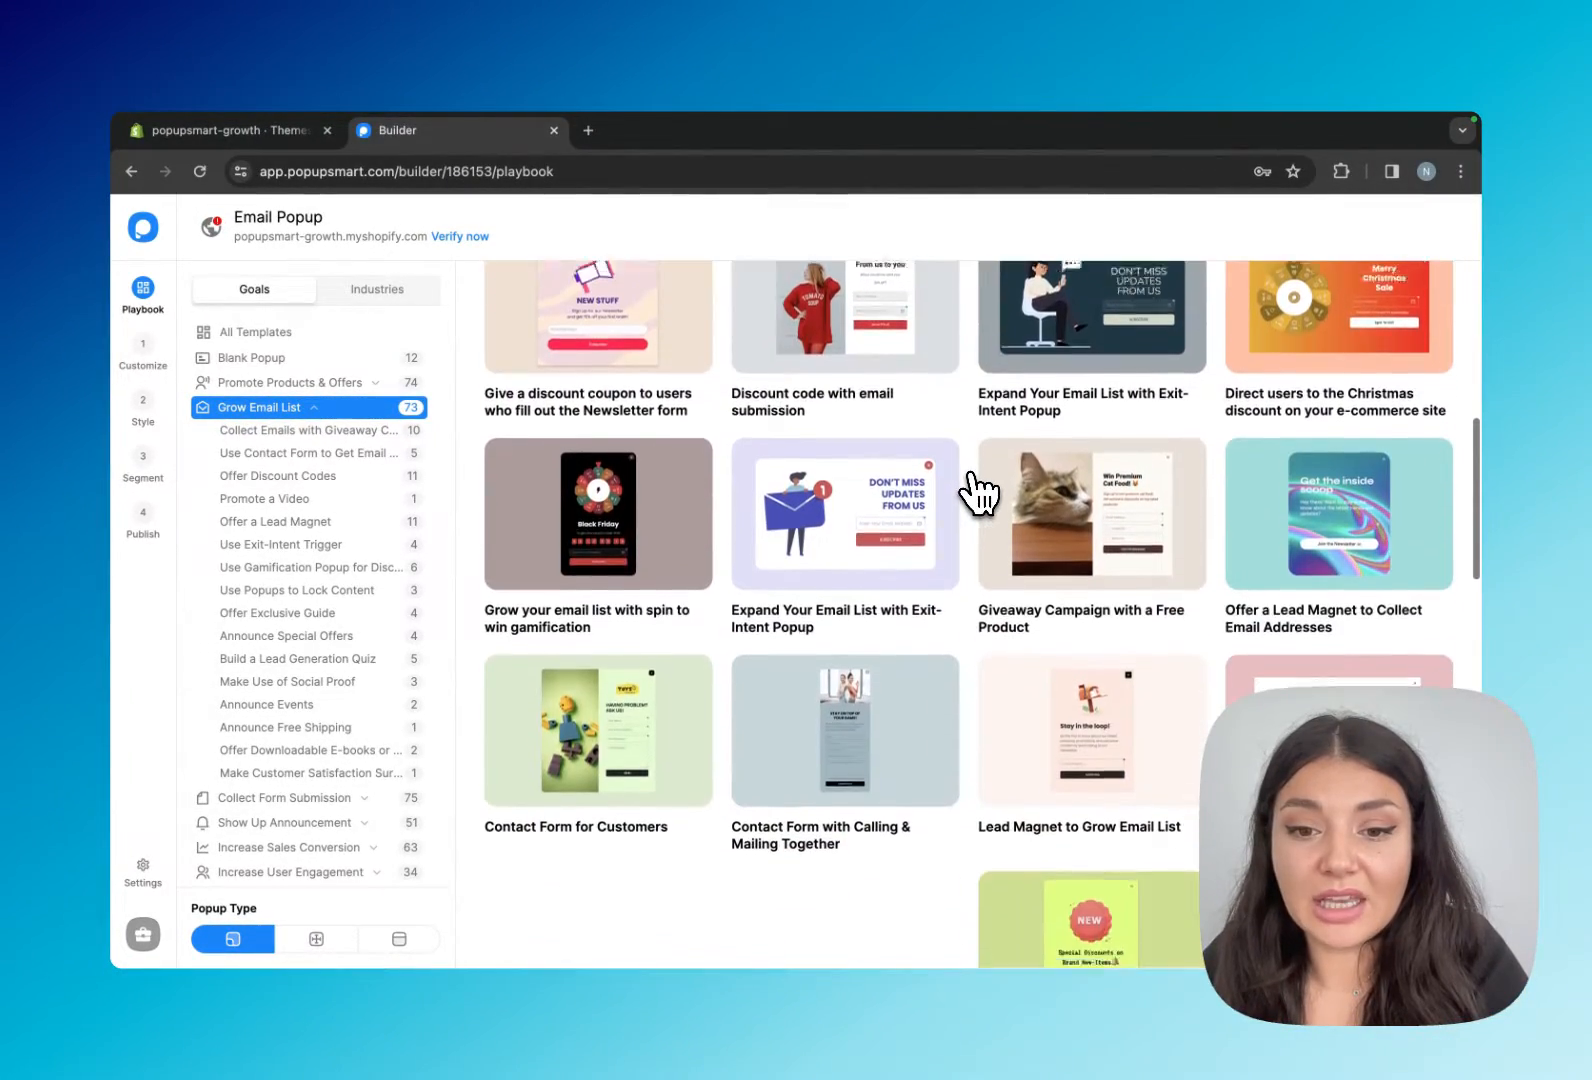
scroll(down, 3)
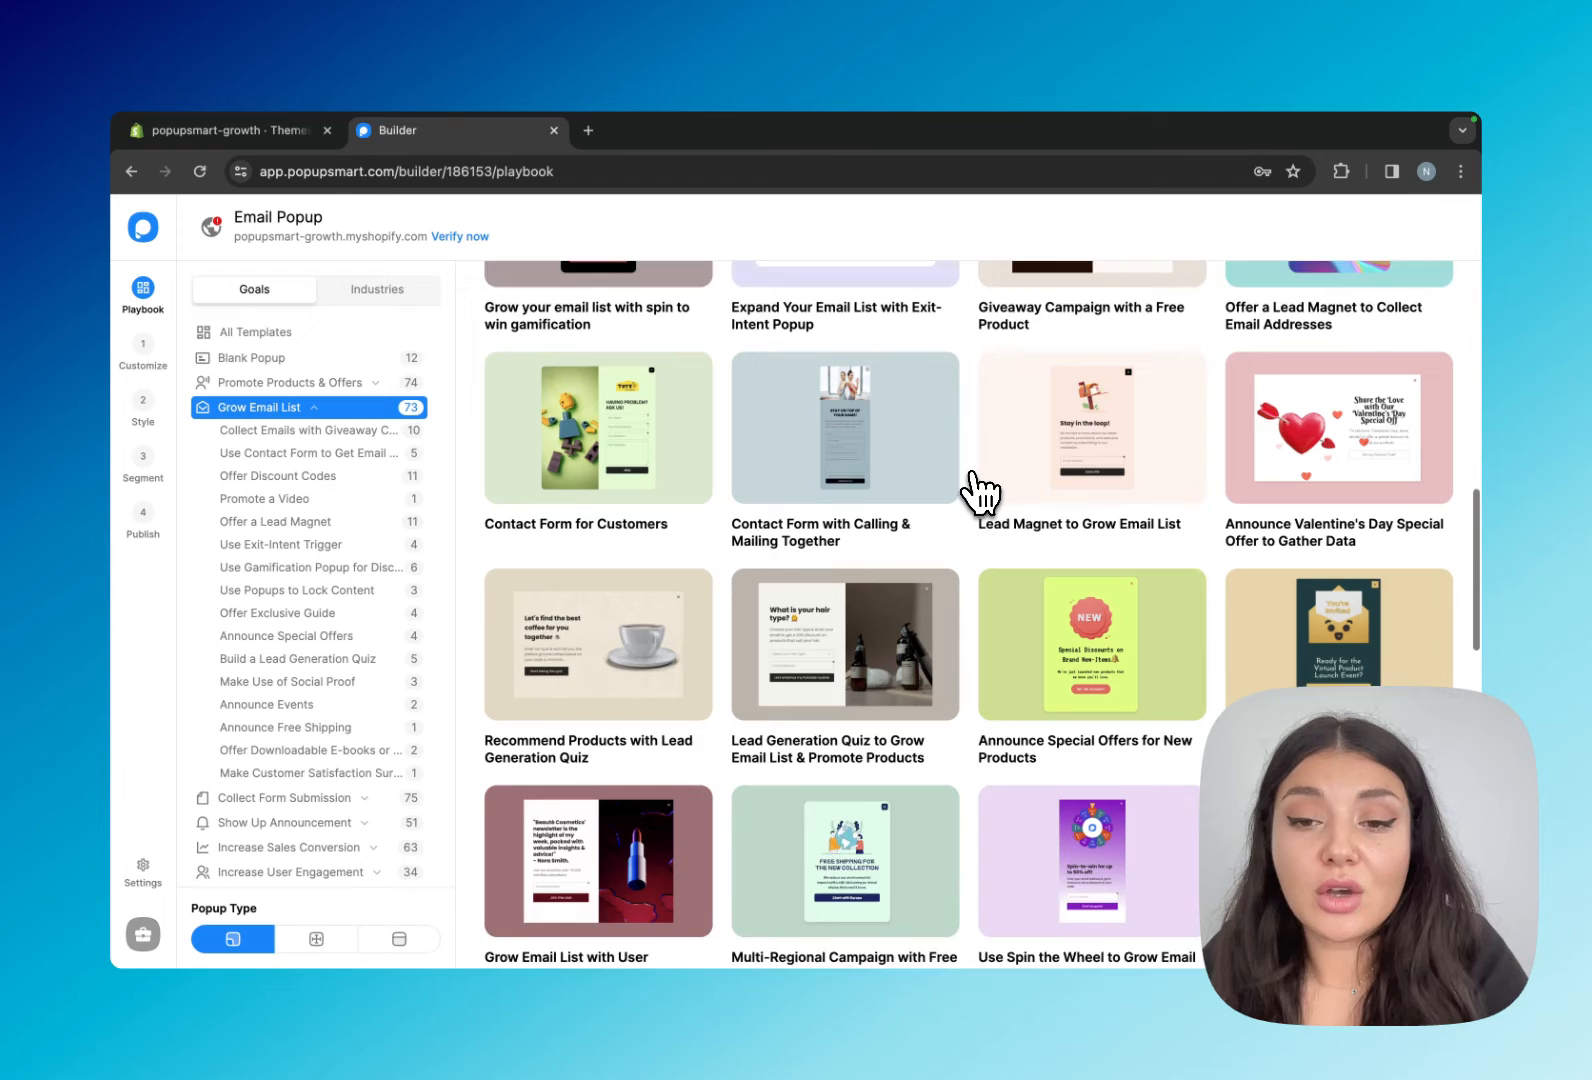
scroll(down, 3)
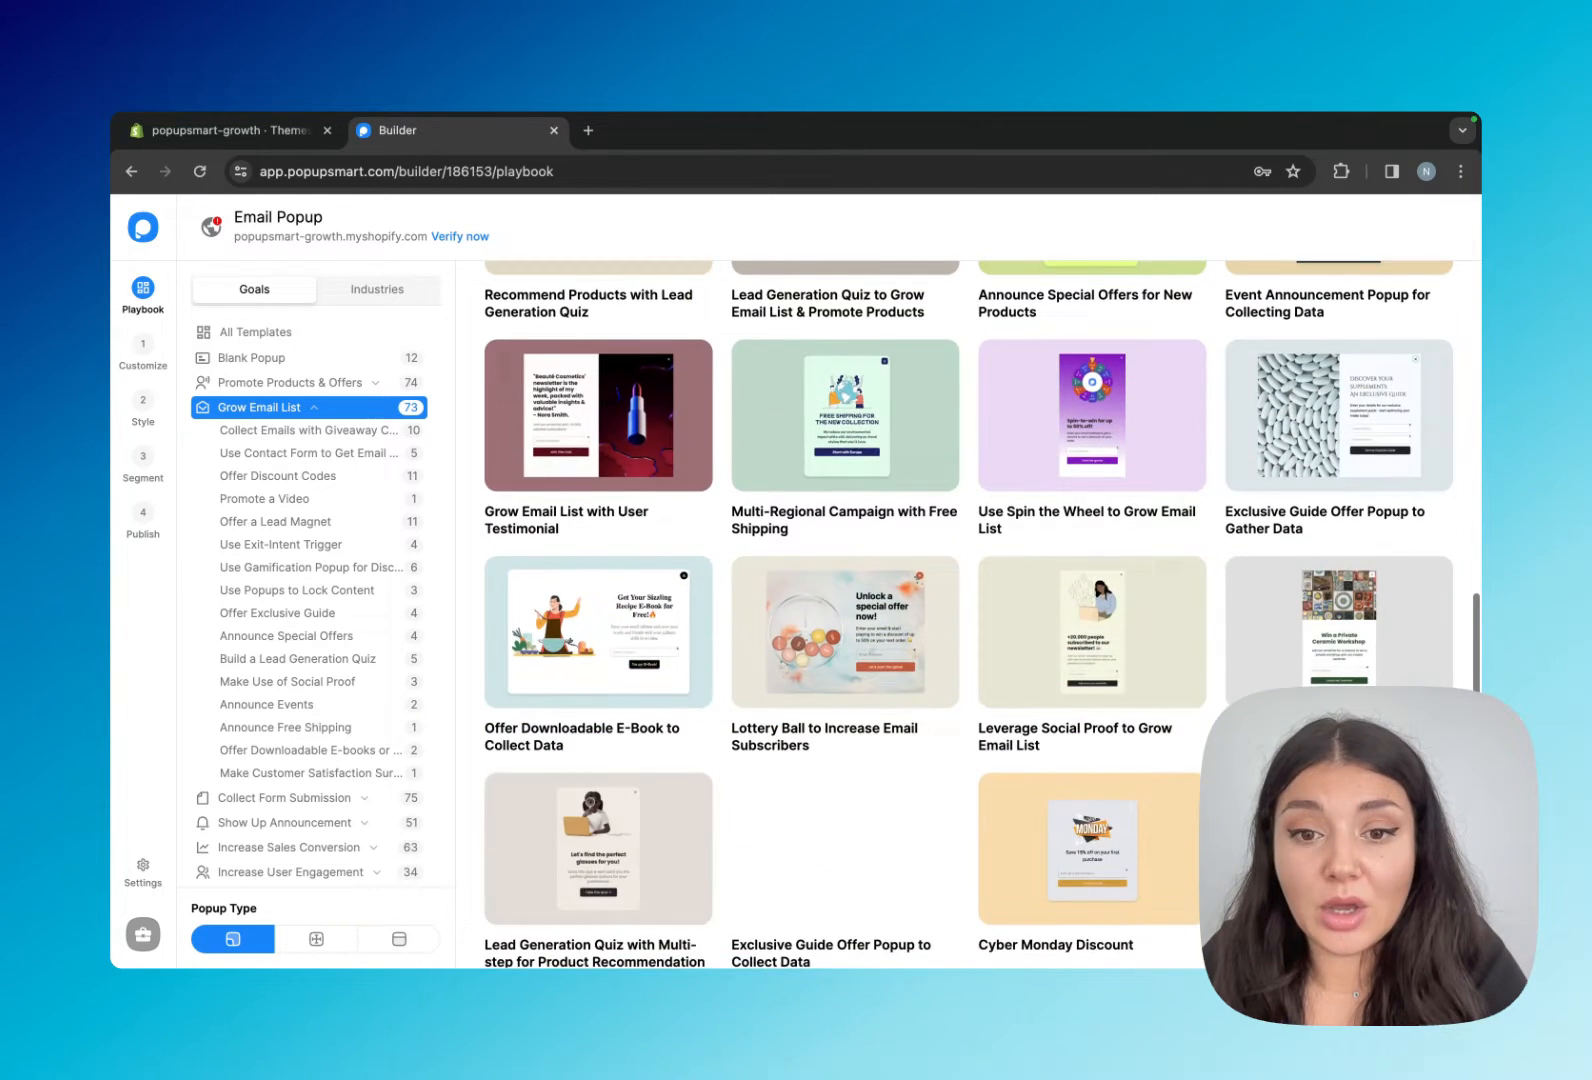
scroll(down, 3)
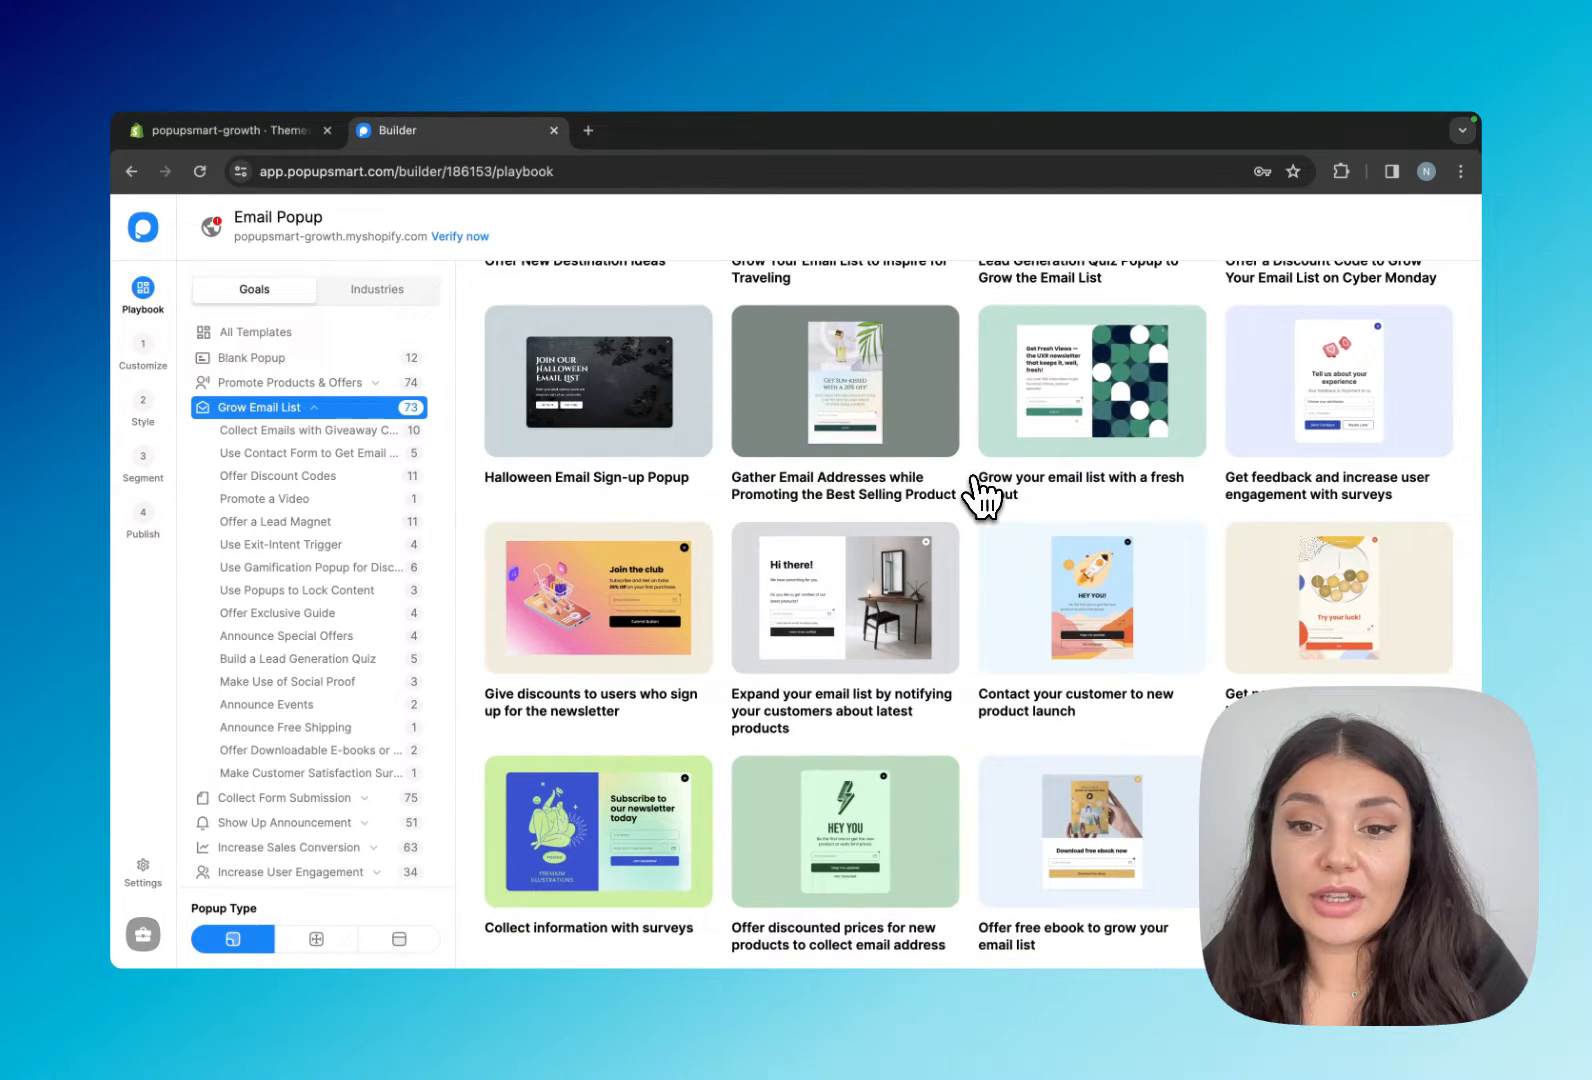
scroll(down, 3)
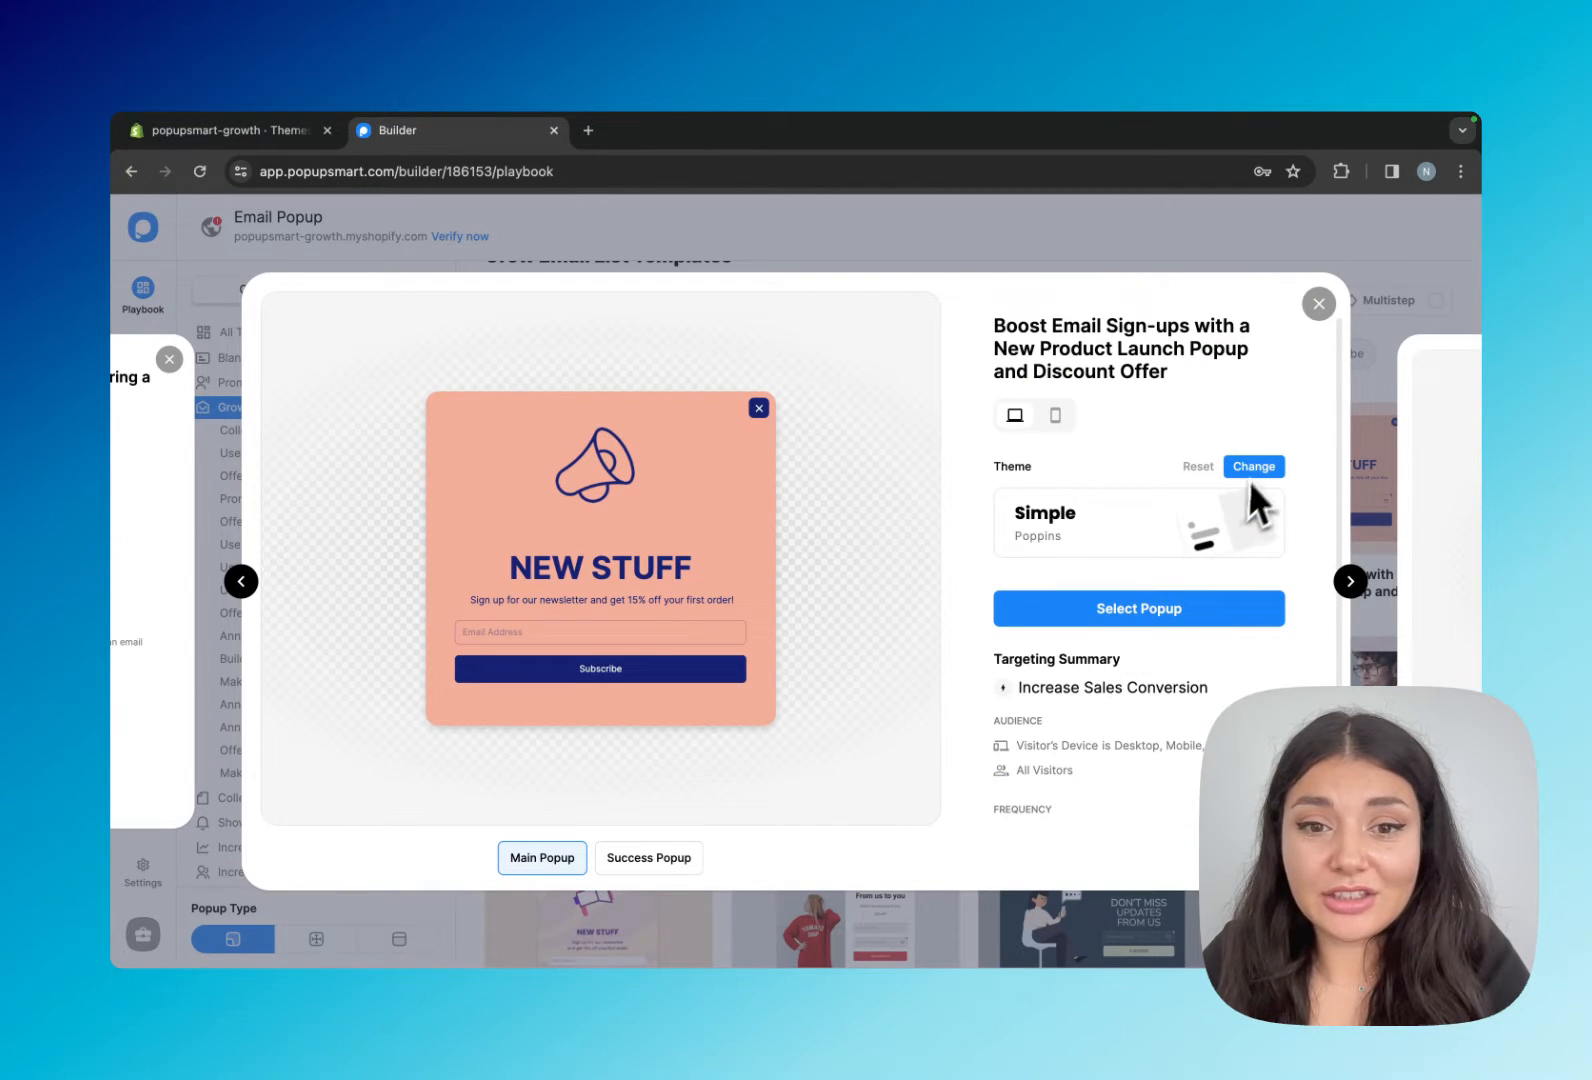
mouse_move(1225, 518)
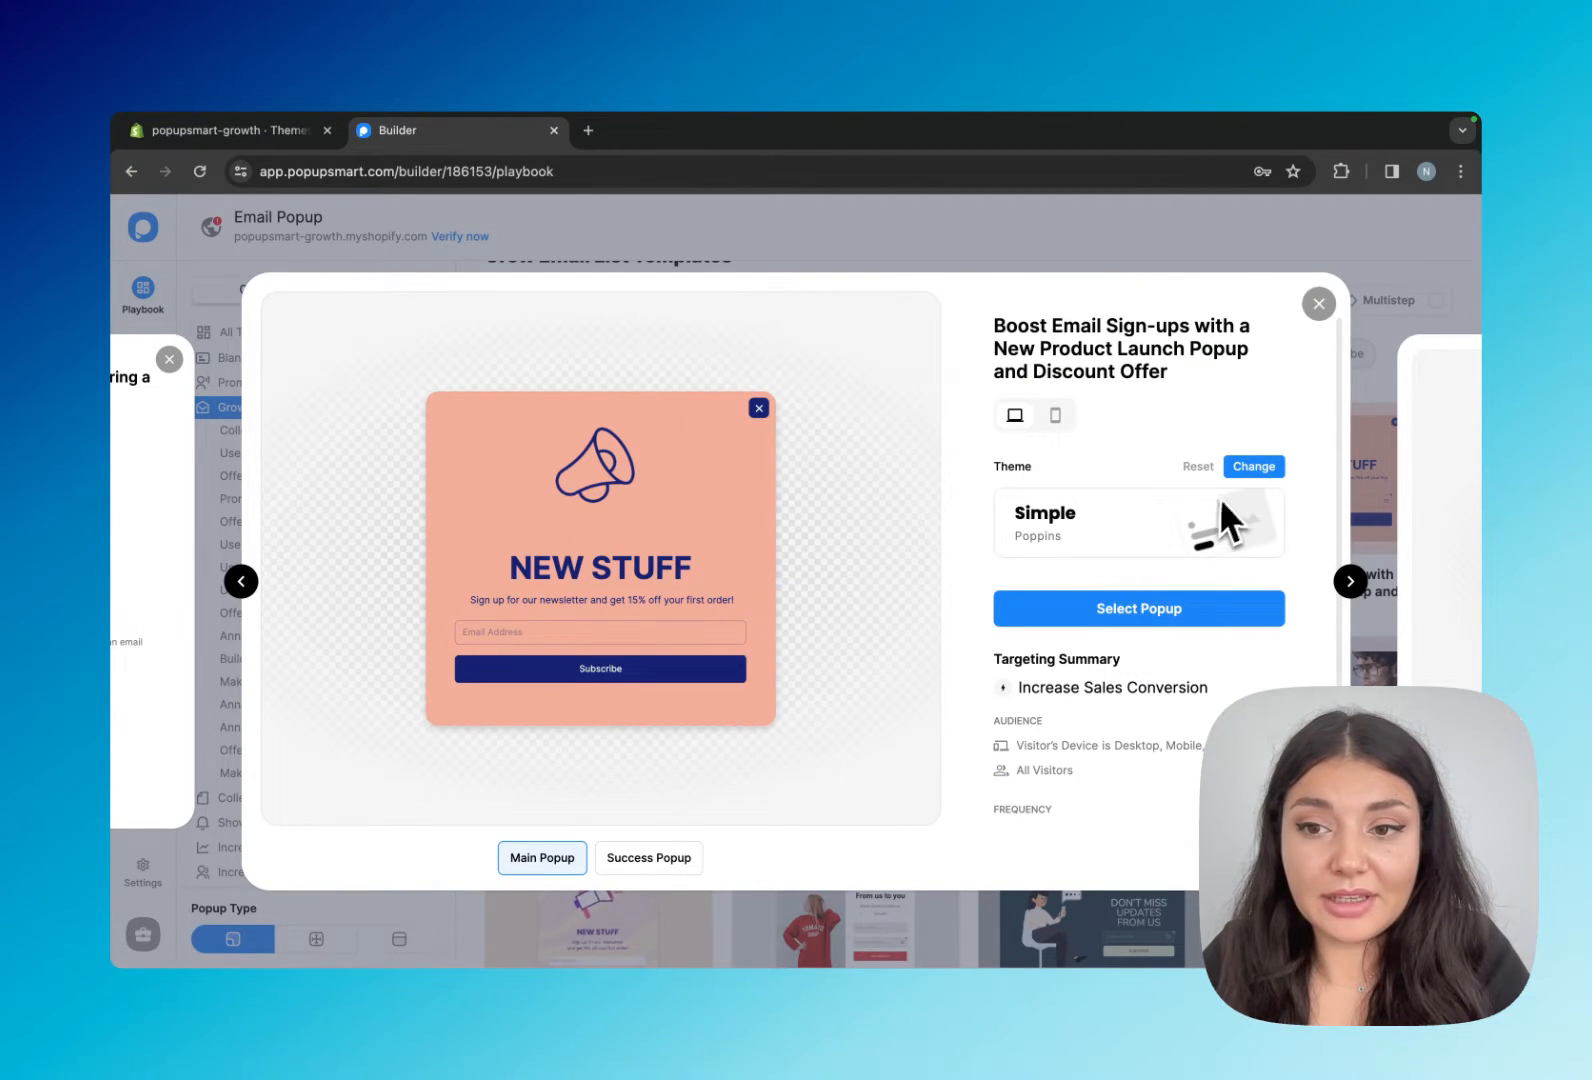
mouse_move(1253, 466)
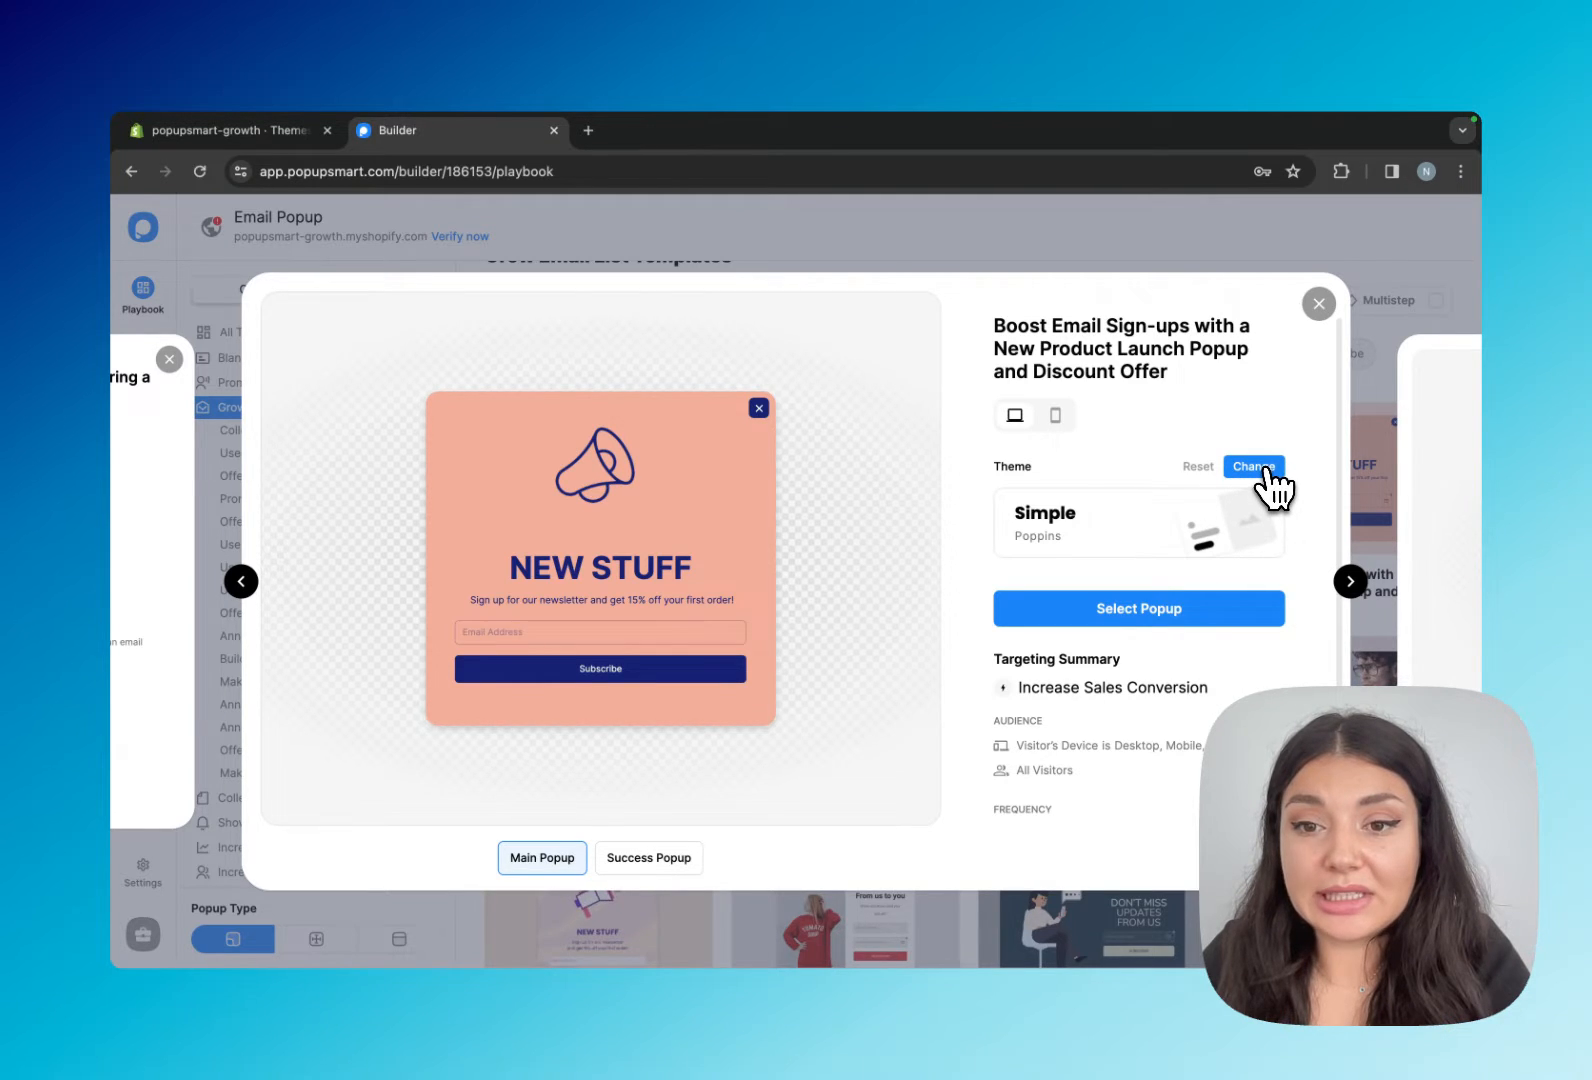
Step: Browse the themes and apply Summer to the New Product Launch template
click(1253, 466)
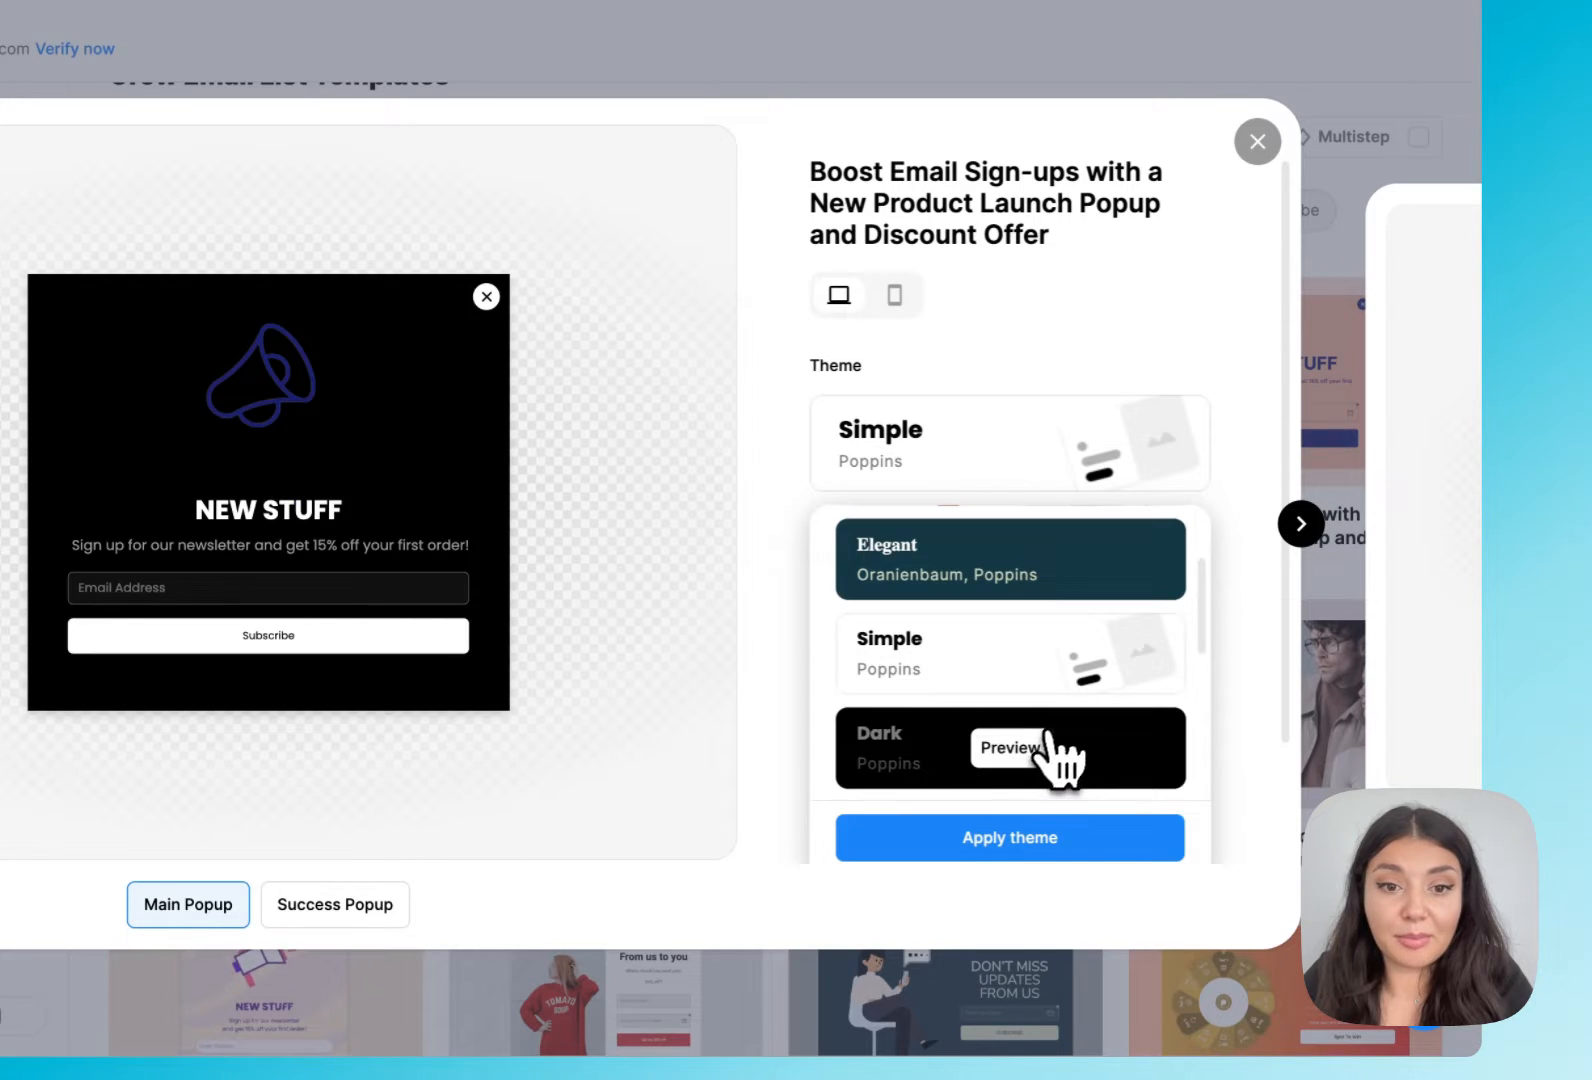
scroll(down, 3)
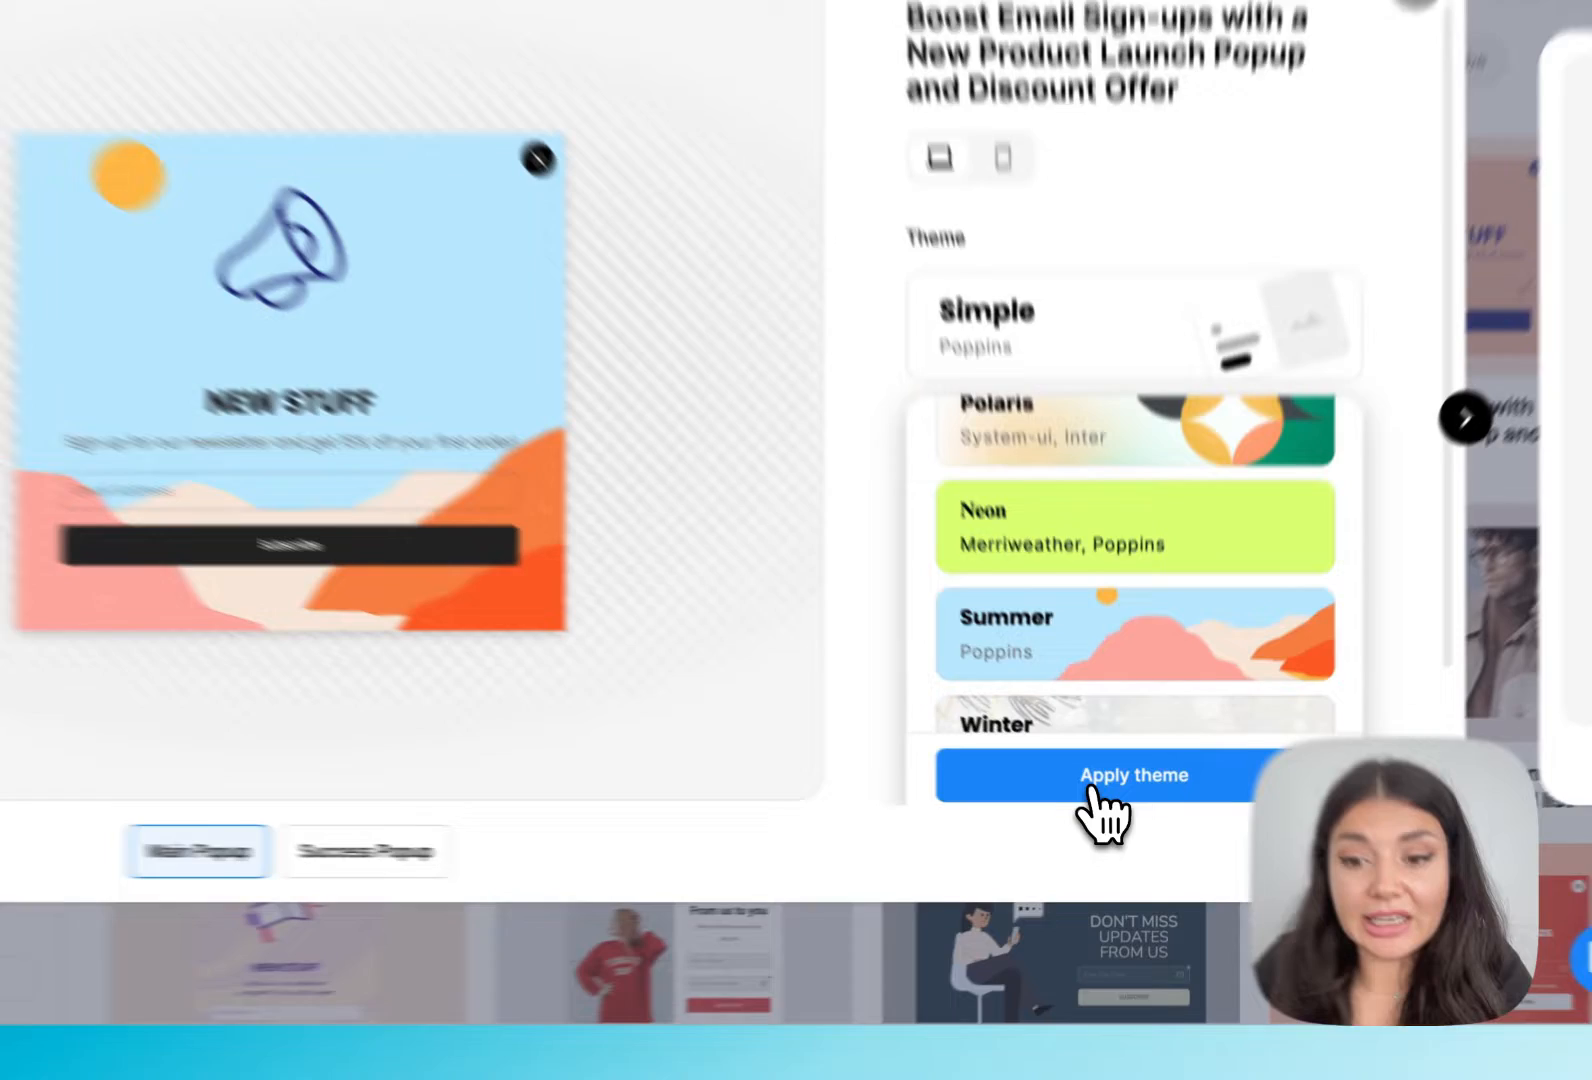
click(1132, 774)
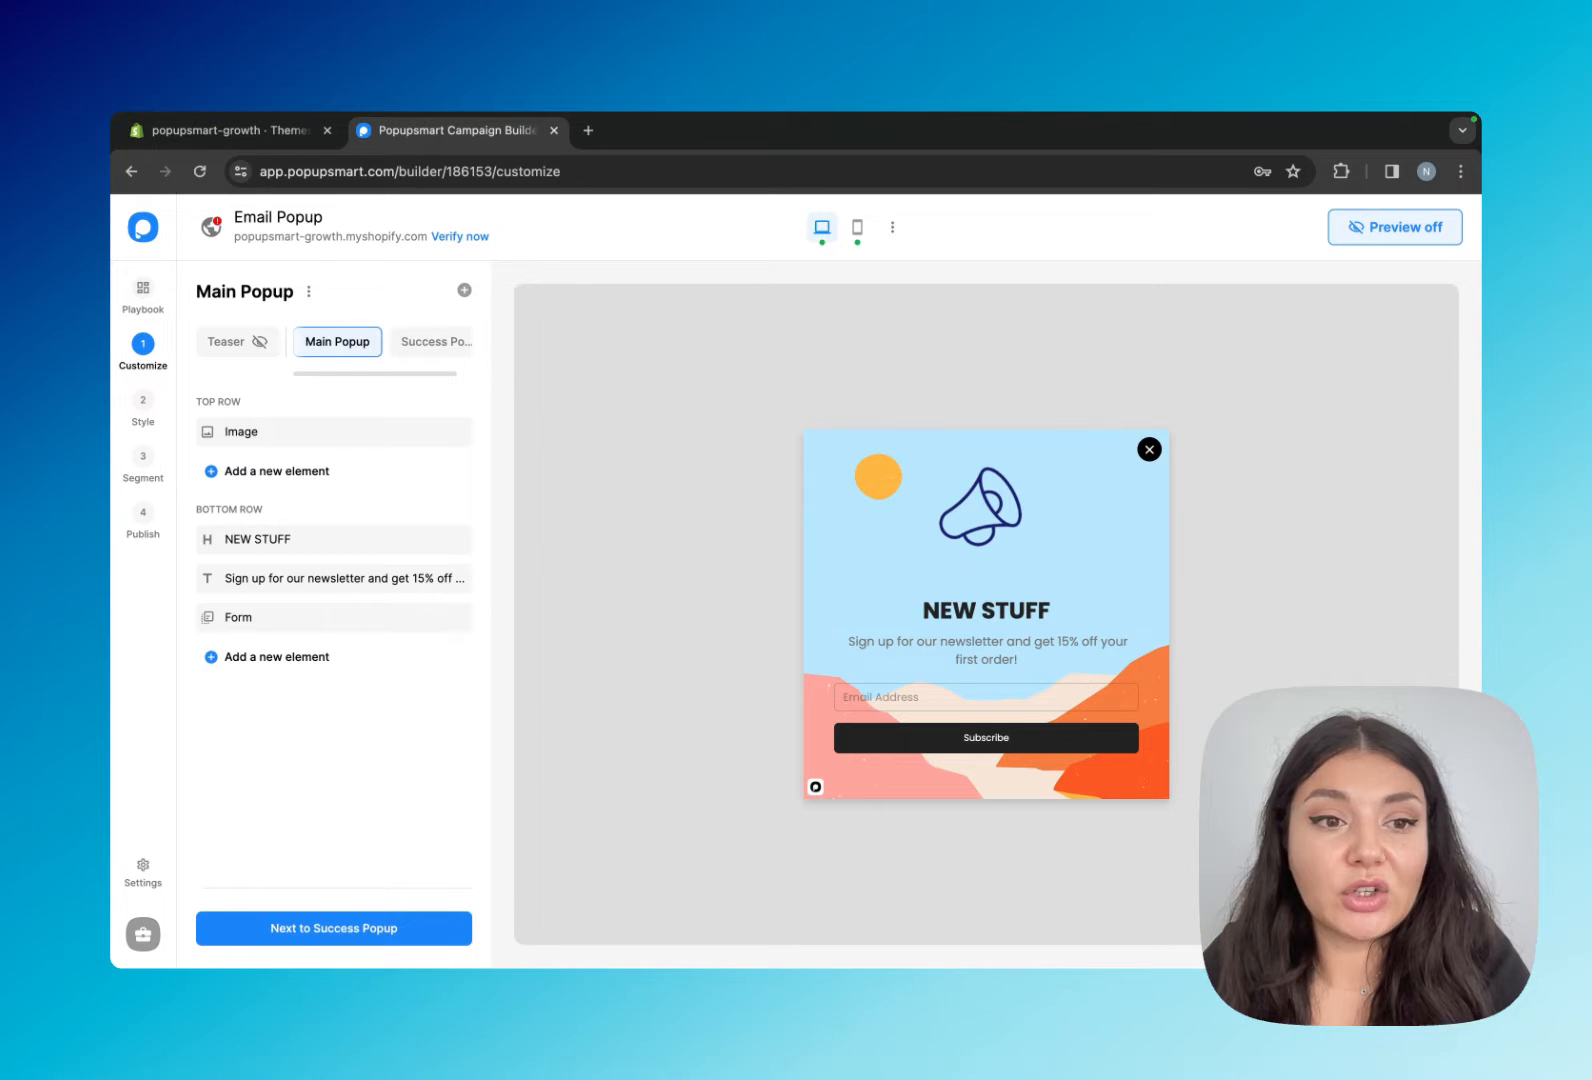
Step: Select the popup's Form element to show its email field settings
click(276, 470)
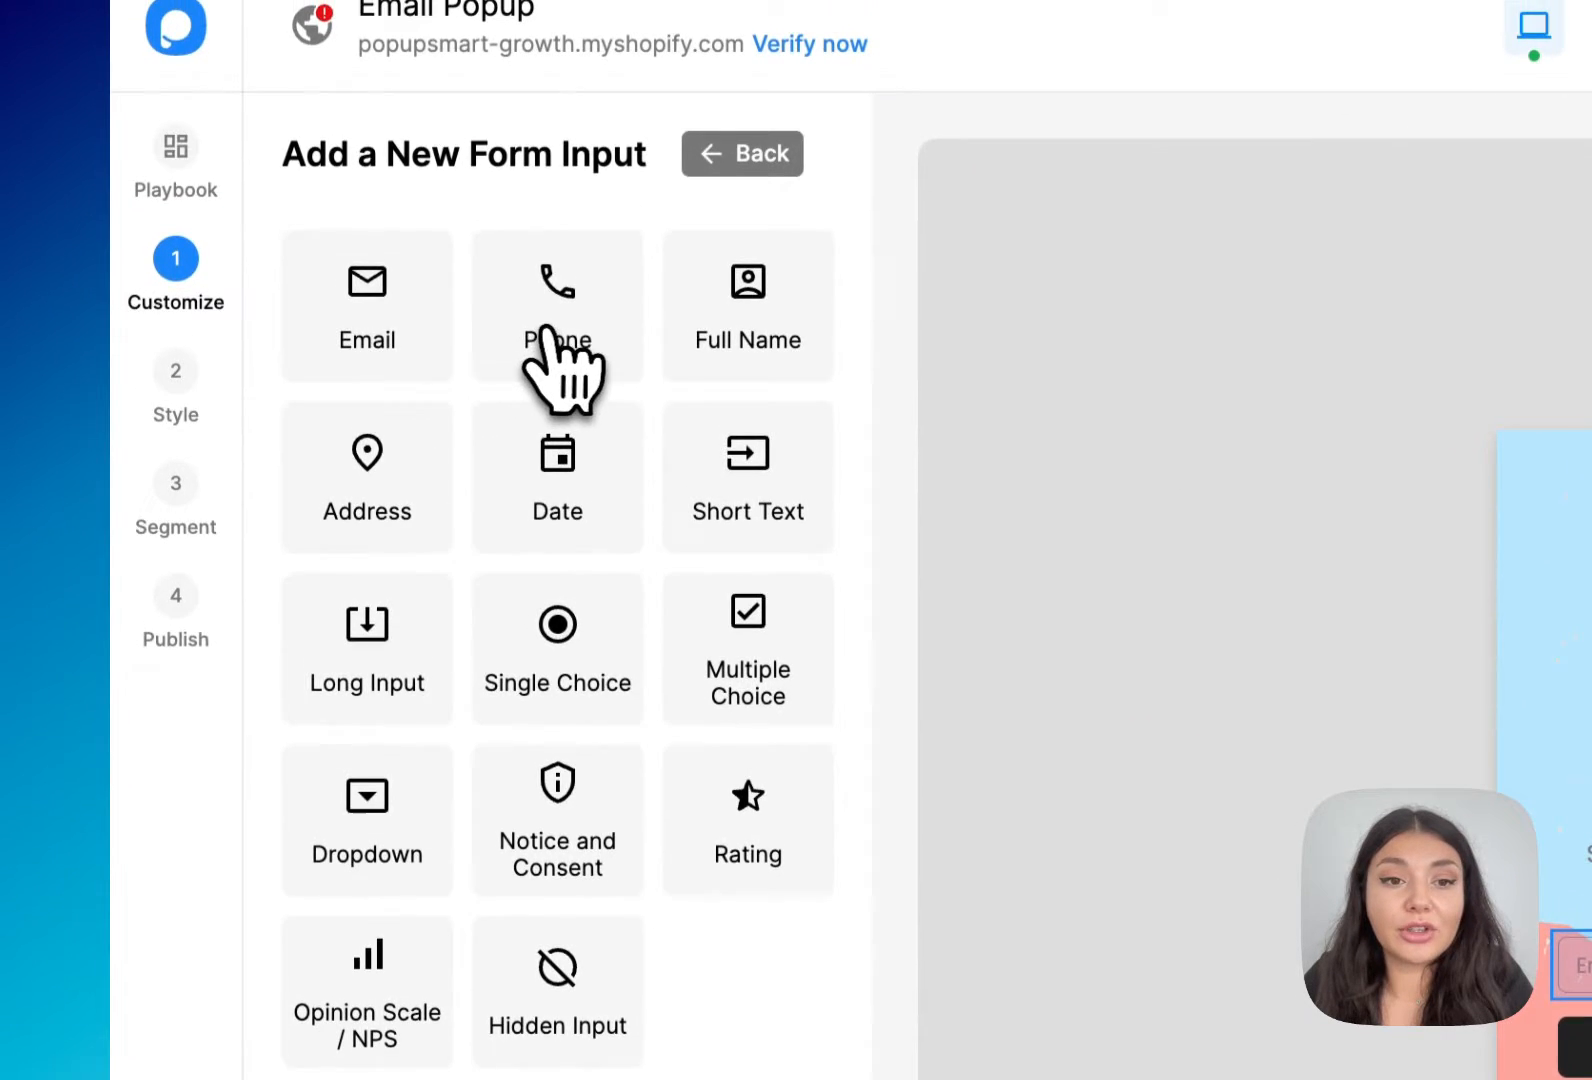
mouse_move(387, 700)
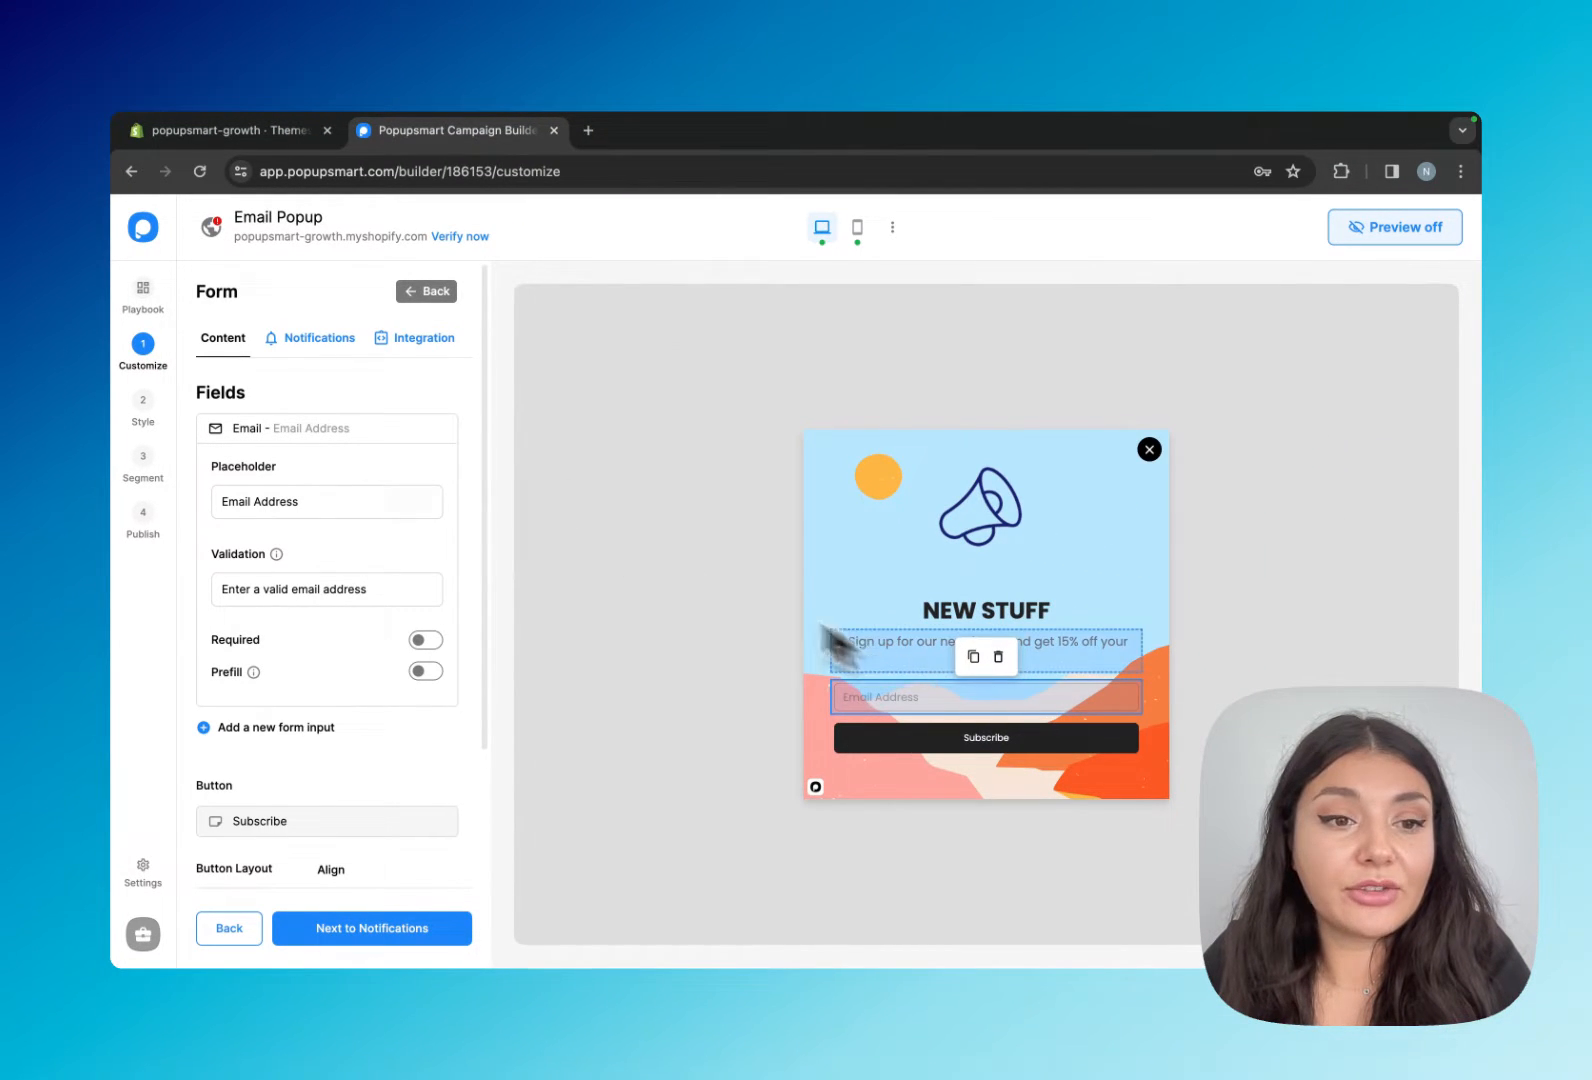
Step: Review the form's Self Email Notification and integration options, then return to Main Popup
click(310, 338)
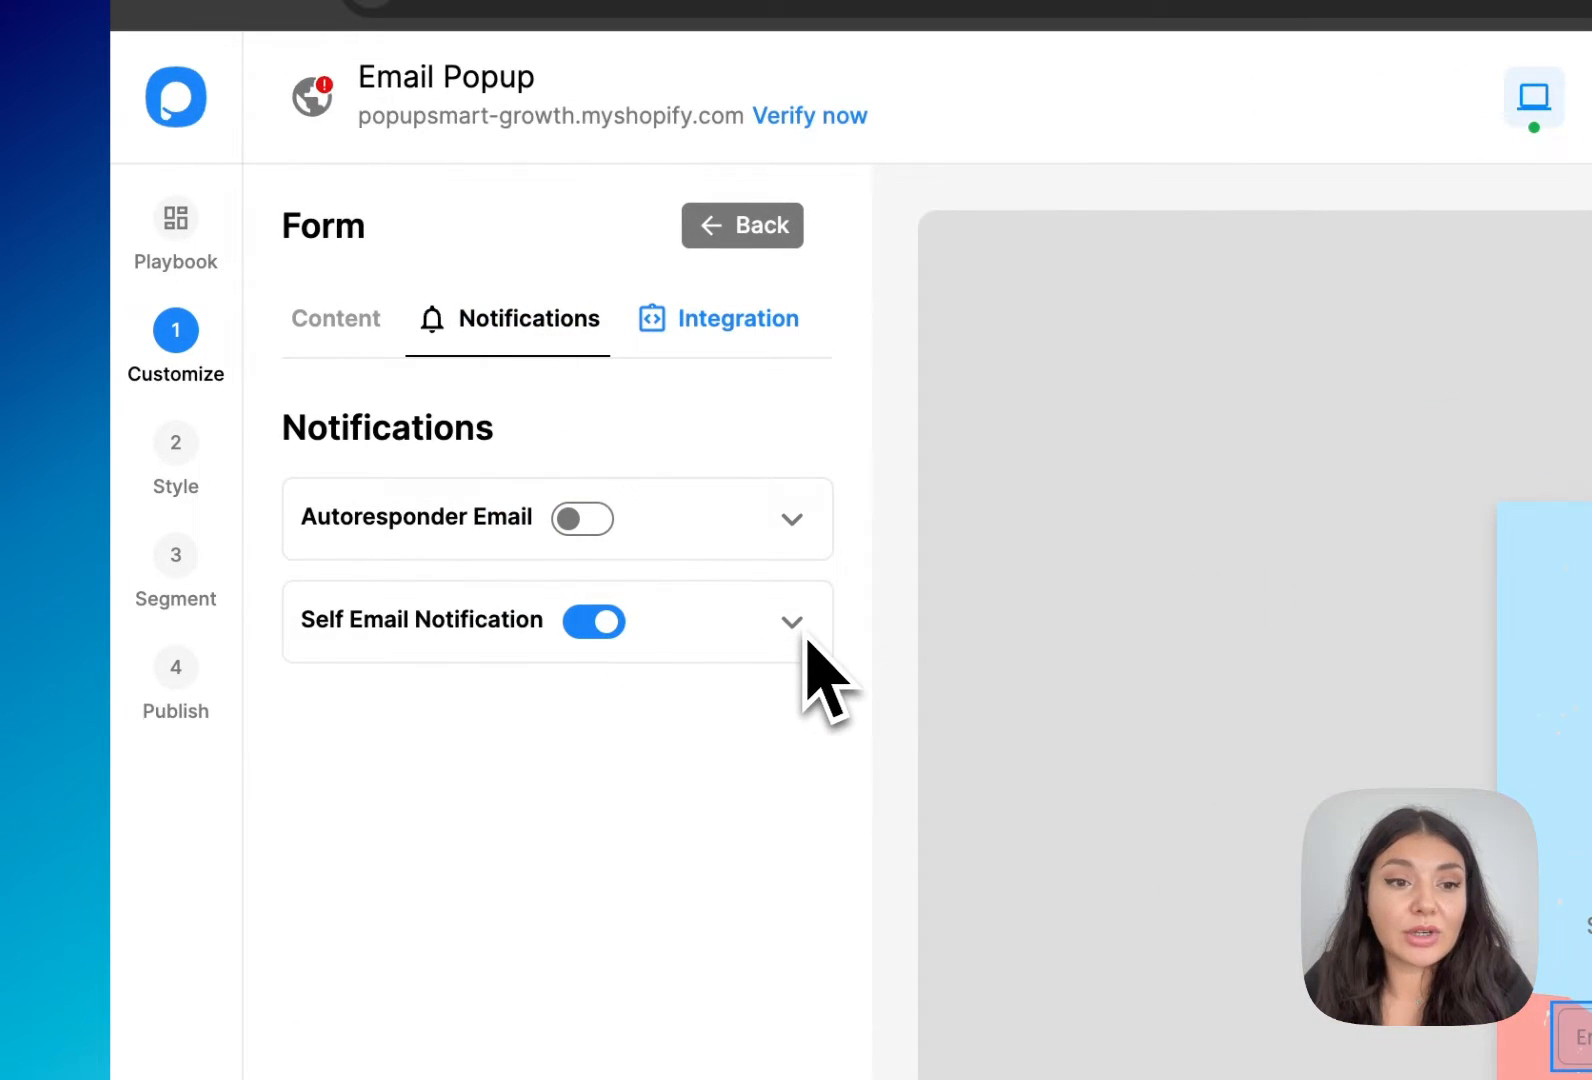
click(791, 621)
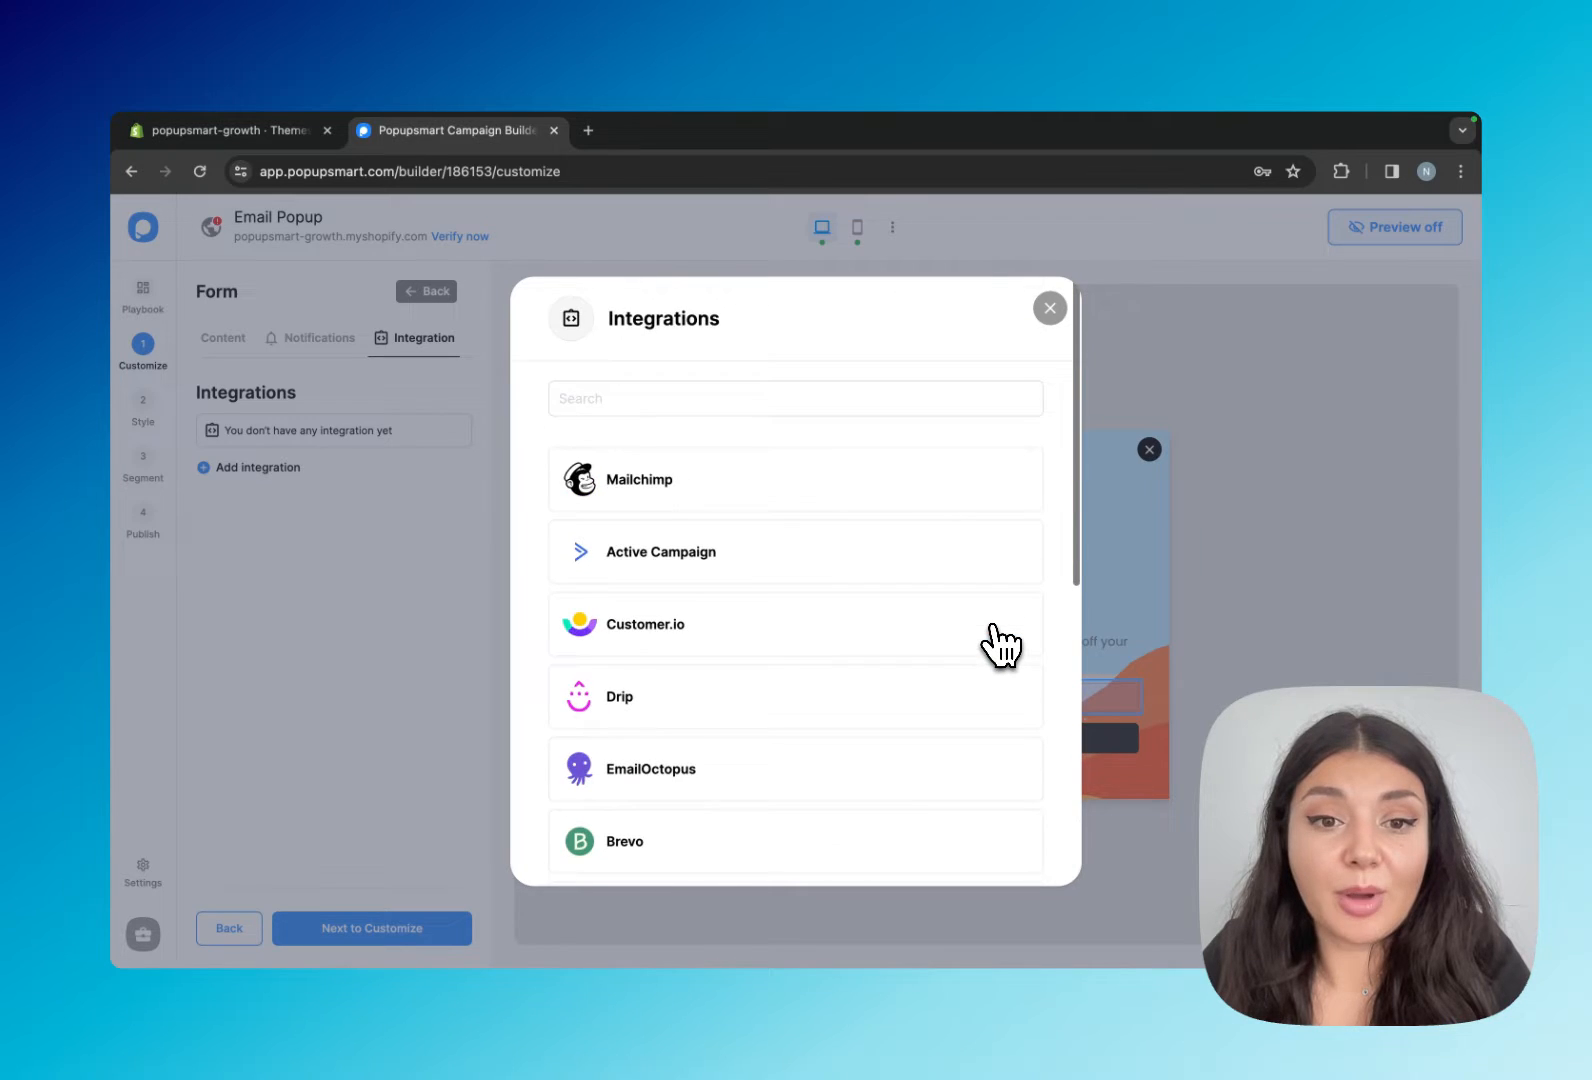
click(1049, 308)
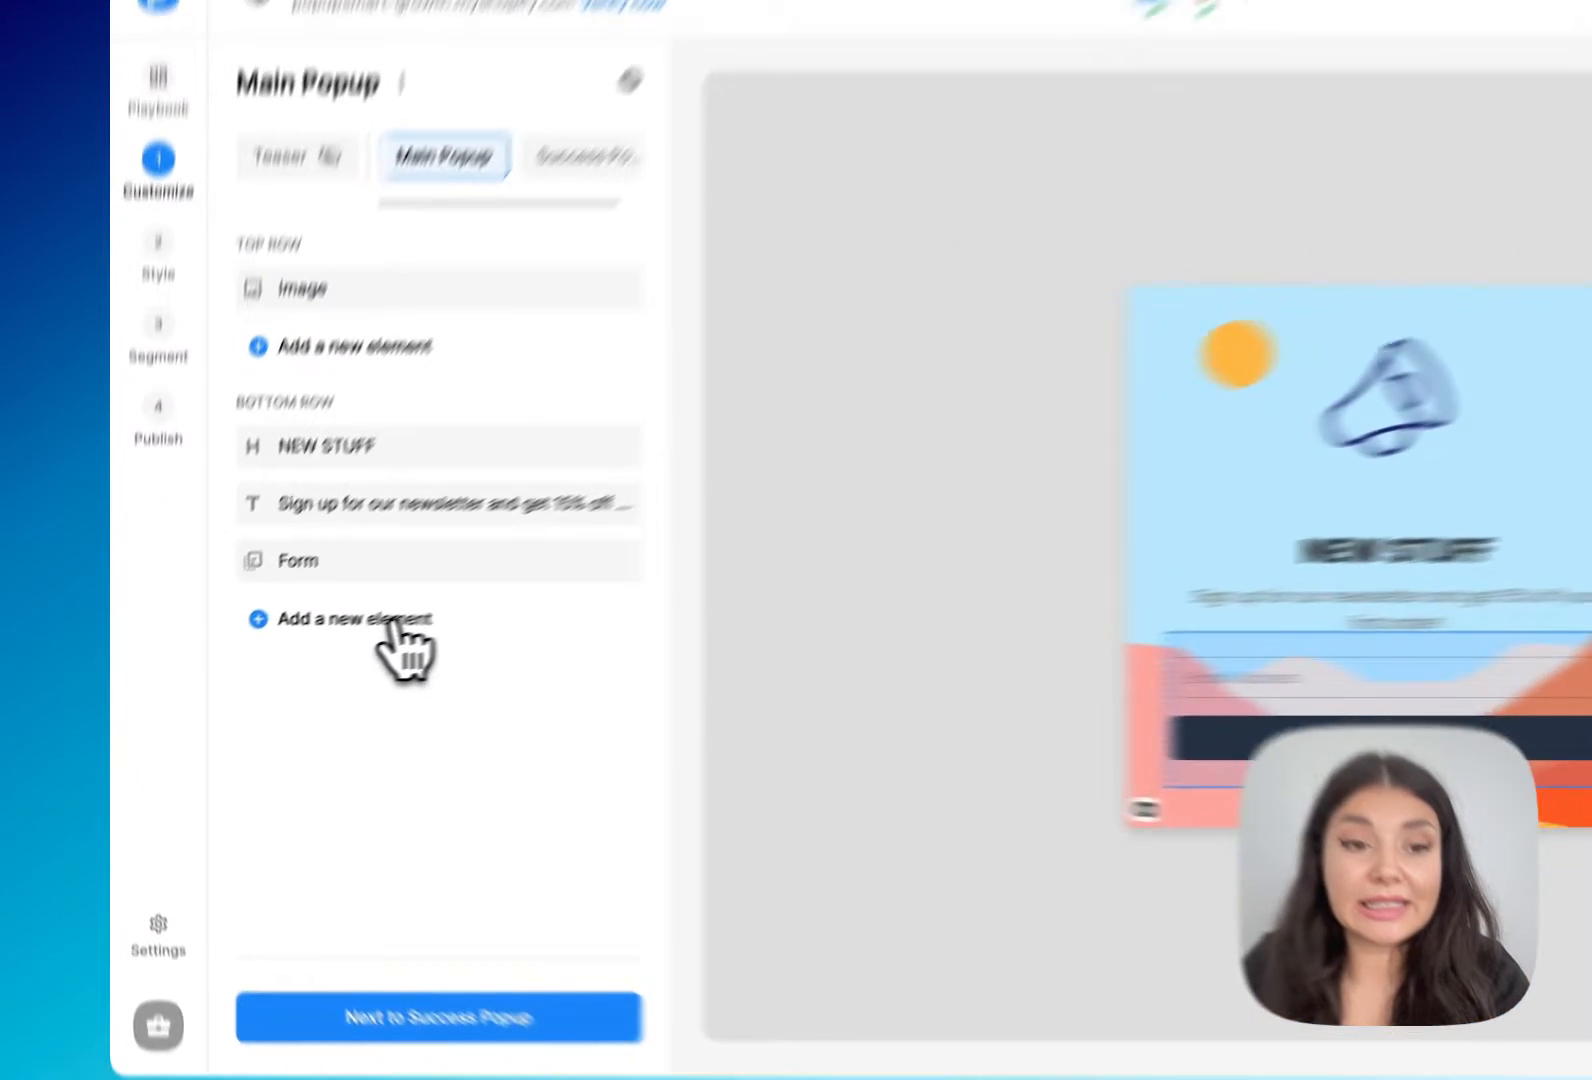
Step: Add a Coupon Code element to the main popup, then switch to Success Popup
click(354, 618)
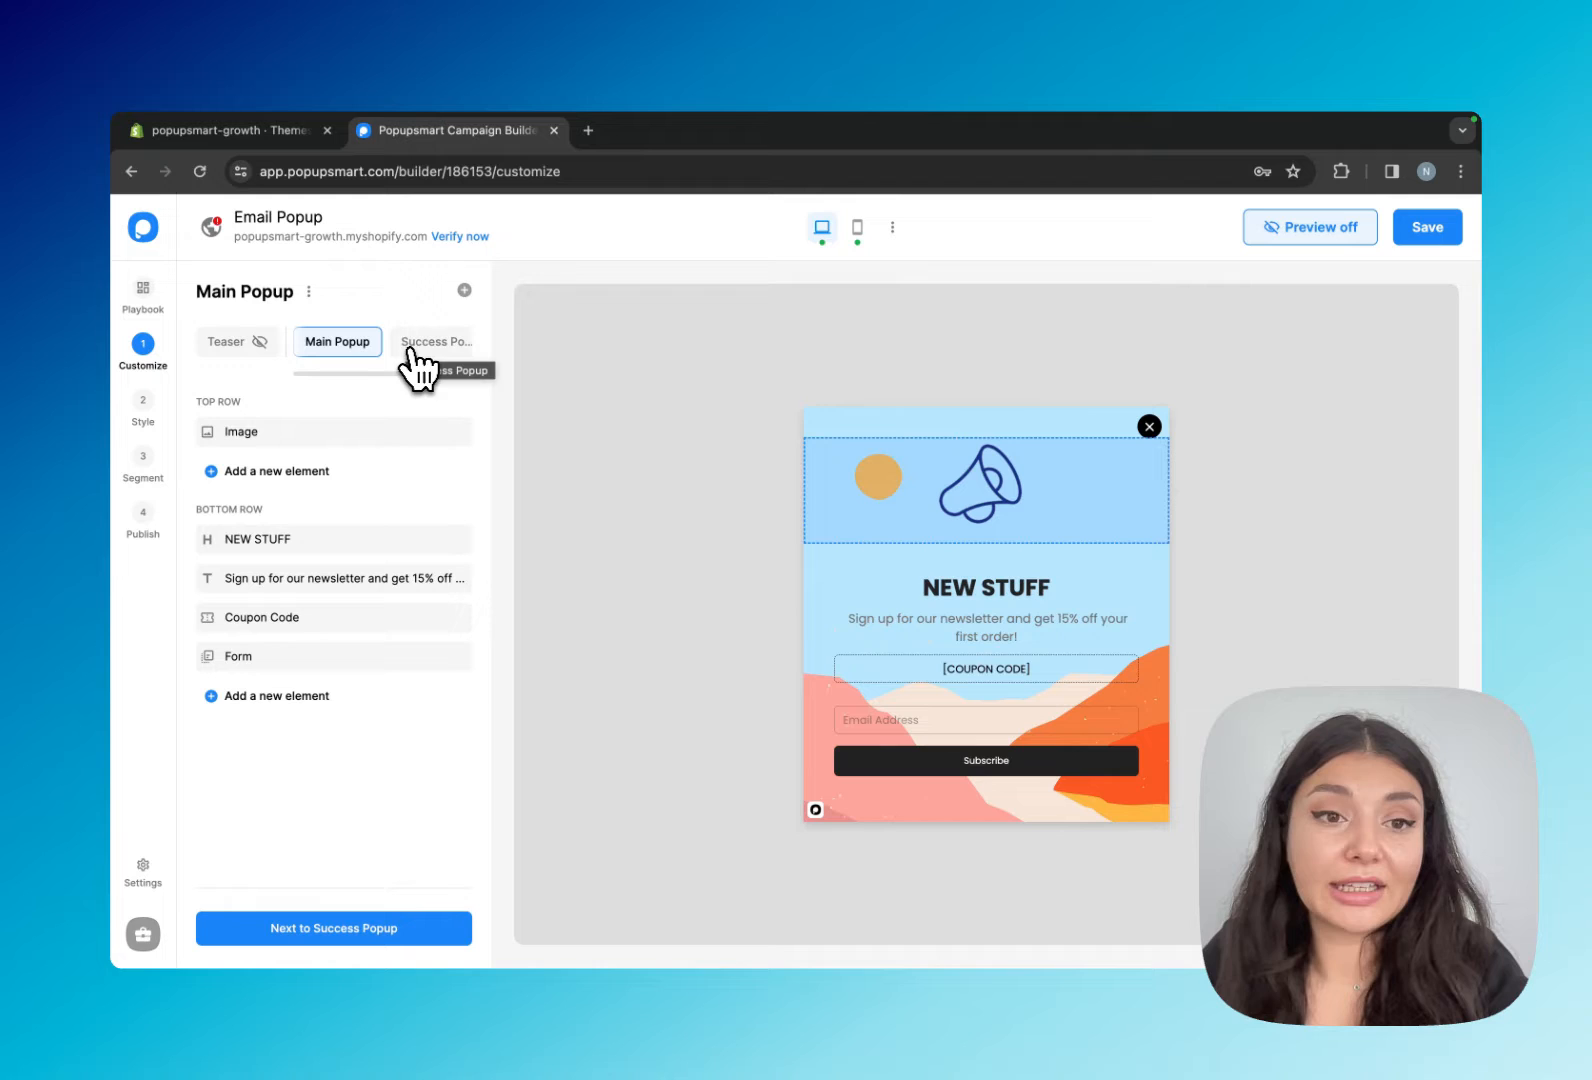
click(435, 341)
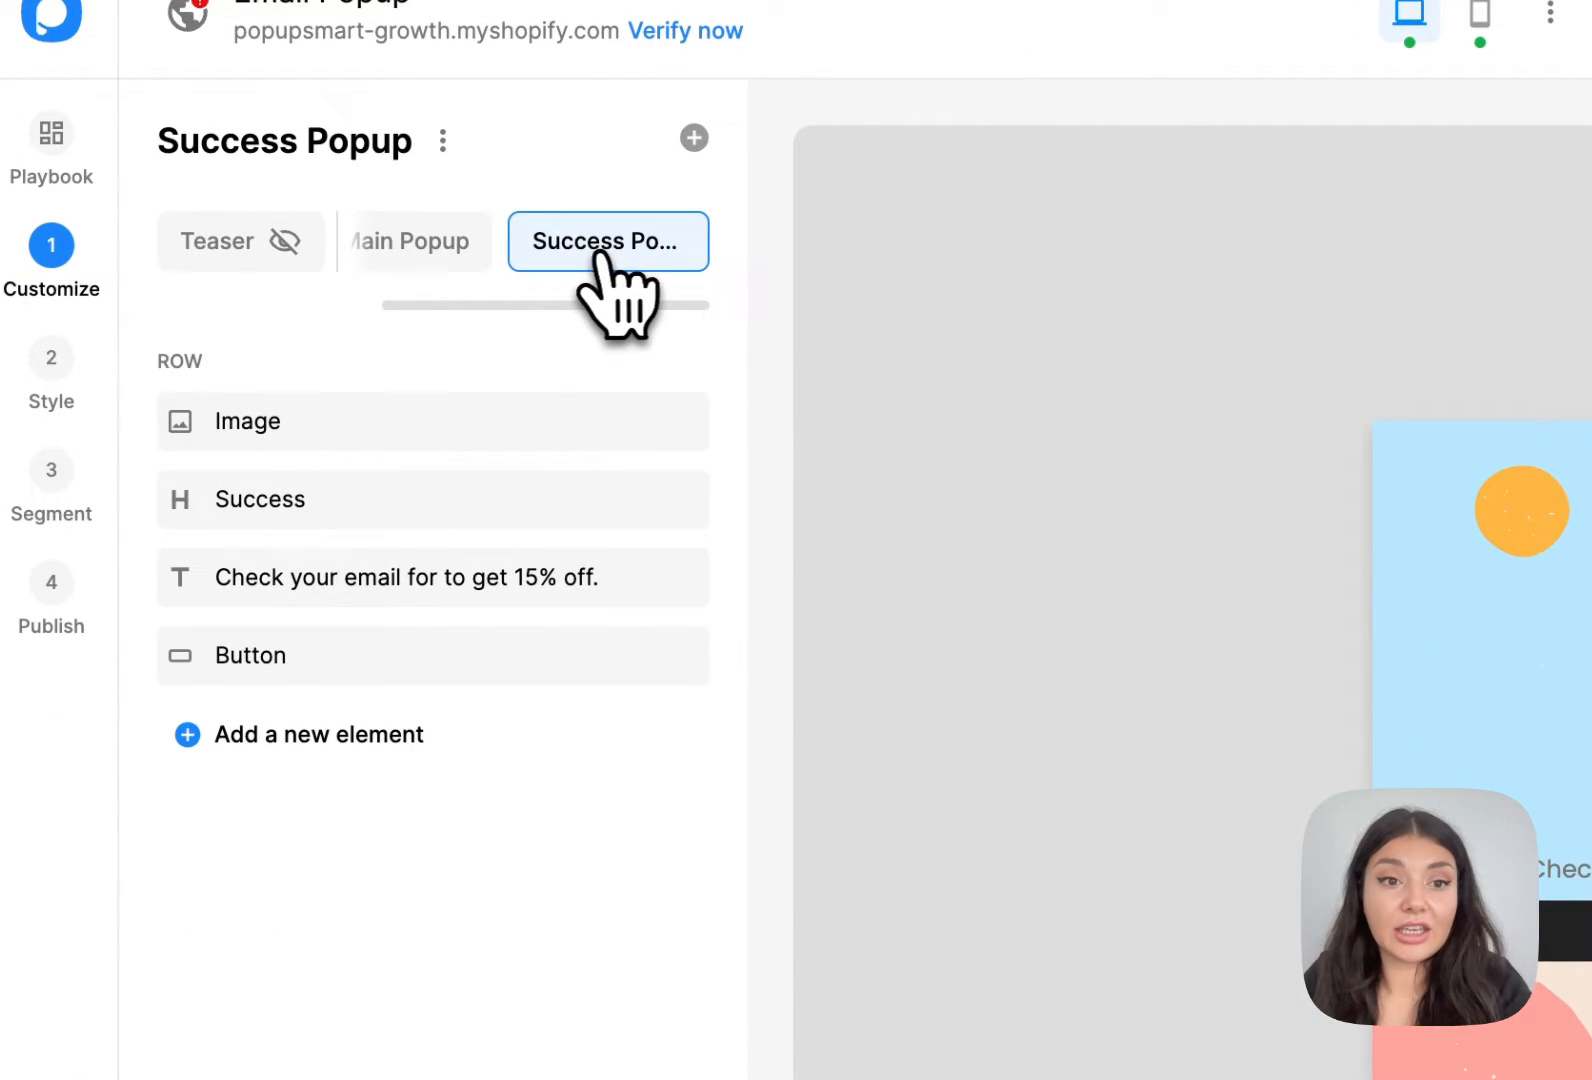
Step: Add a coupon code below the Success heading, trying Unique but keeping fixed code PPS_6D502
click(413, 242)
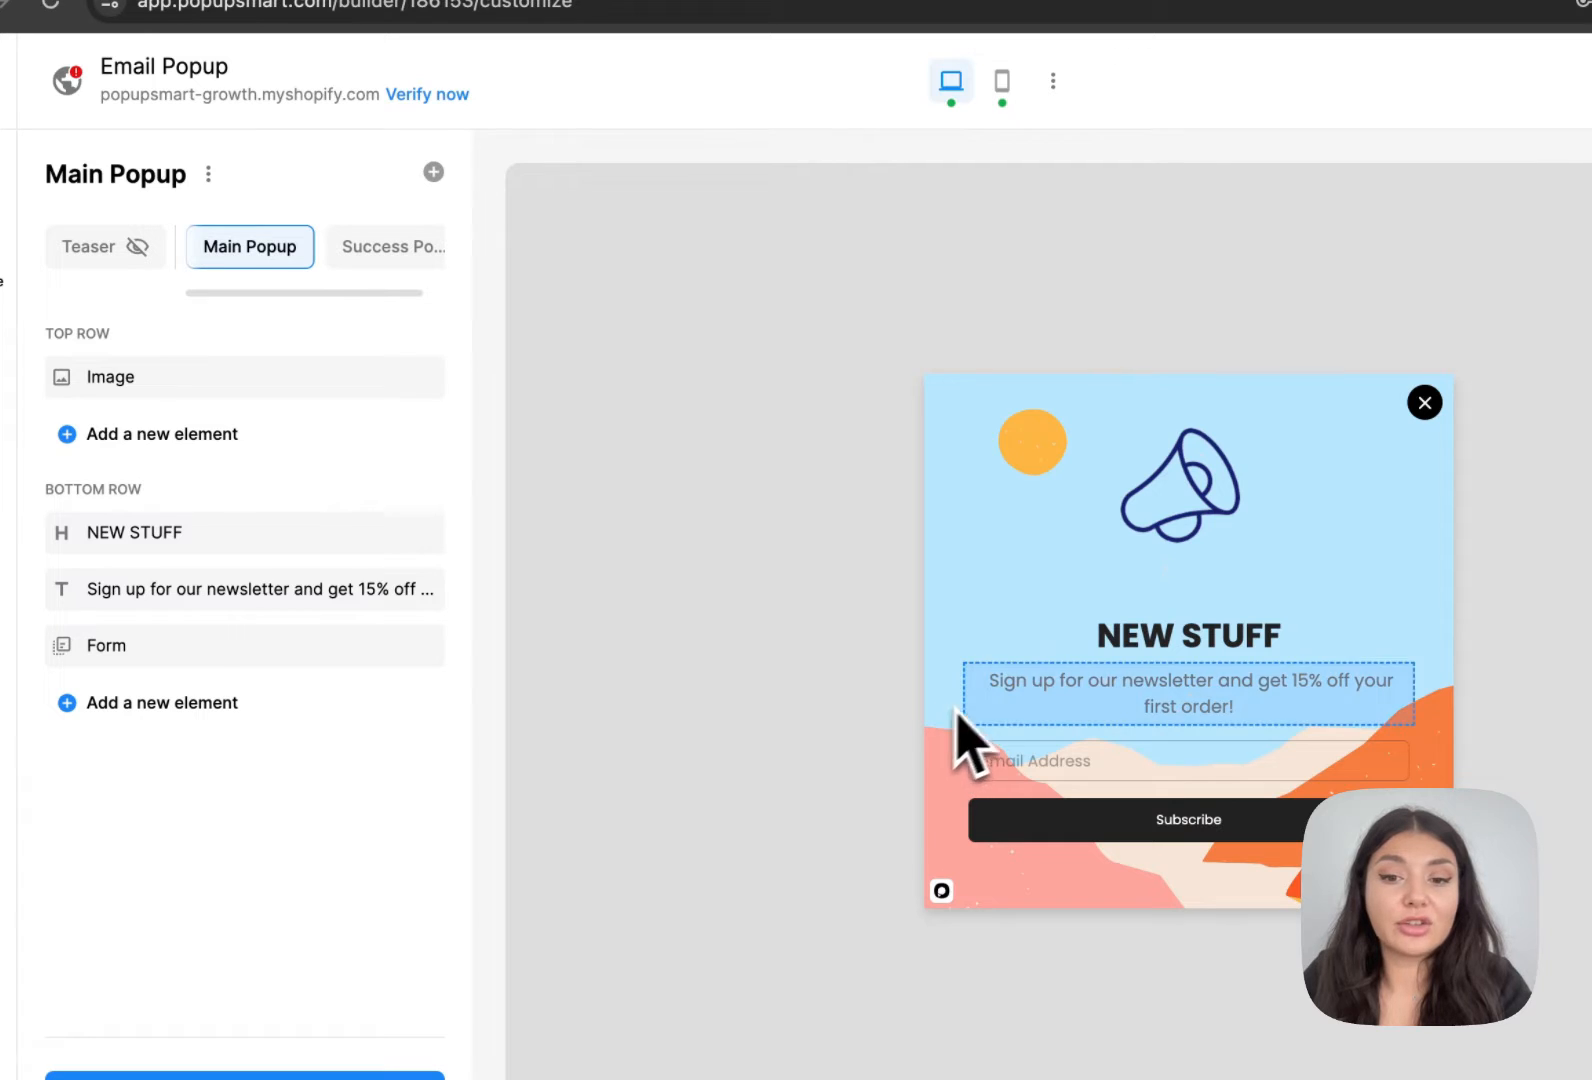
click(389, 247)
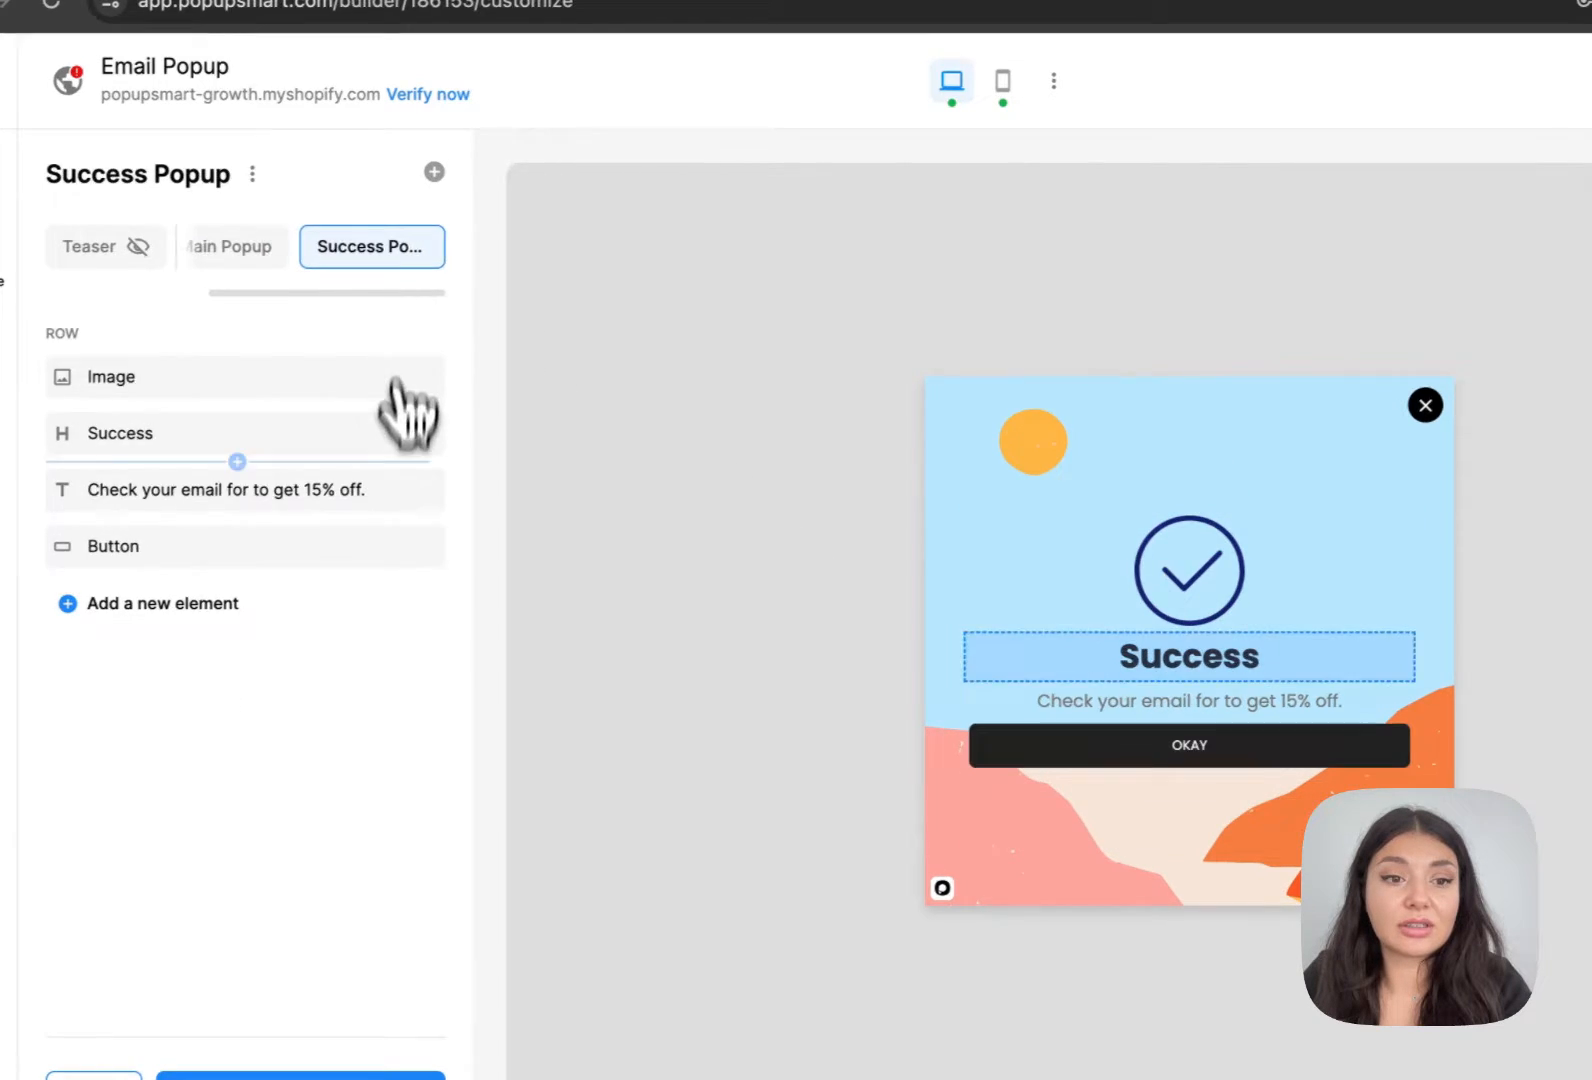
click(161, 603)
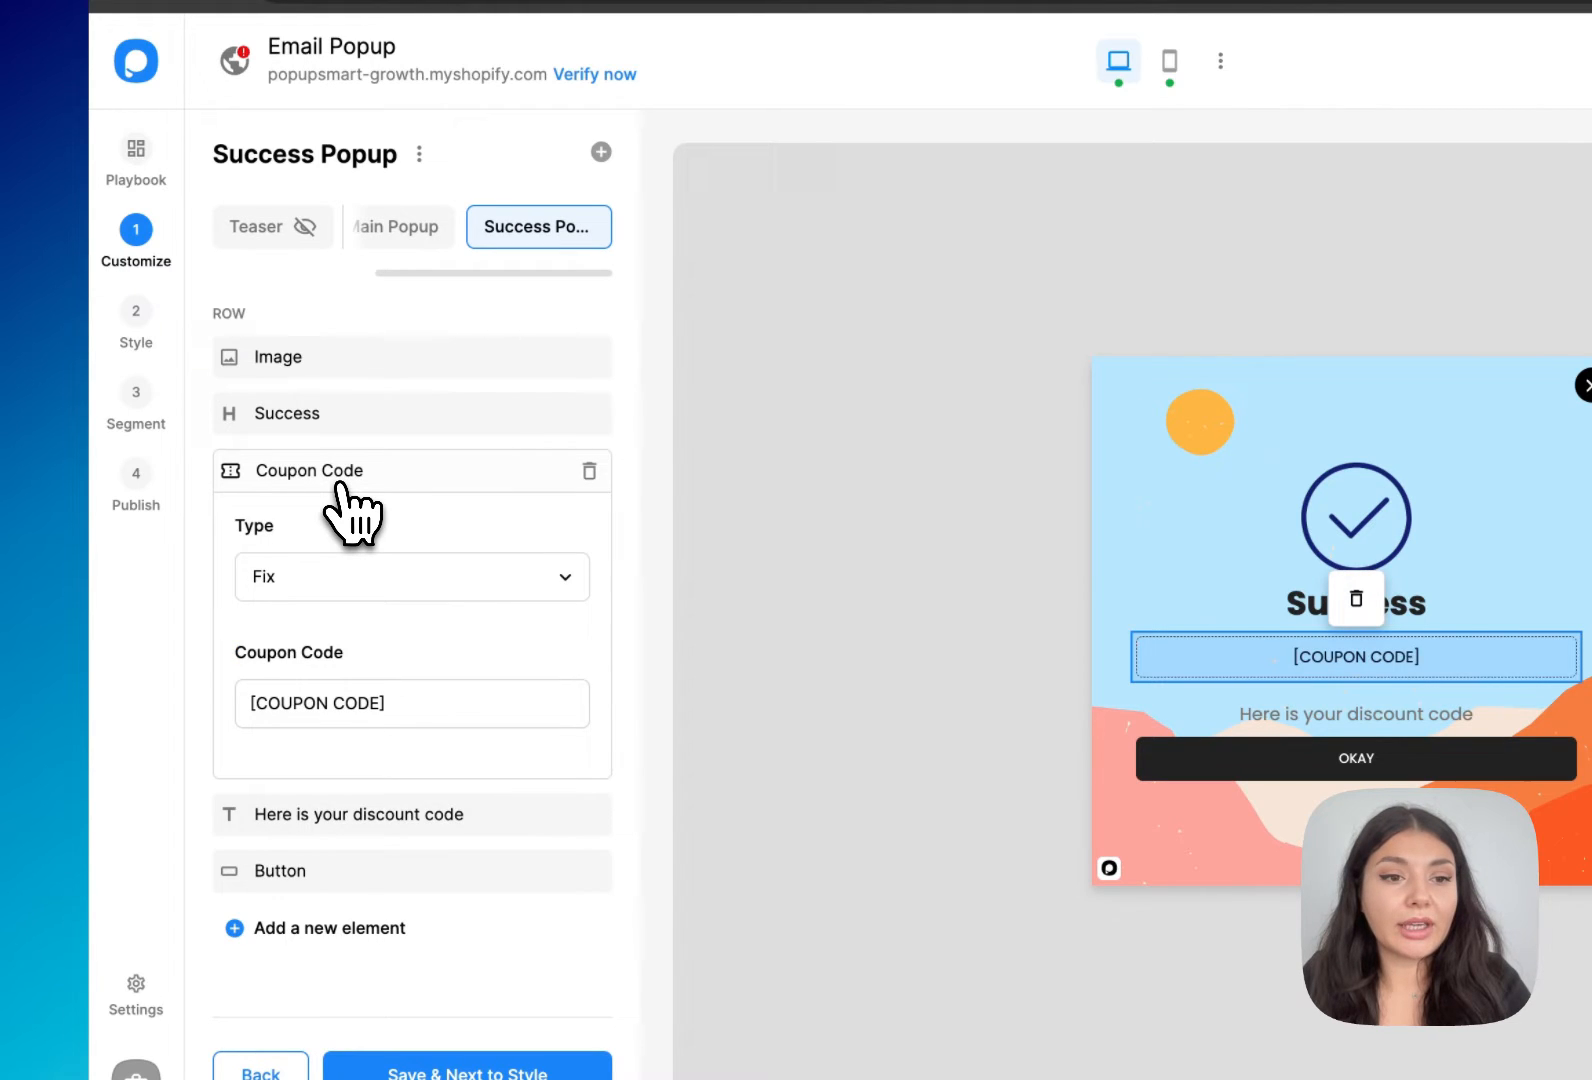
click(410, 577)
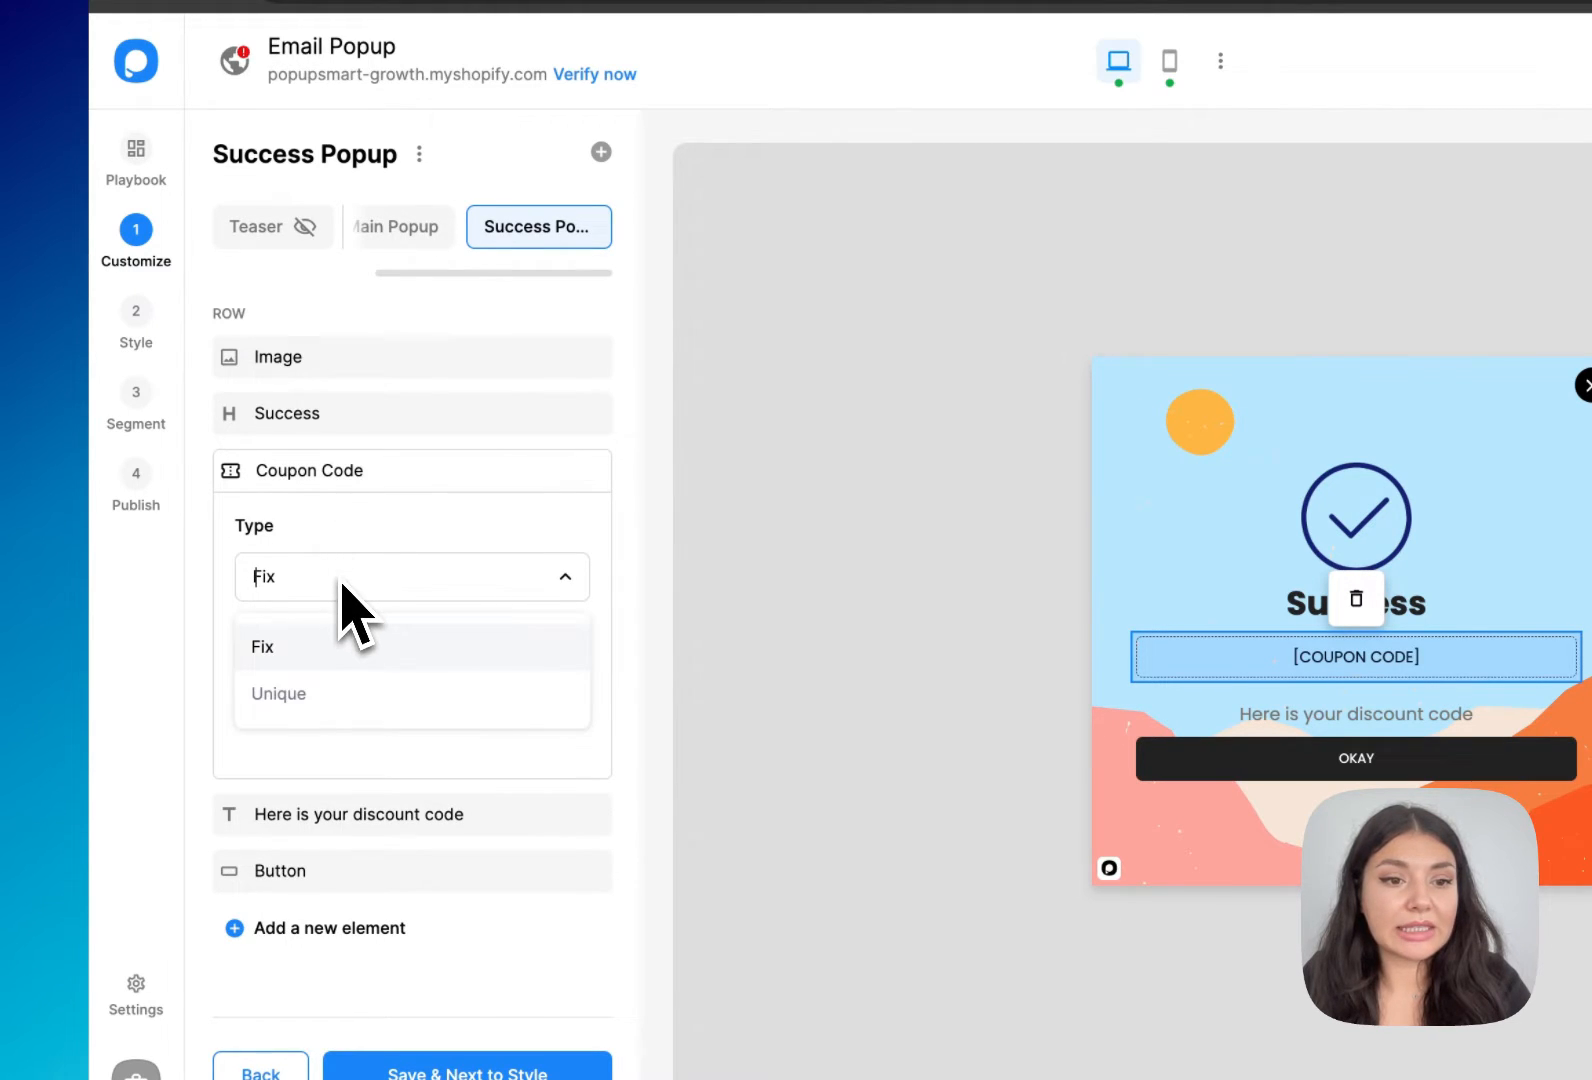
click(276, 693)
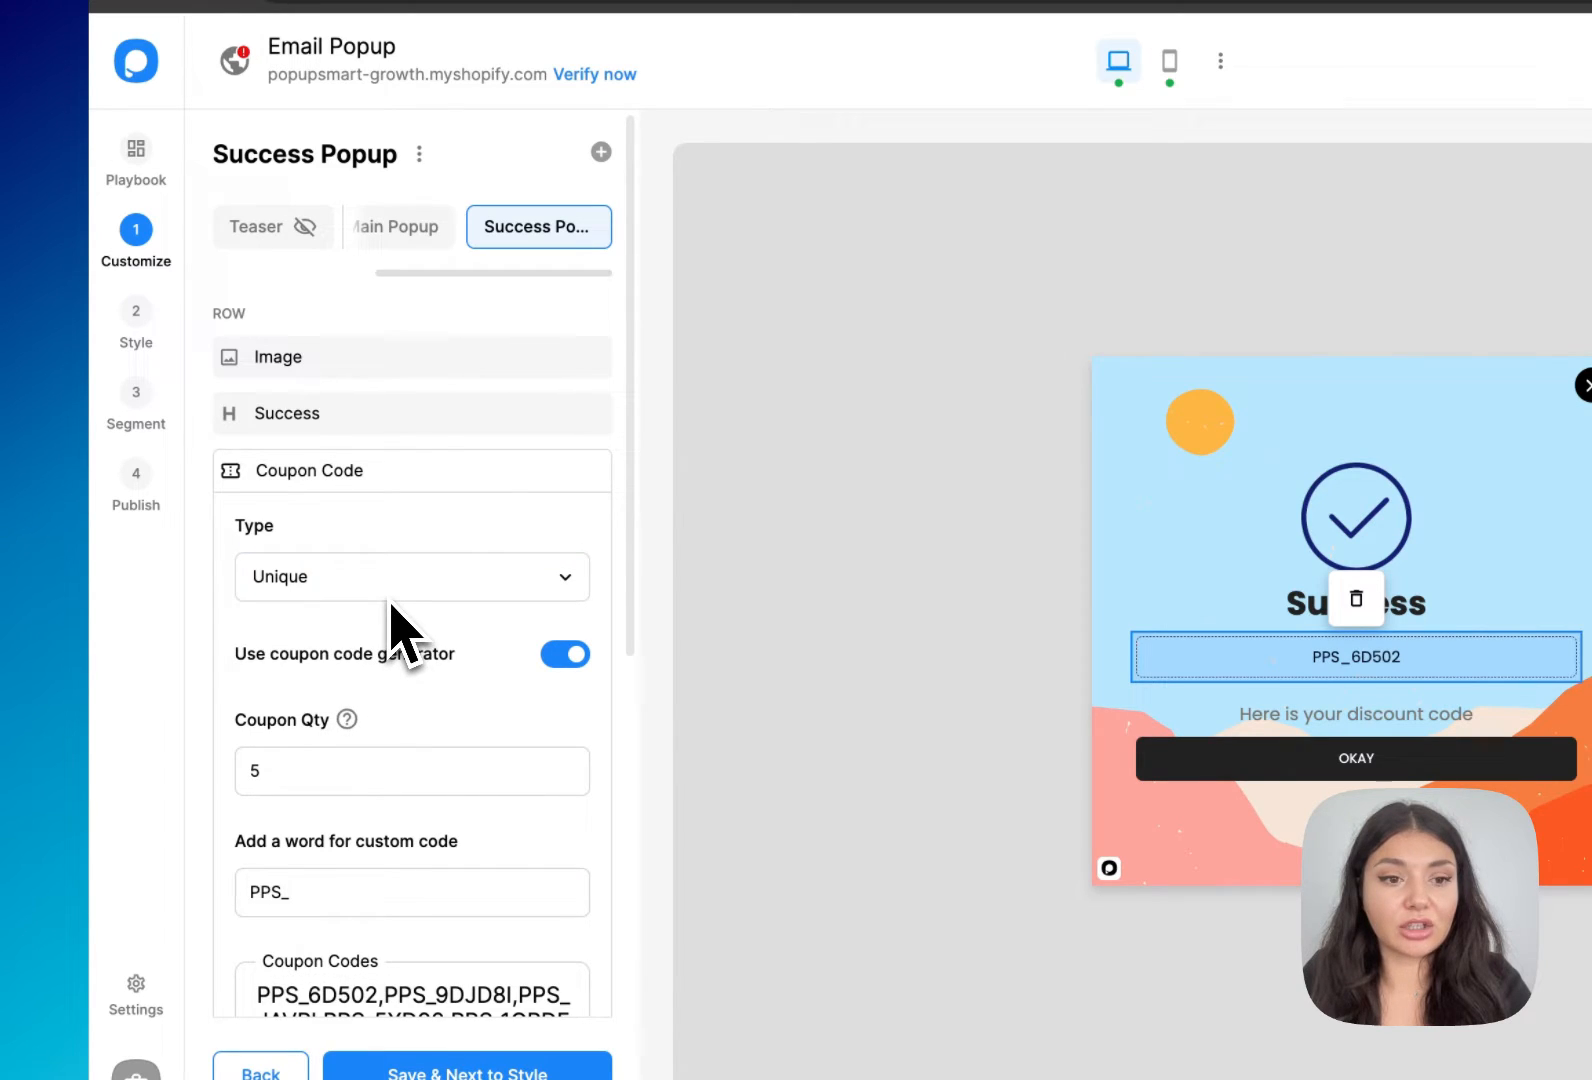
click(410, 577)
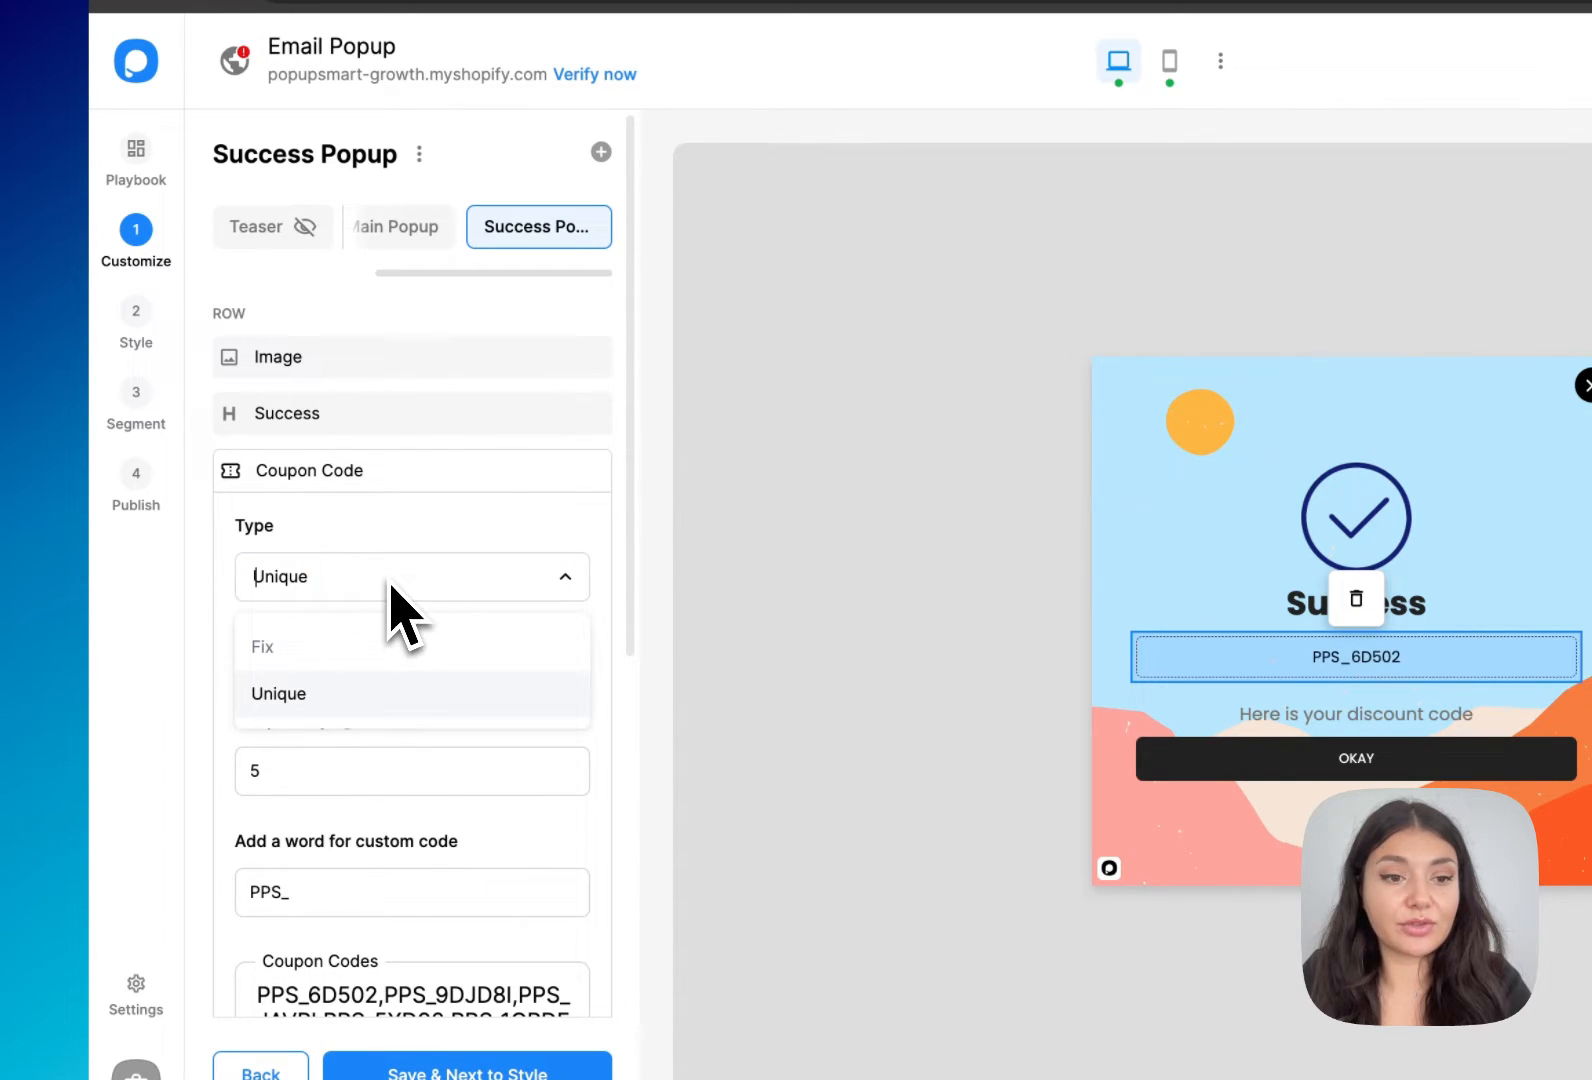
click(263, 647)
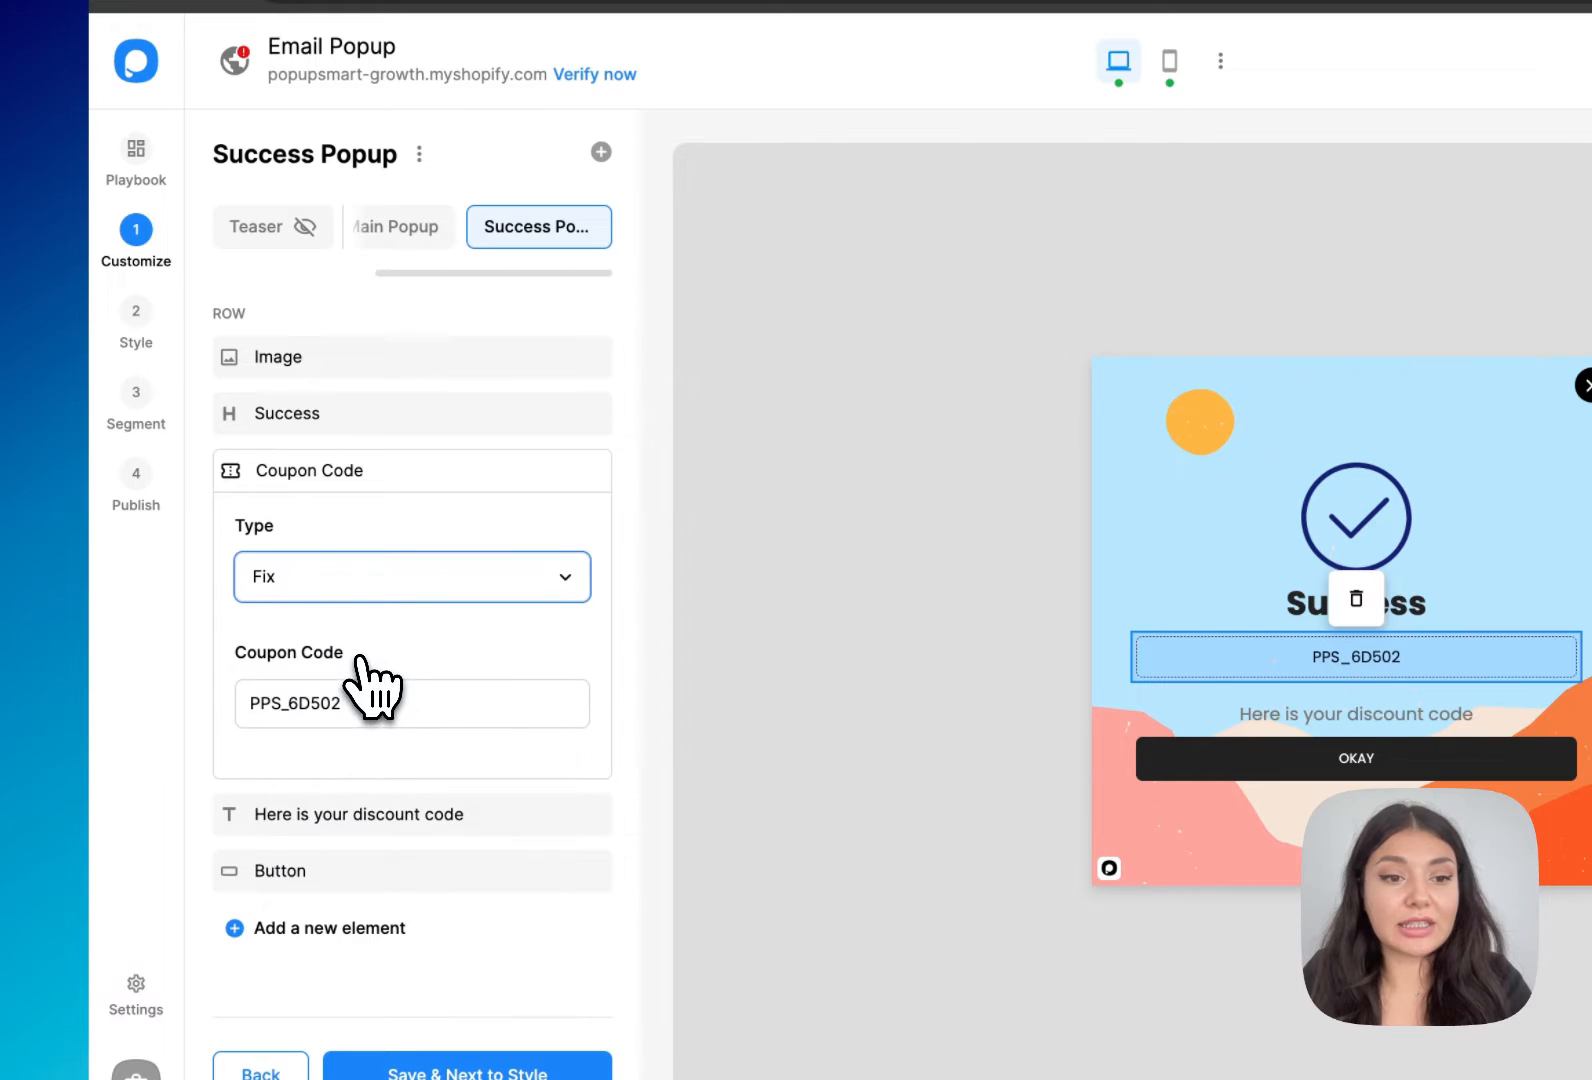
click(411, 703)
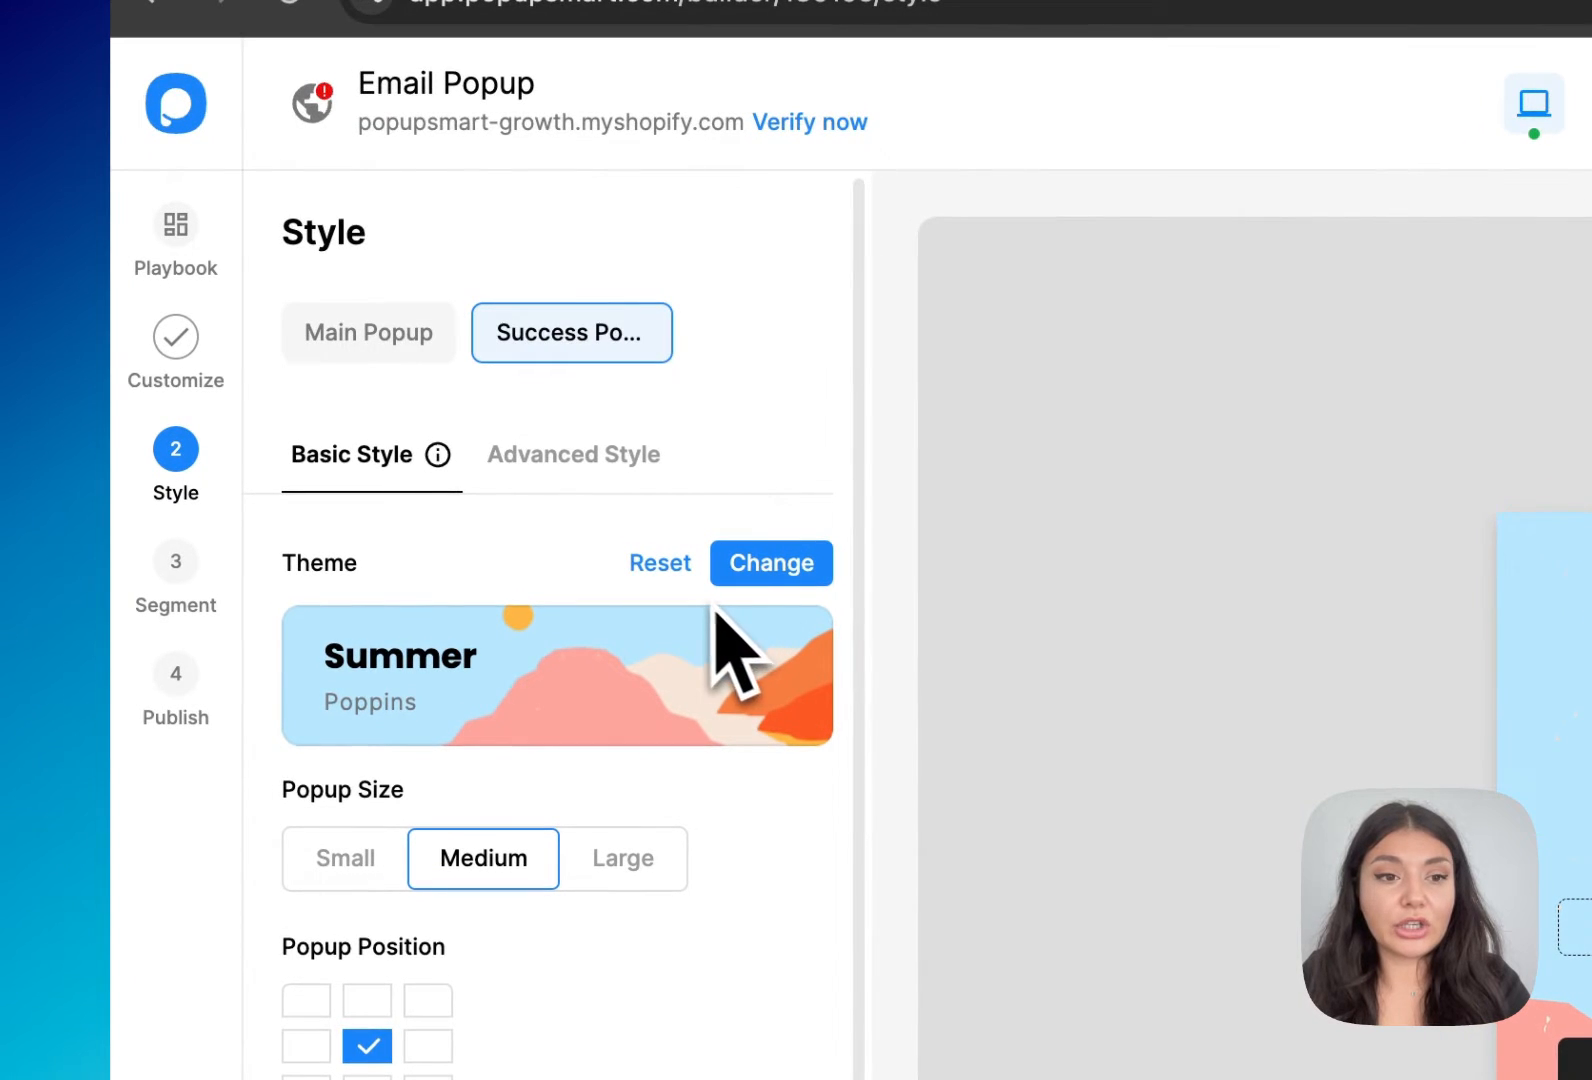
Step: Place the popup bottom-left and enable the website overlay at 61% opacity
click(771, 563)
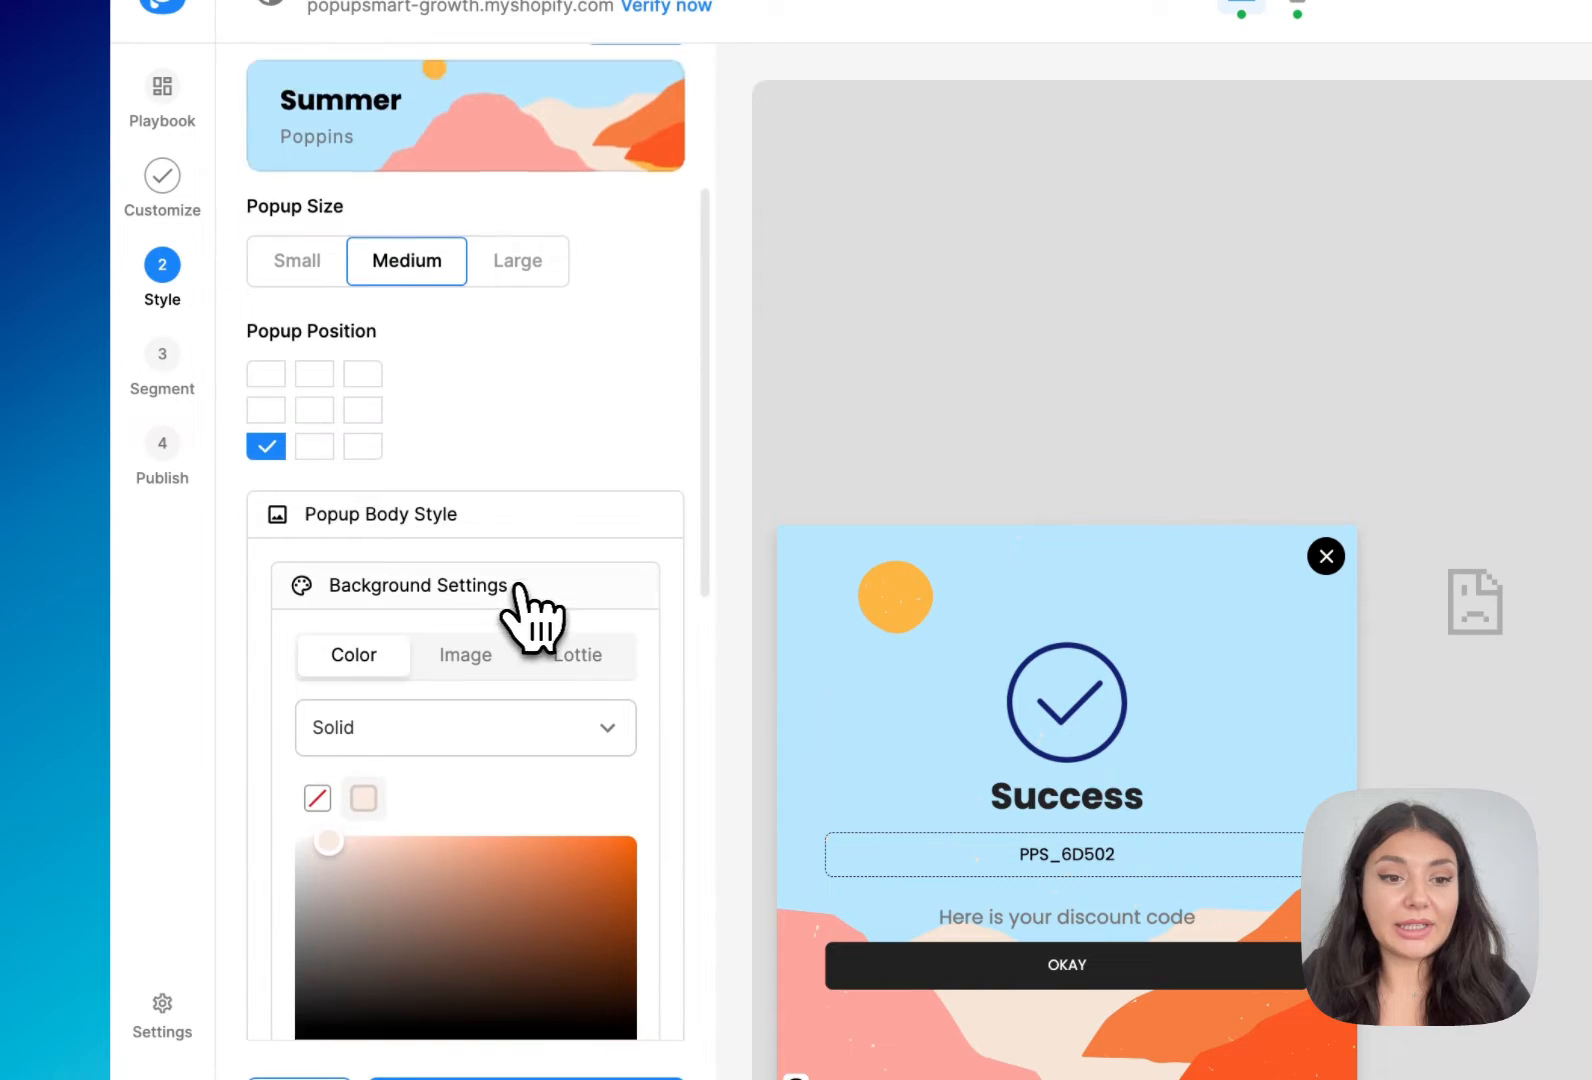
scroll(down, 3)
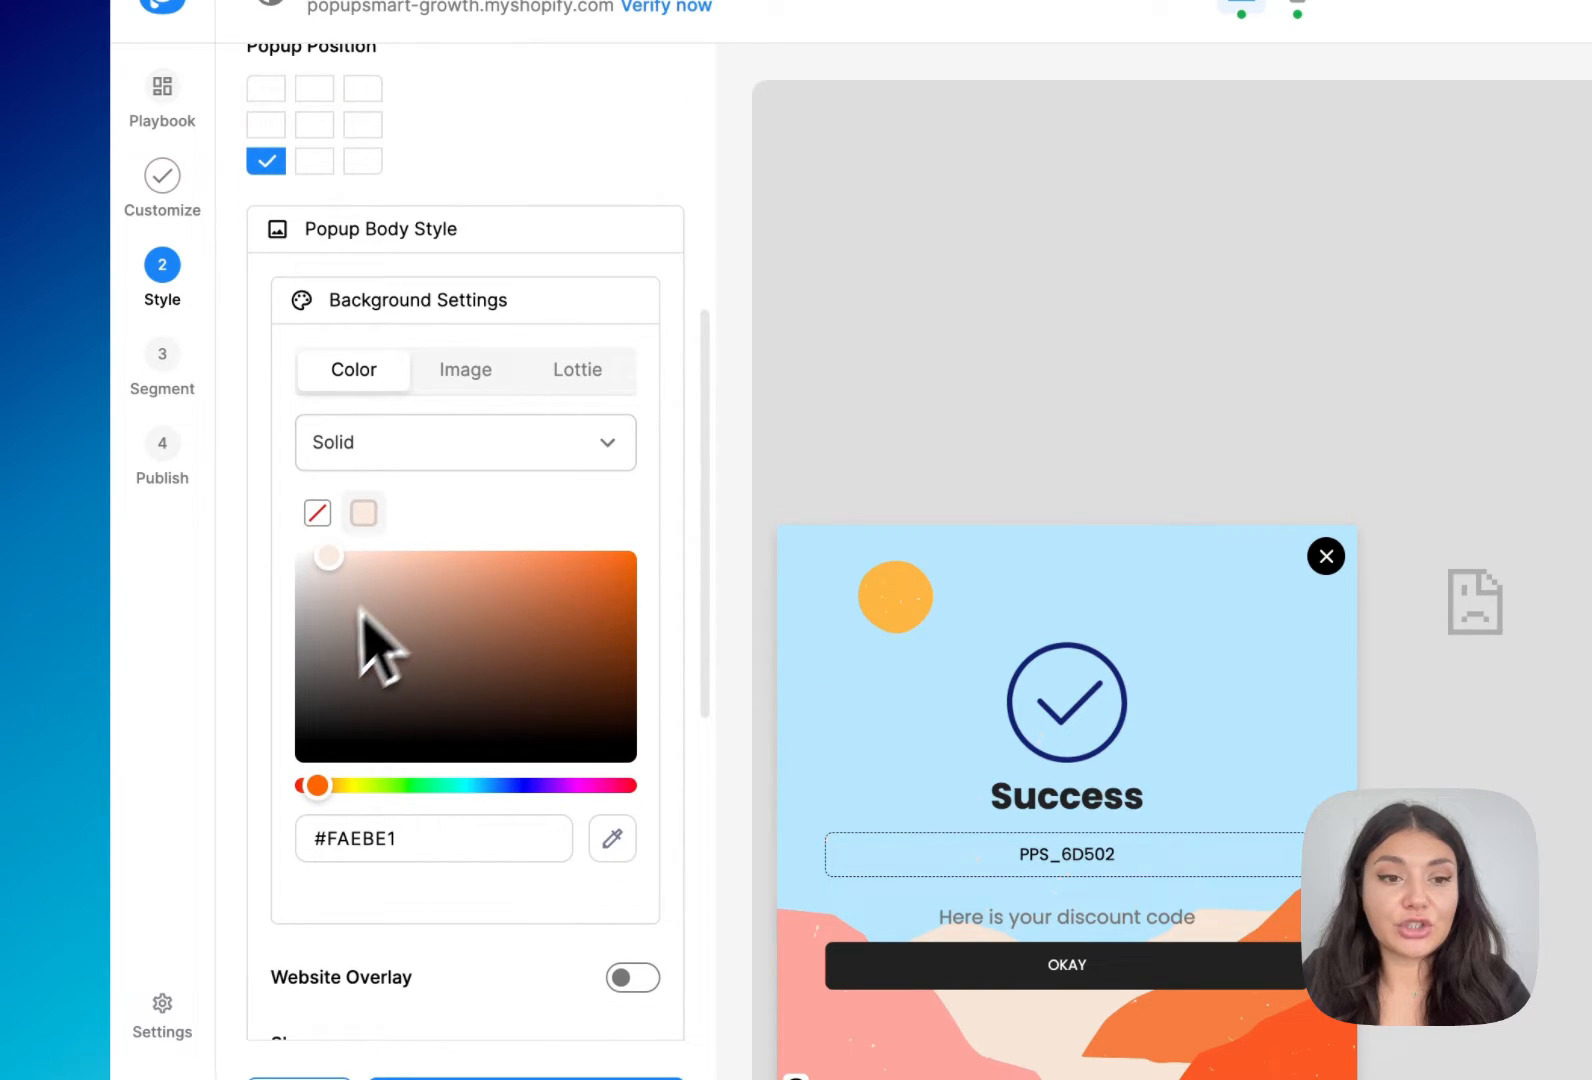
mouse_move(475, 411)
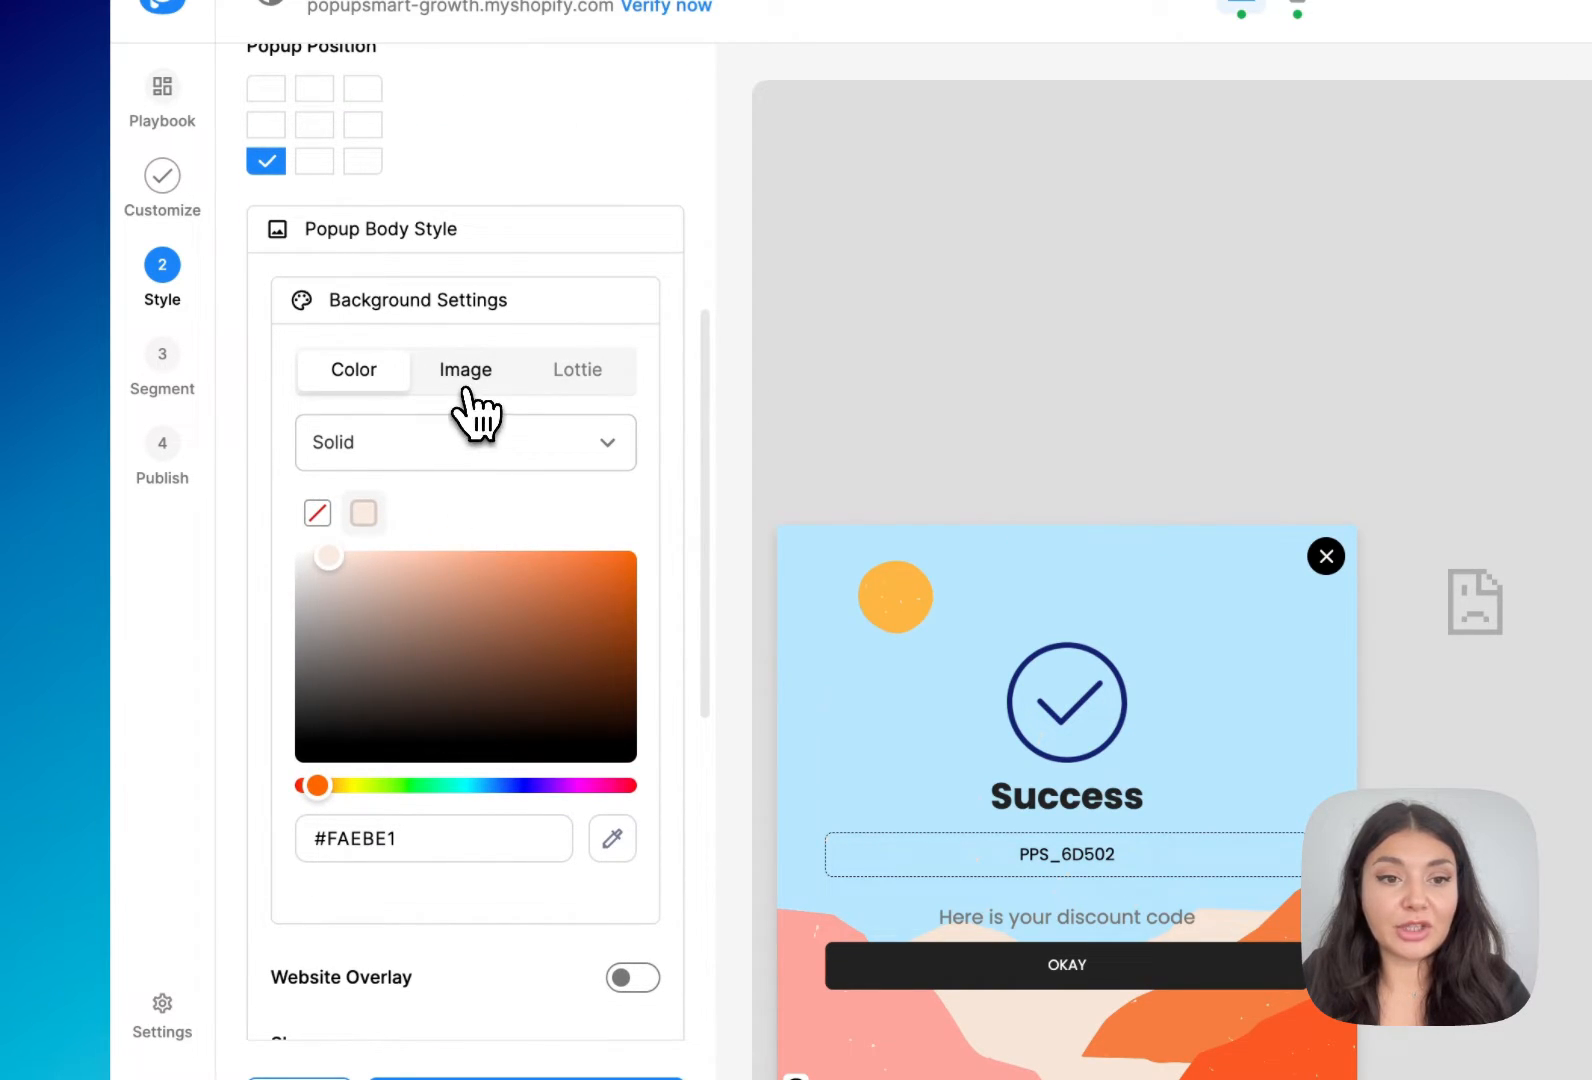
click(465, 369)
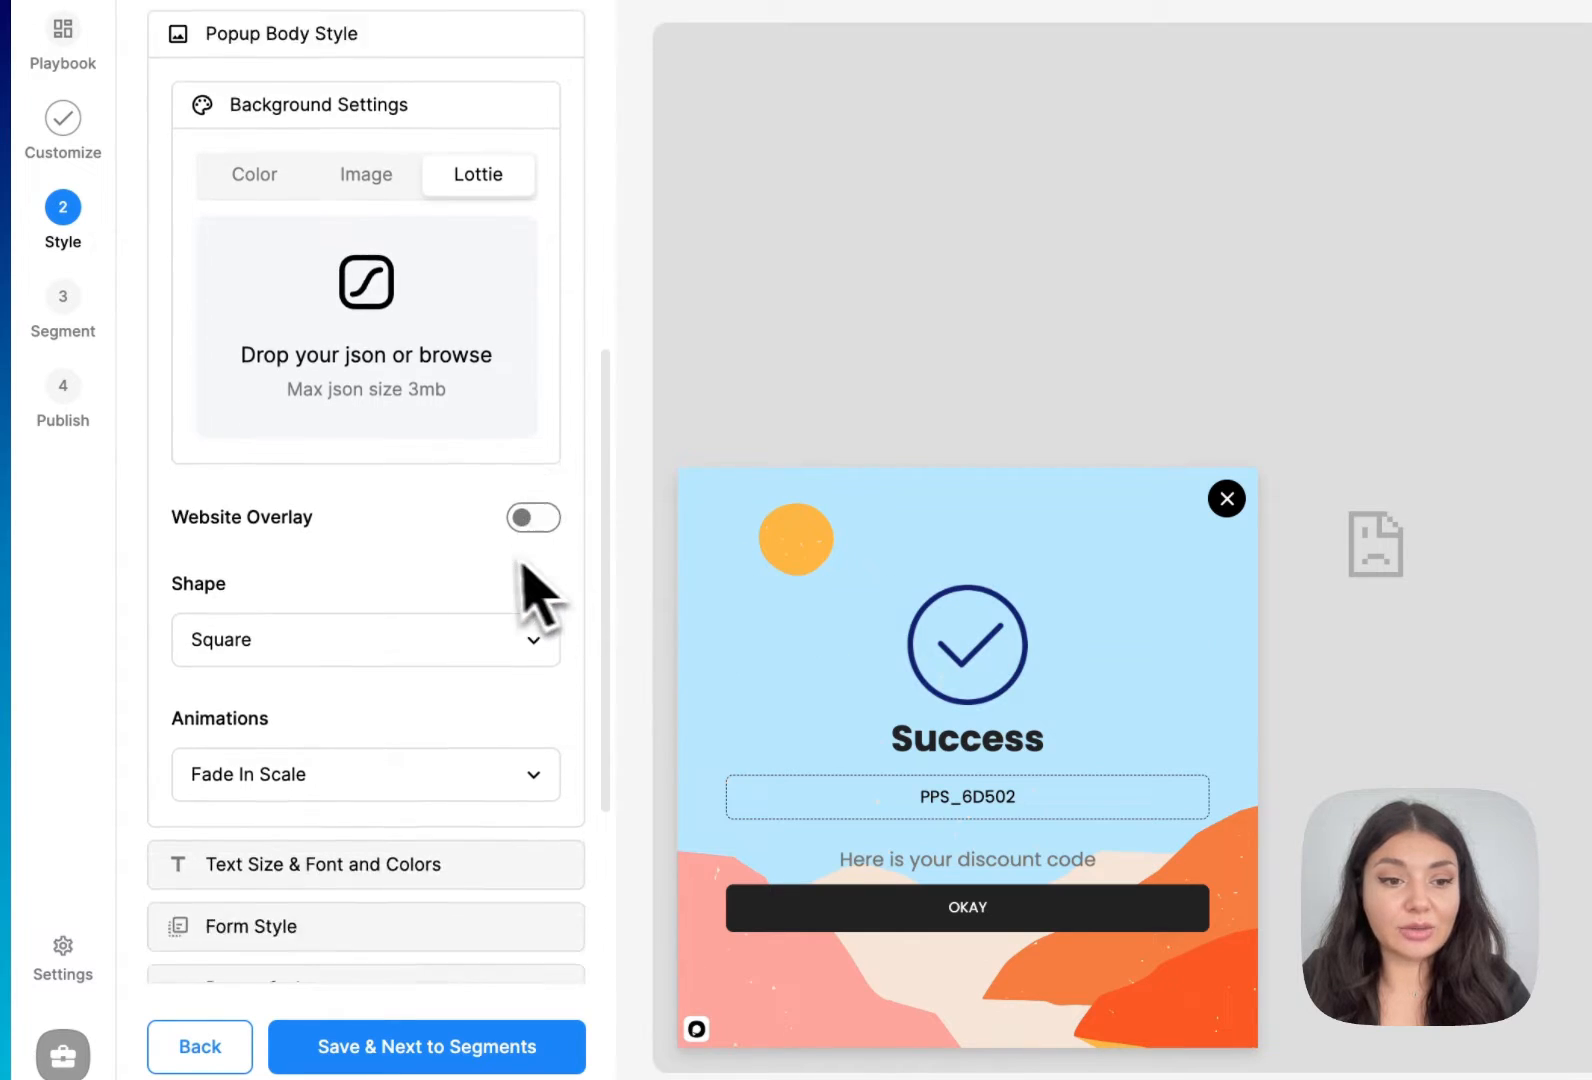
click(533, 518)
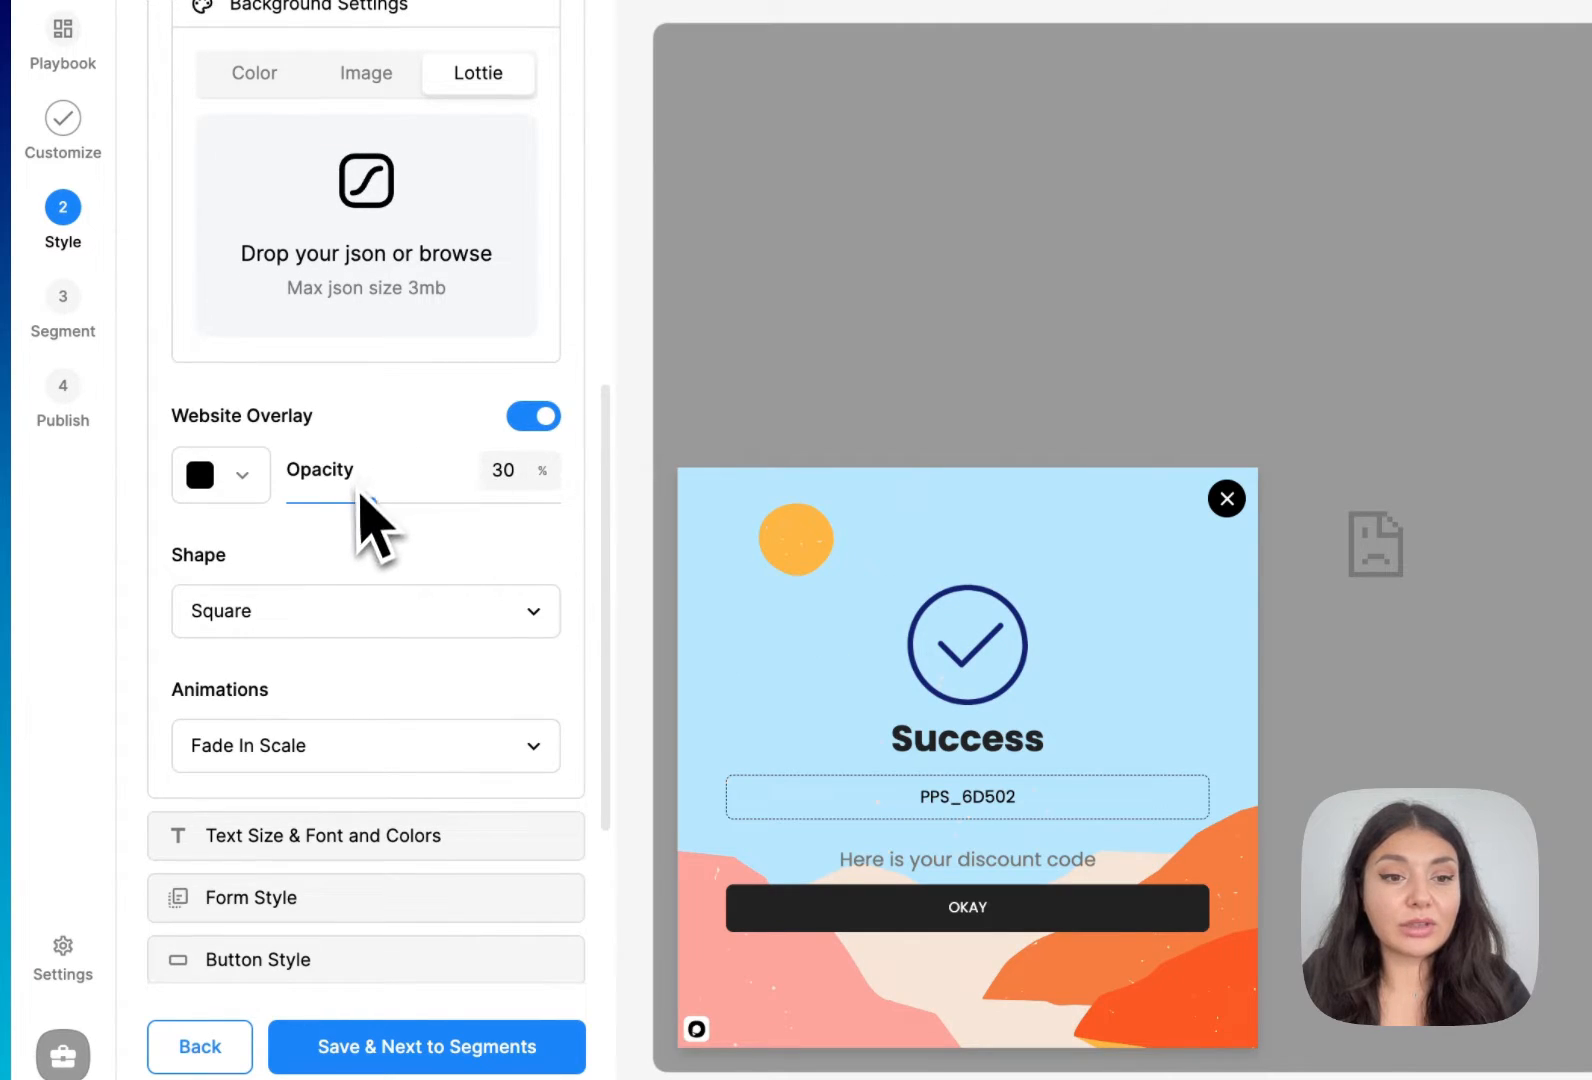
drag(350, 497, 406, 497)
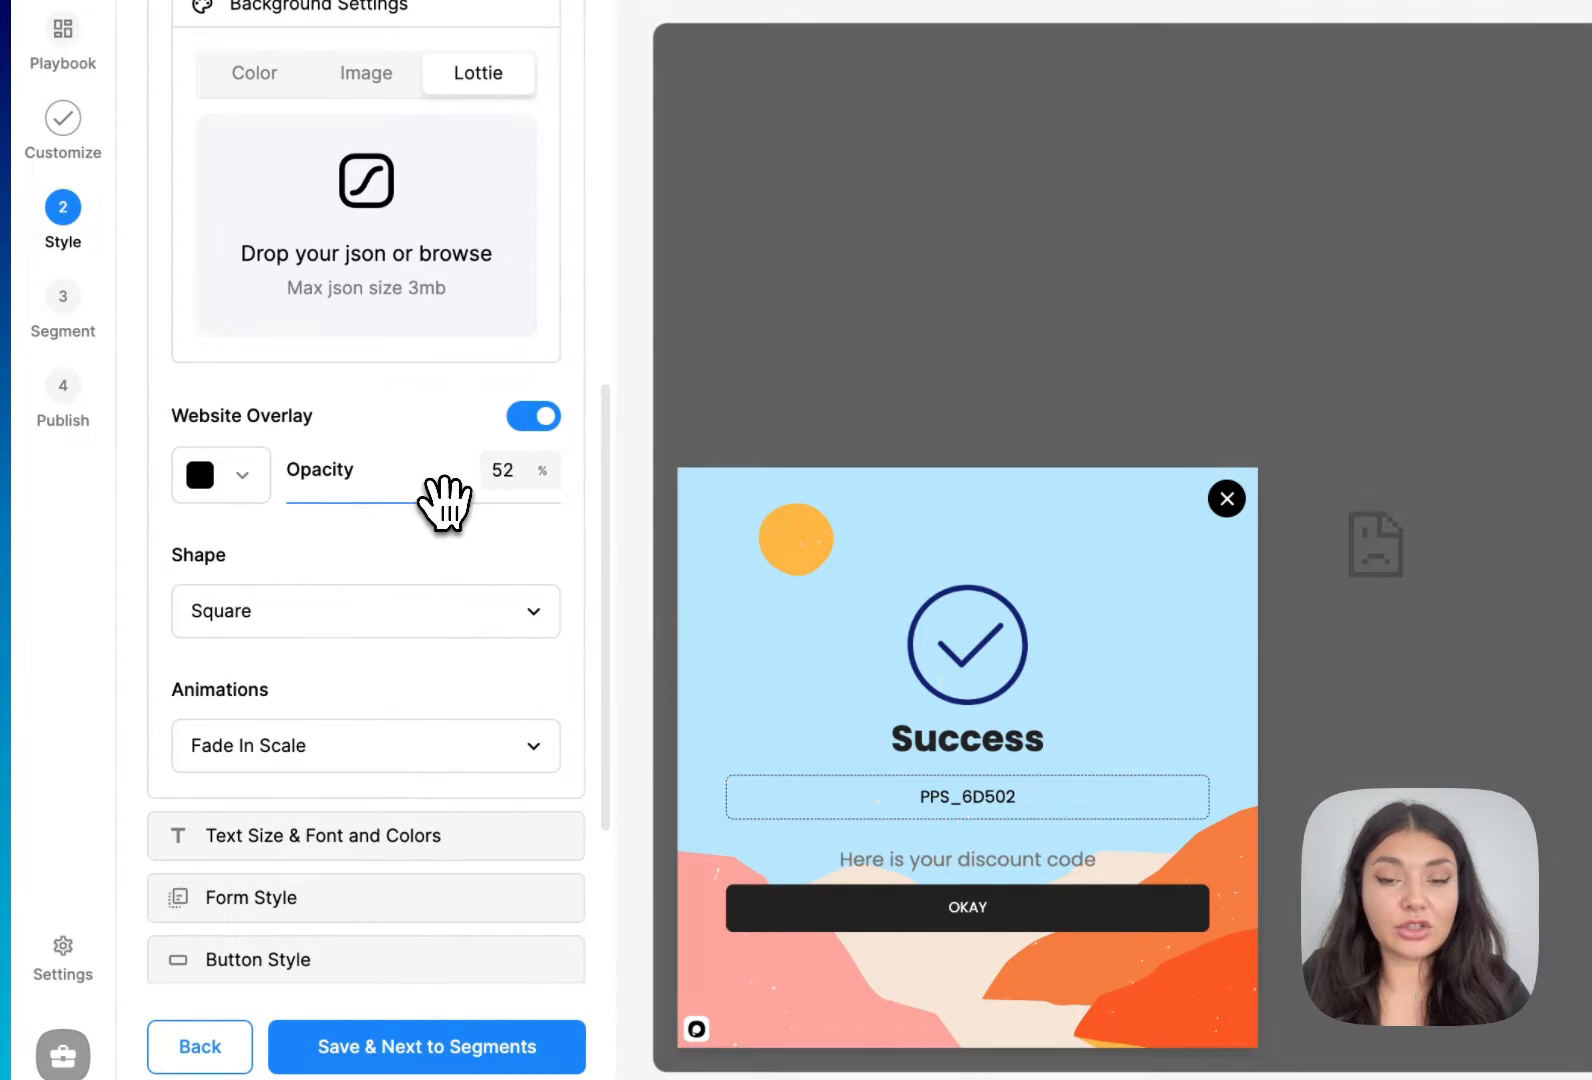
Step: Set the popup shape to Rounded and the animation to Fade In Scale
click(363, 611)
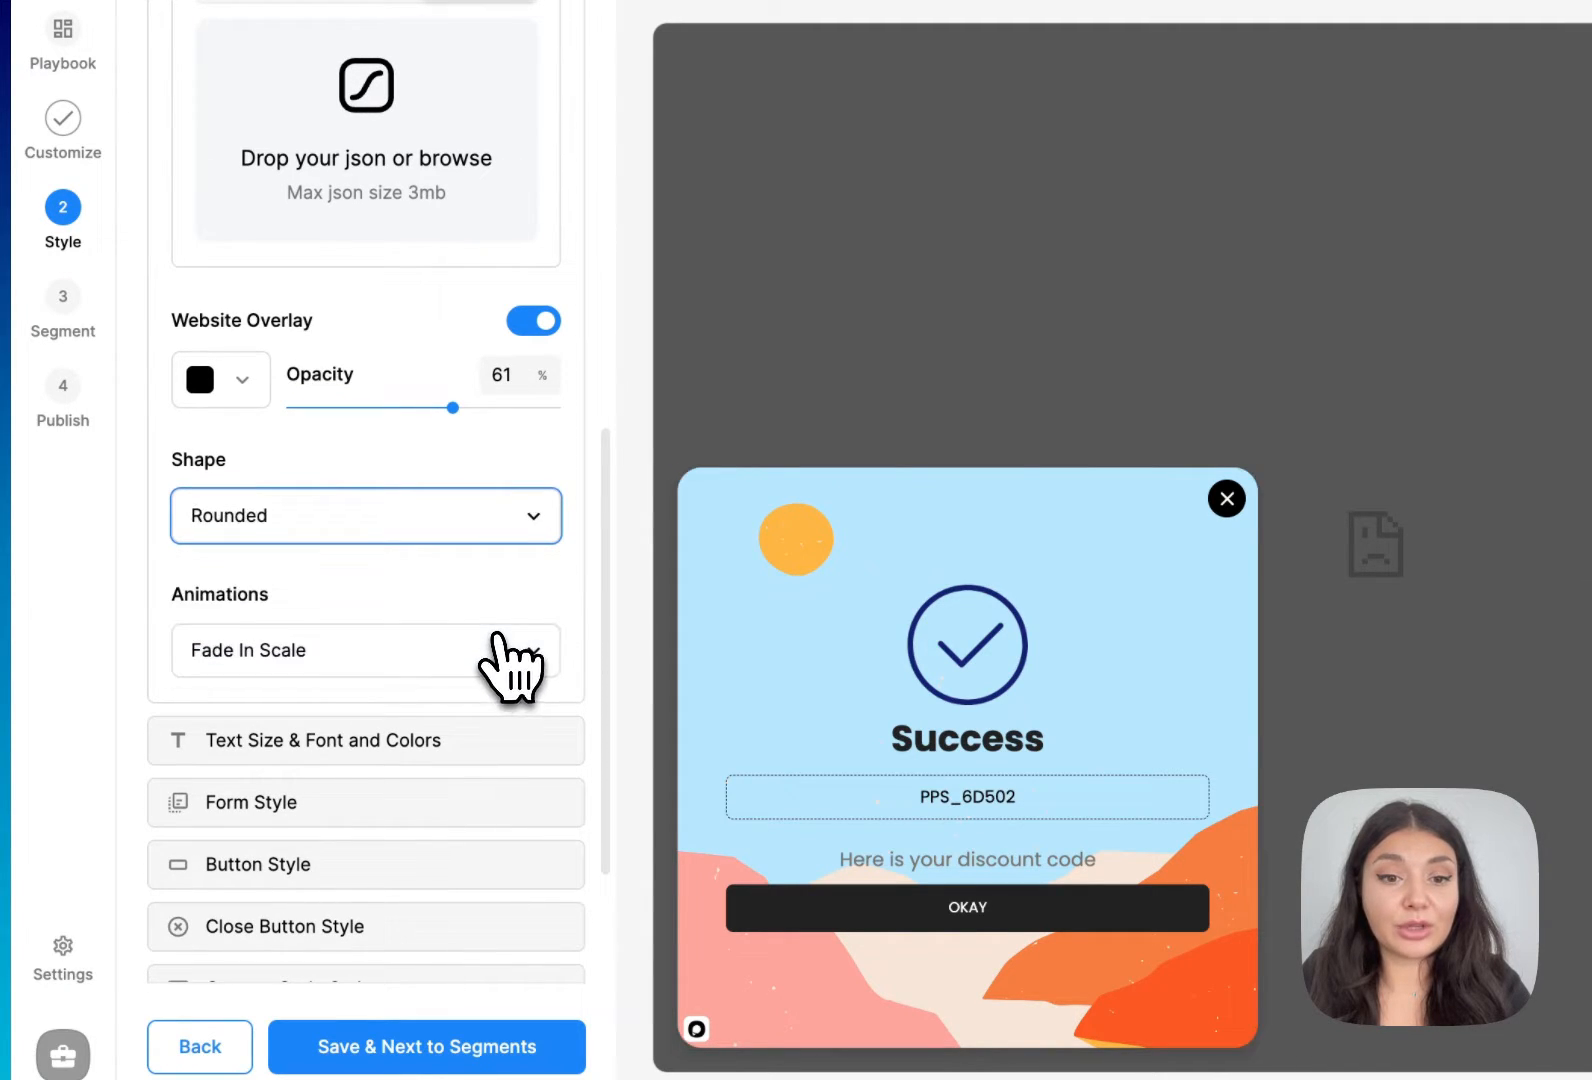
click(363, 650)
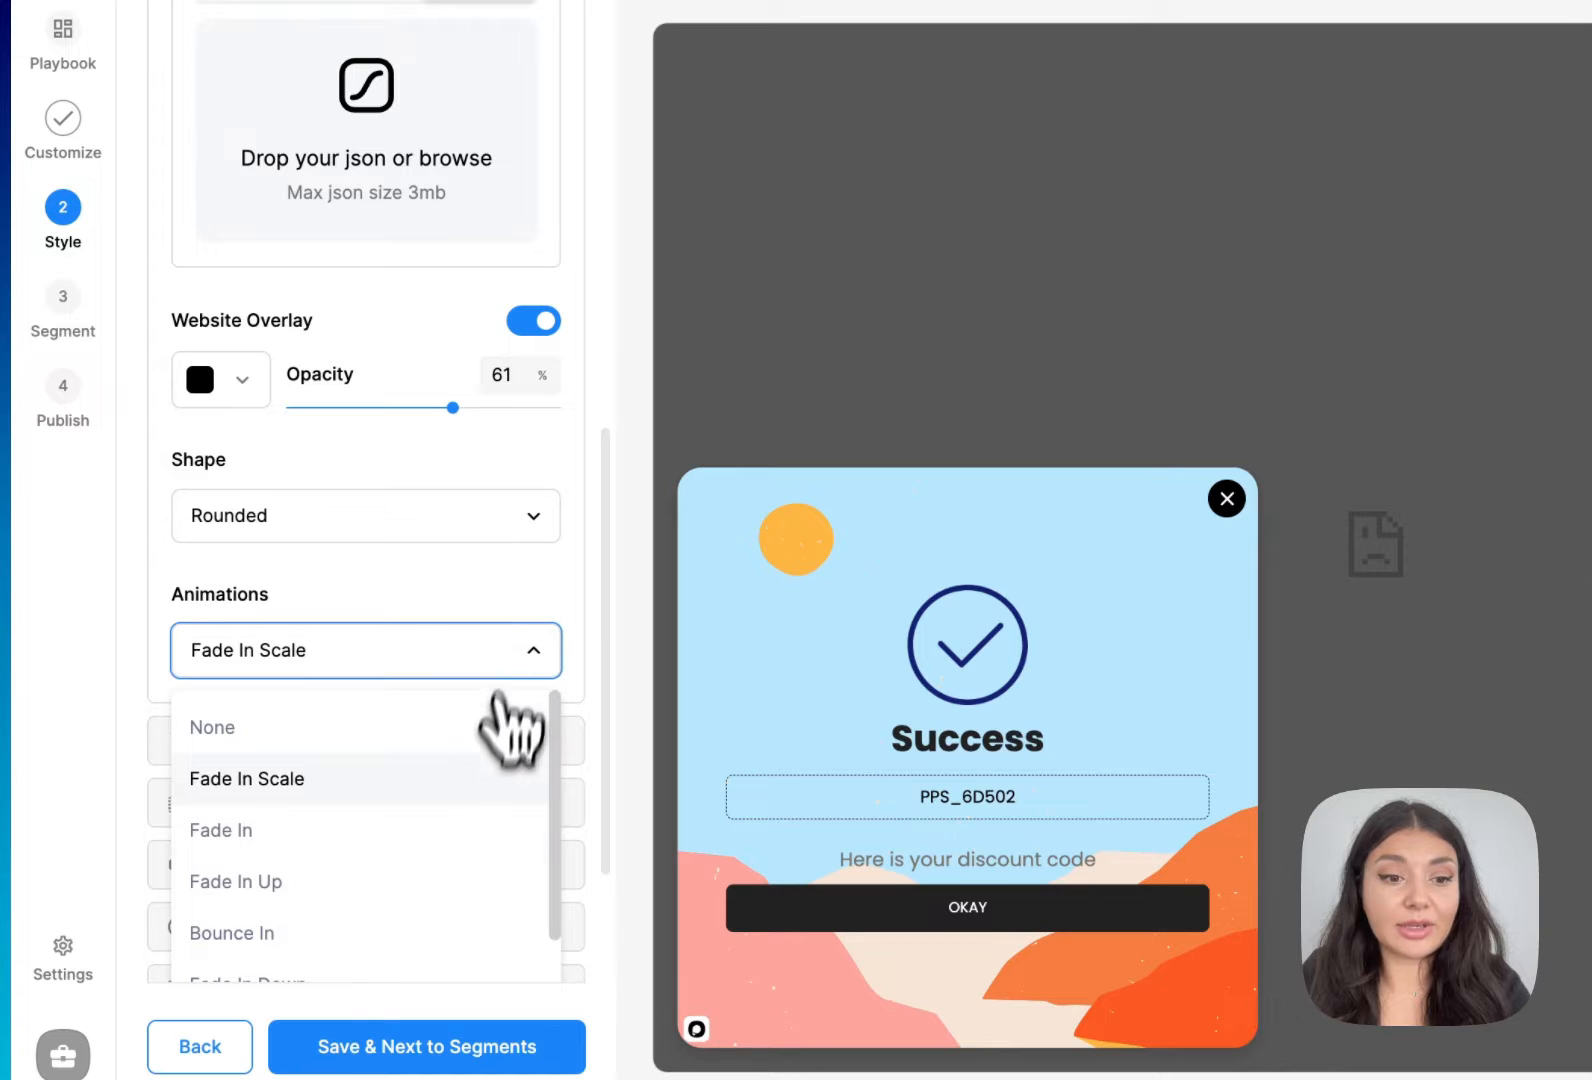
click(221, 829)
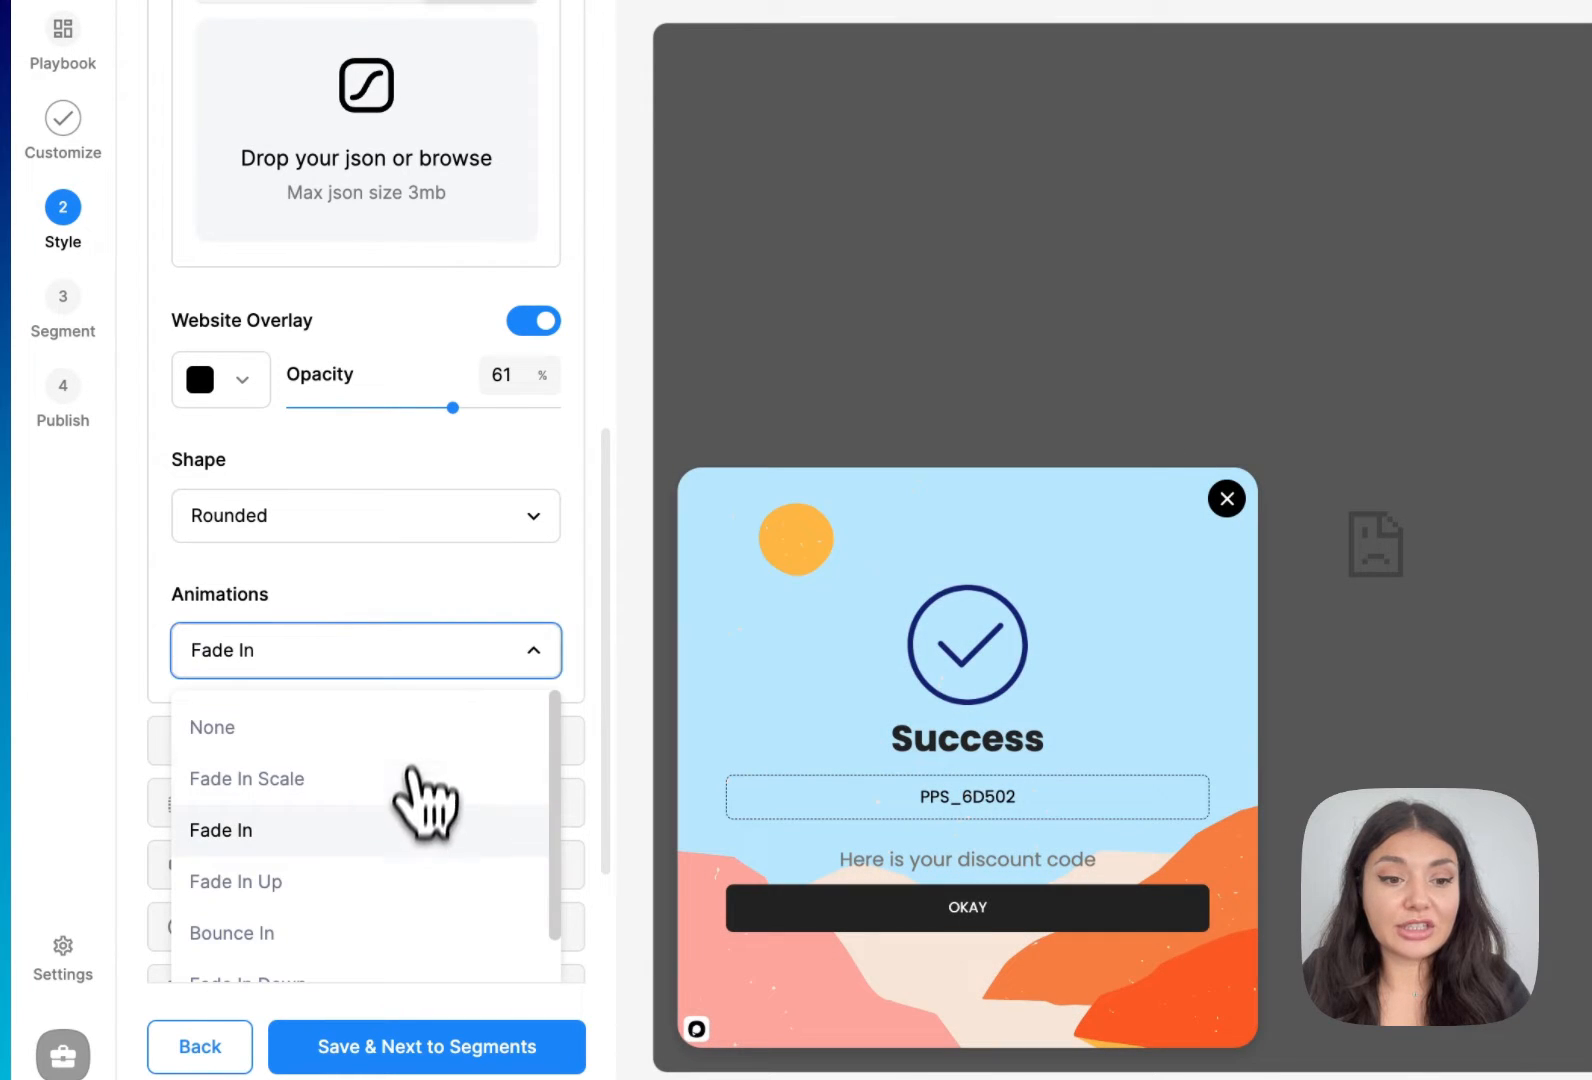
click(236, 881)
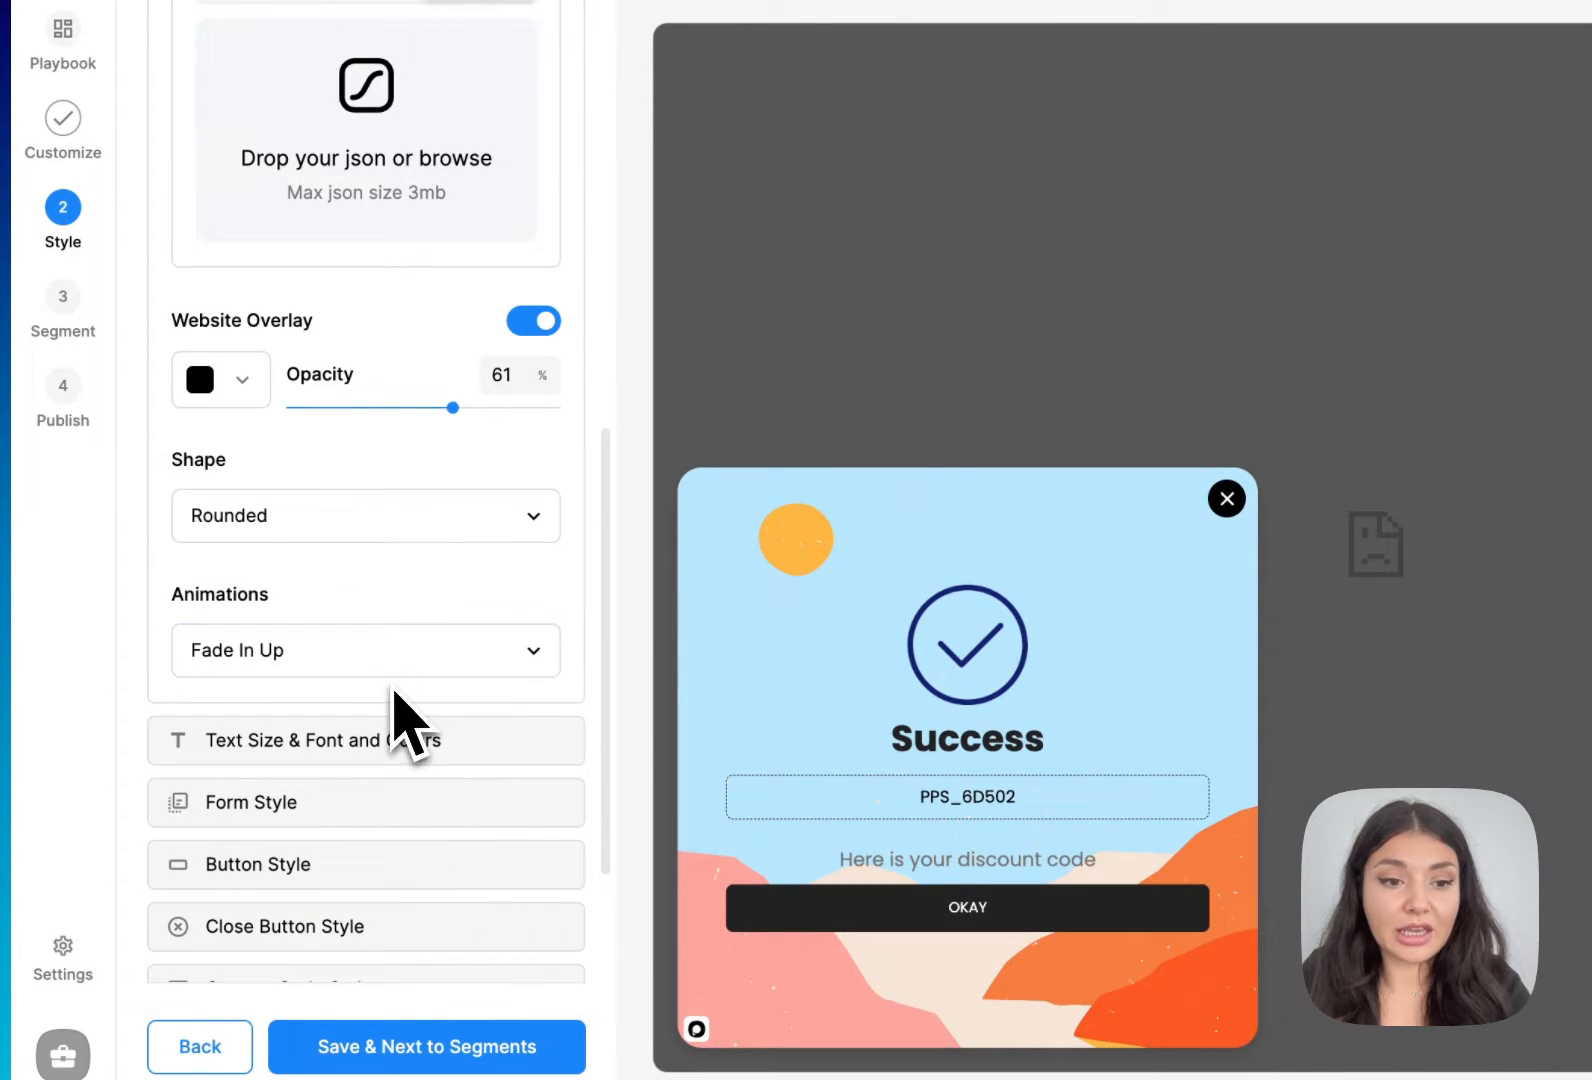
click(363, 651)
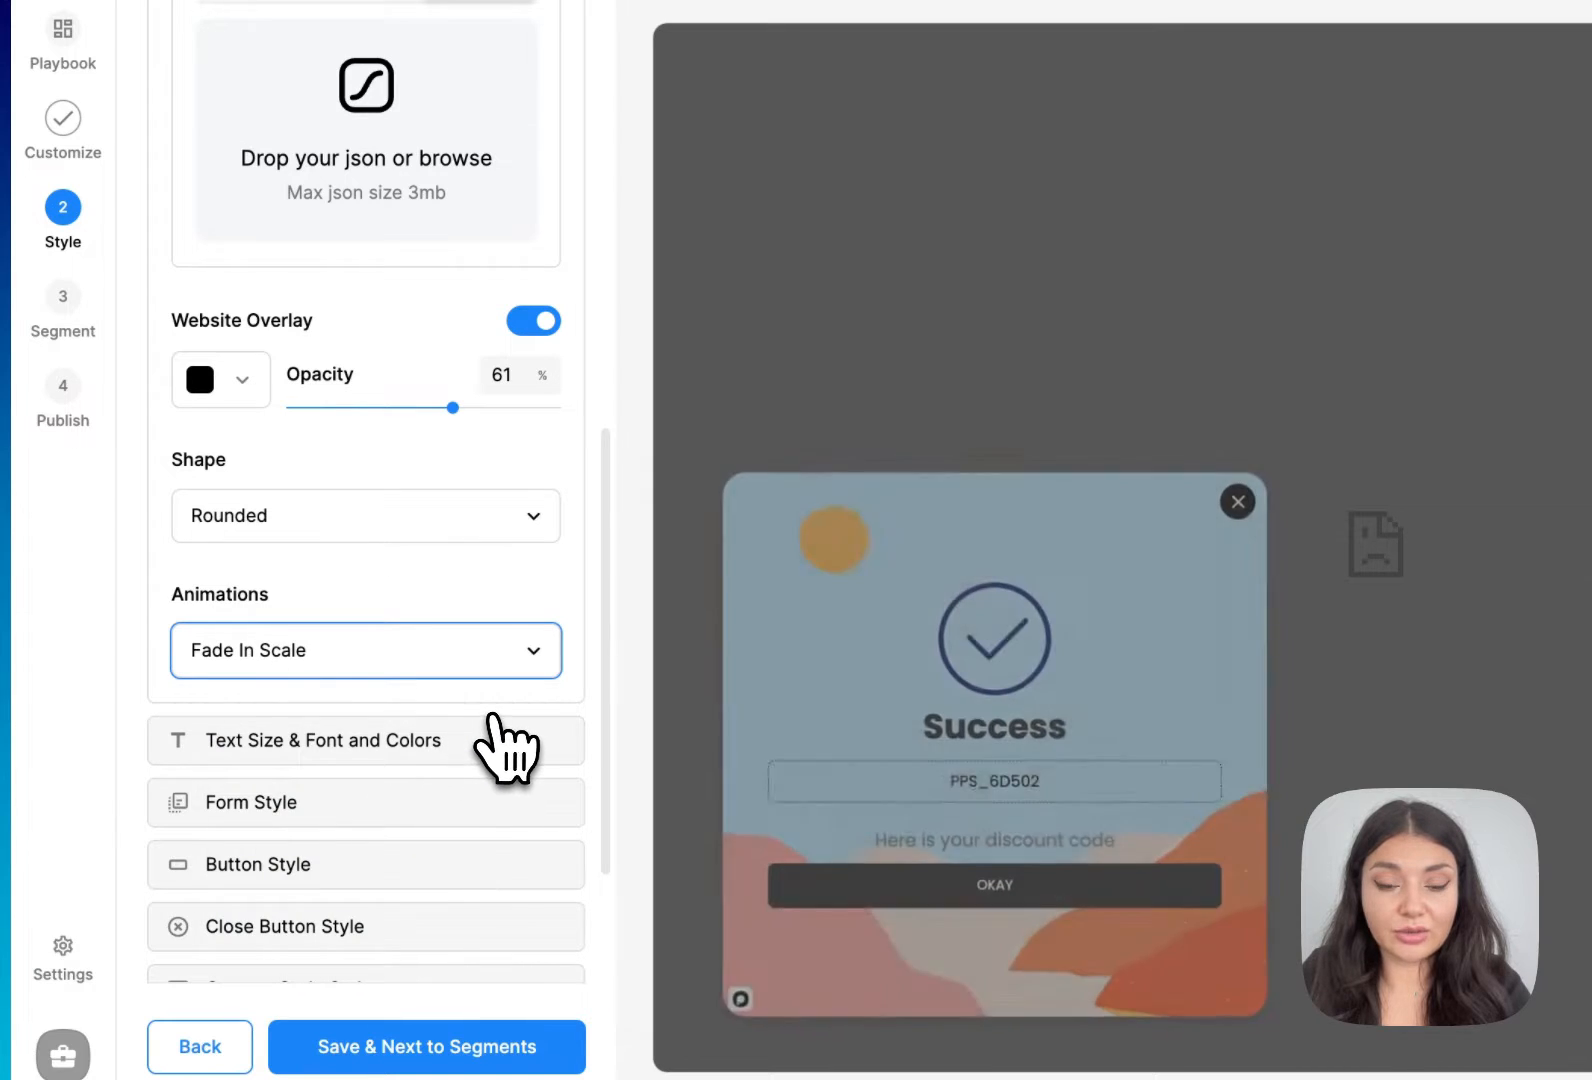
click(325, 740)
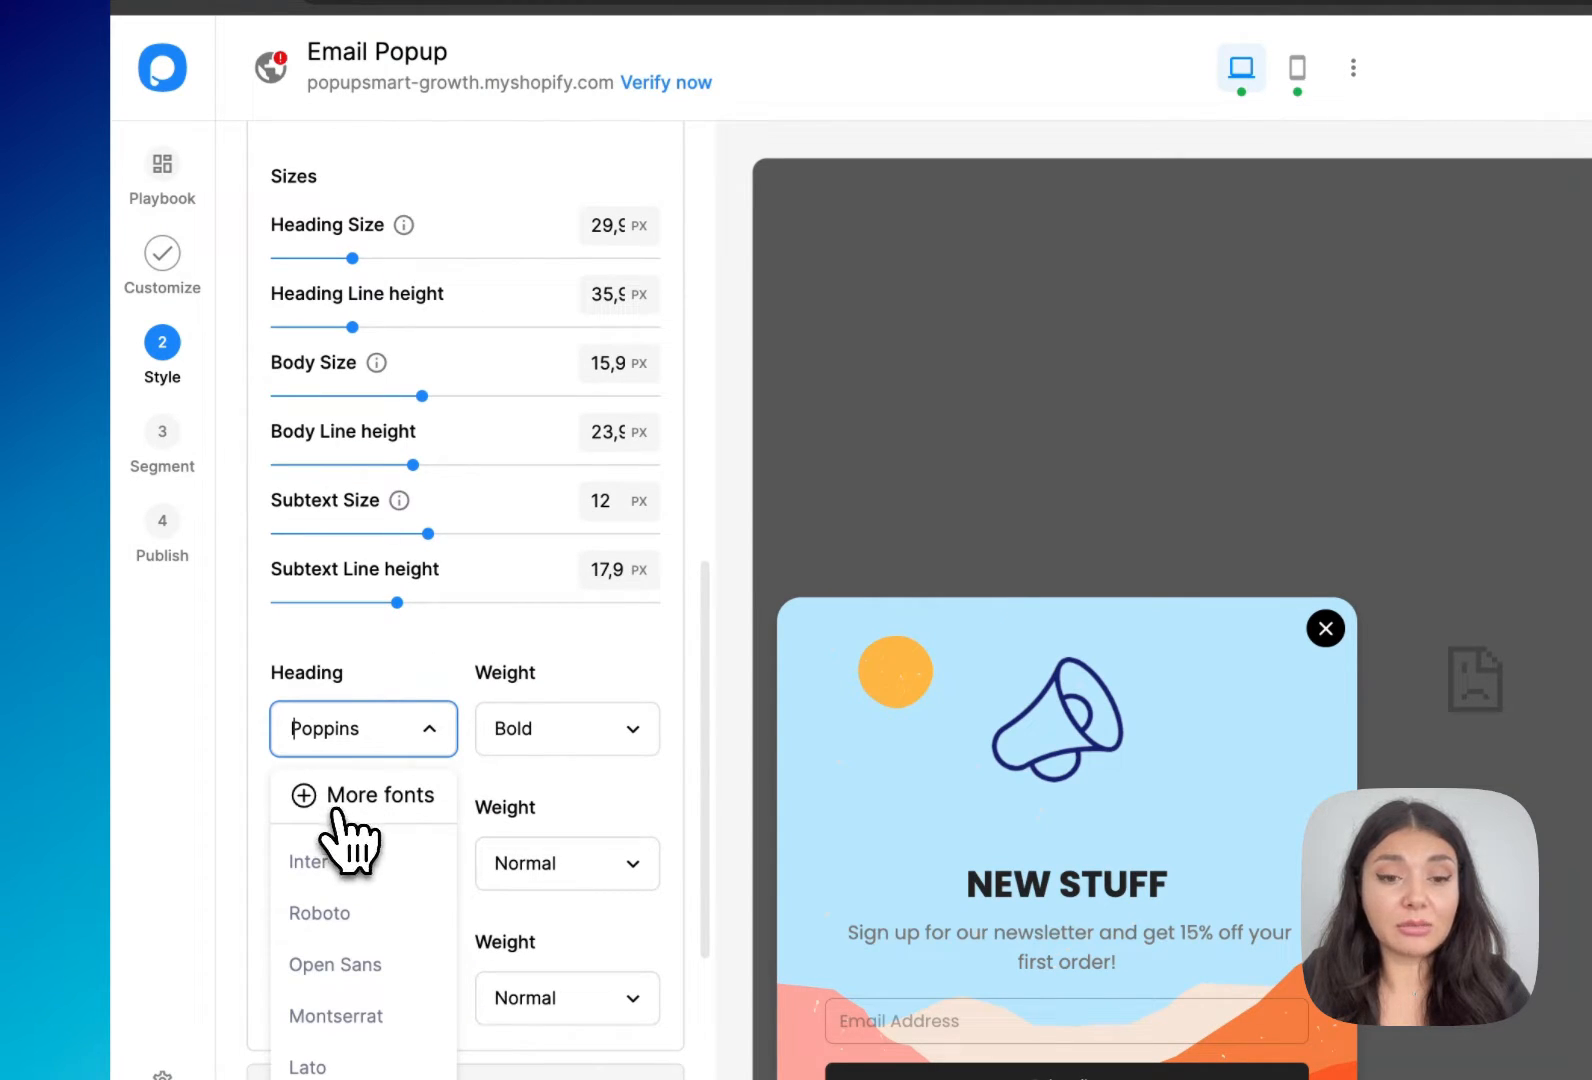
Step: Browse the Google fonts for the heading, leaving the font unchanged, and collapse text settings
click(364, 795)
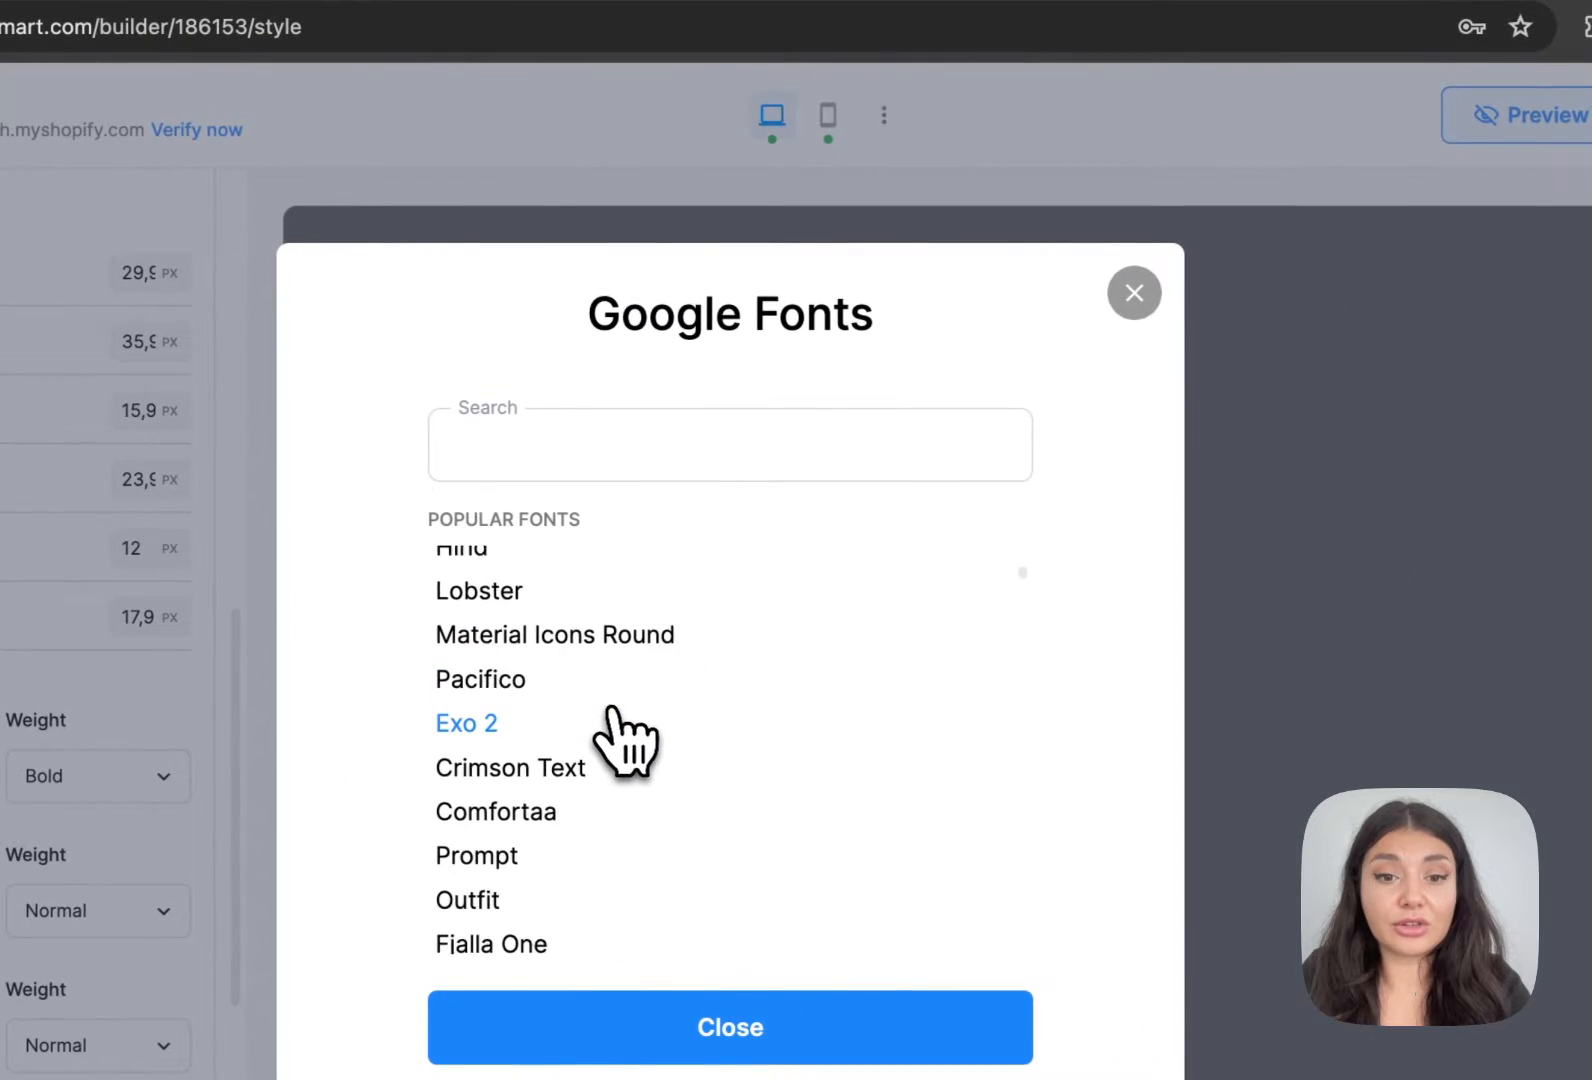
click(729, 1026)
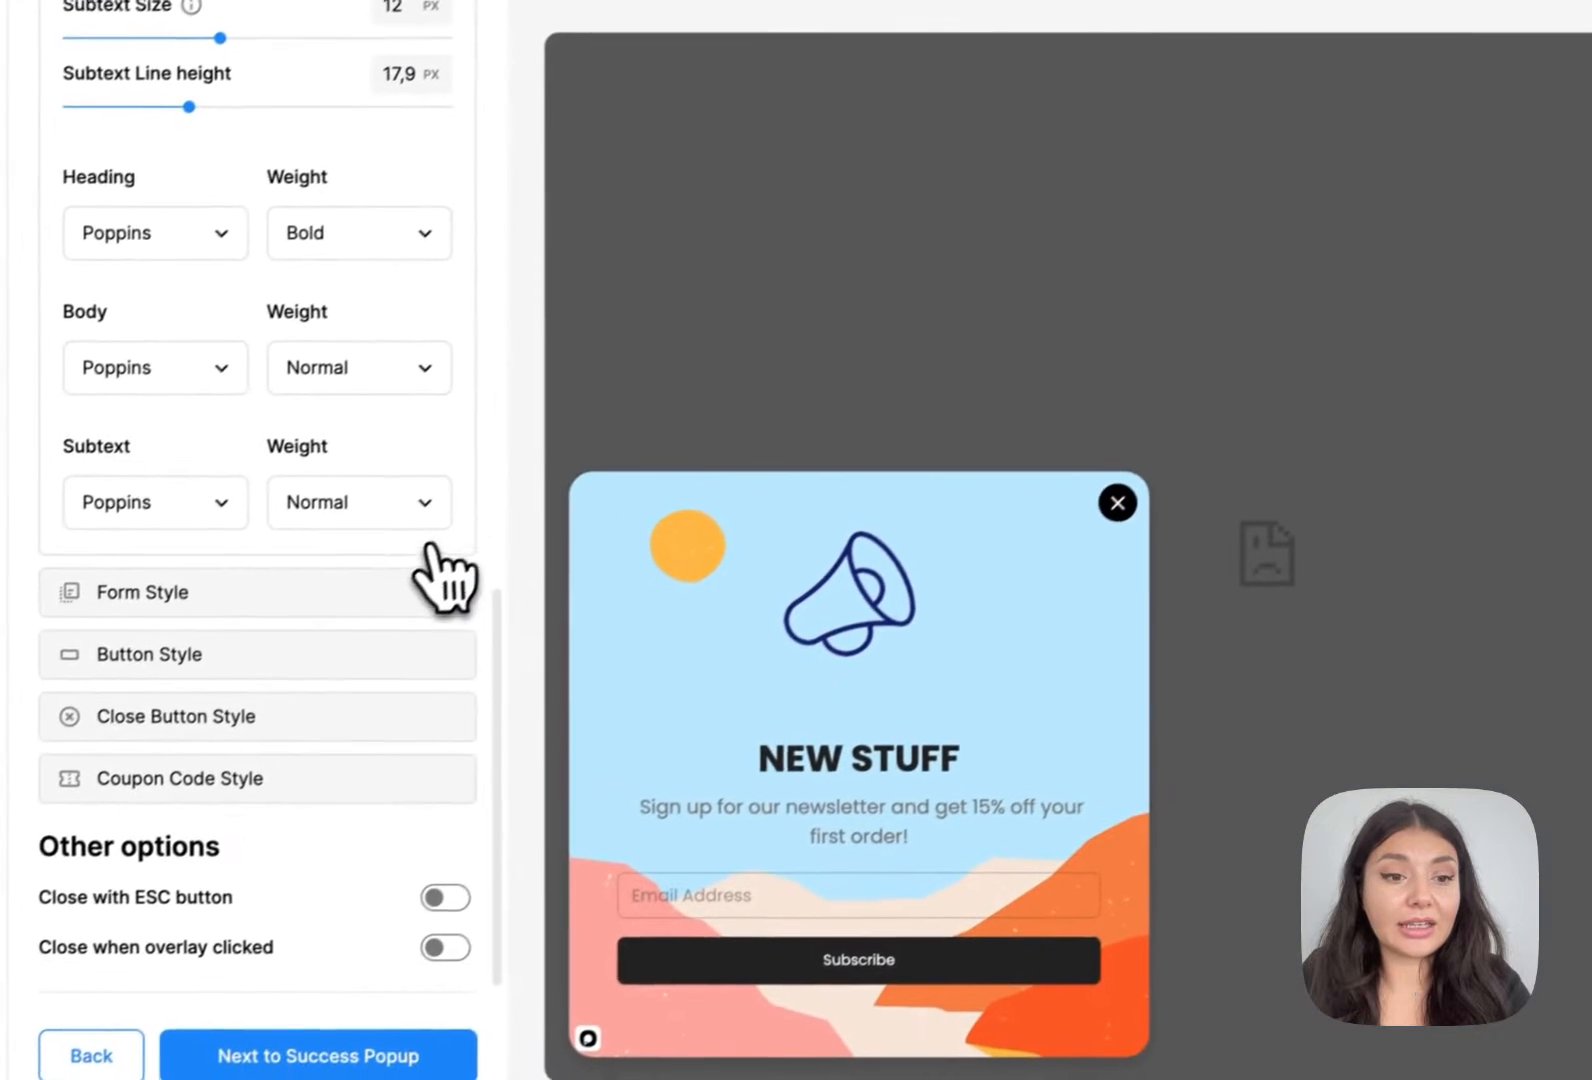
click(143, 593)
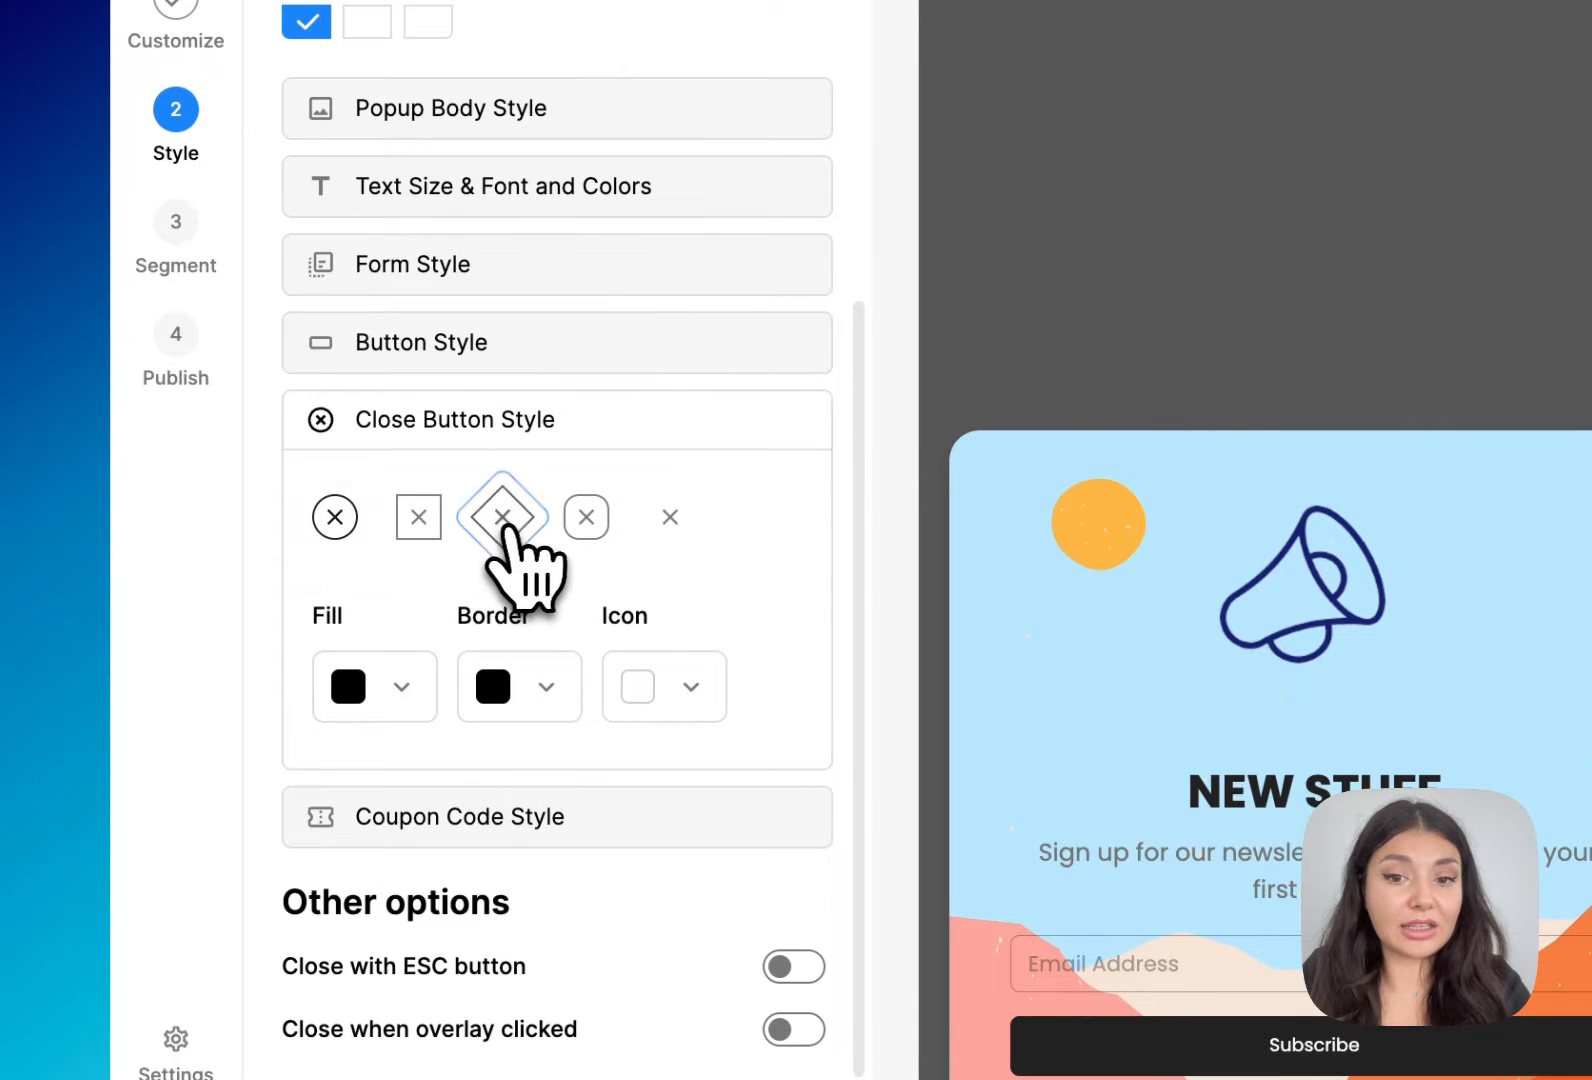
Step: Give the close button a diamond outline style and the coupon code box a Solid stroke
click(460, 816)
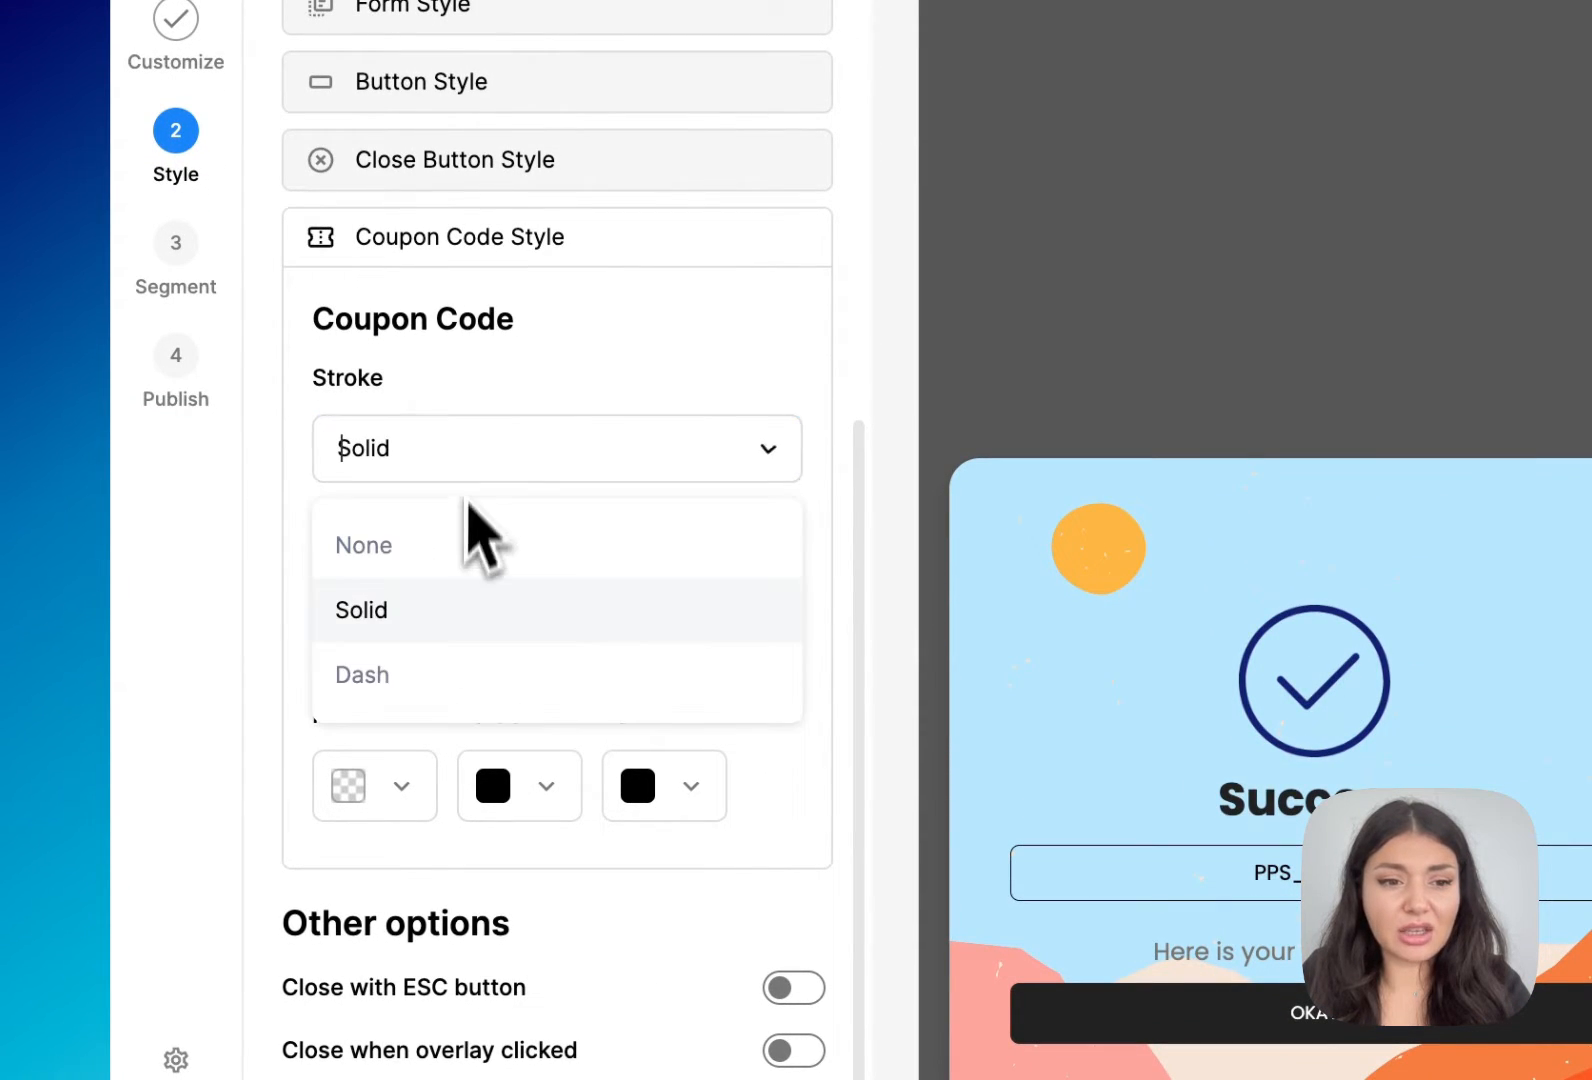
click(362, 545)
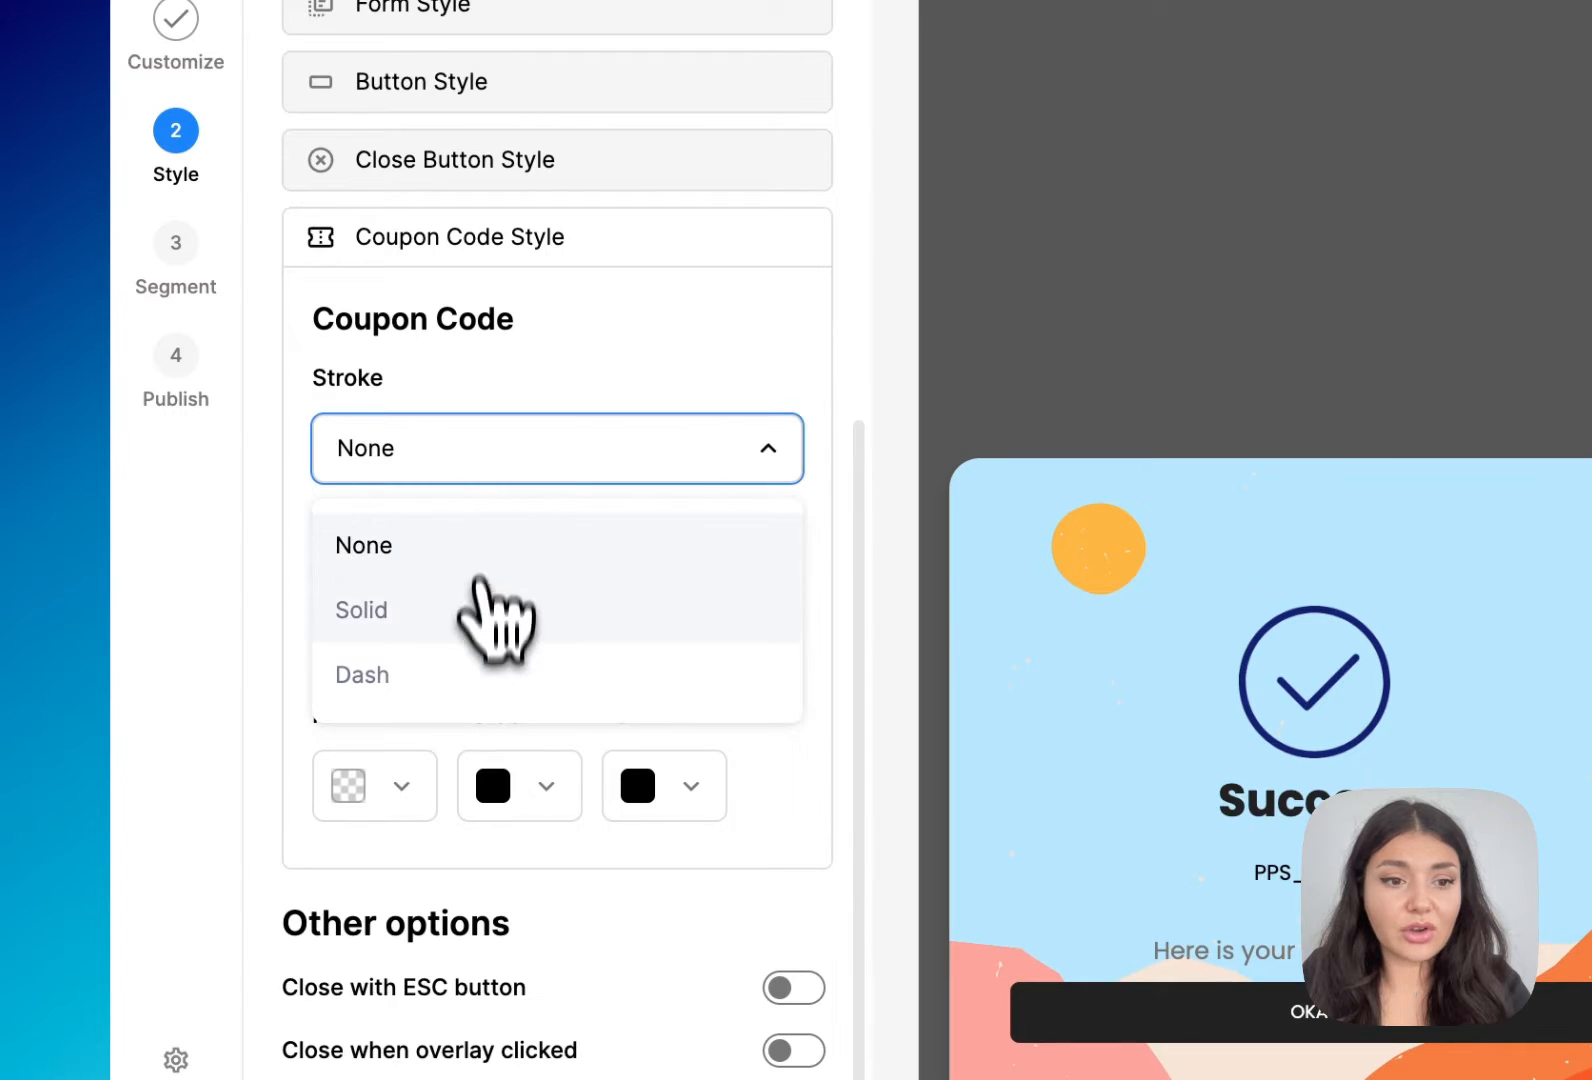
click(361, 674)
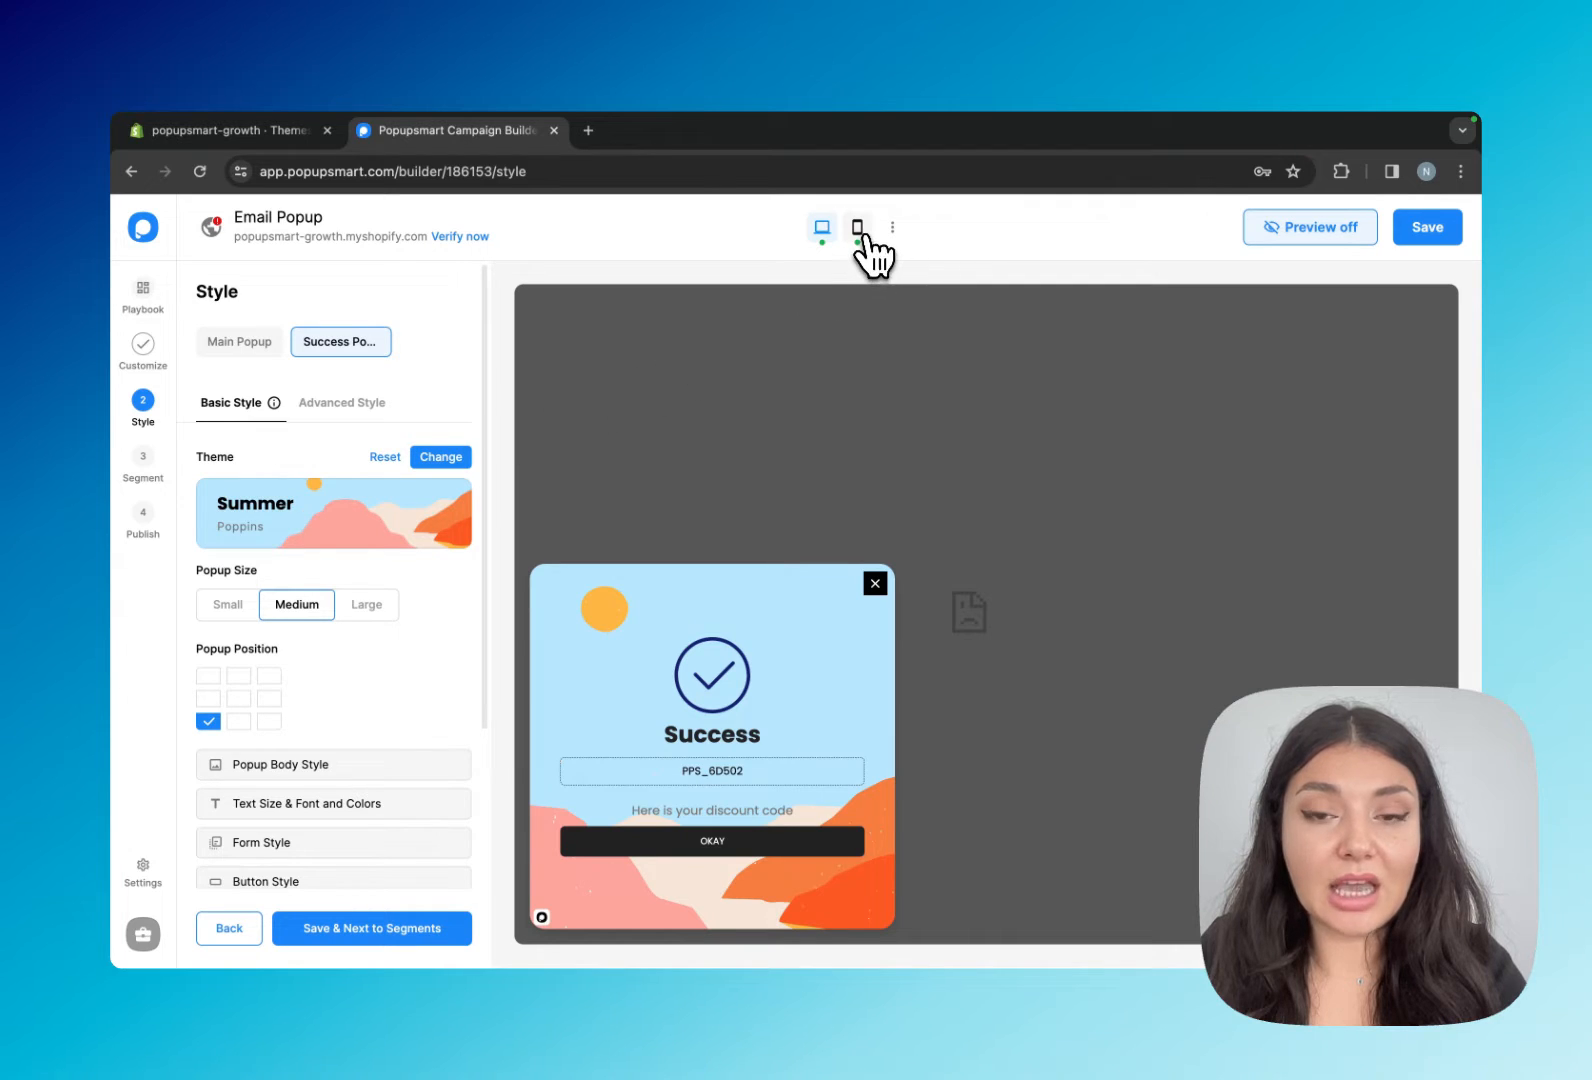
Step: Preview in mobile layout, show the Main Popup, then proceed to audience targeting
click(858, 226)
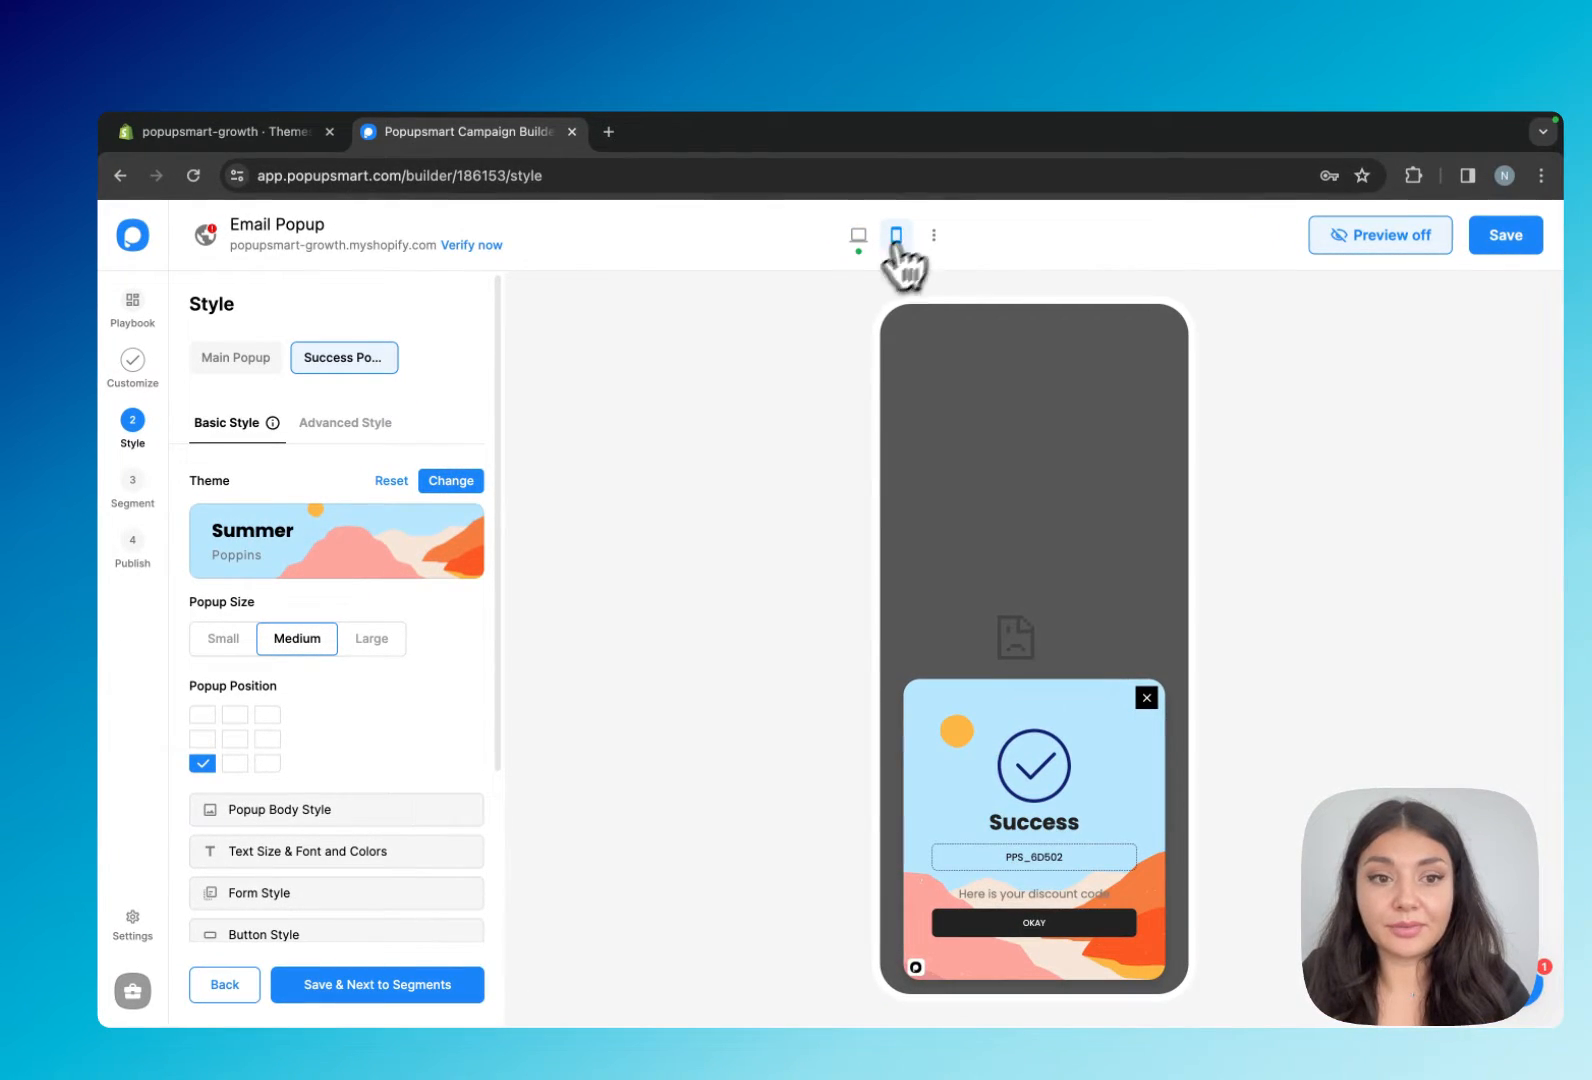
click(236, 357)
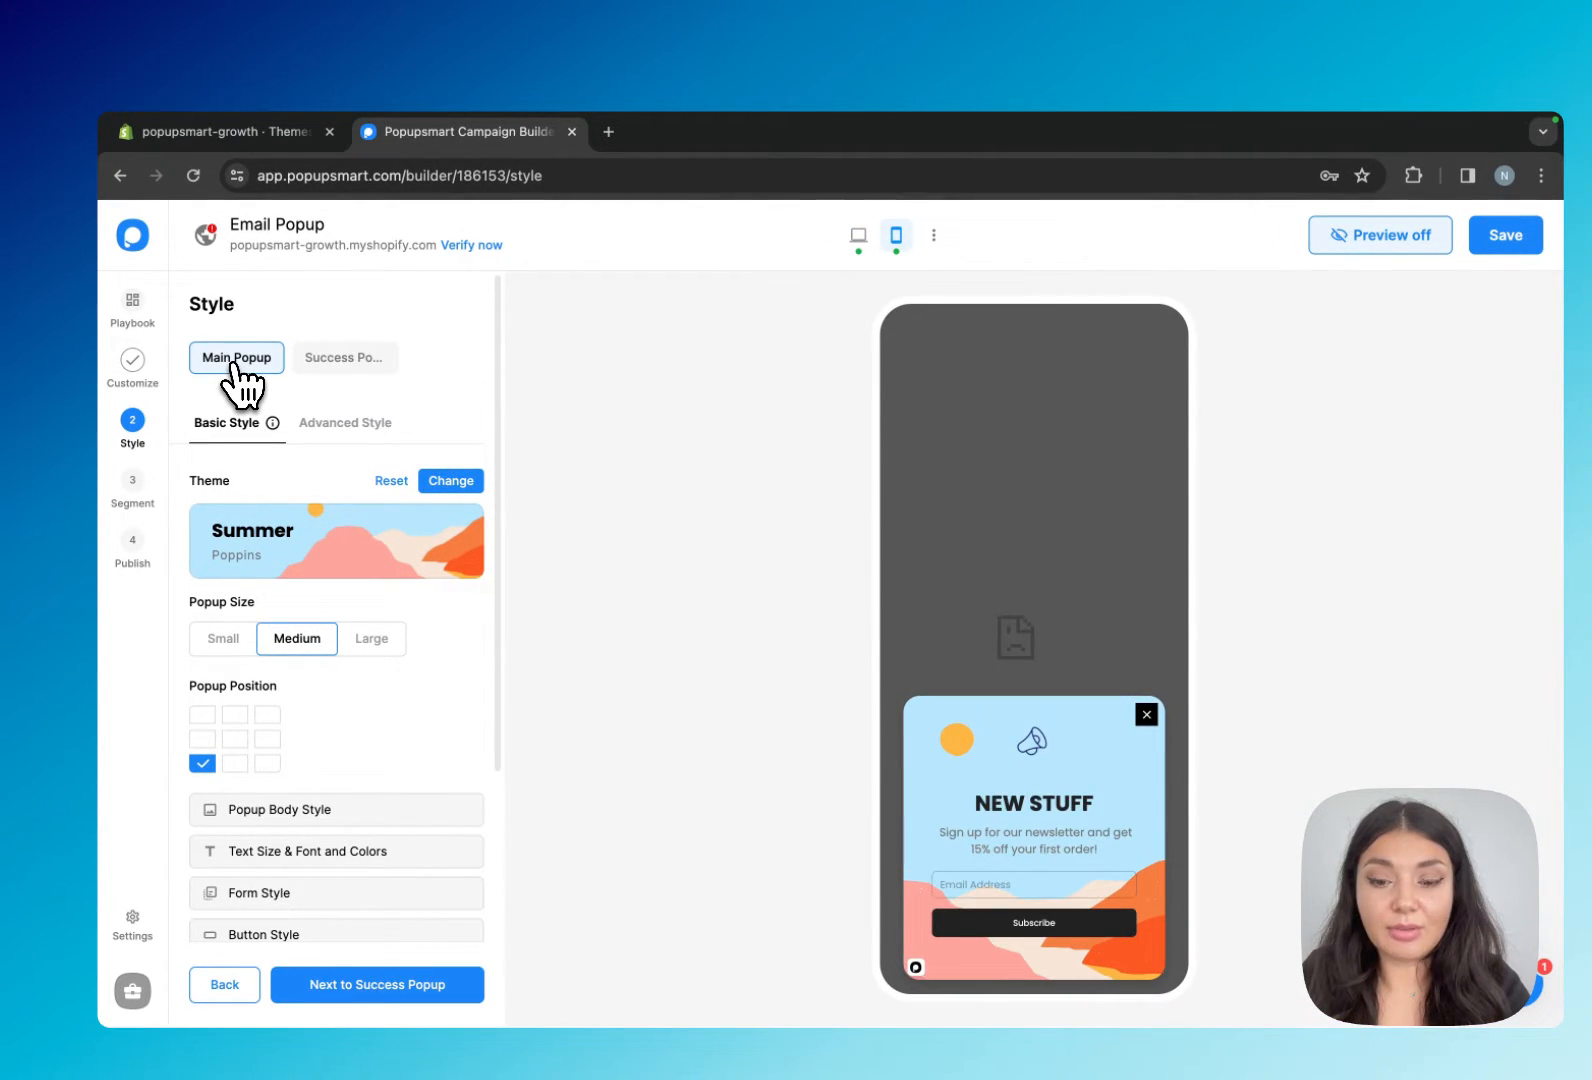
click(132, 419)
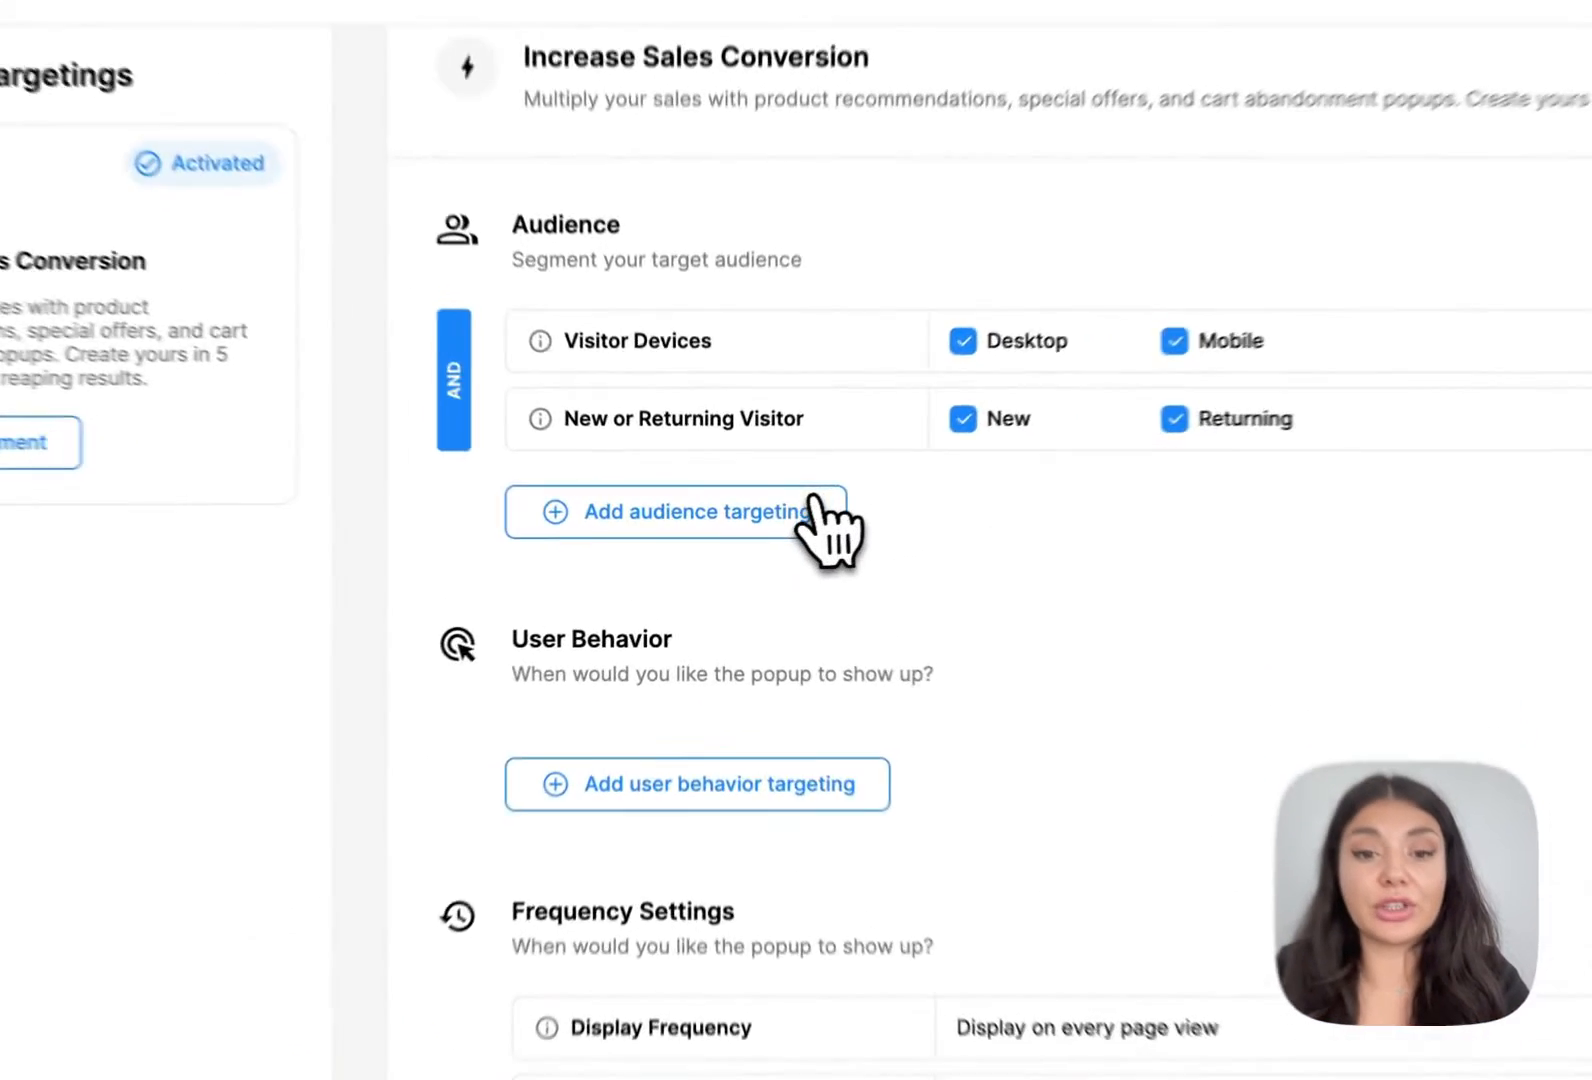
Step: Add a Shopify Audience Targeting rule set to Show popup on property cart.total
click(674, 512)
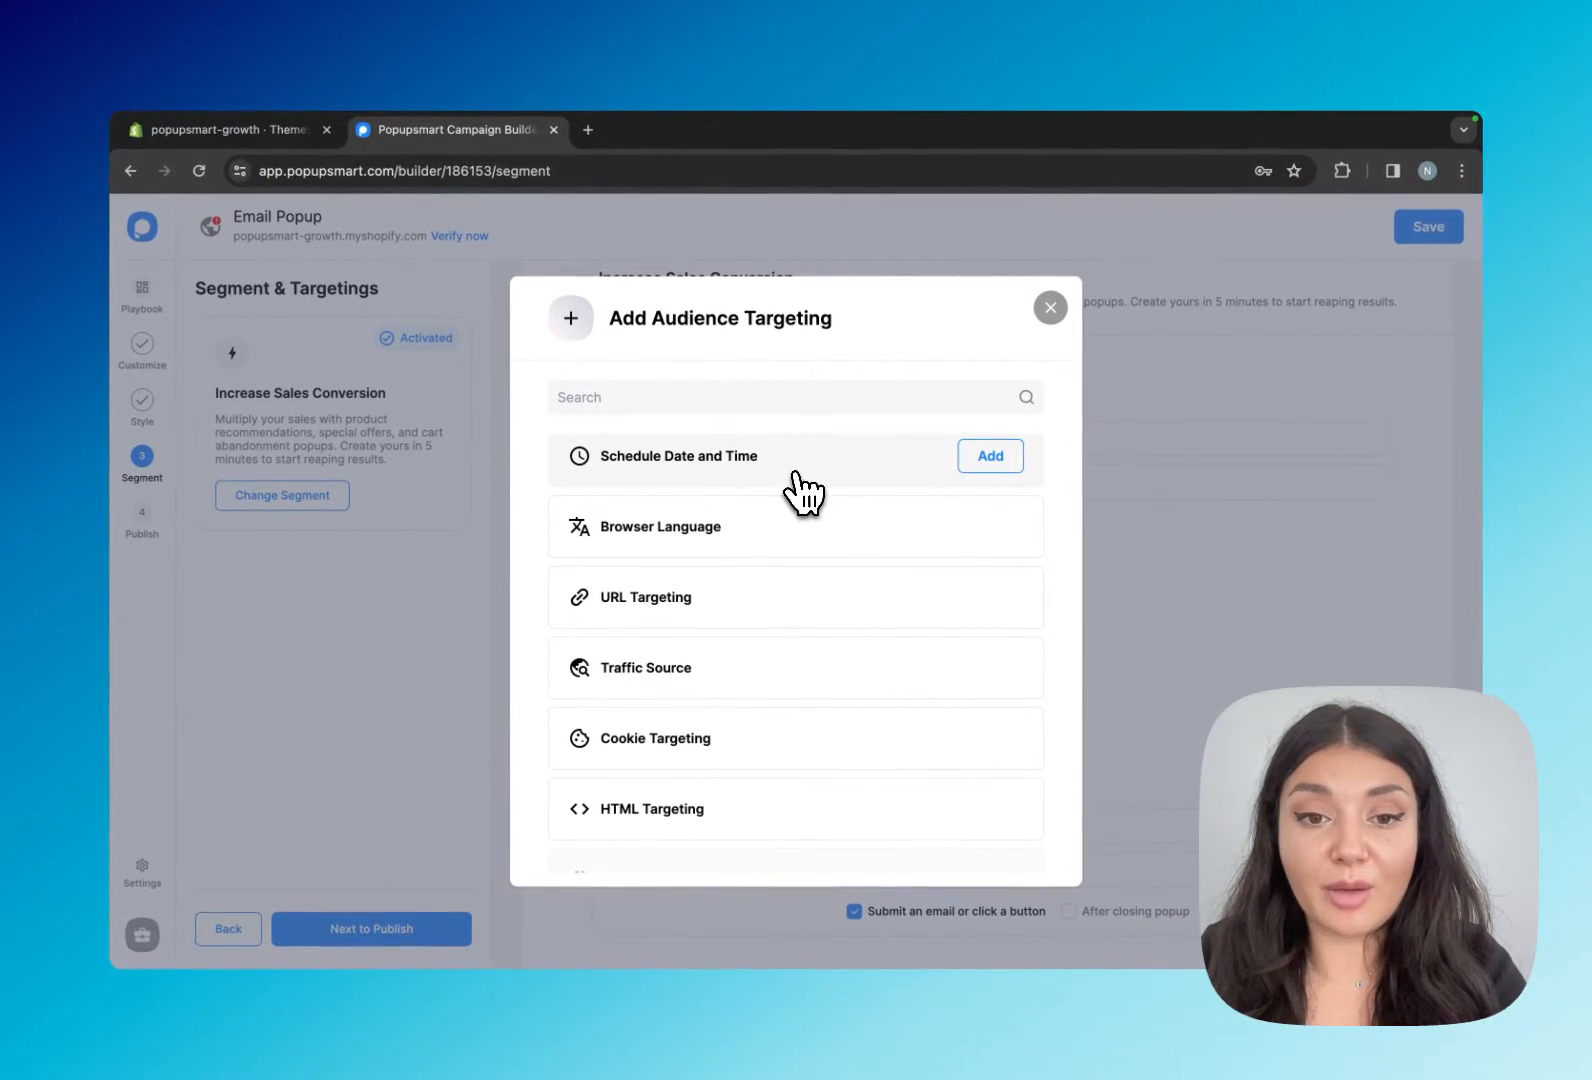
scroll(down, 3)
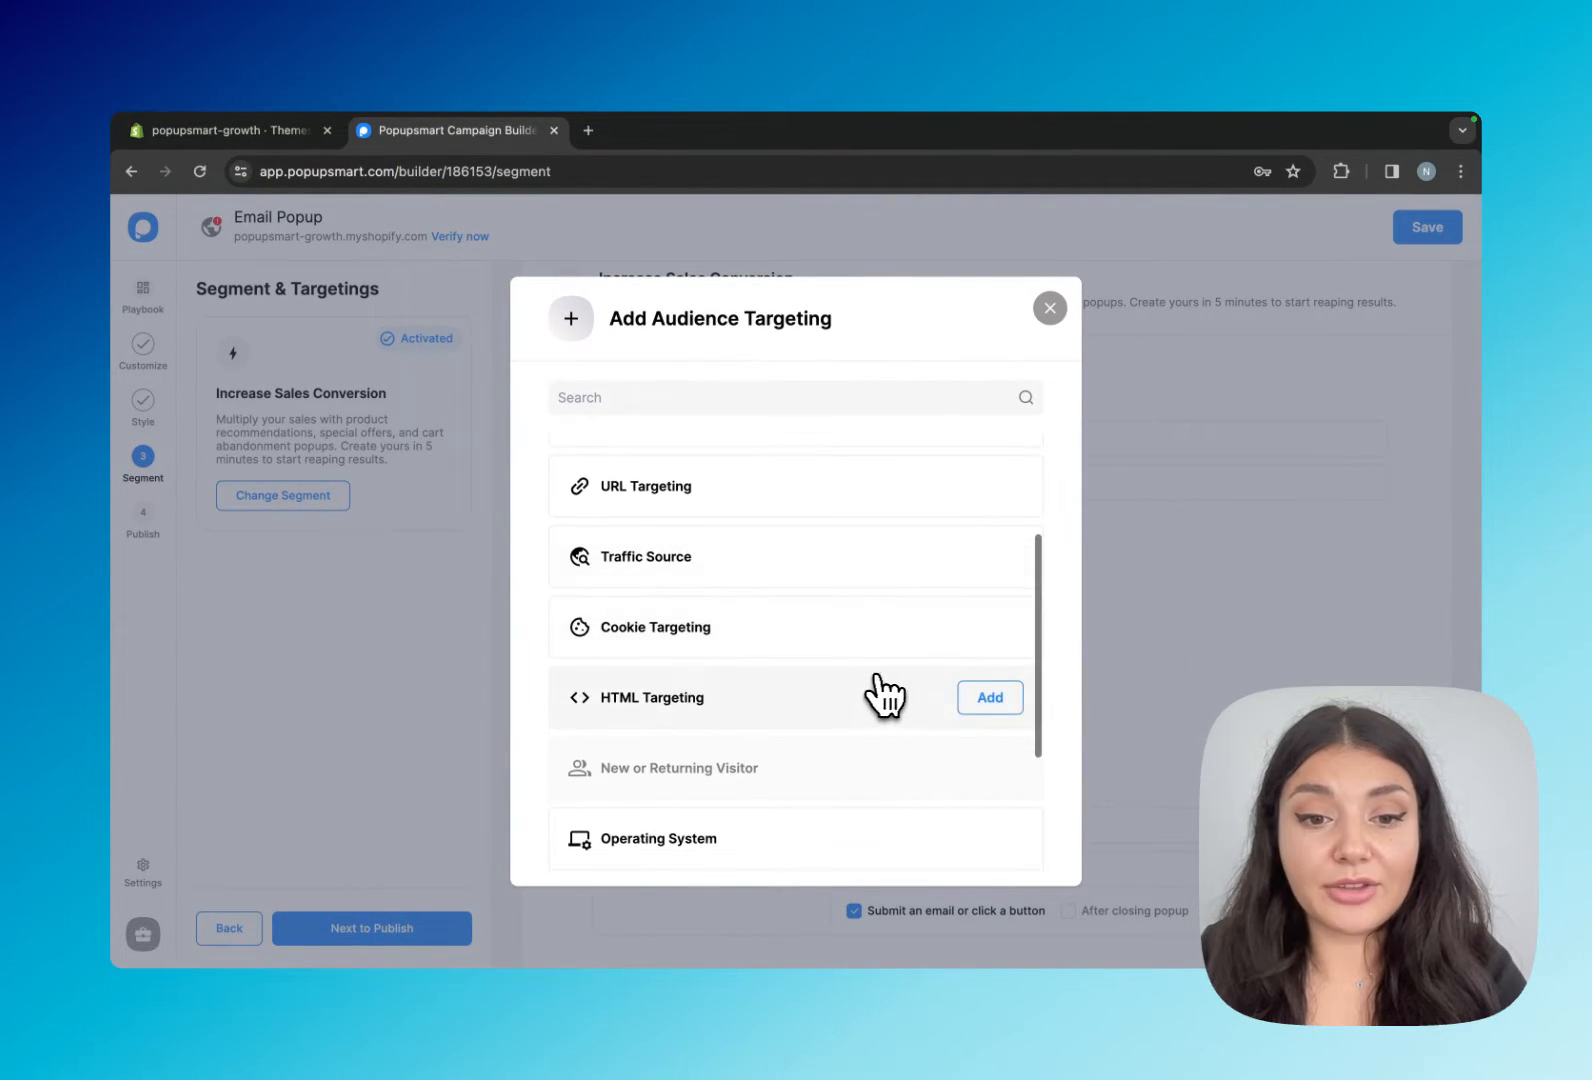
scroll(down, 3)
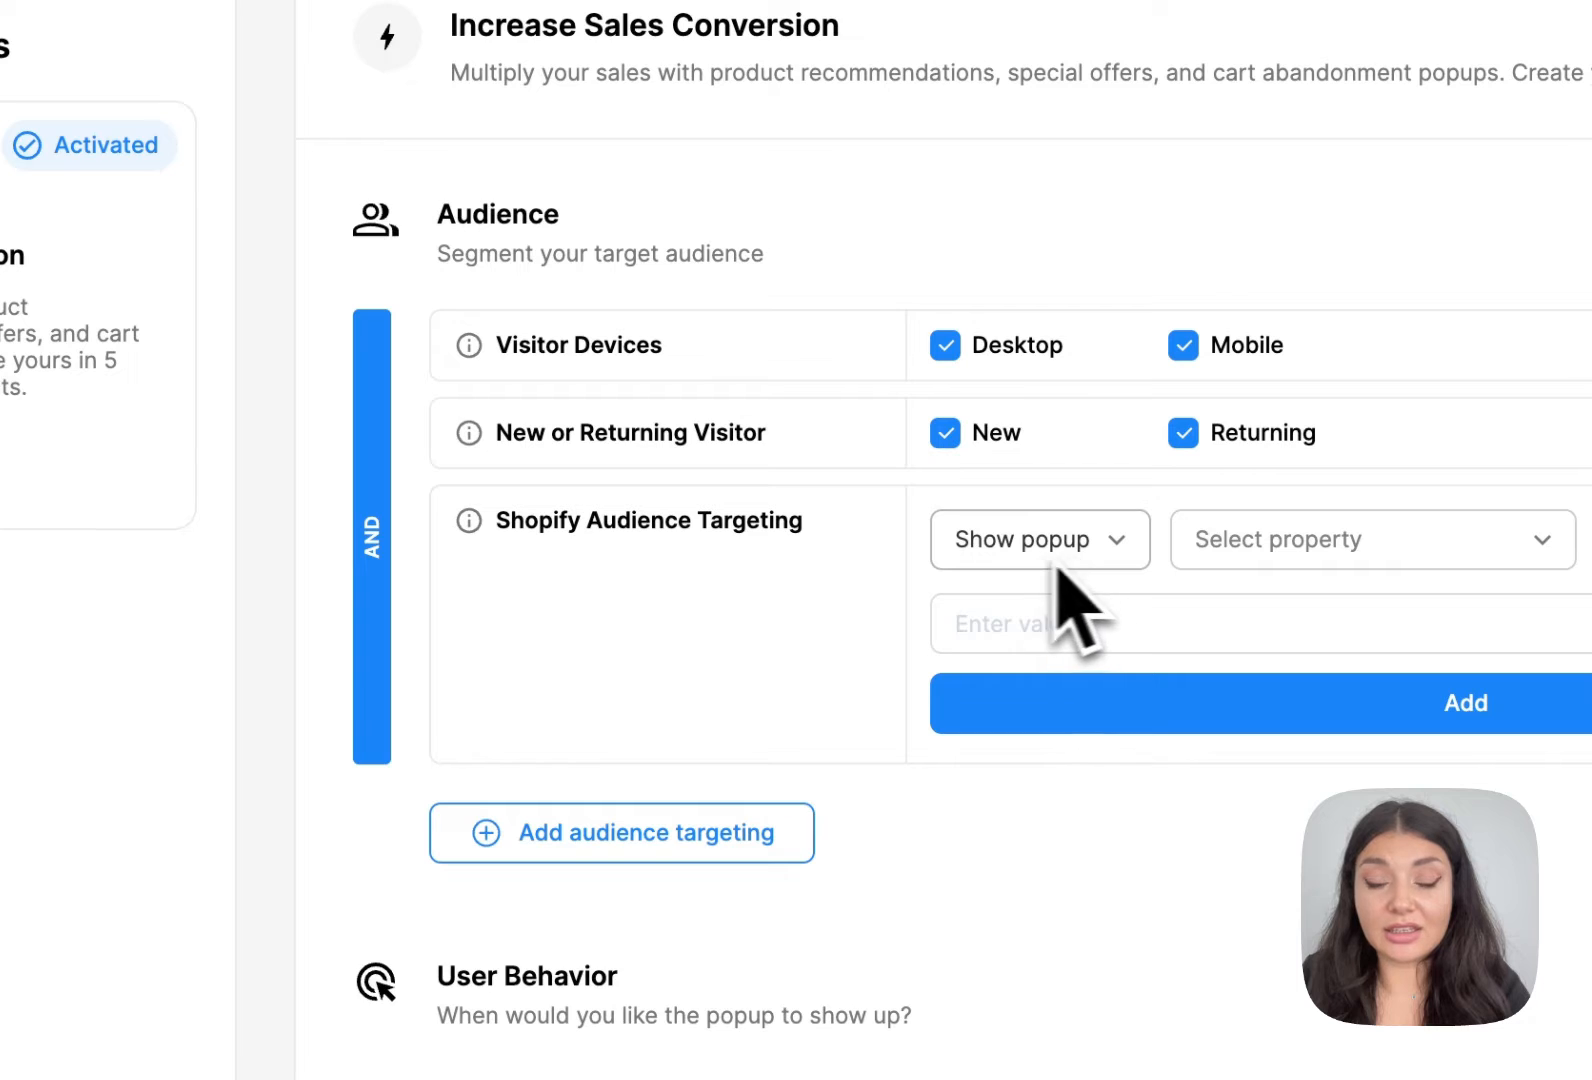
click(891, 535)
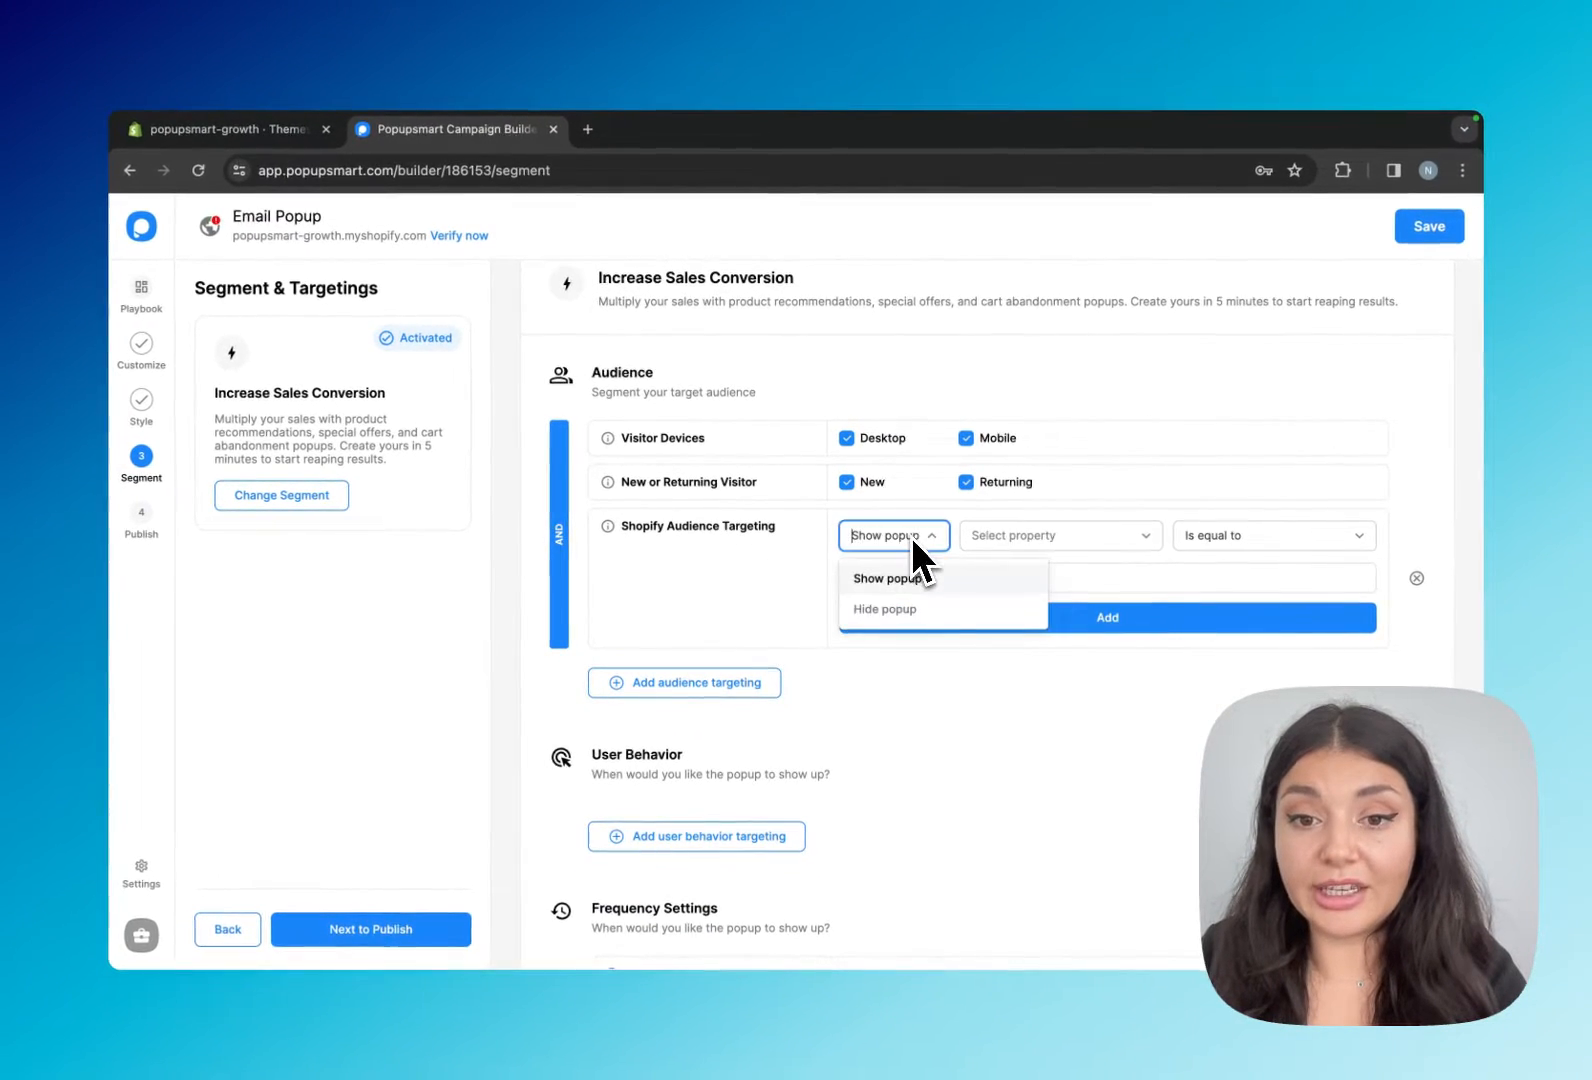
click(1059, 535)
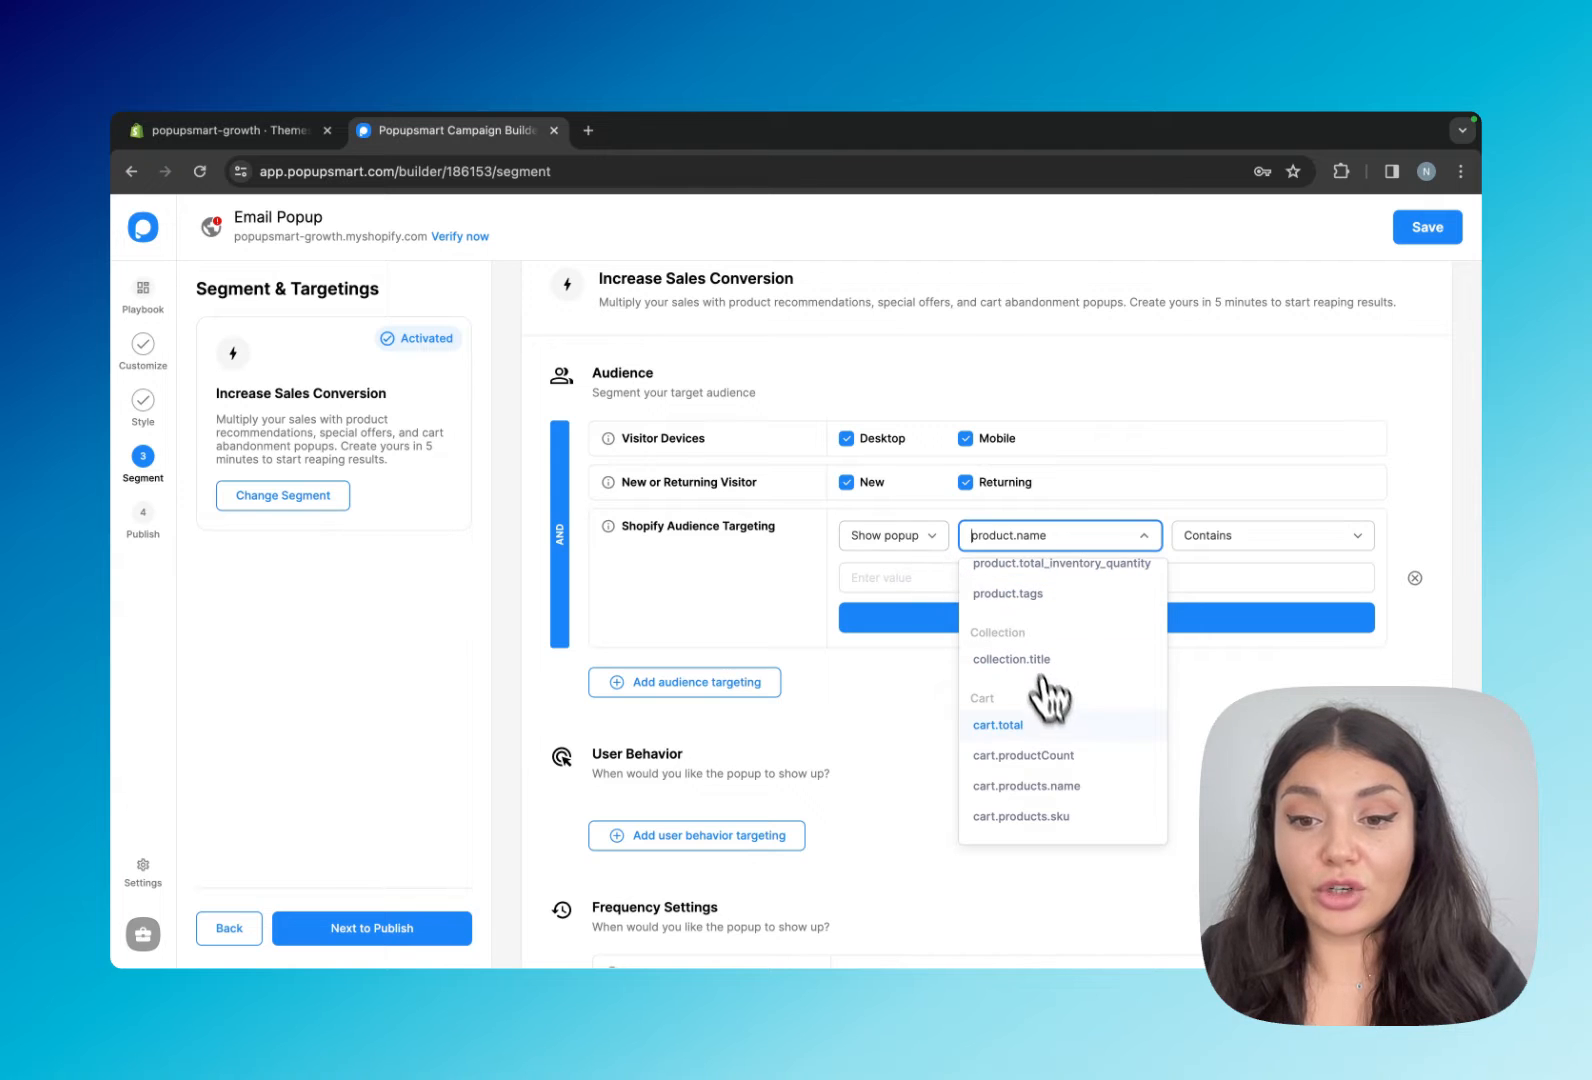
click(998, 725)
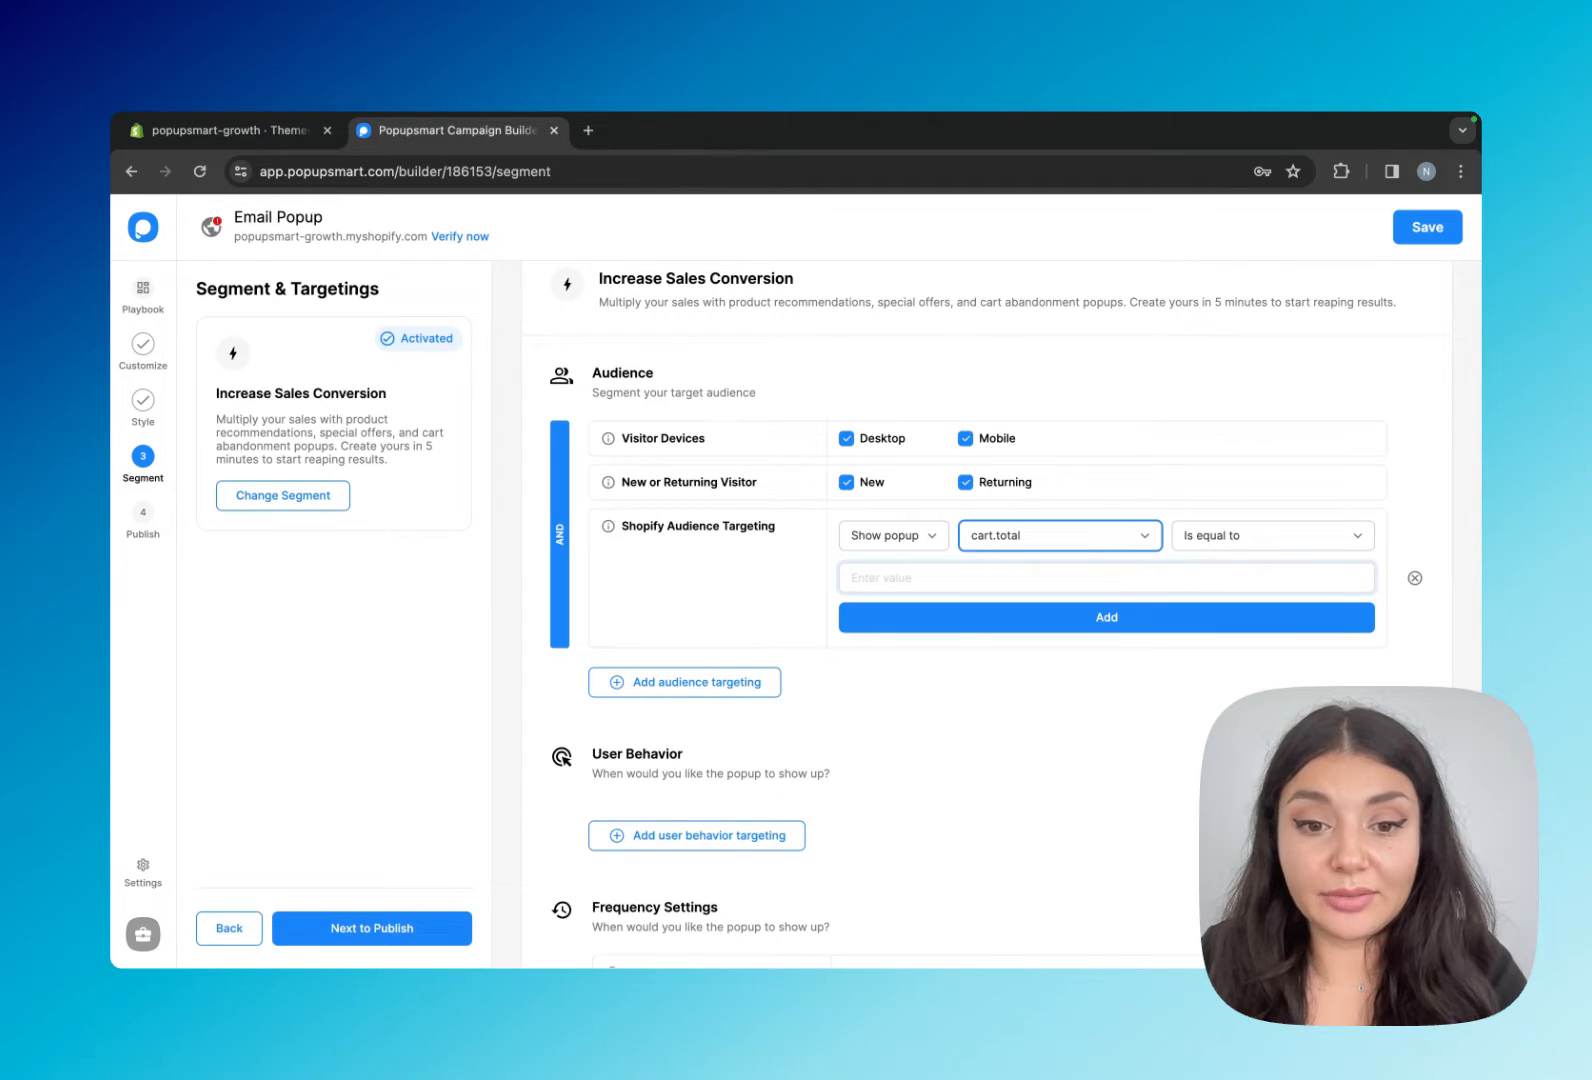
scroll(down, 3)
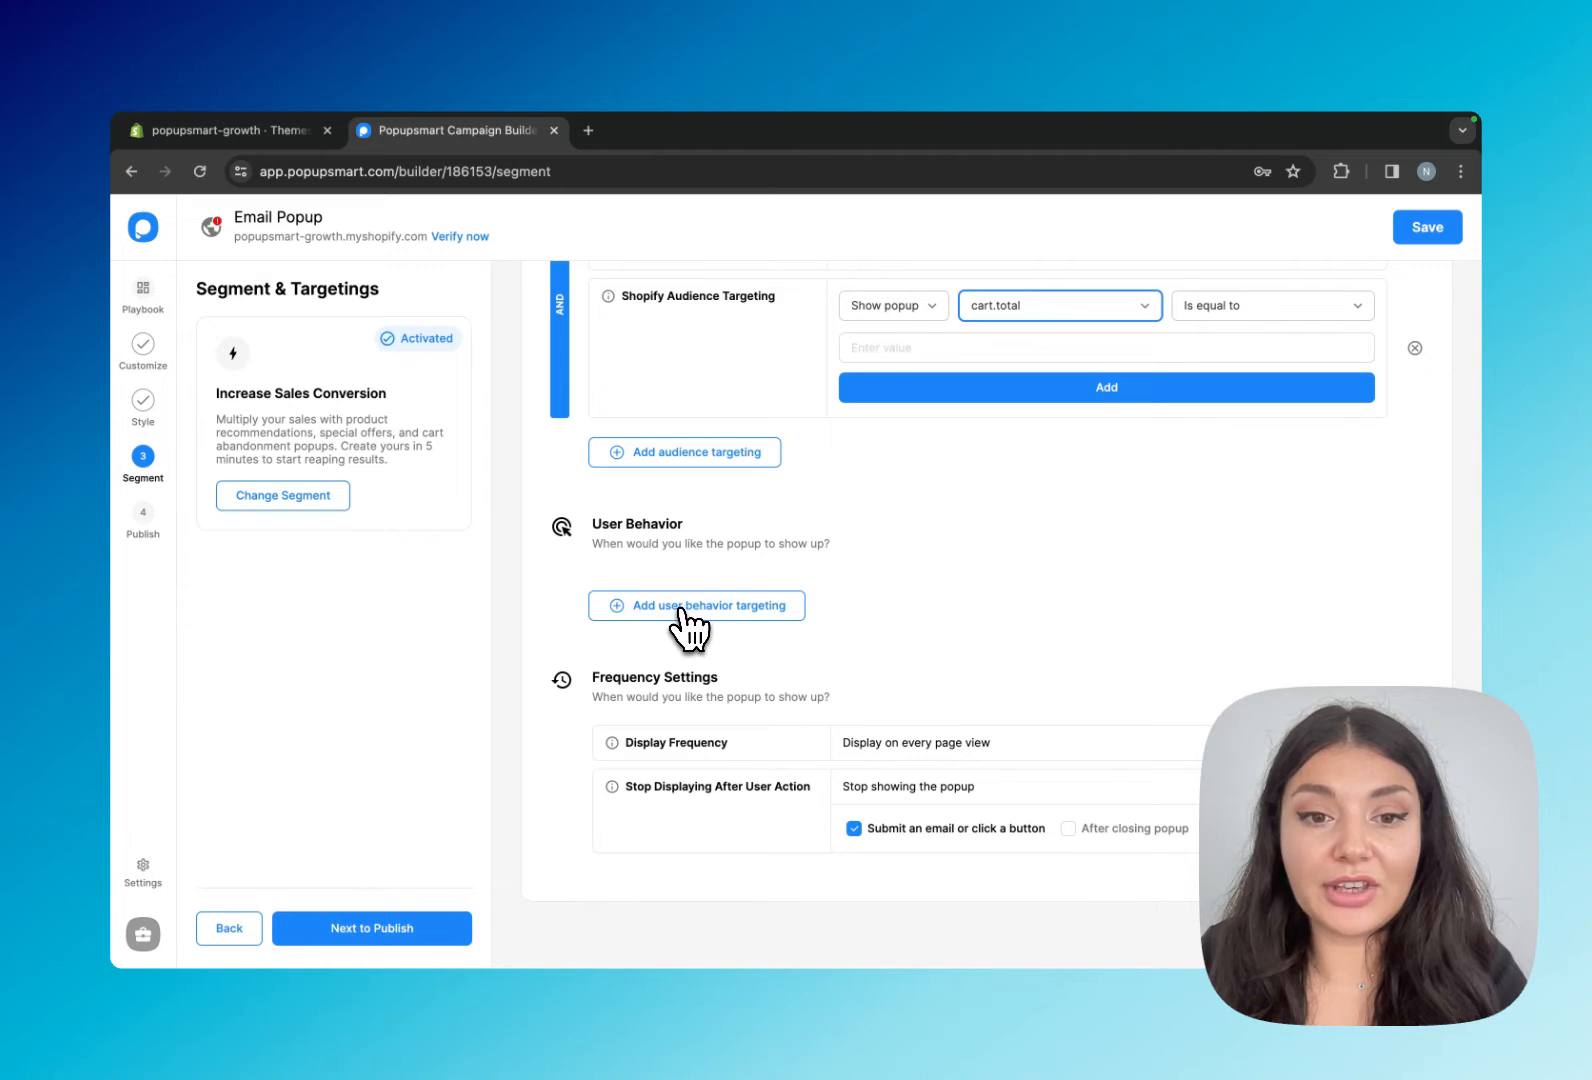
Step: Add After Scrolling 20% and Inactivity Mode triggers, with inactivity value 10
click(696, 605)
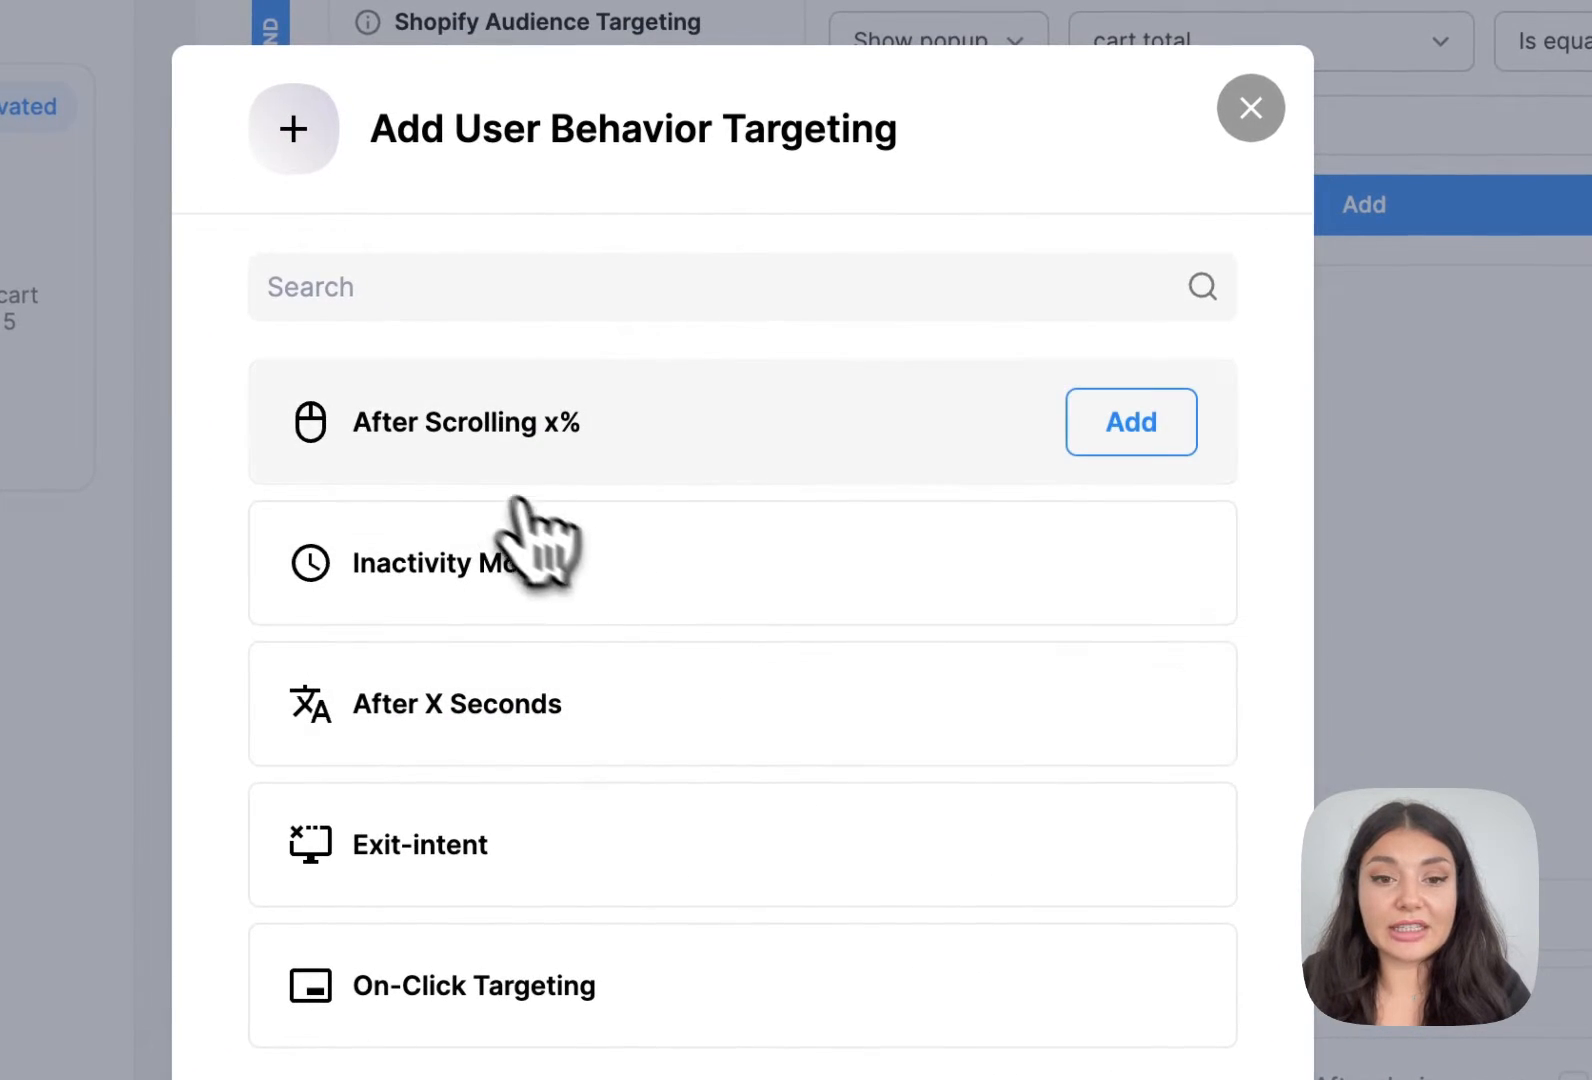
click(1130, 421)
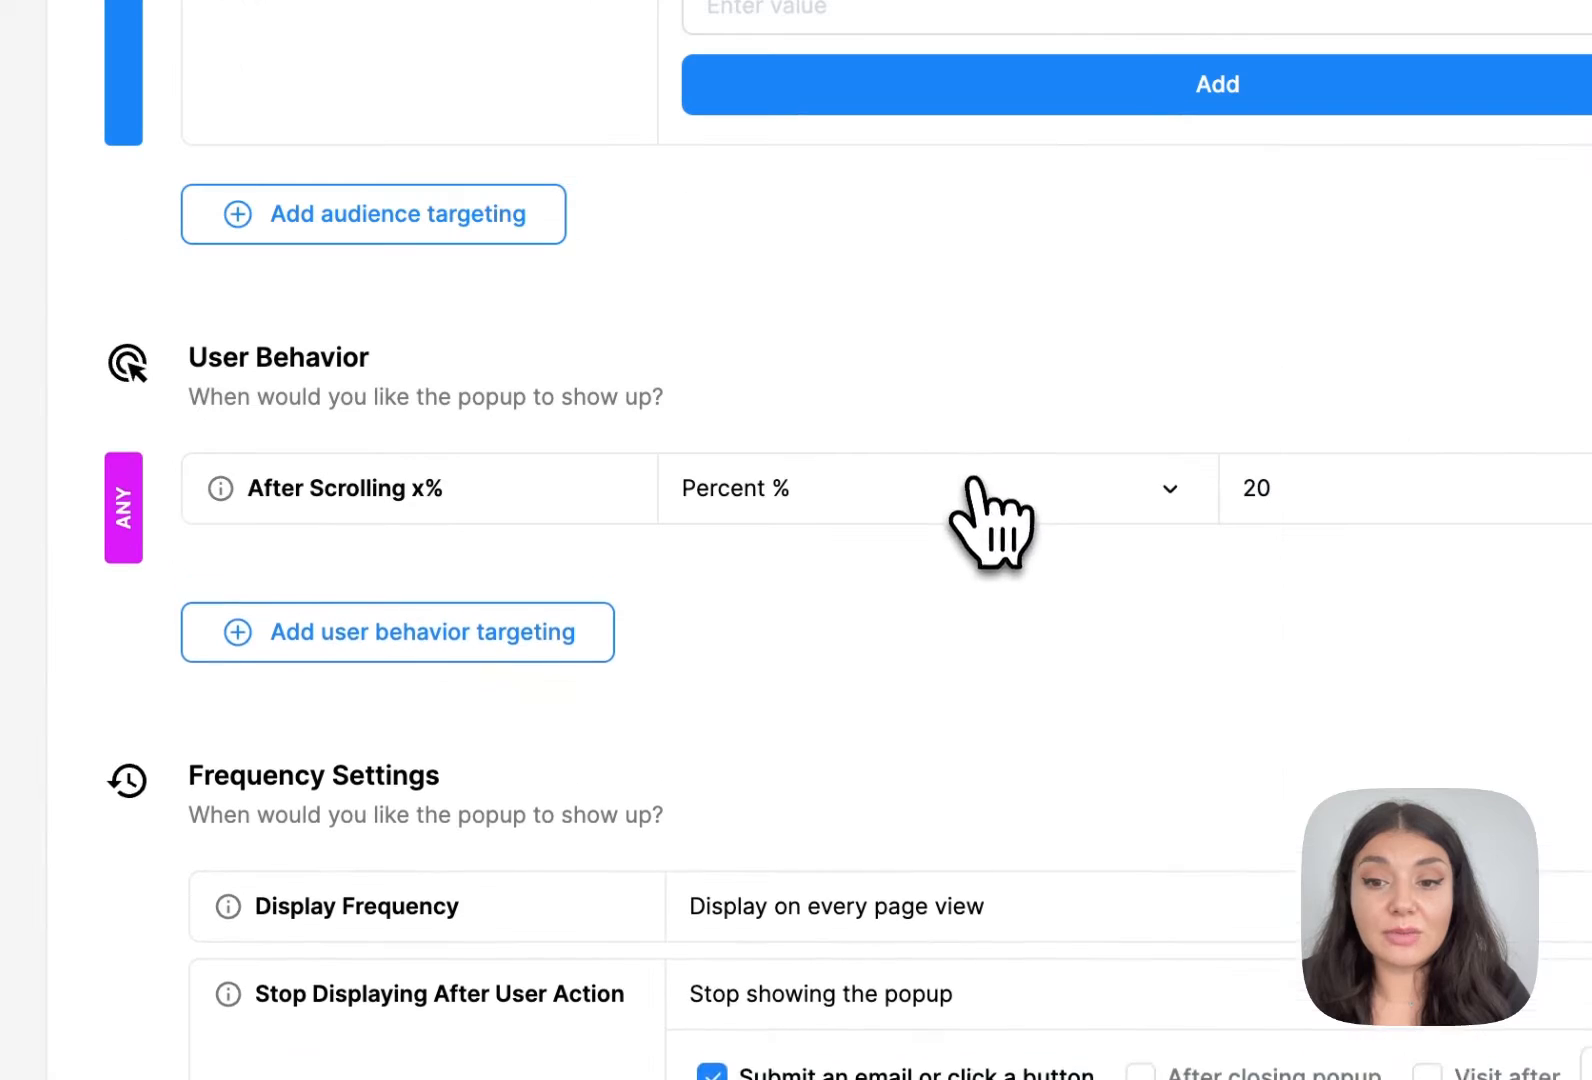
click(396, 631)
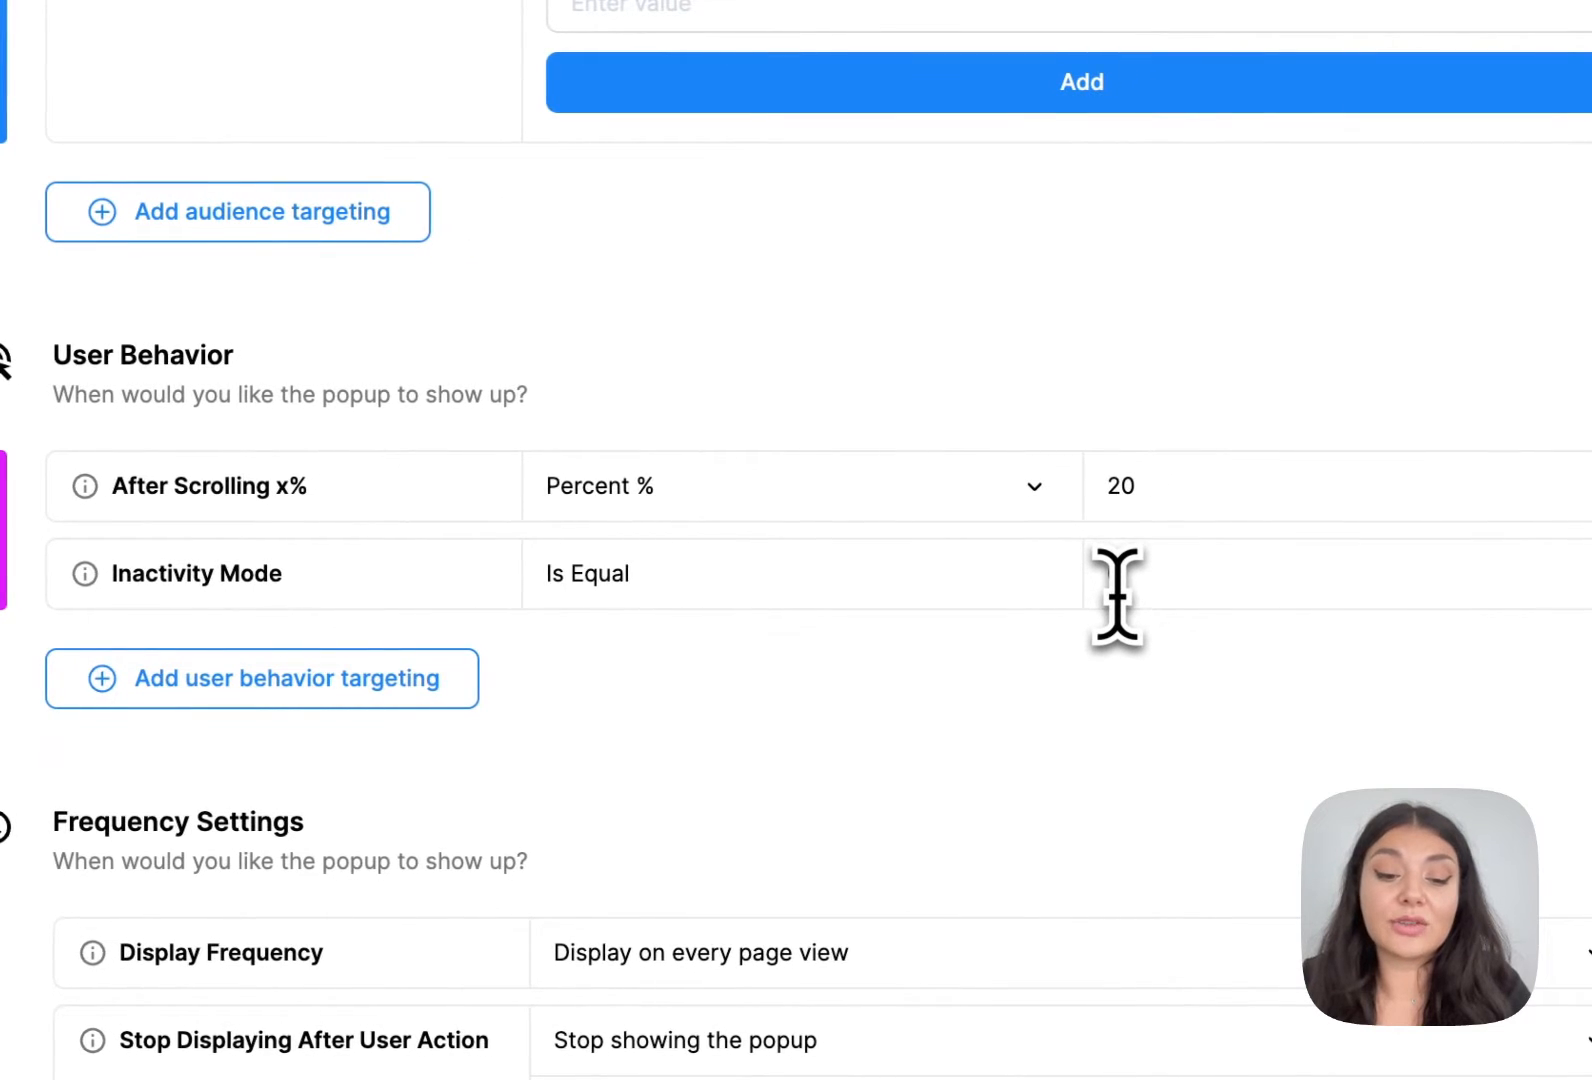
text(10)
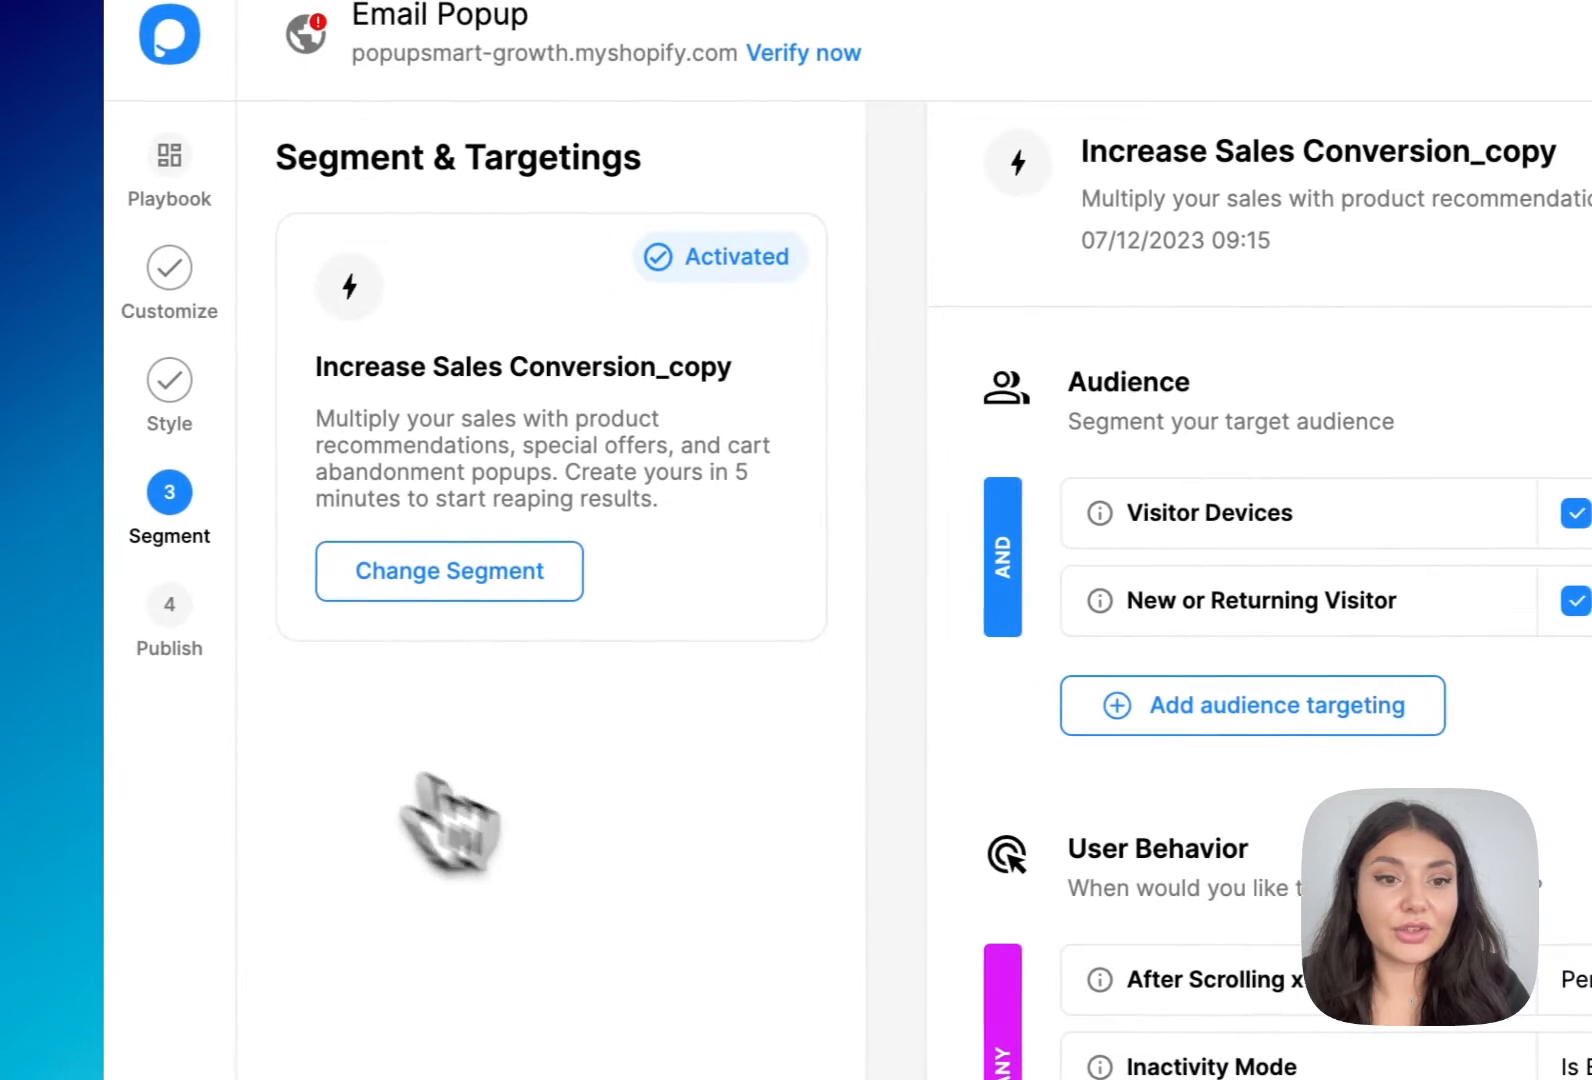
Step: Go to the Publish step and expand the Google Analytics details
click(169, 624)
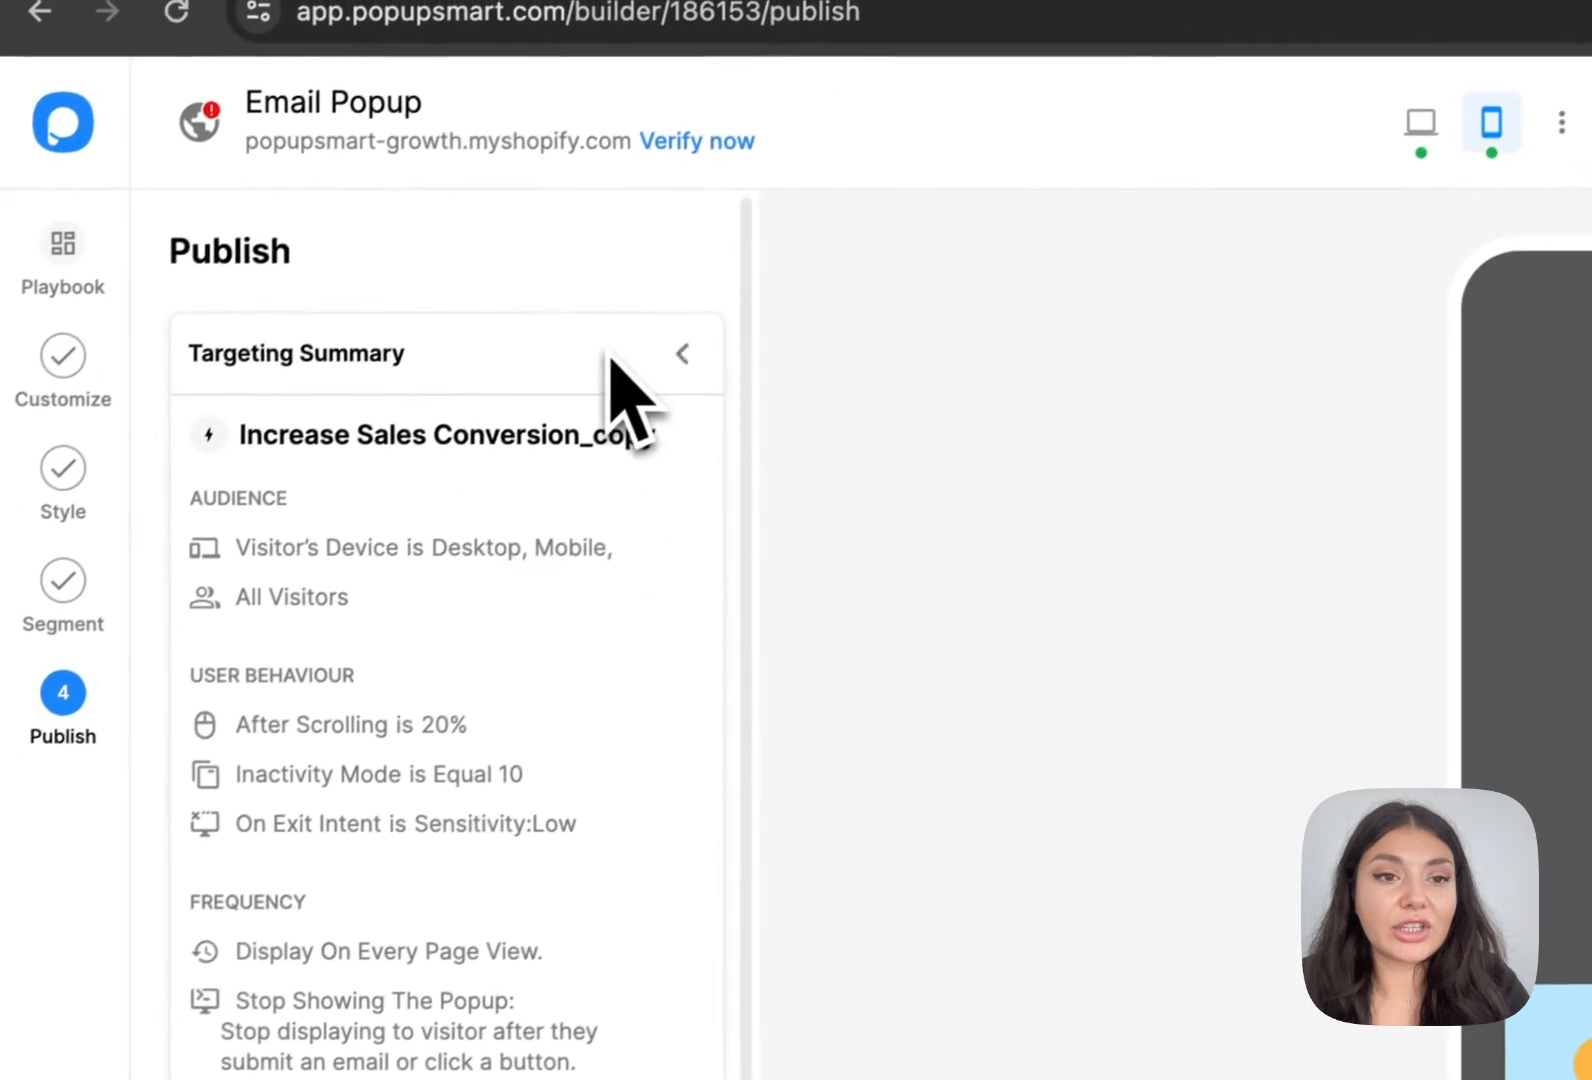
scroll(down, 3)
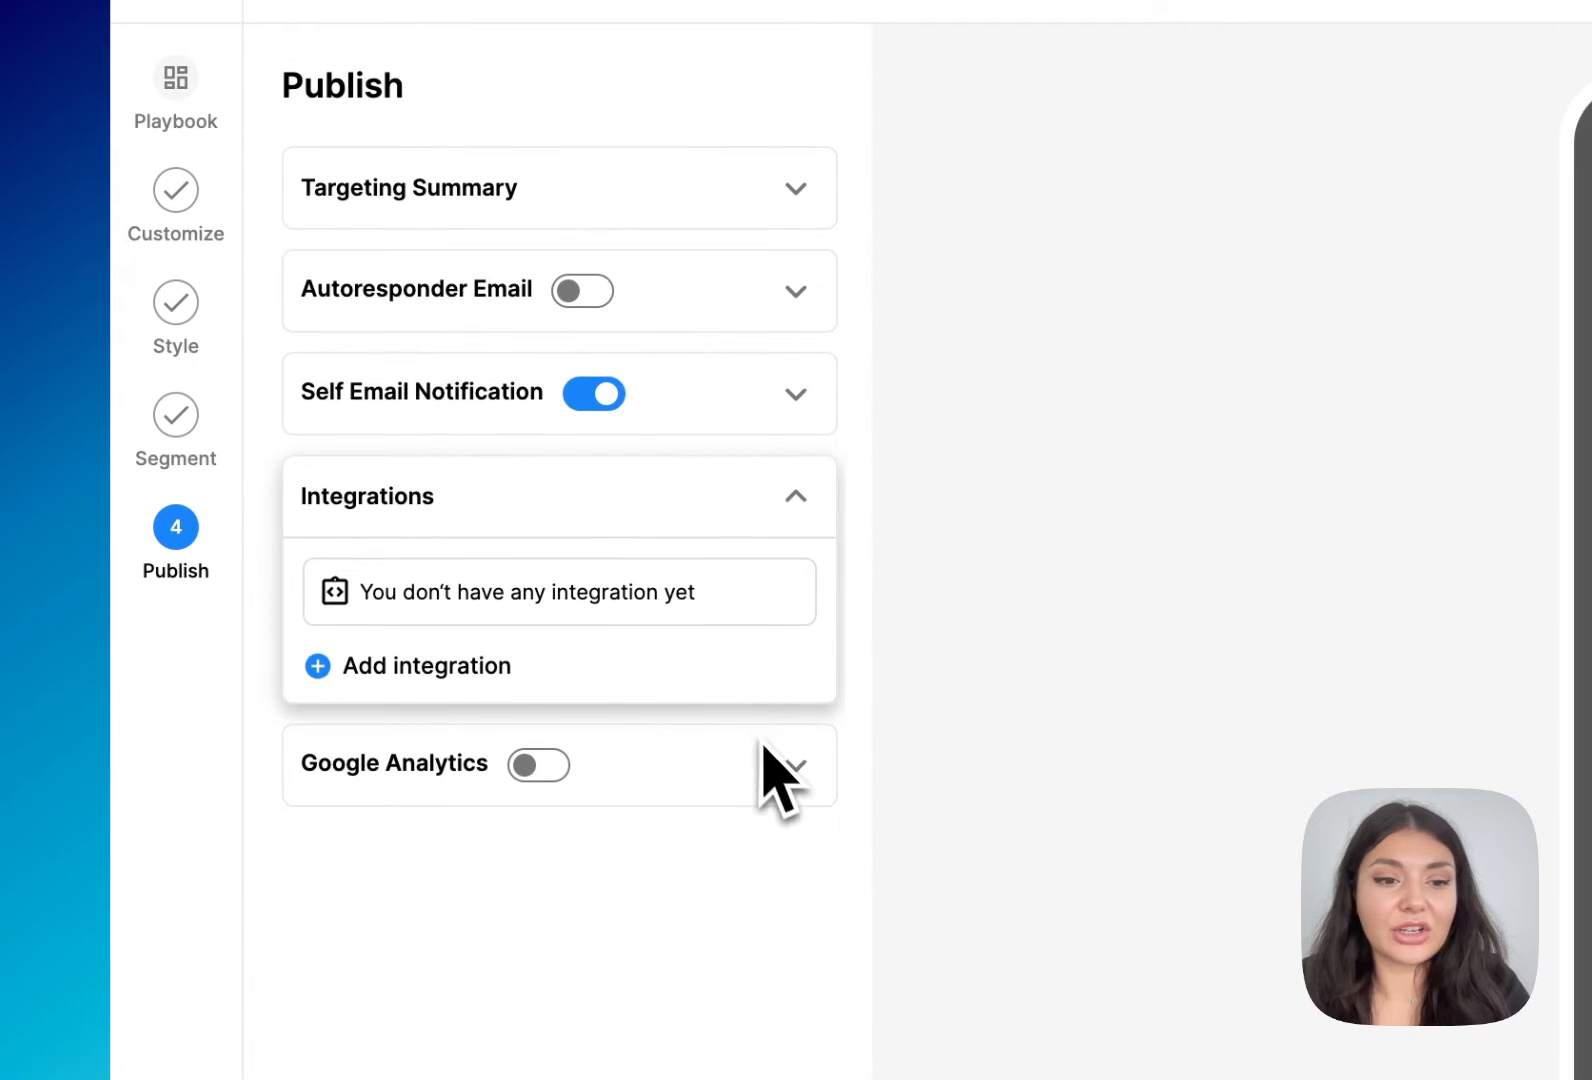
click(797, 764)
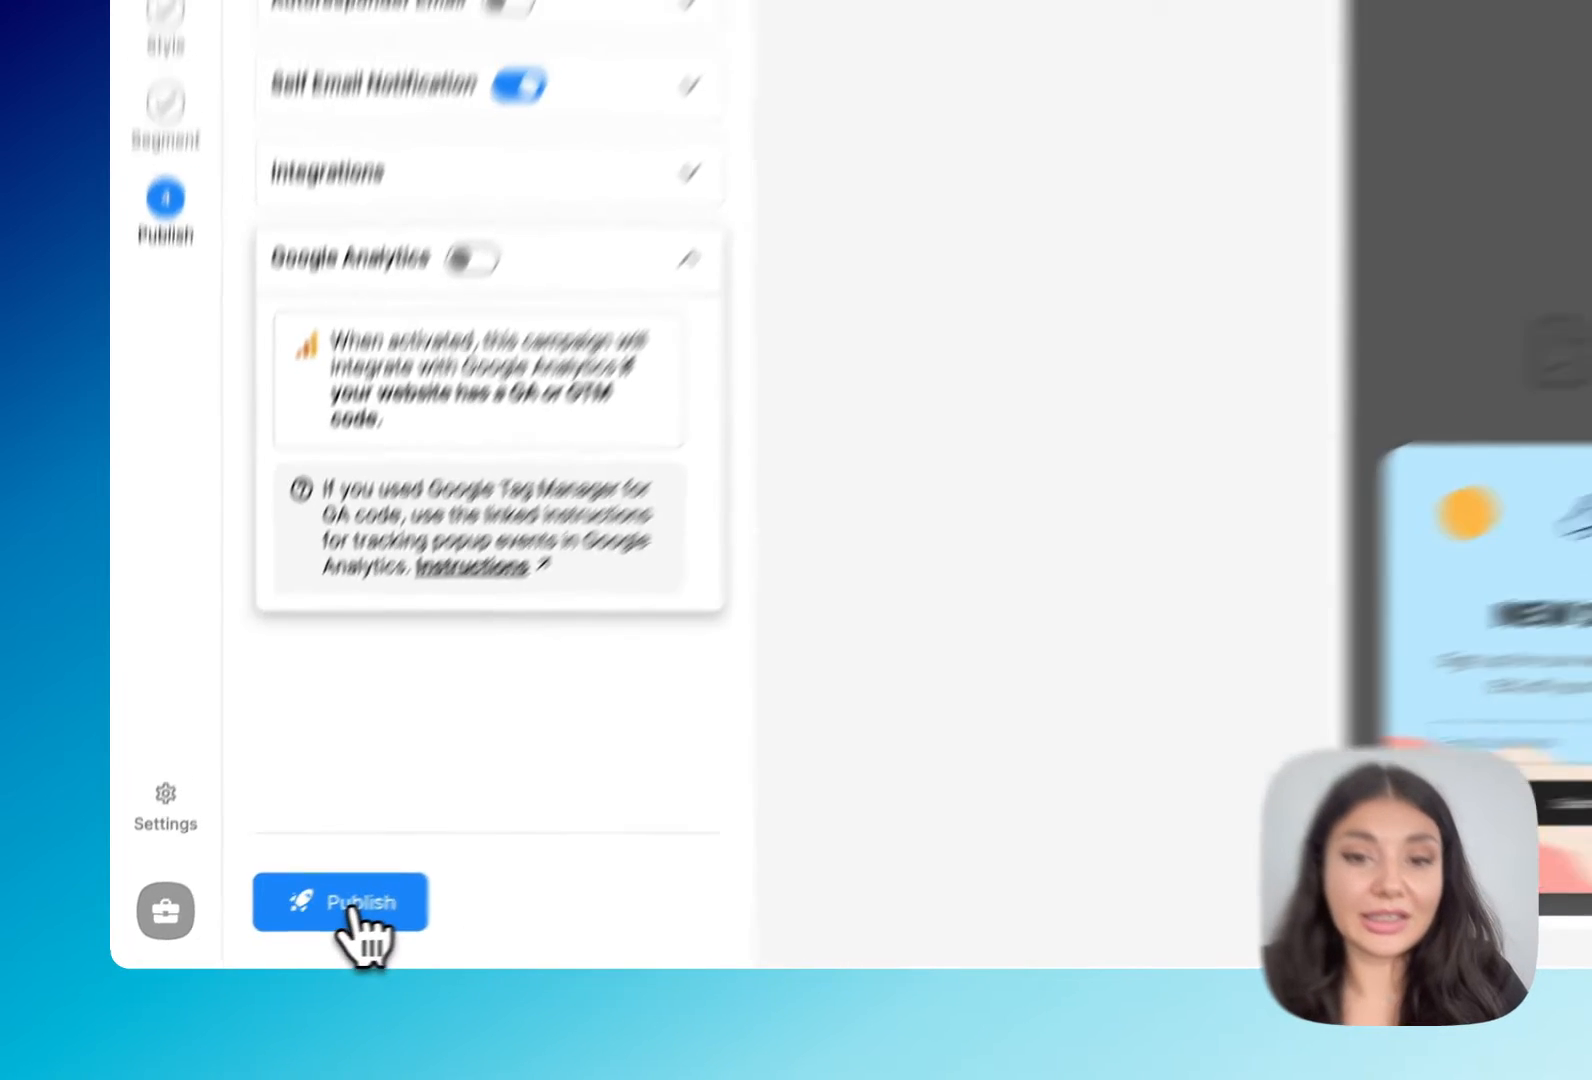
Step: Refresh the Shopify app verification, confirm it, and publish the Email Popup campaign
click(340, 901)
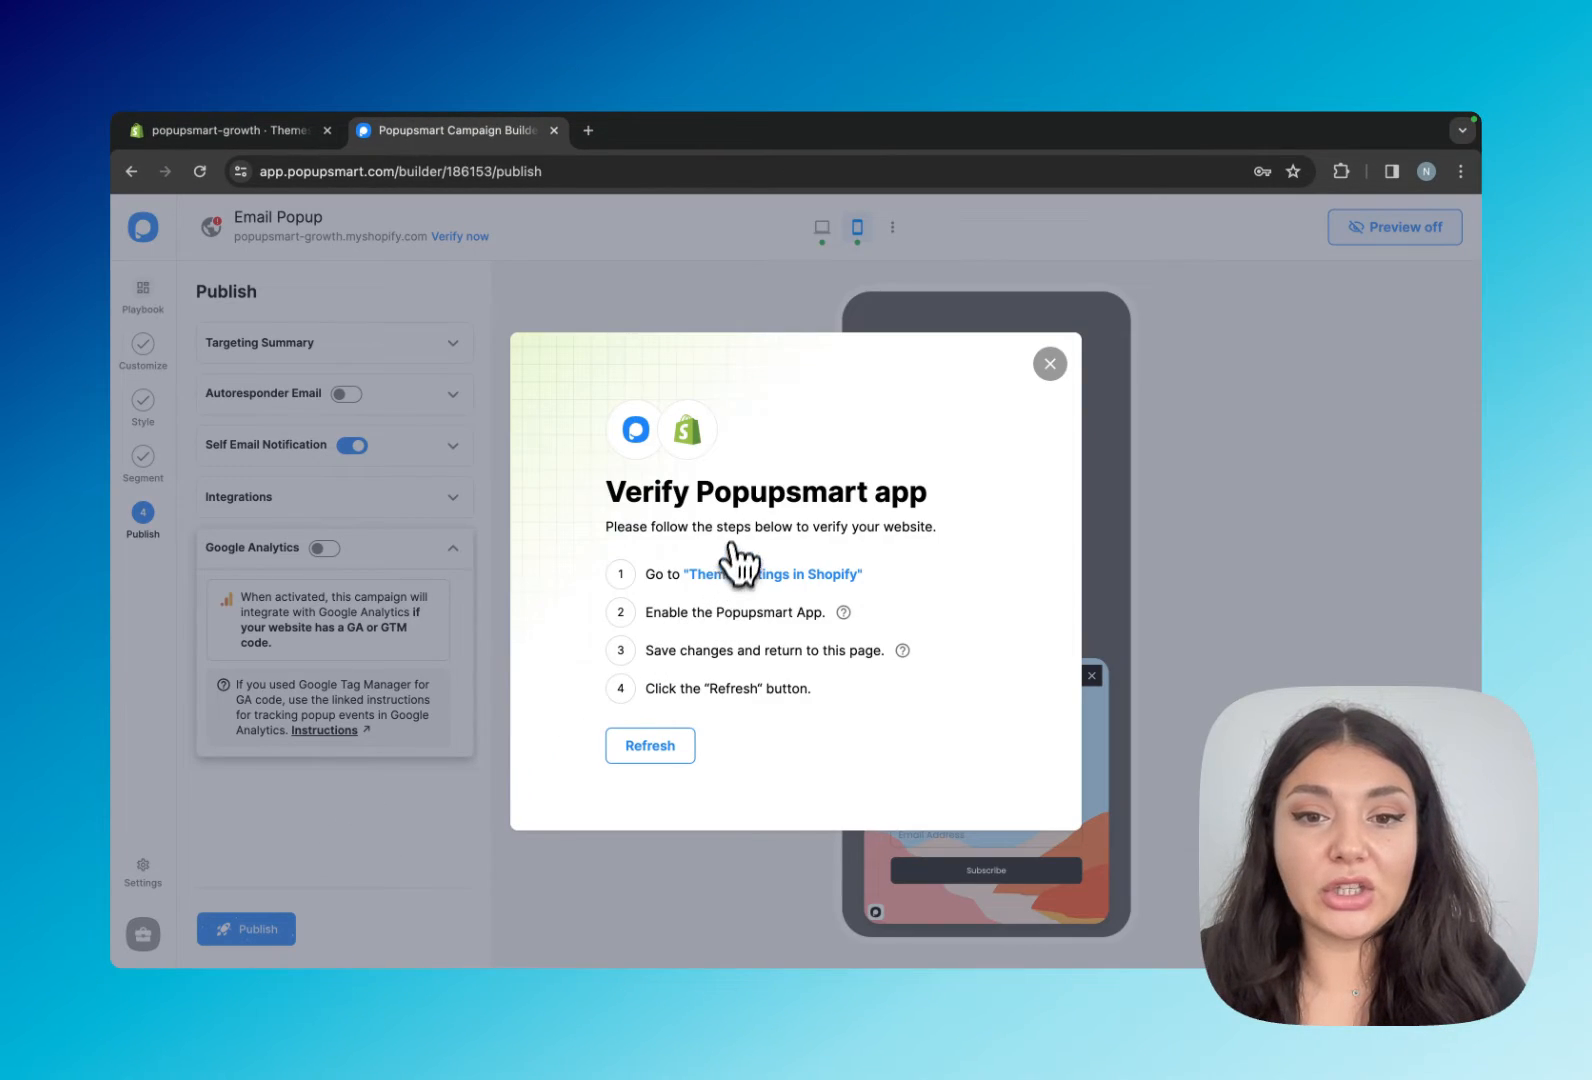
mouse_move(740, 531)
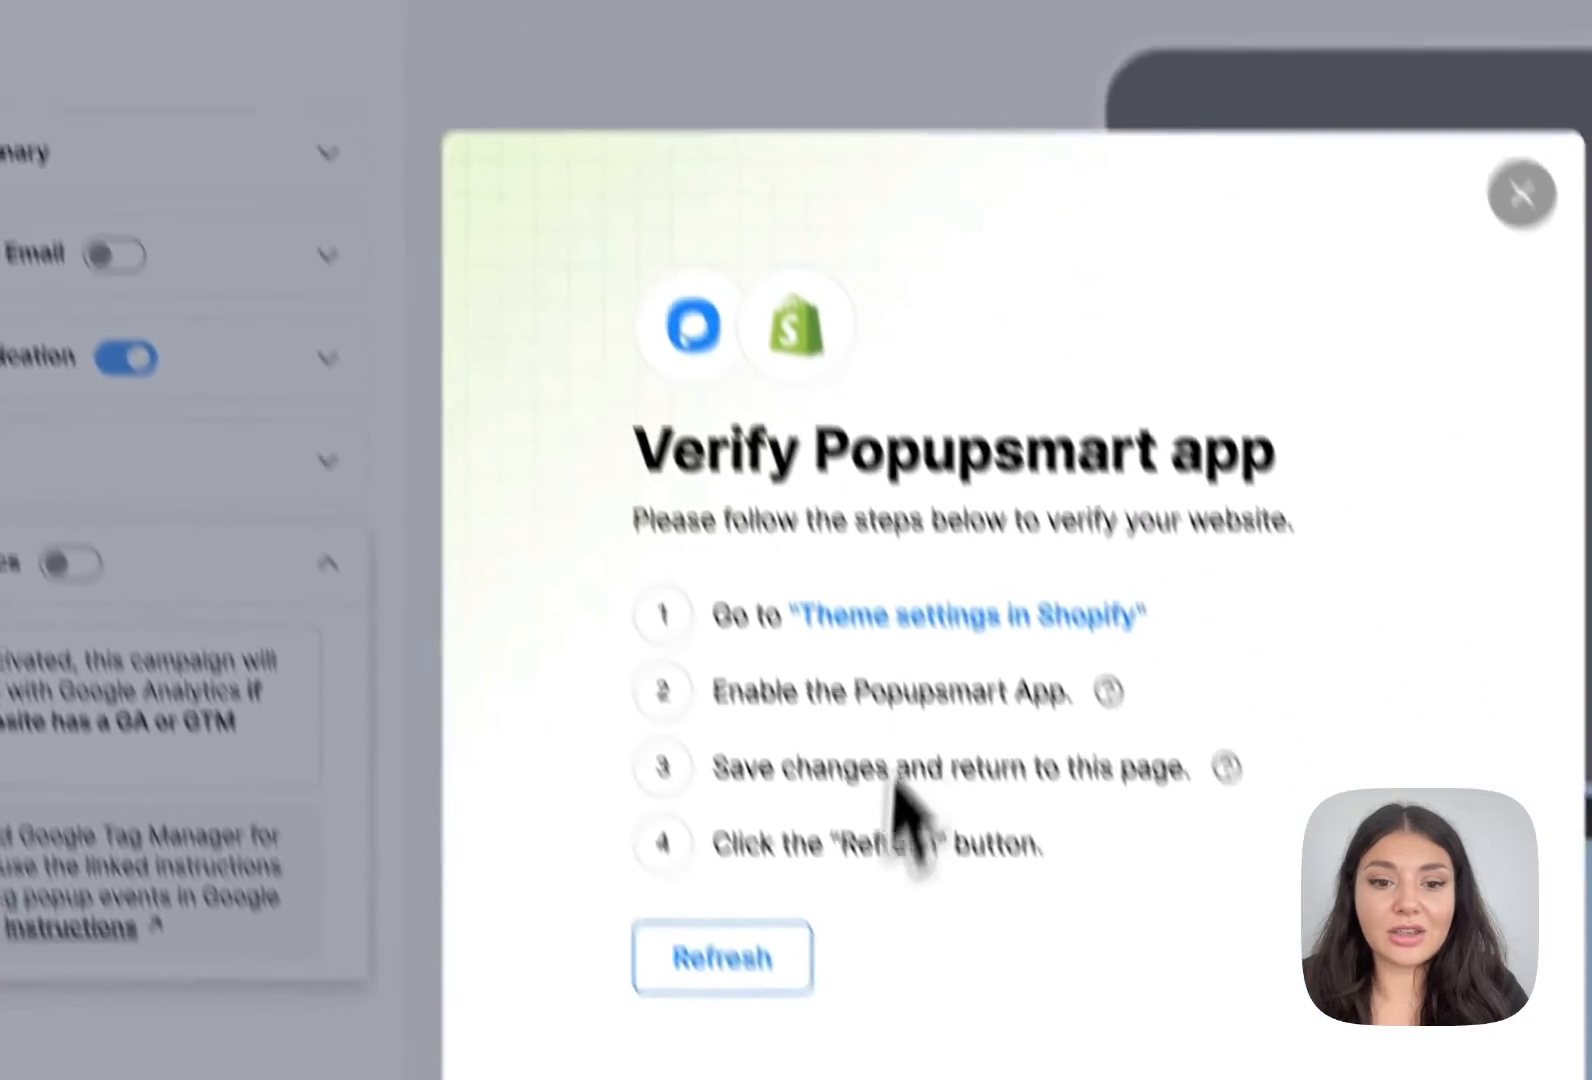
click(721, 957)
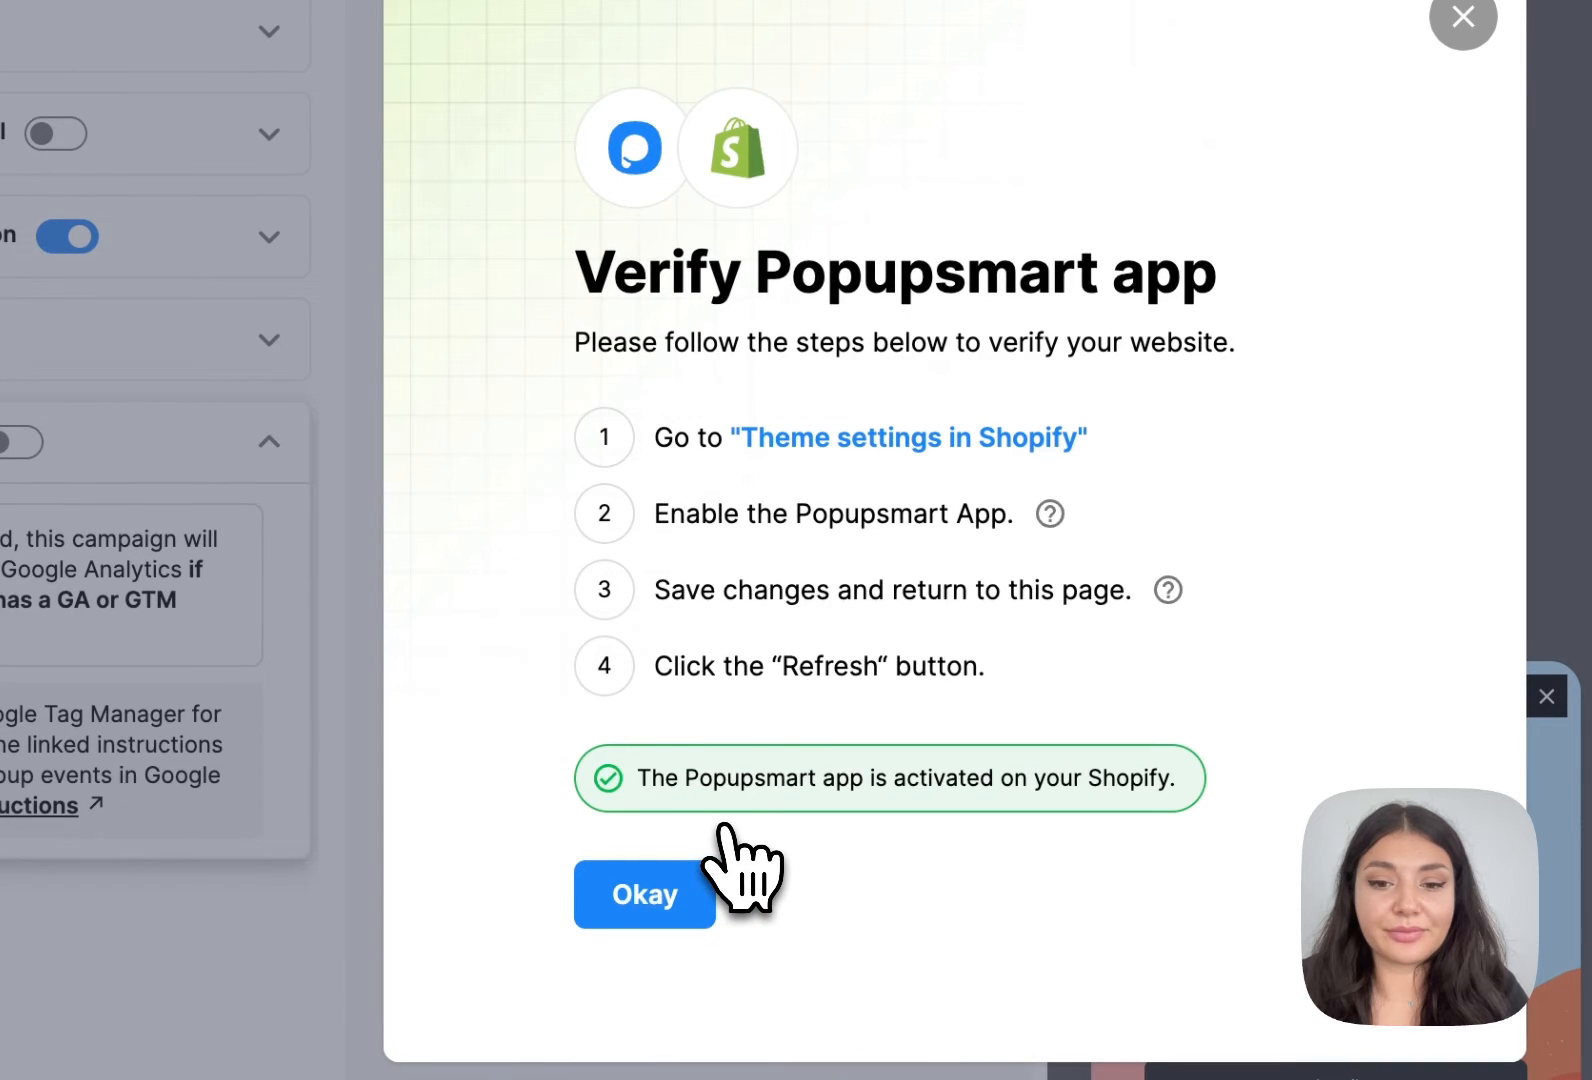
click(644, 894)
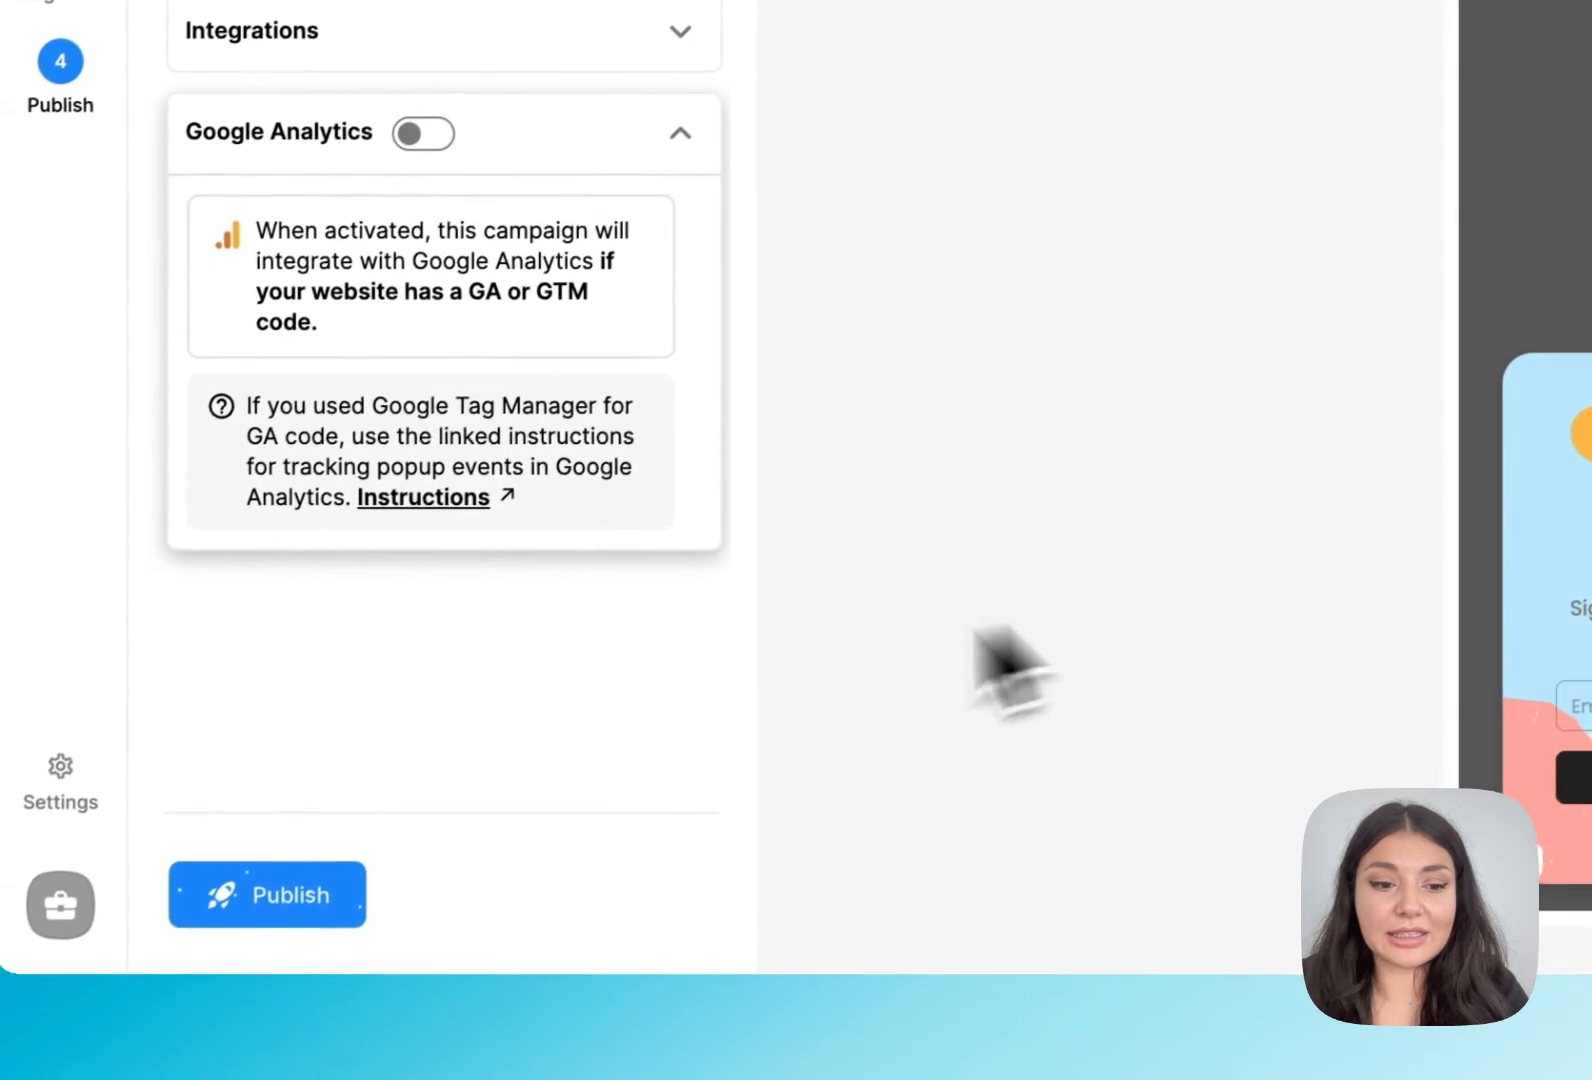
click(267, 894)
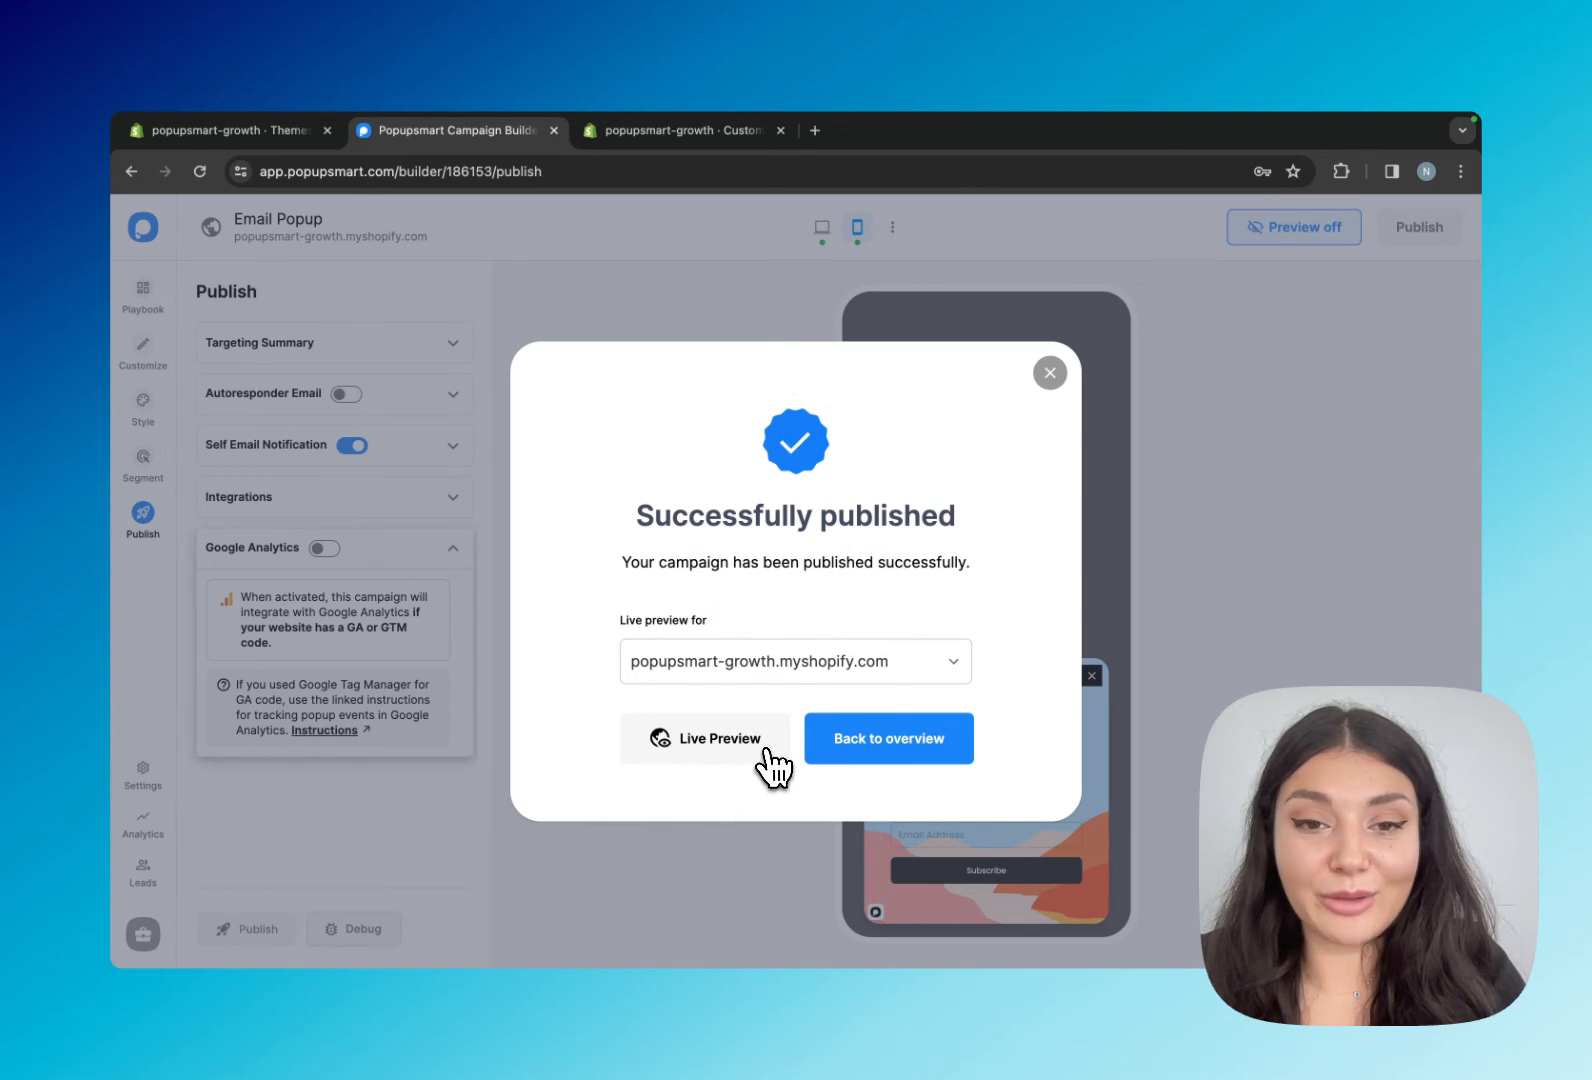
click(705, 738)
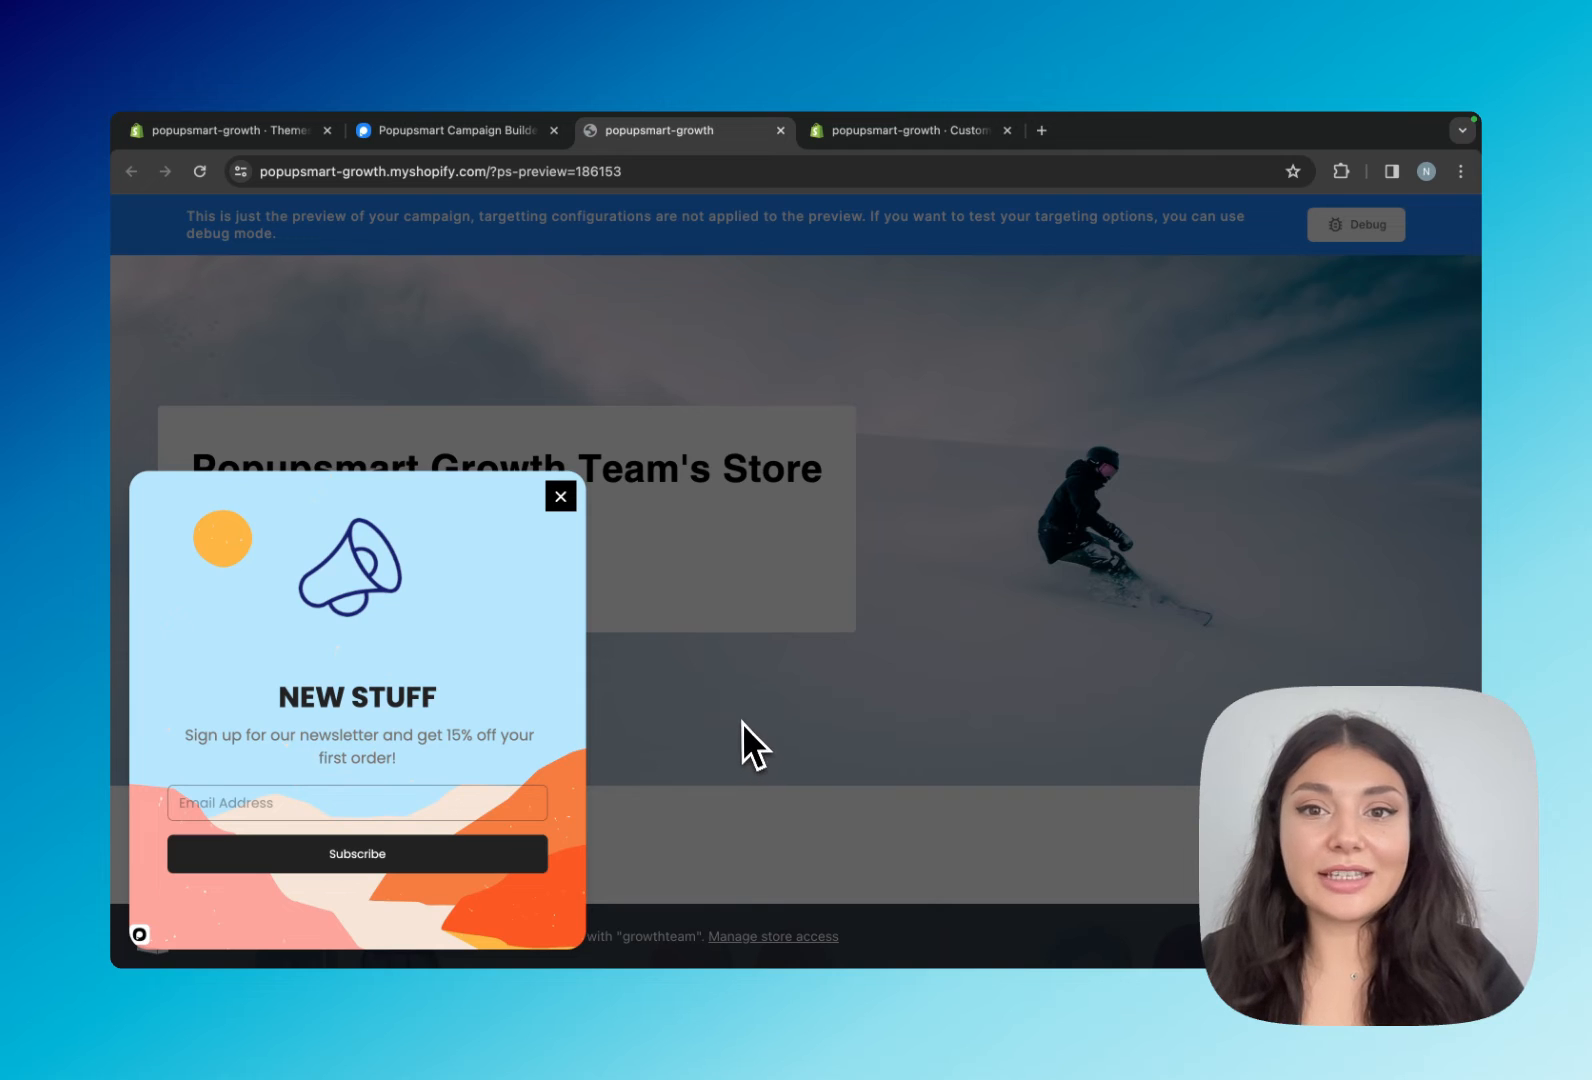
click(356, 803)
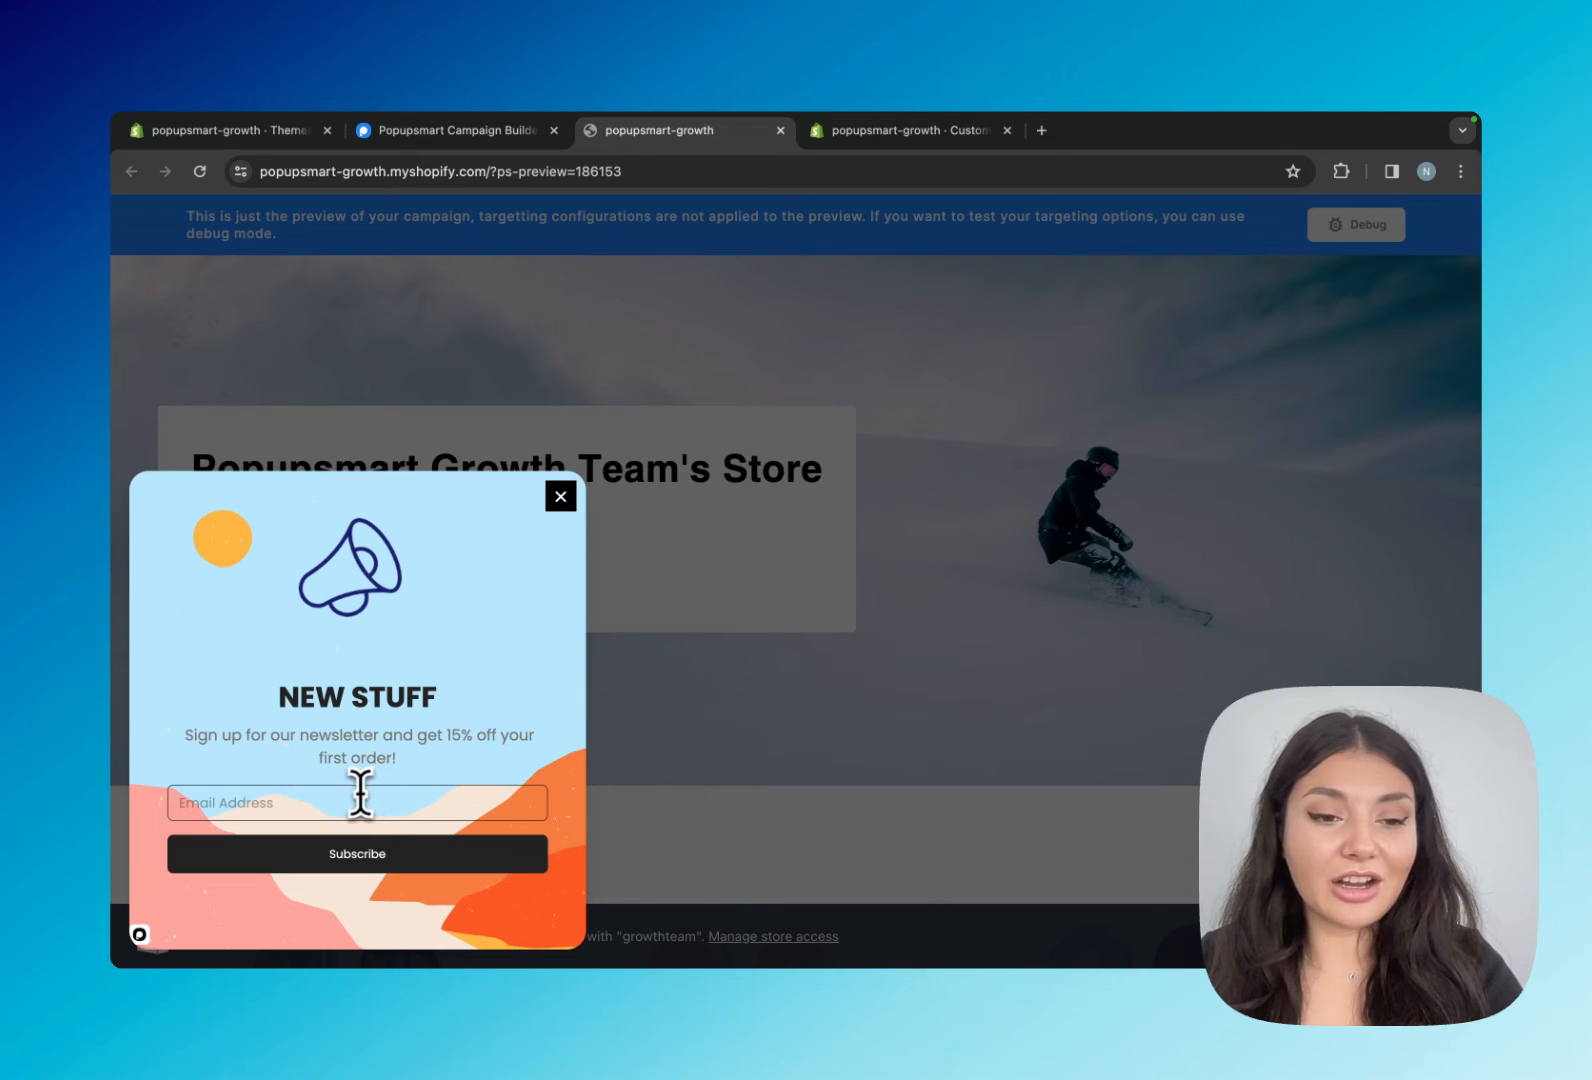
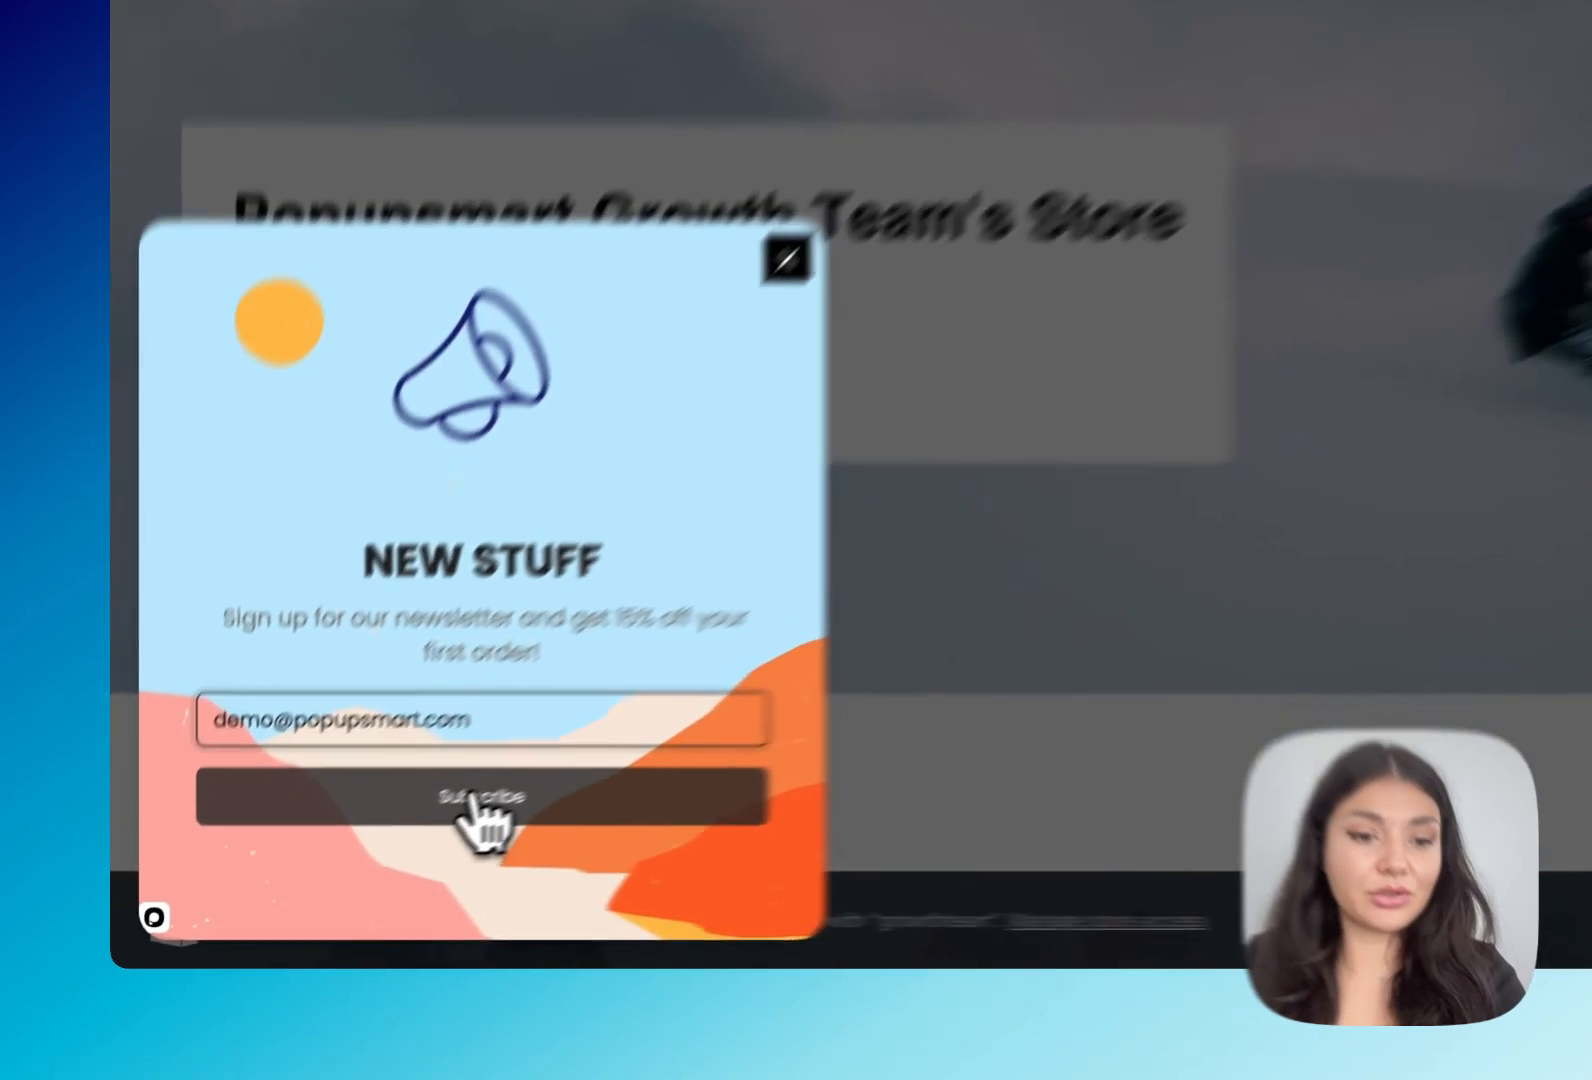
click(480, 796)
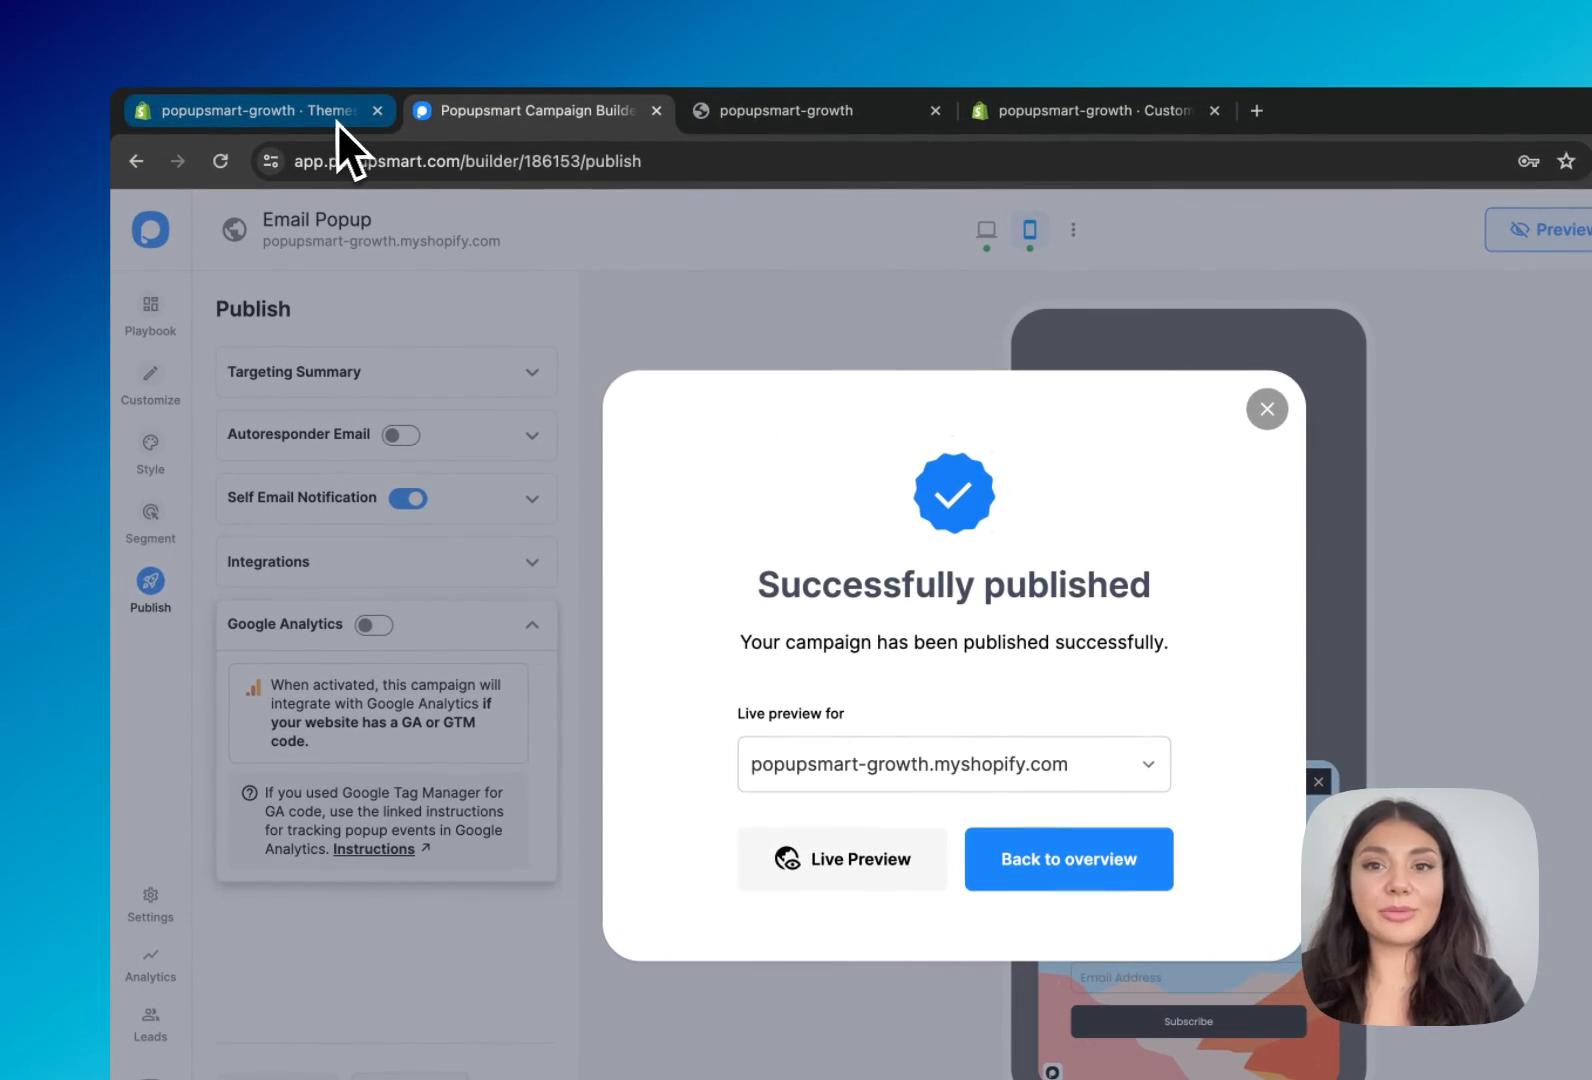
click(254, 110)
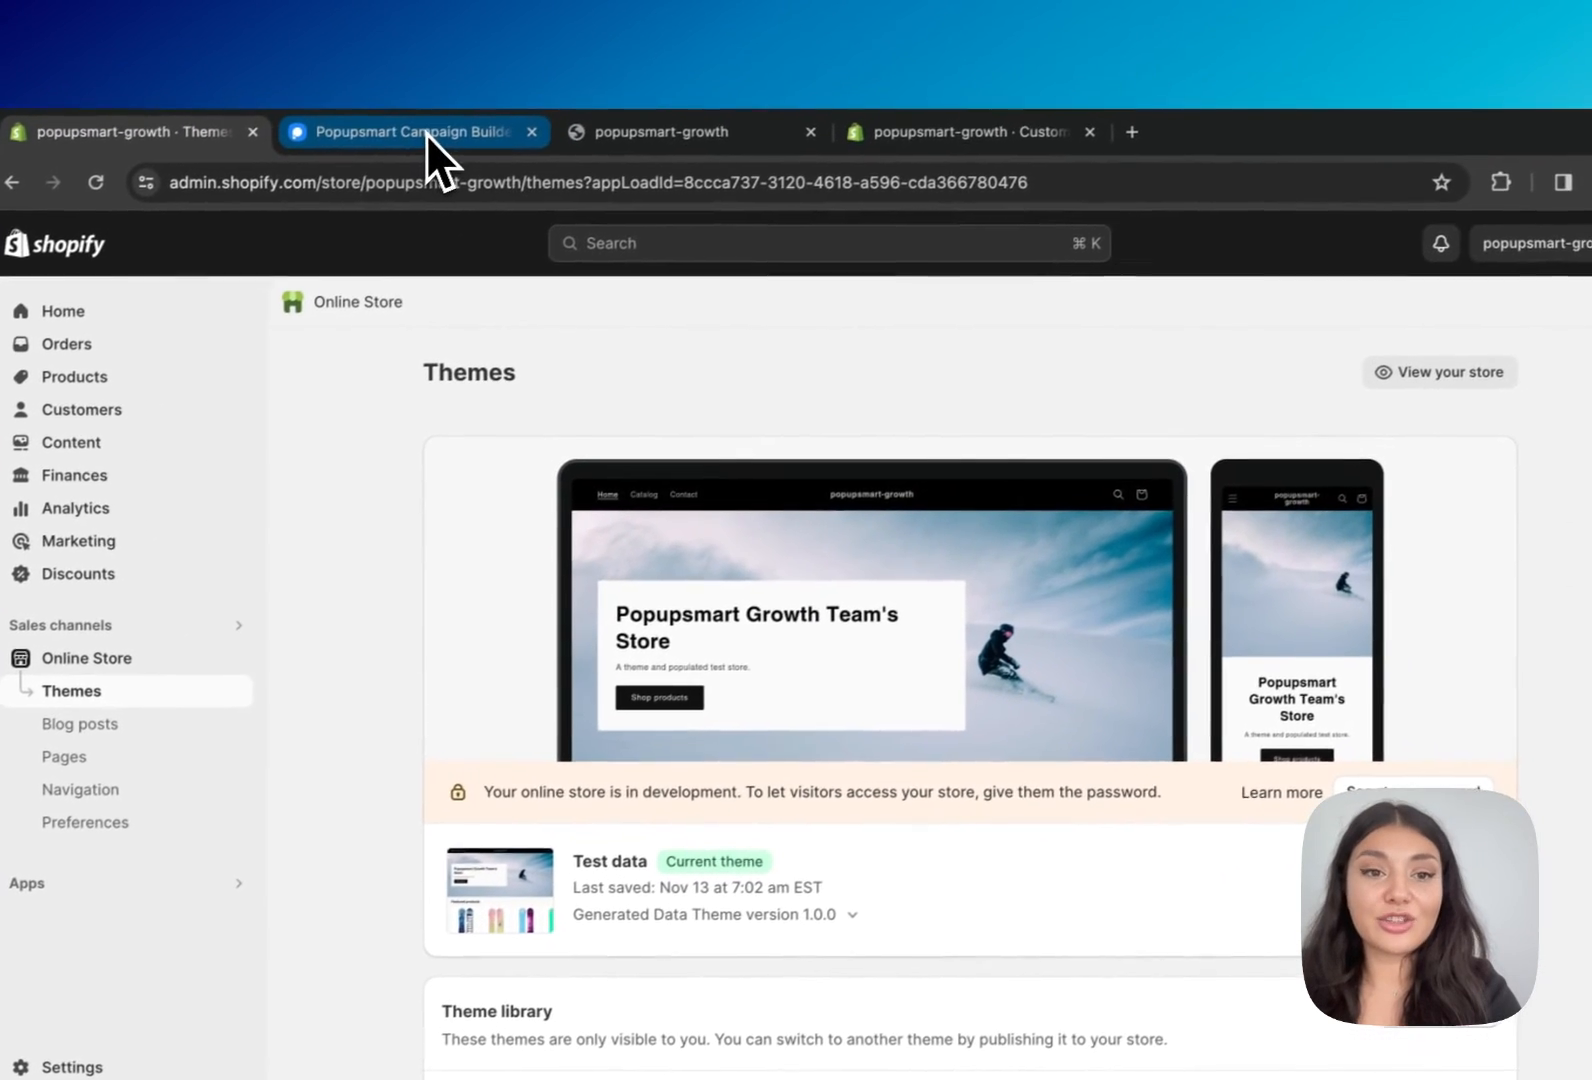
click(412, 132)
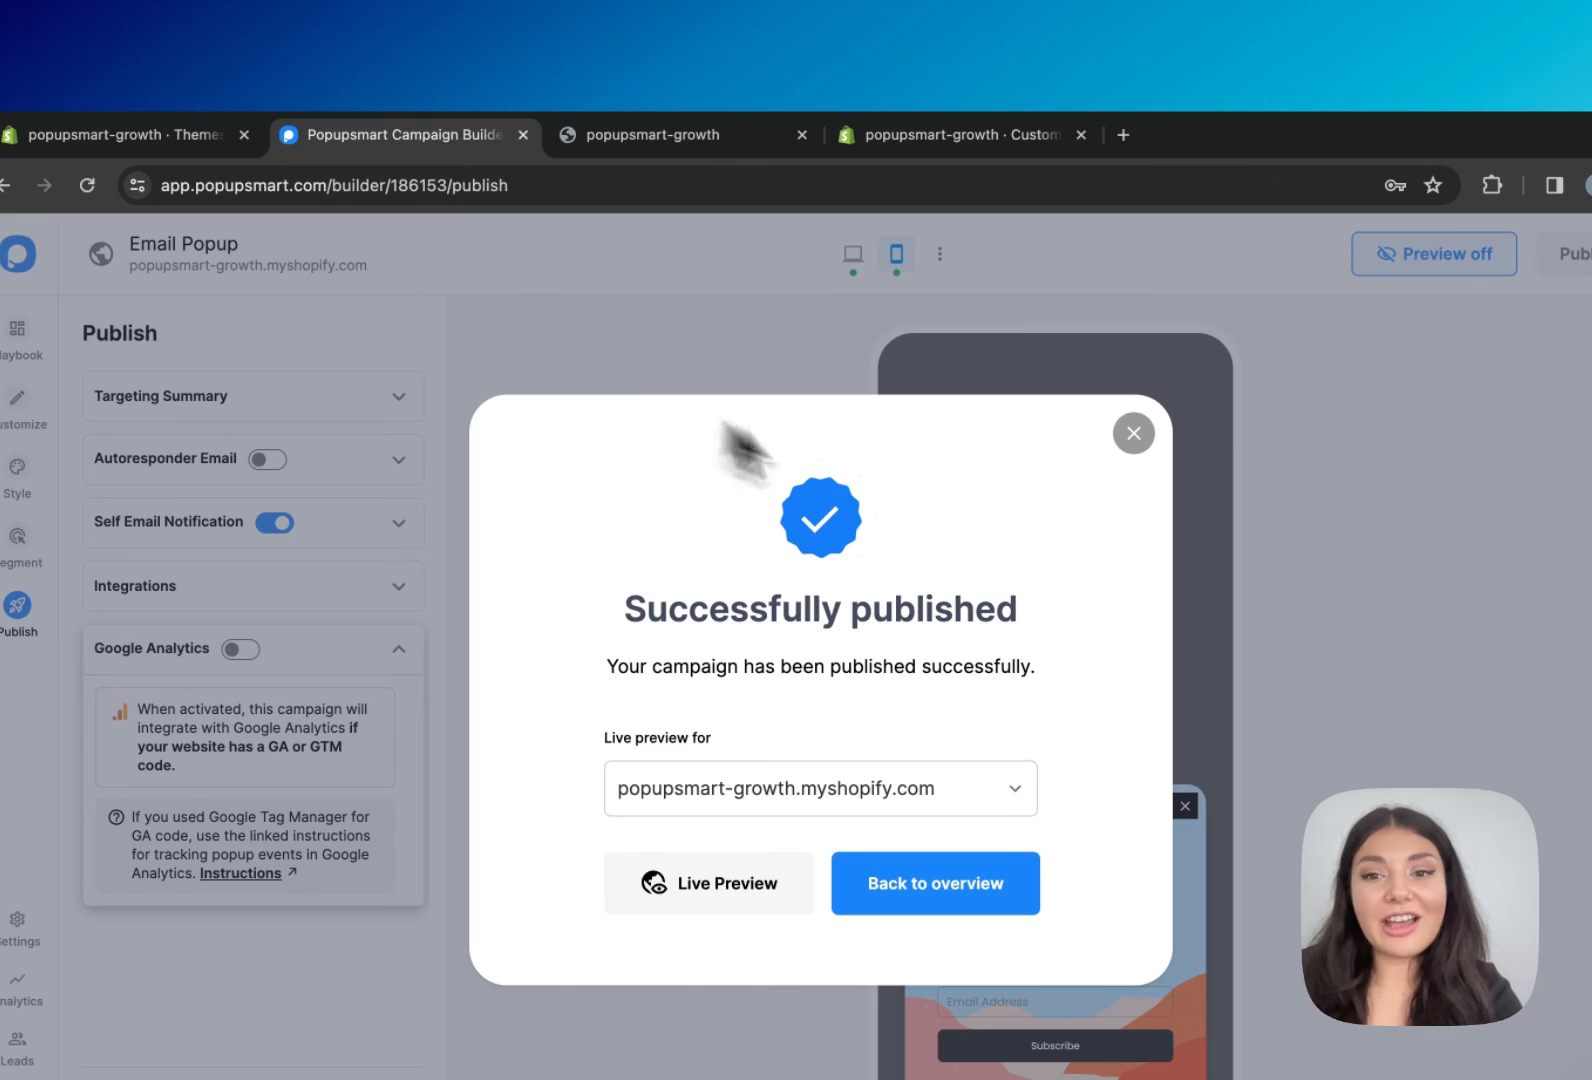